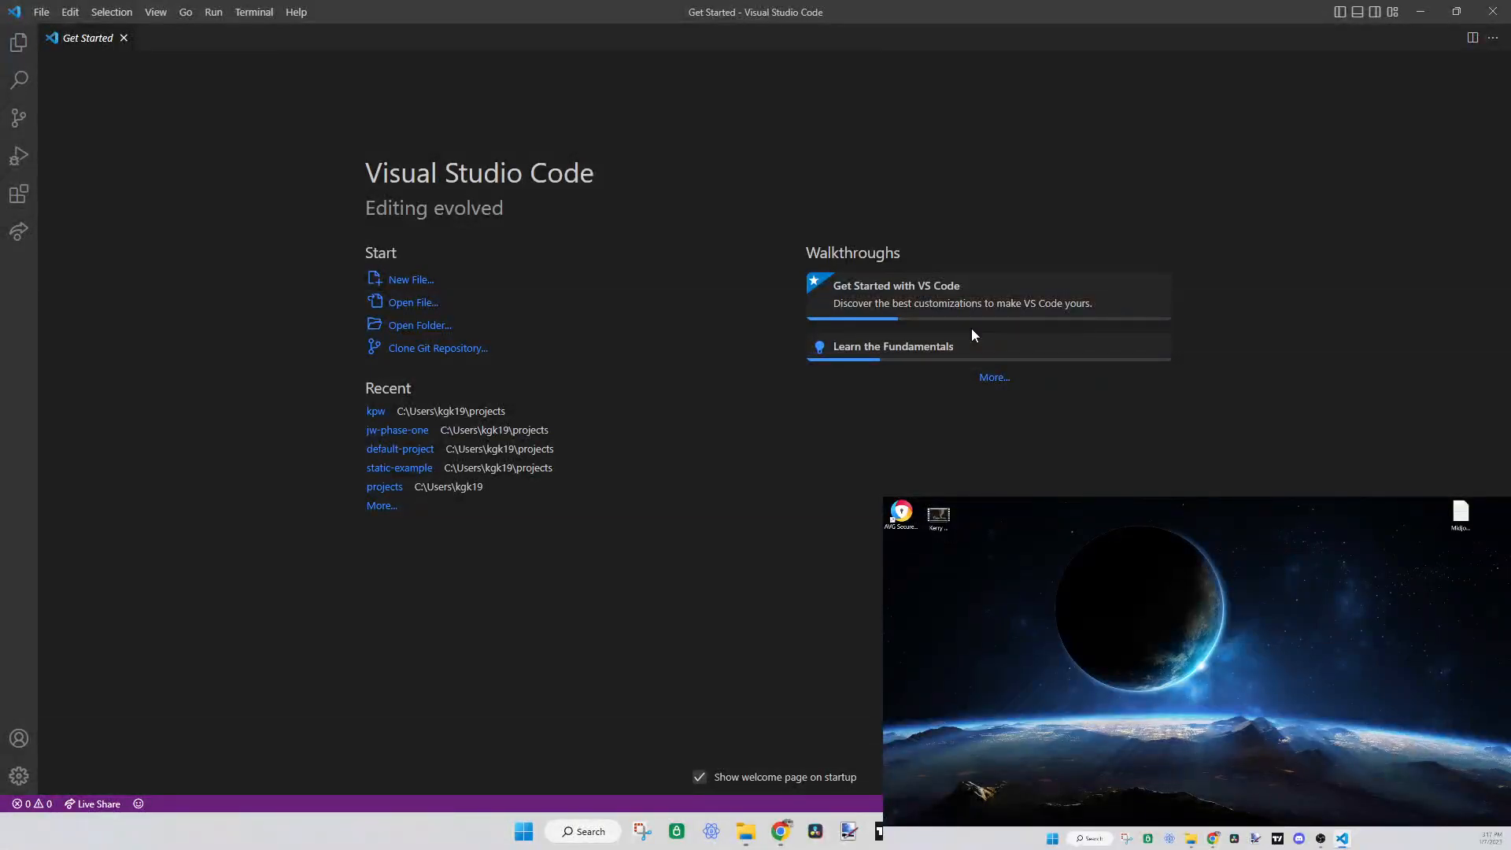
mouse_move(952, 326)
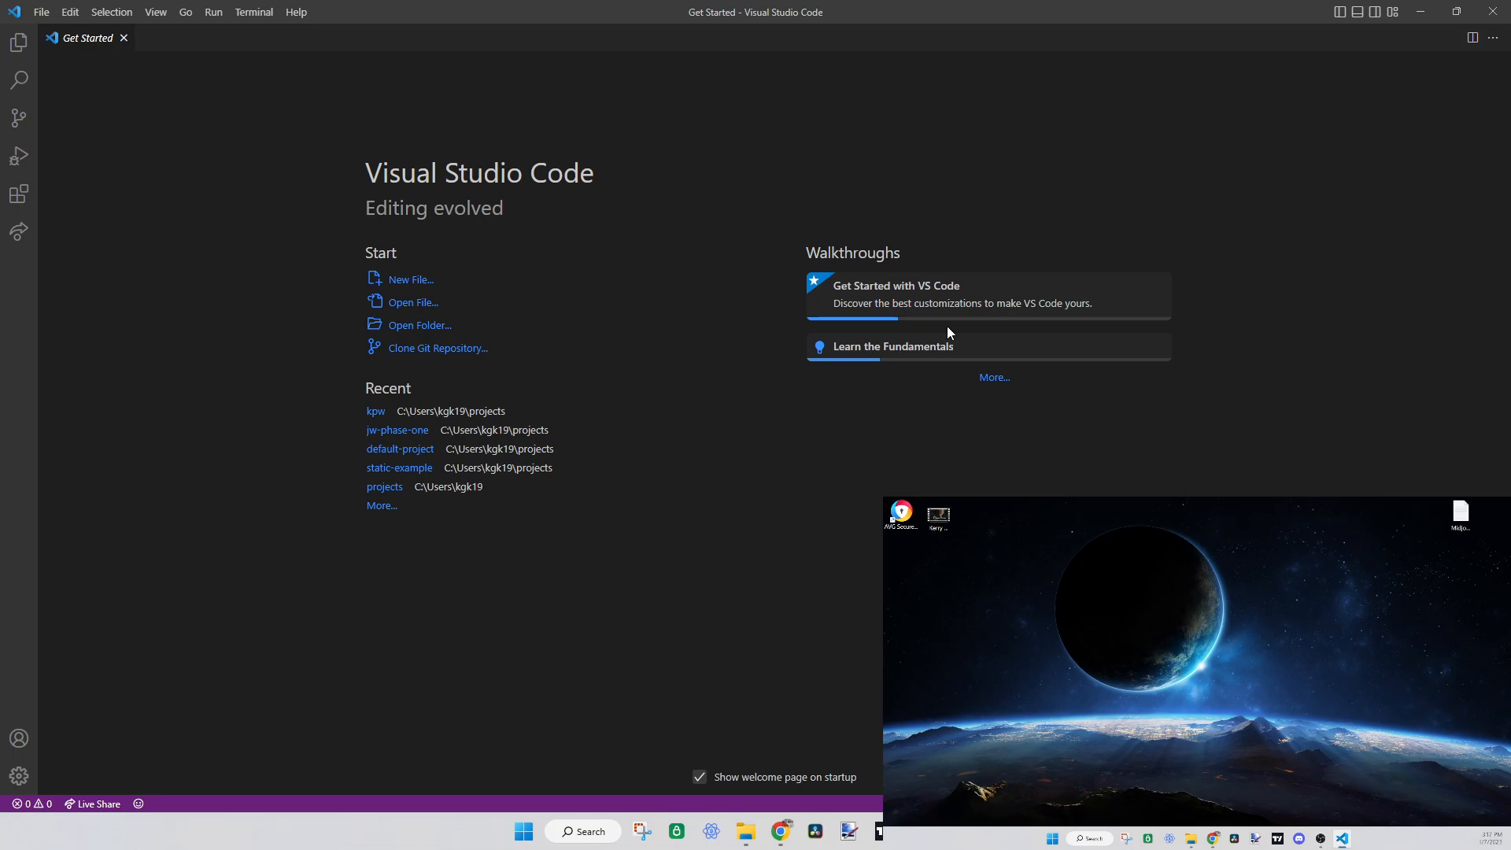
Dismiss the 'Get Started with VS Code' and 'Learn the Fundamentals' walkthrough cards
click(1159, 288)
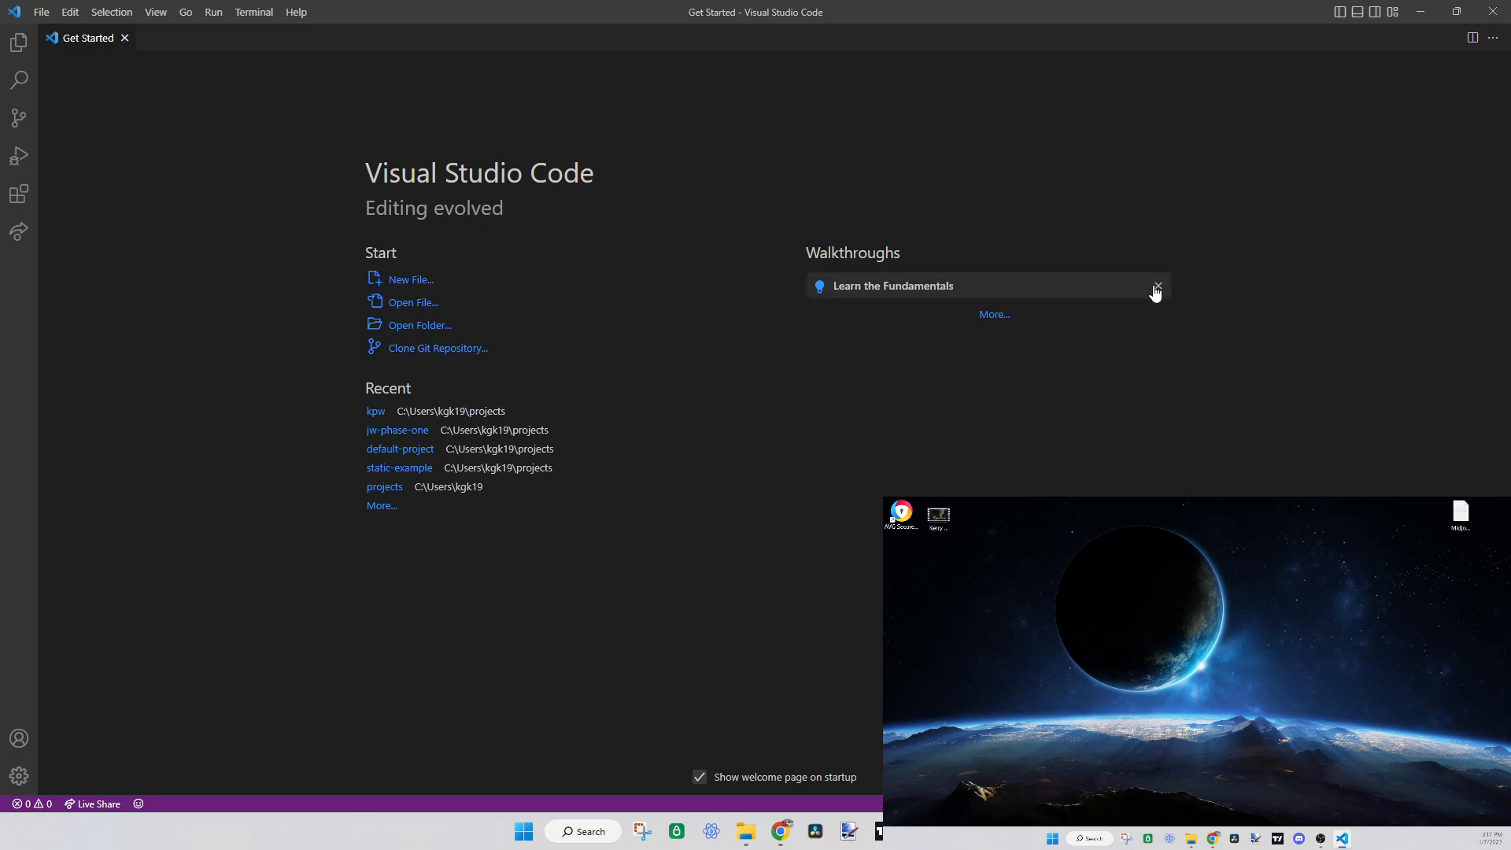
click(1158, 287)
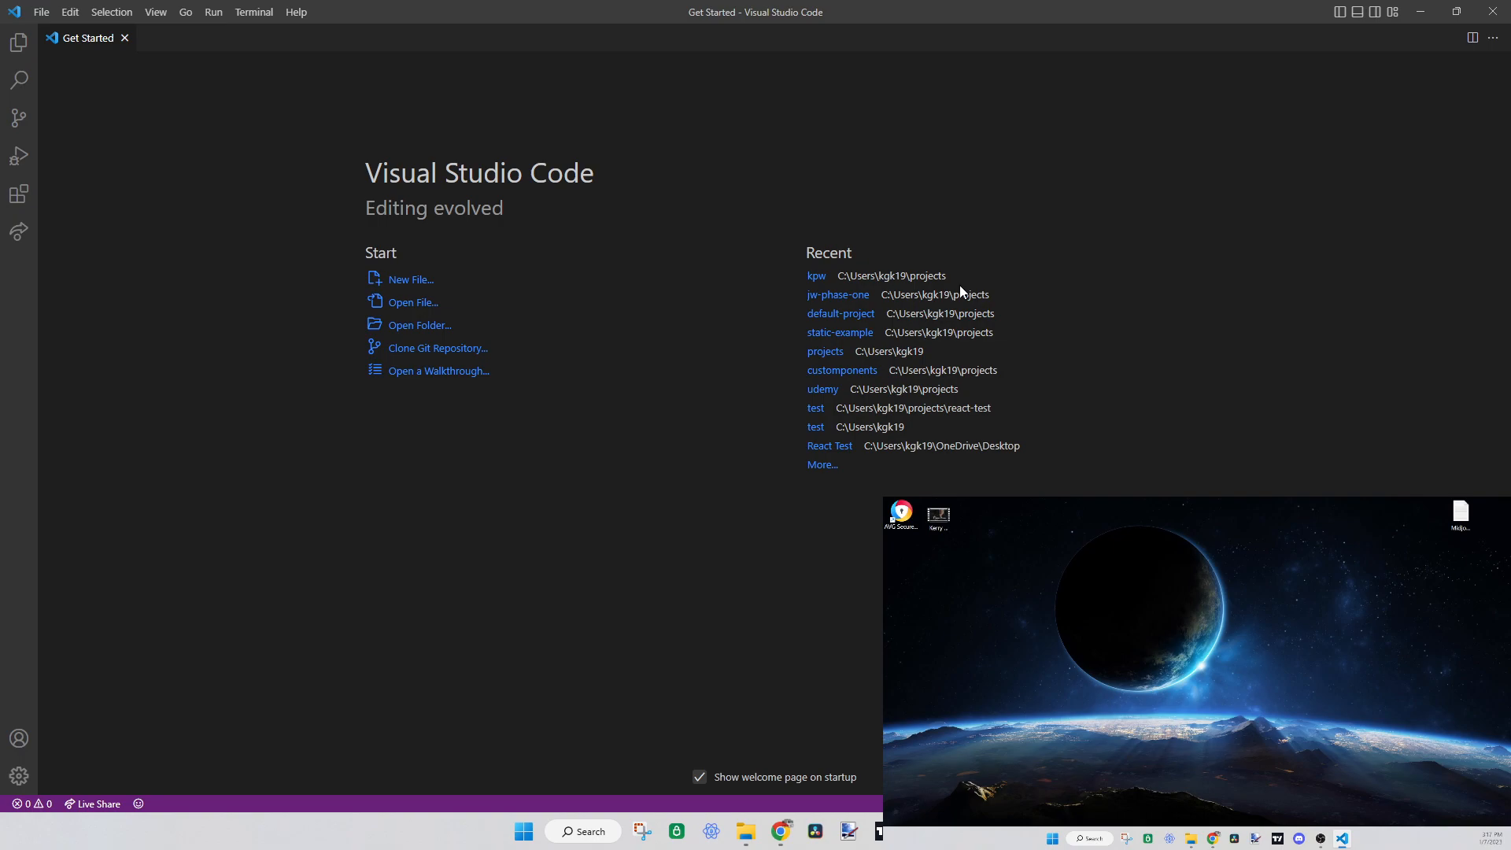
mouse_move(513, 299)
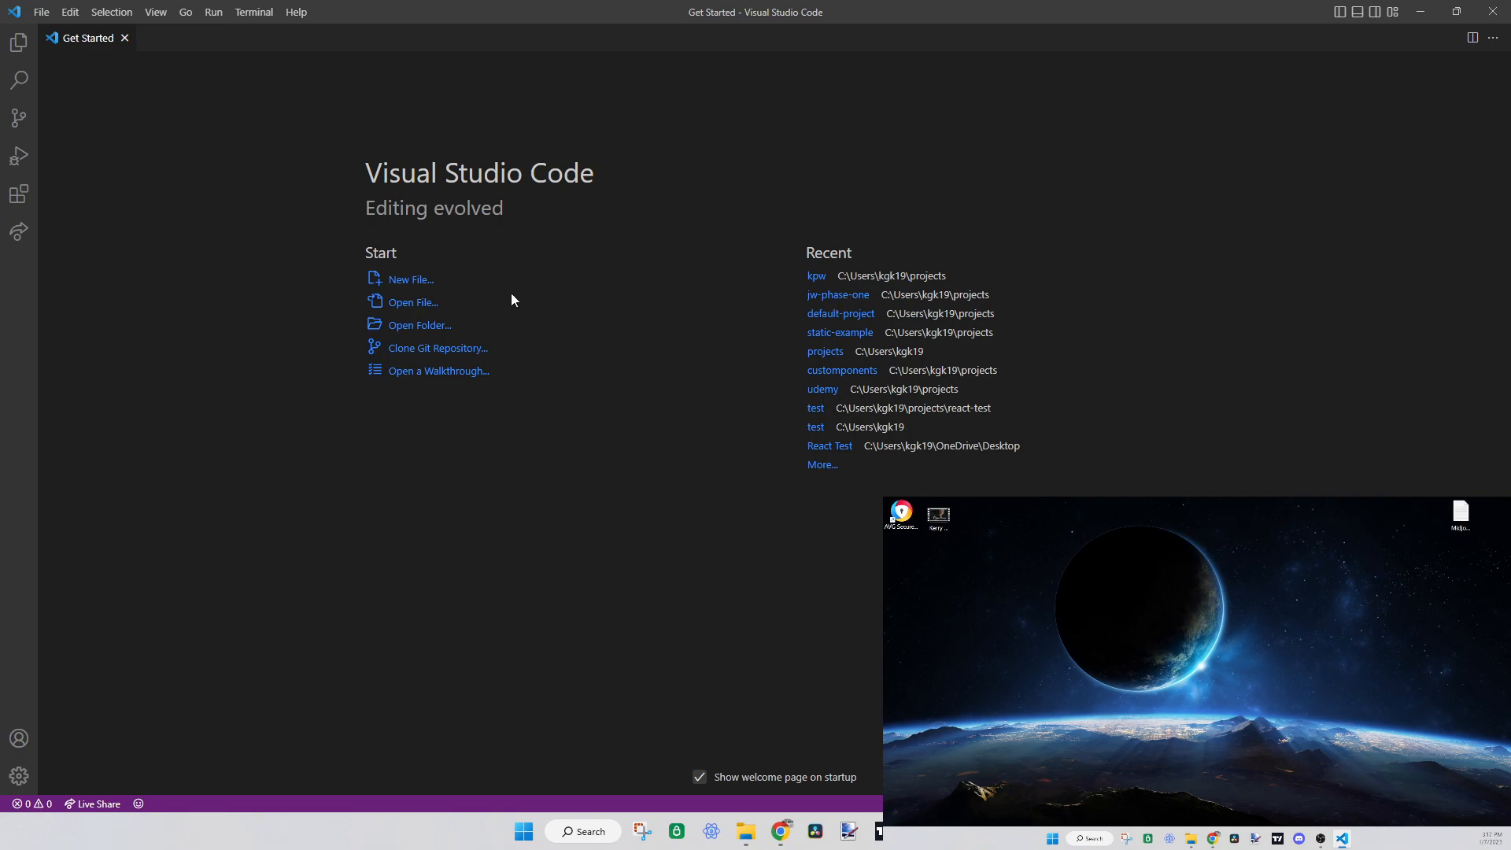
mouse_move(870, 348)
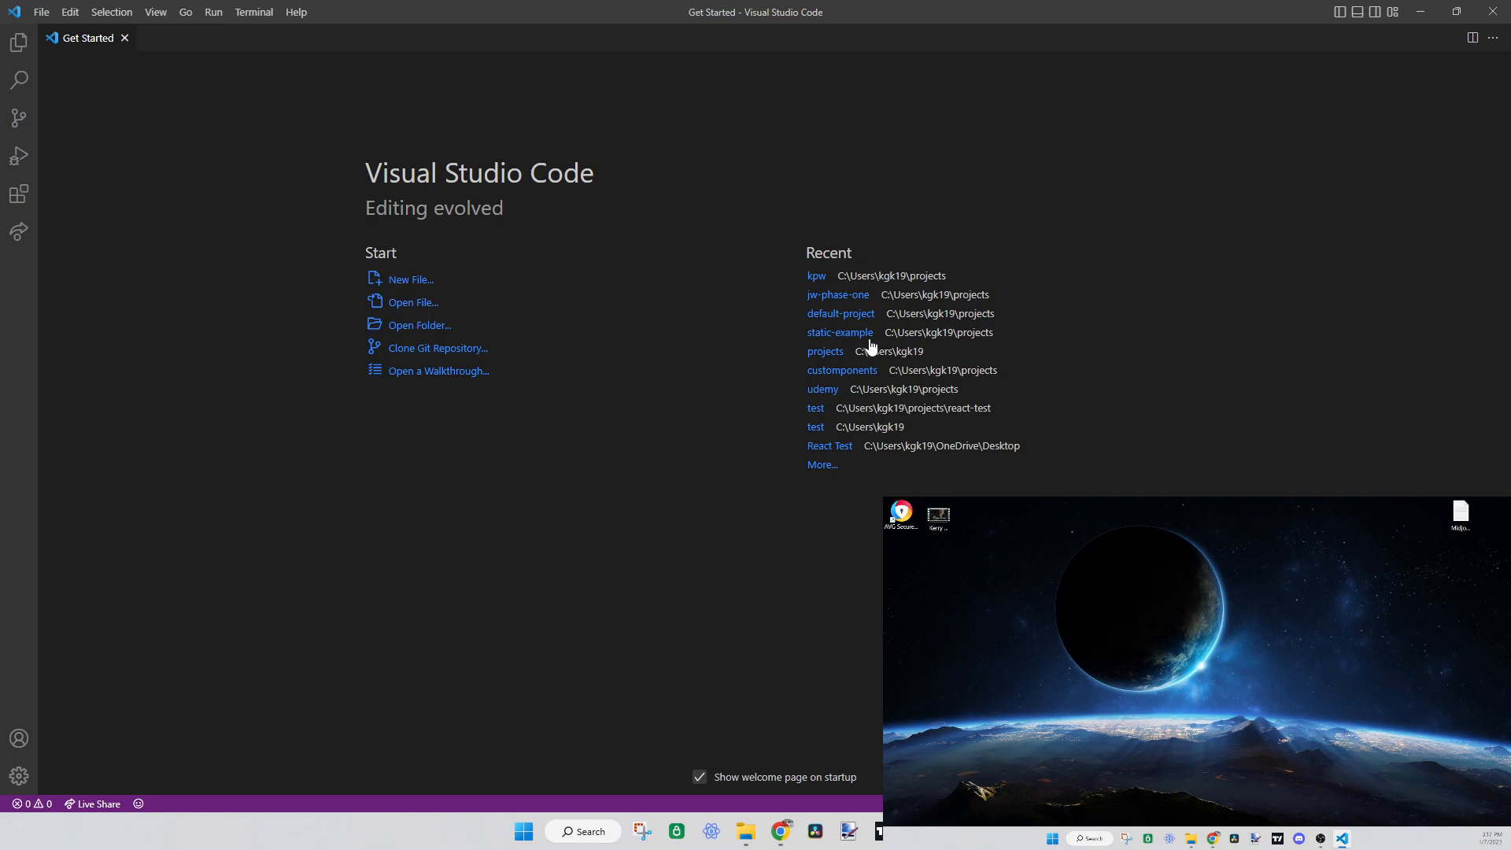
mouse_move(1076, 270)
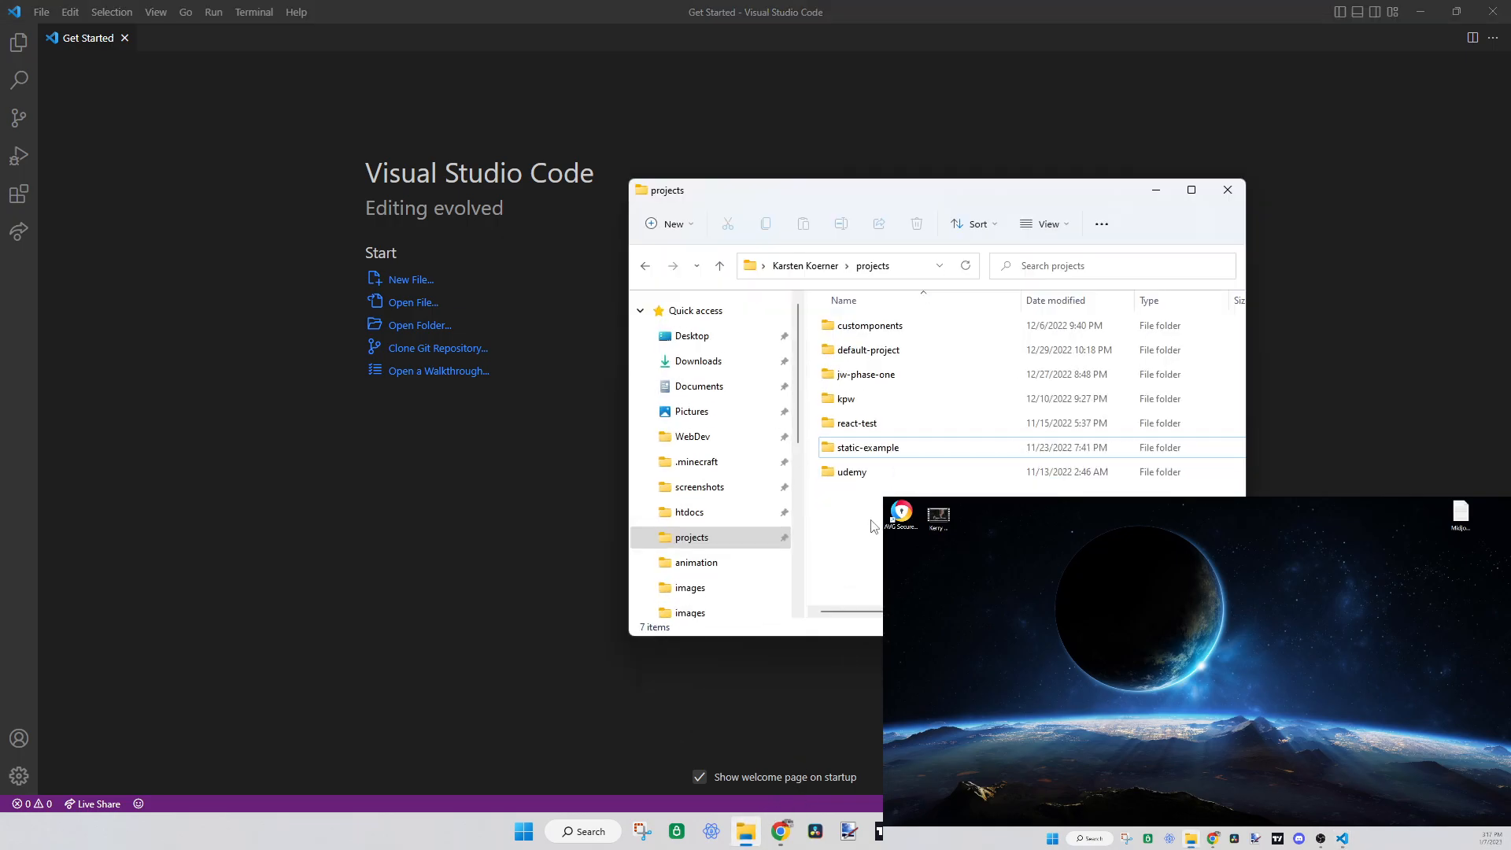
Create a new folder named react-tutorial-2 in projects and enter it
click(667, 223)
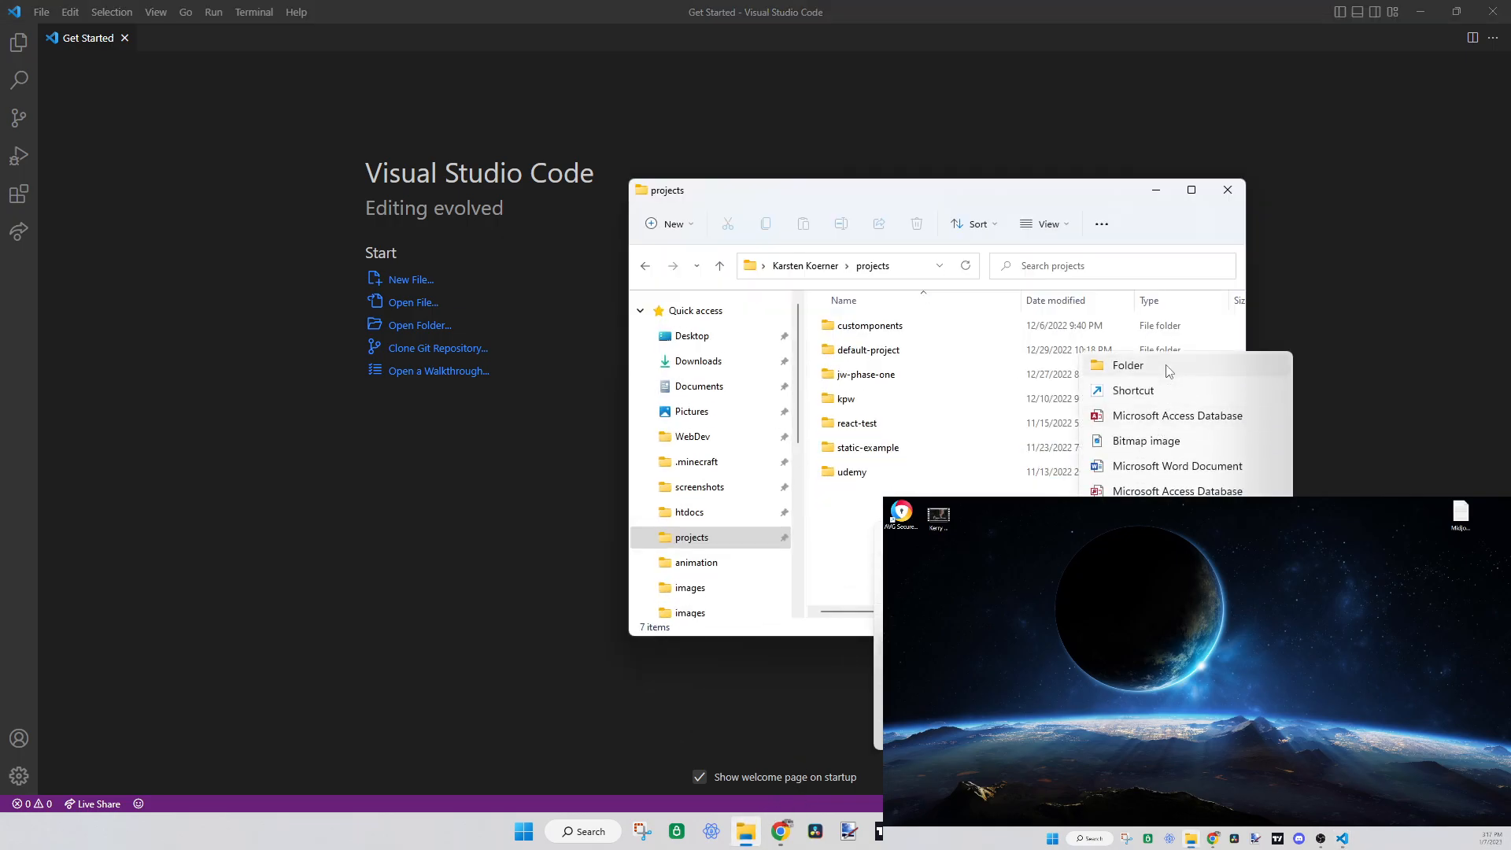
click(1128, 365)
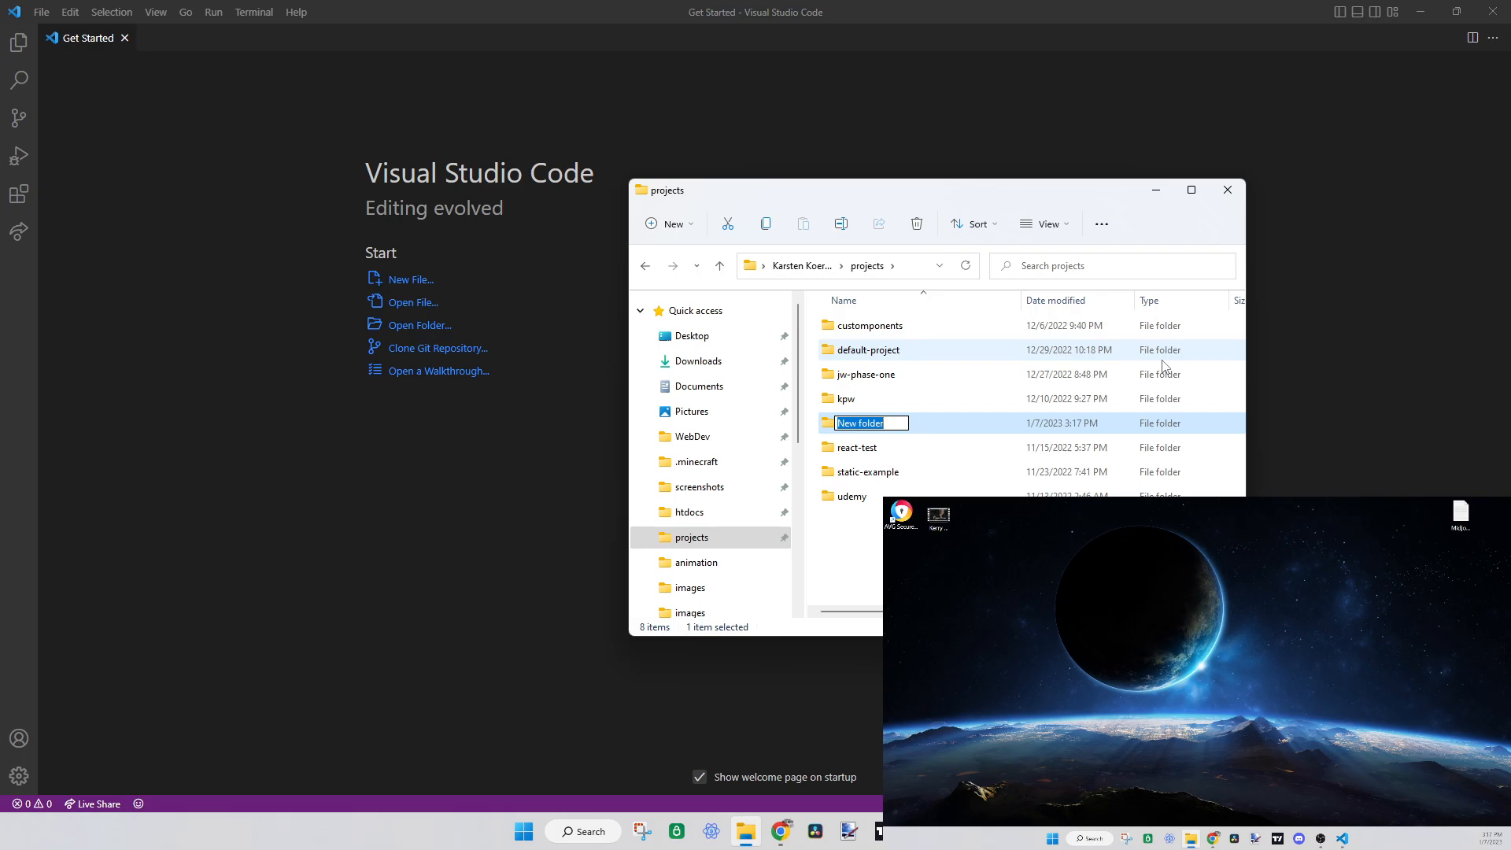
text(react-tutorial-2)
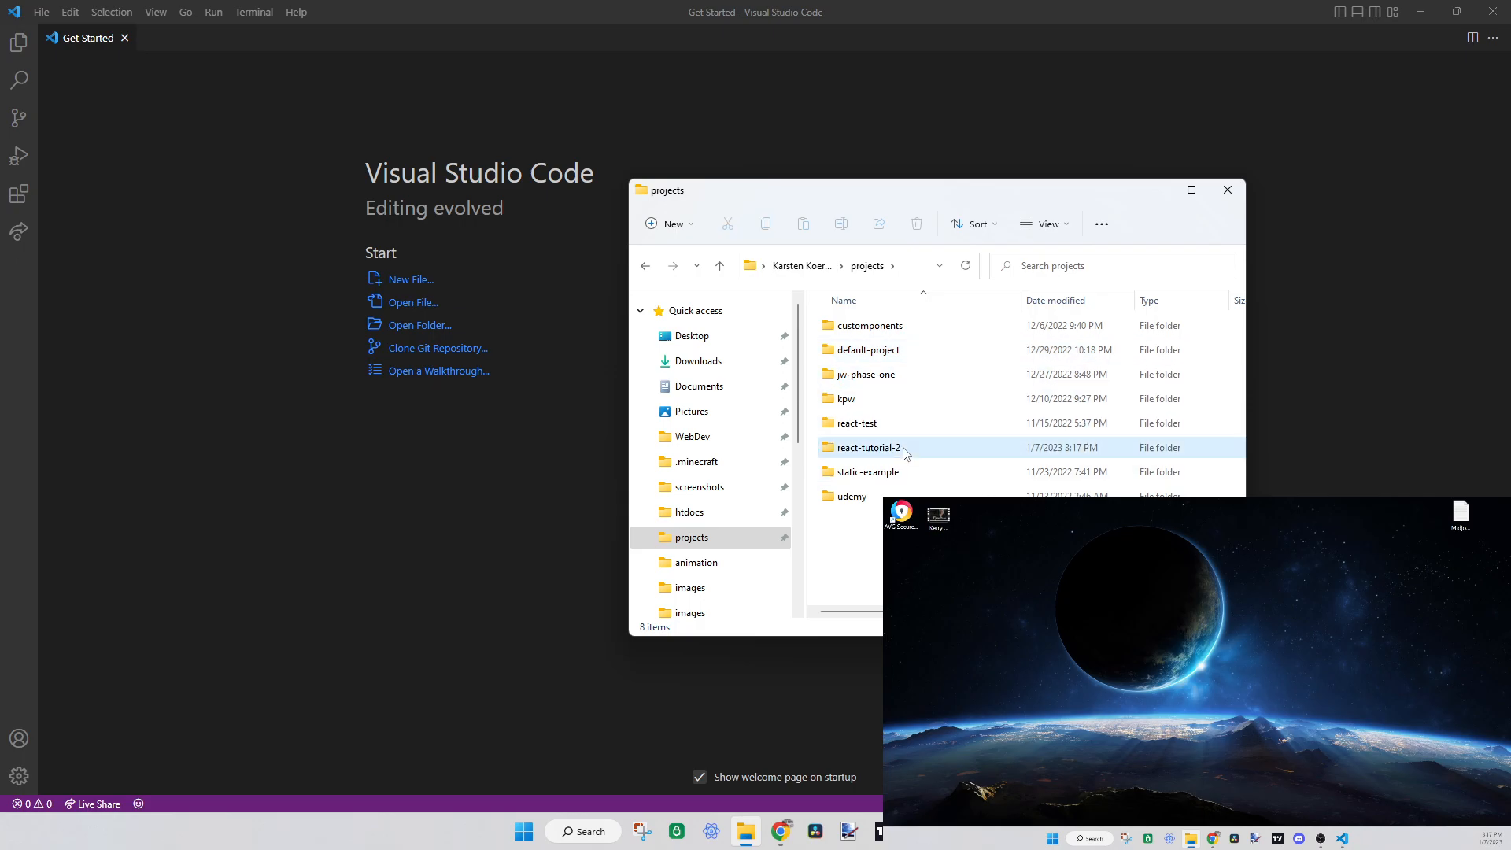
double_click(869, 447)
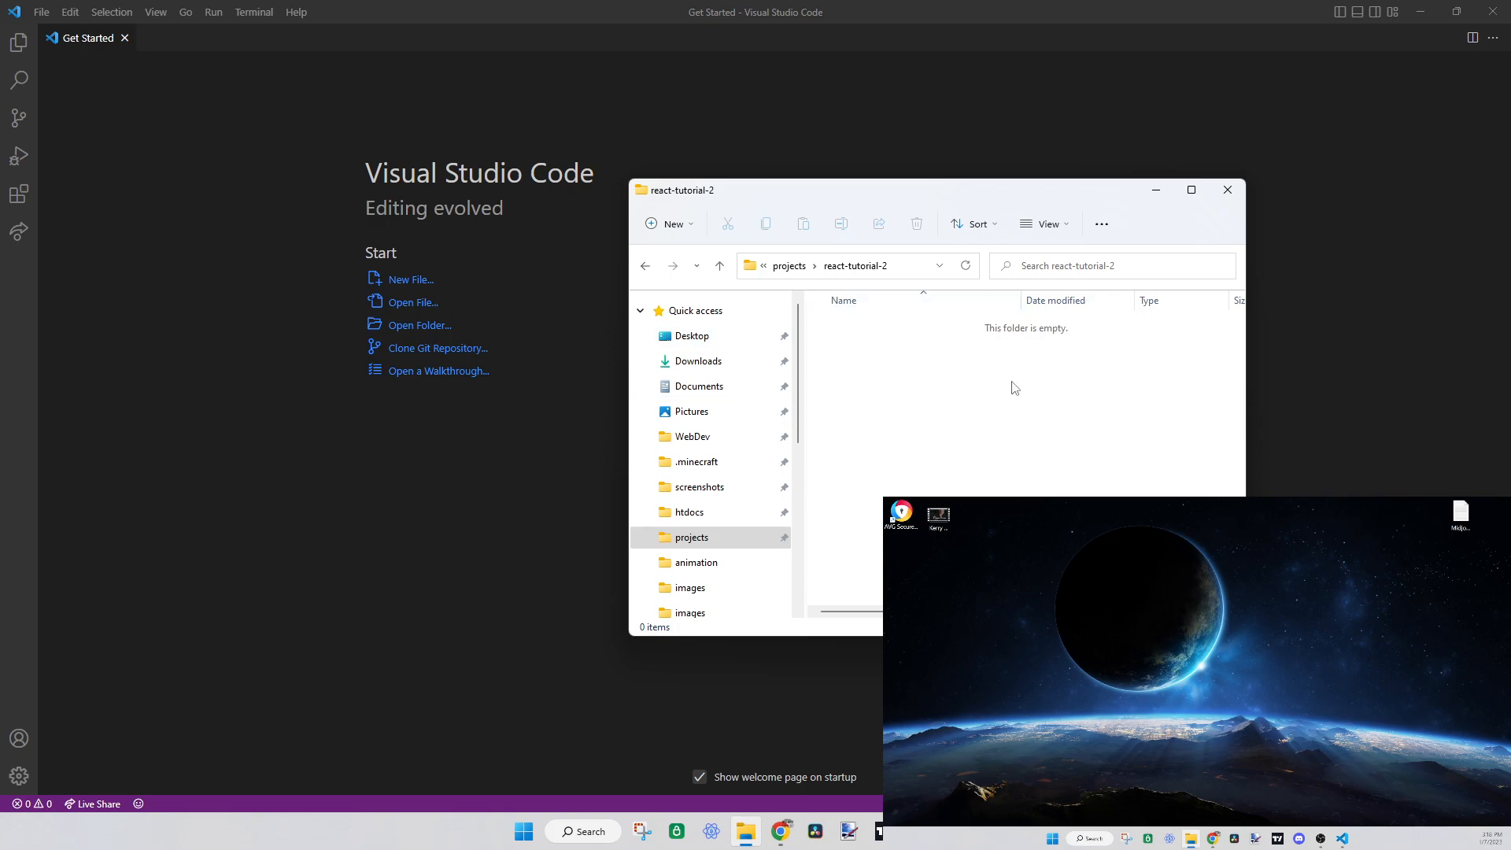
mouse_move(1138, 192)
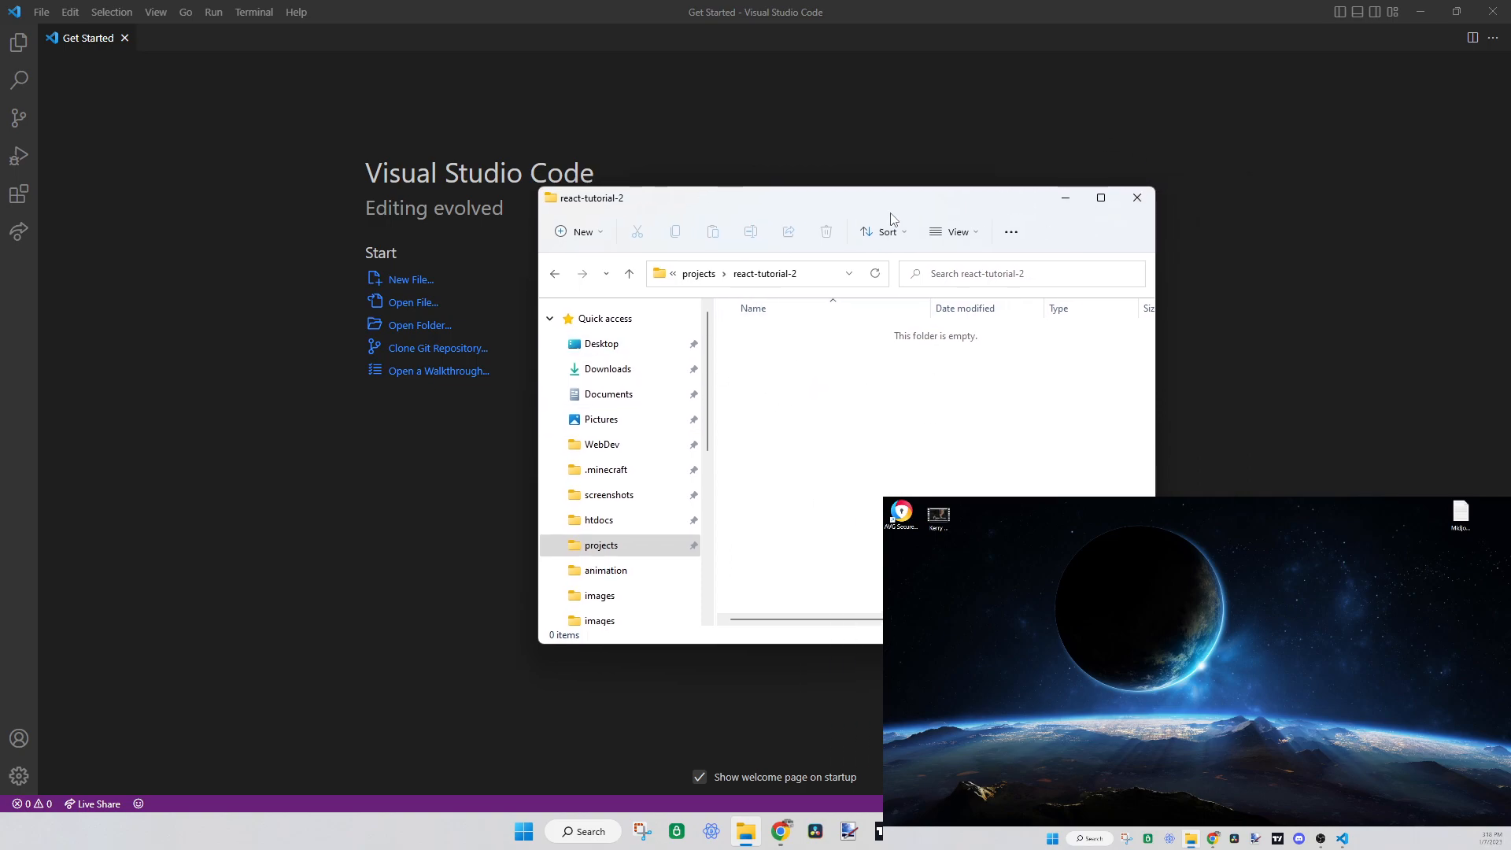
mouse_move(860, 265)
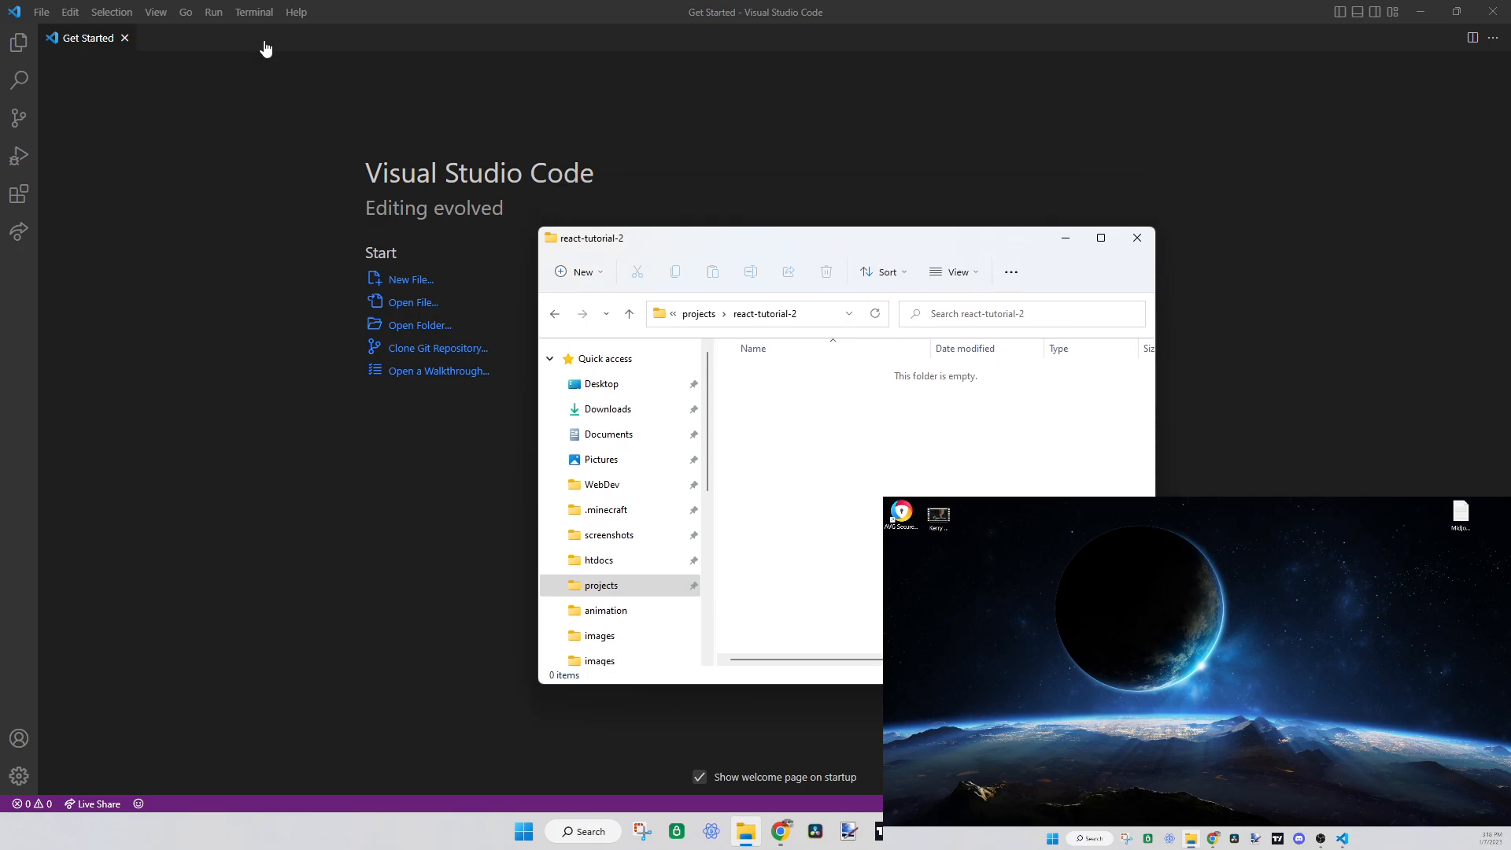
mouse_move(834, 245)
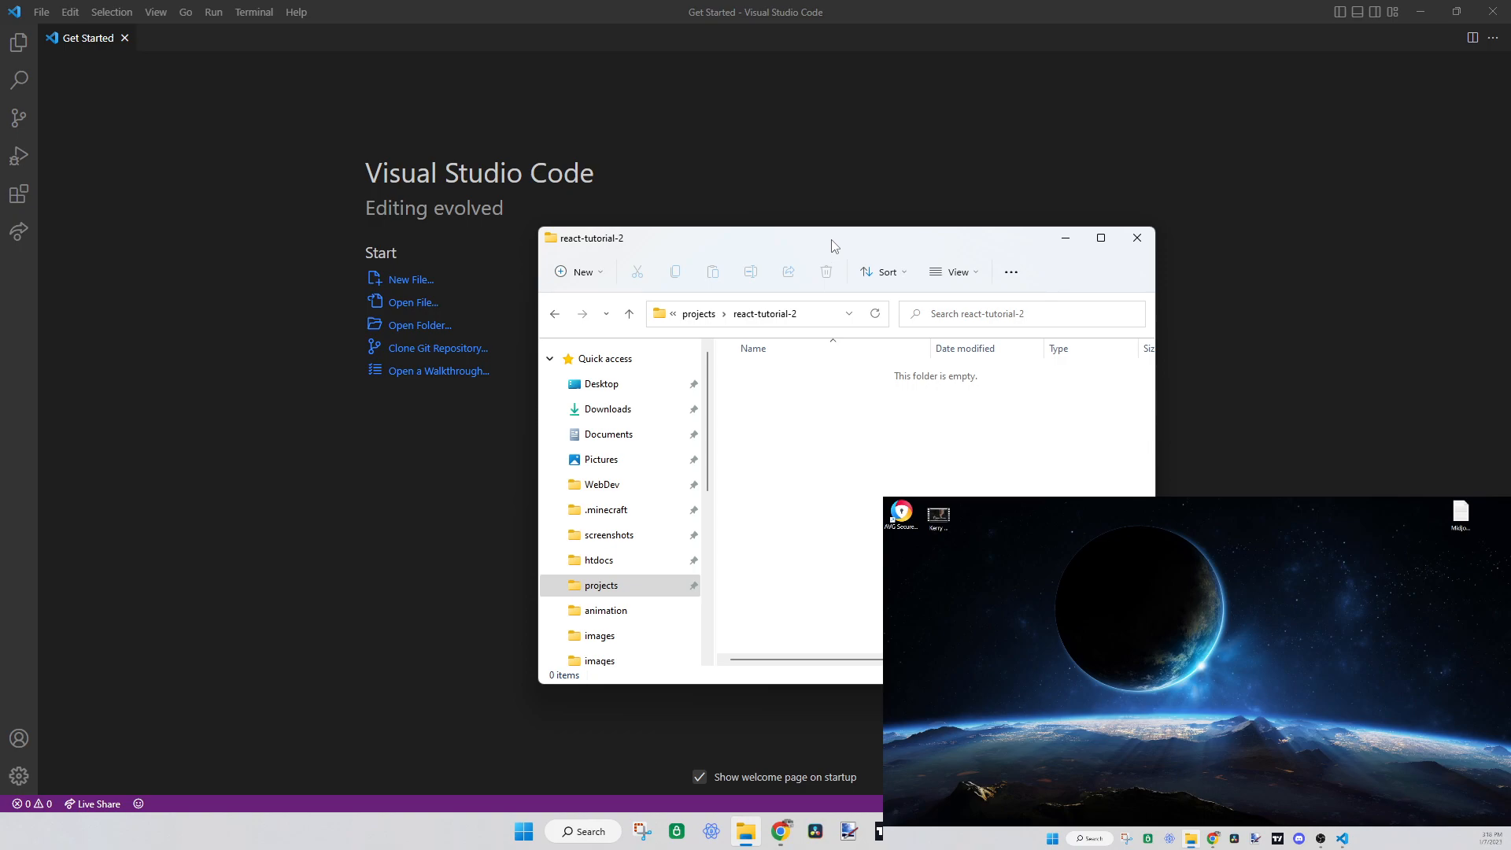
mouse_move(824, 428)
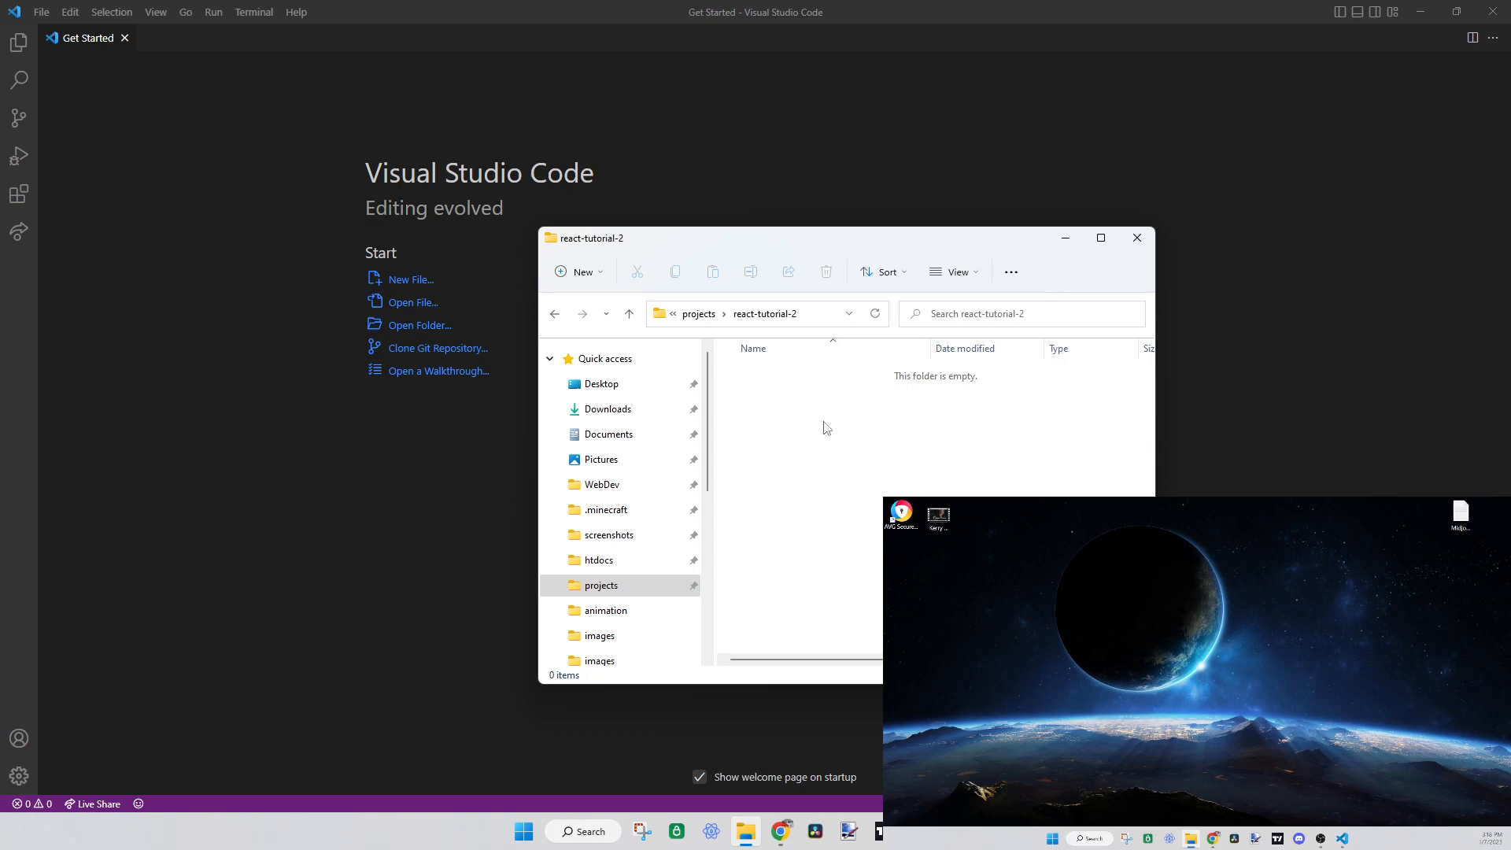
mouse_move(825, 416)
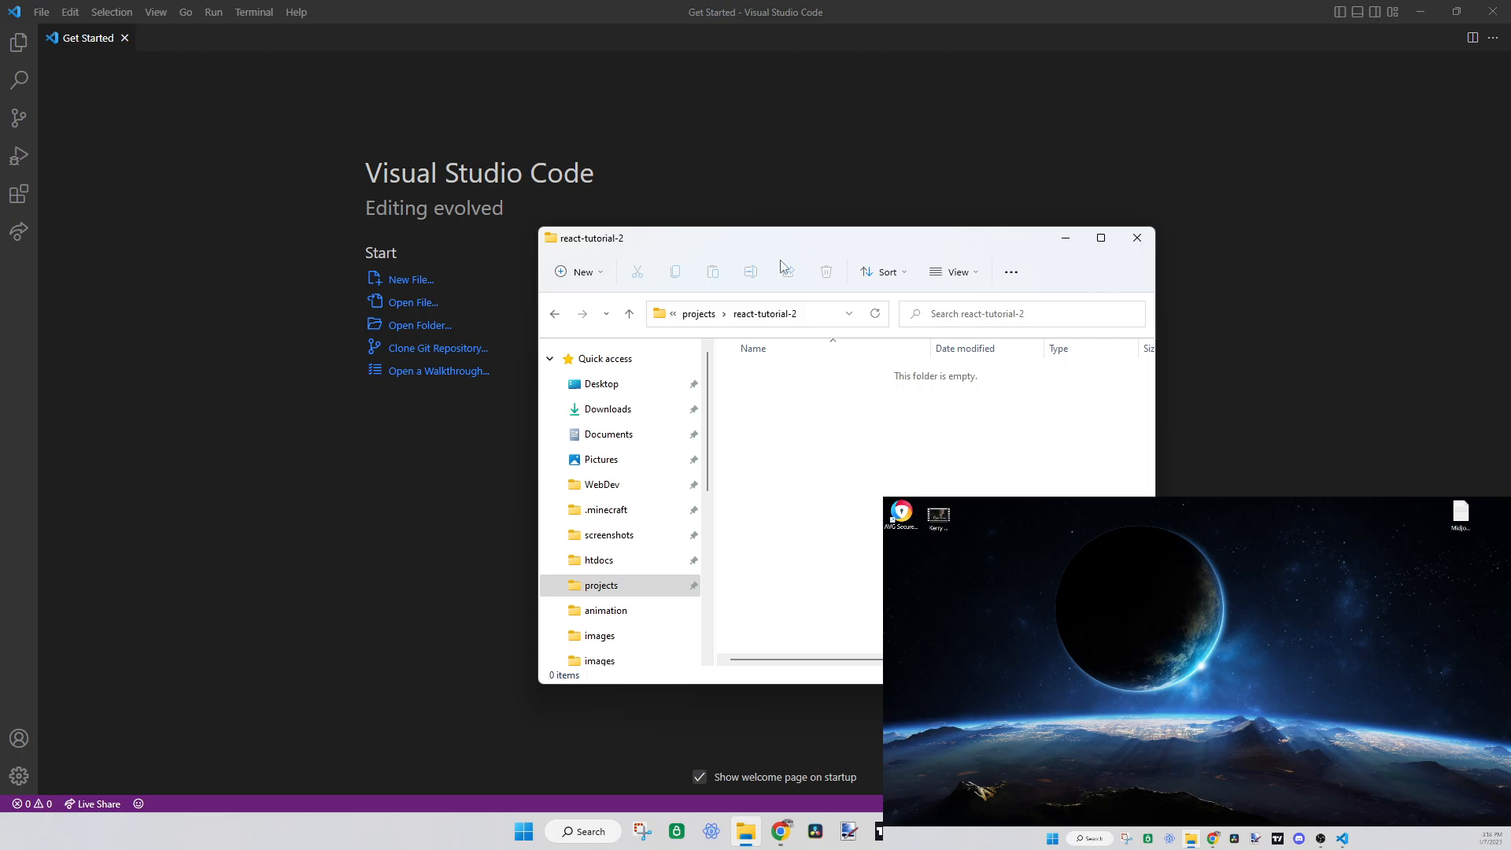
mouse_move(1137, 238)
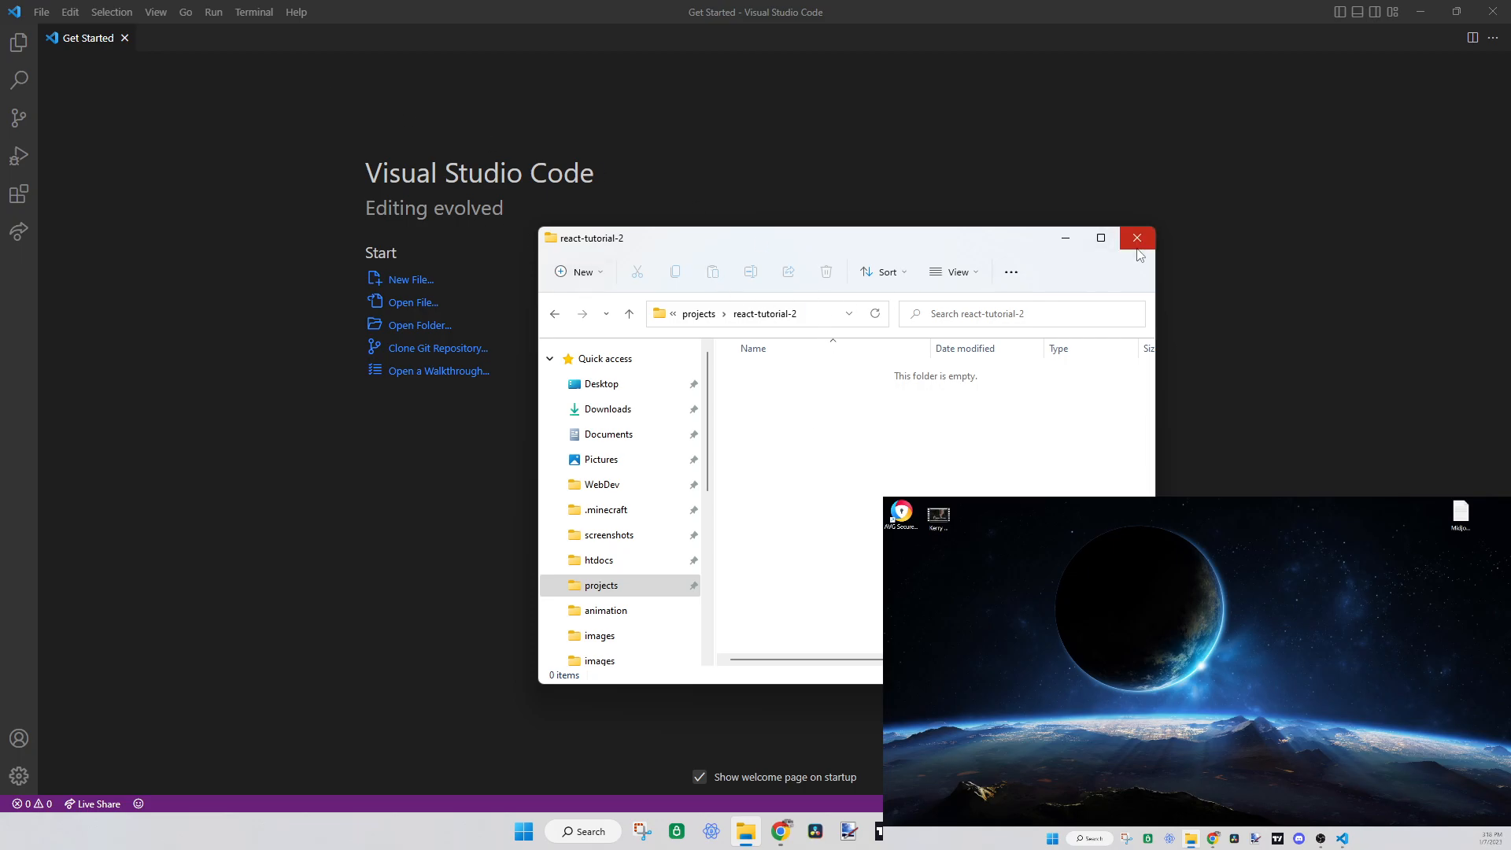
Open projects\react-tutorial-2 as the VS Code workspace via File > Open Folder
click(1137, 237)
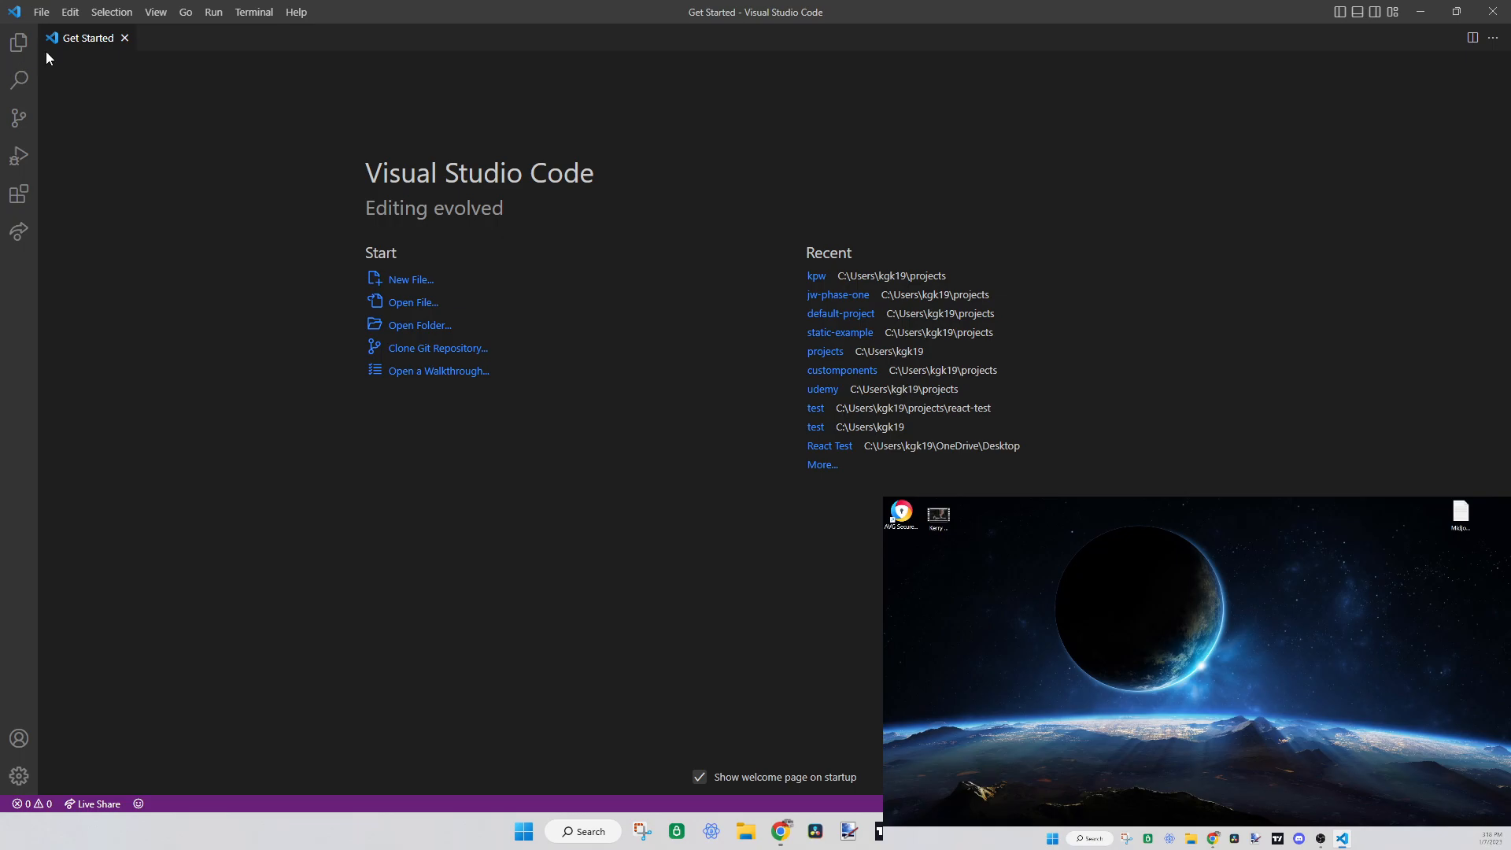
click(41, 13)
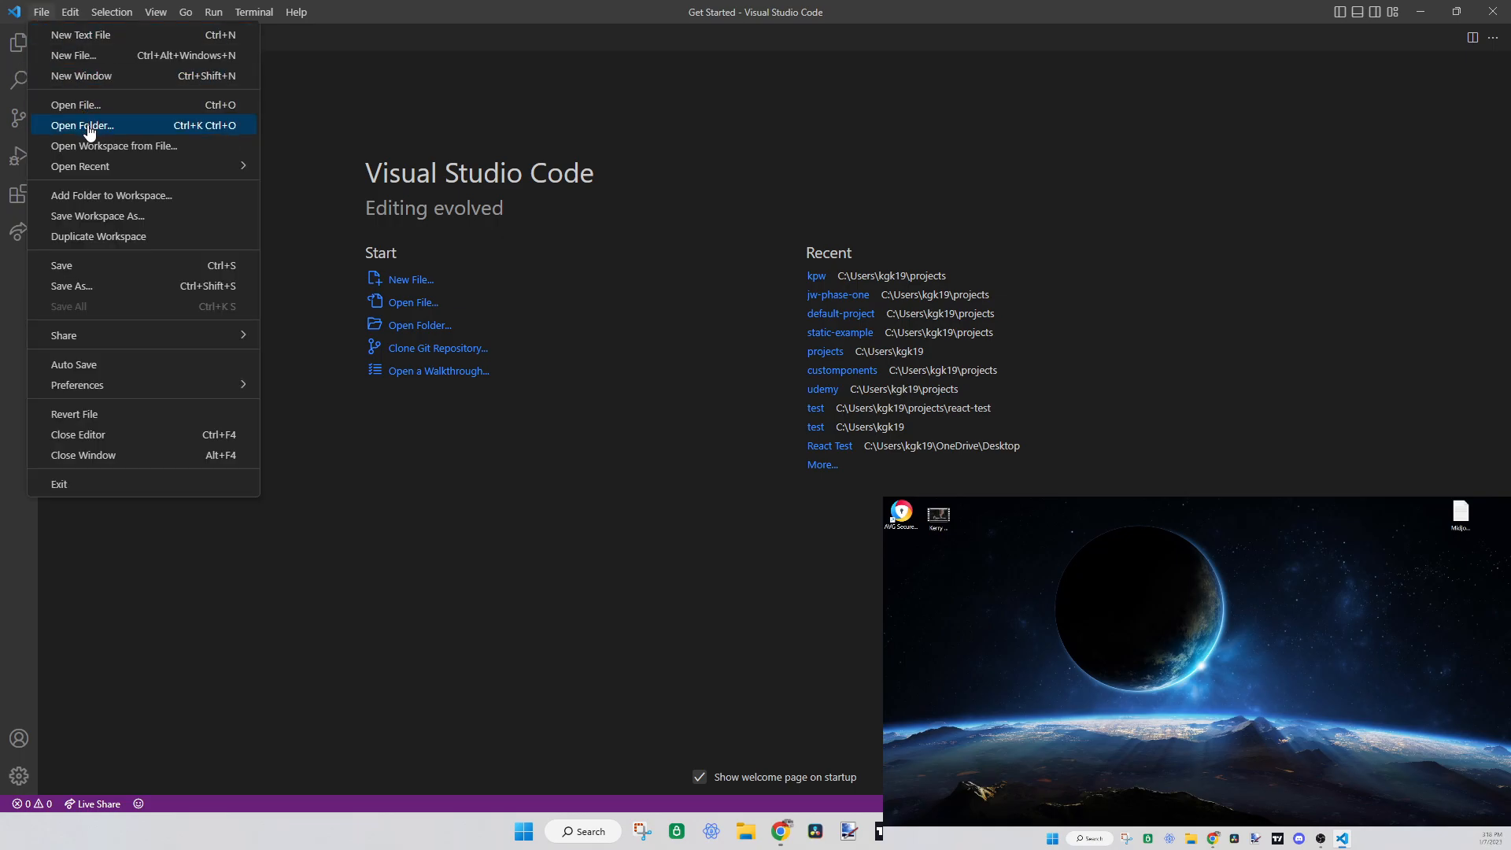
click(82, 126)
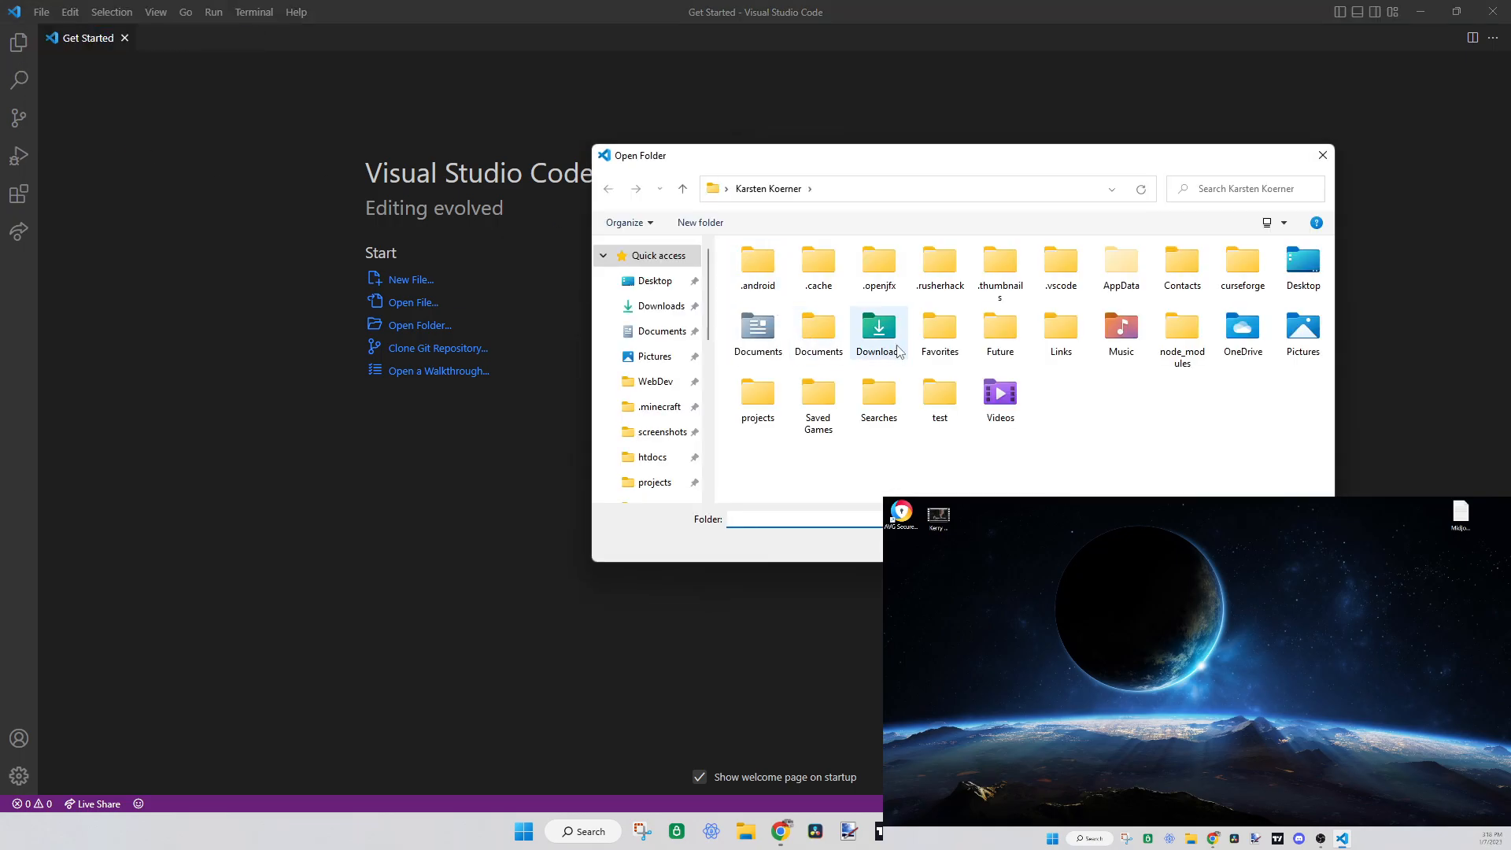
scroll(down, 3)
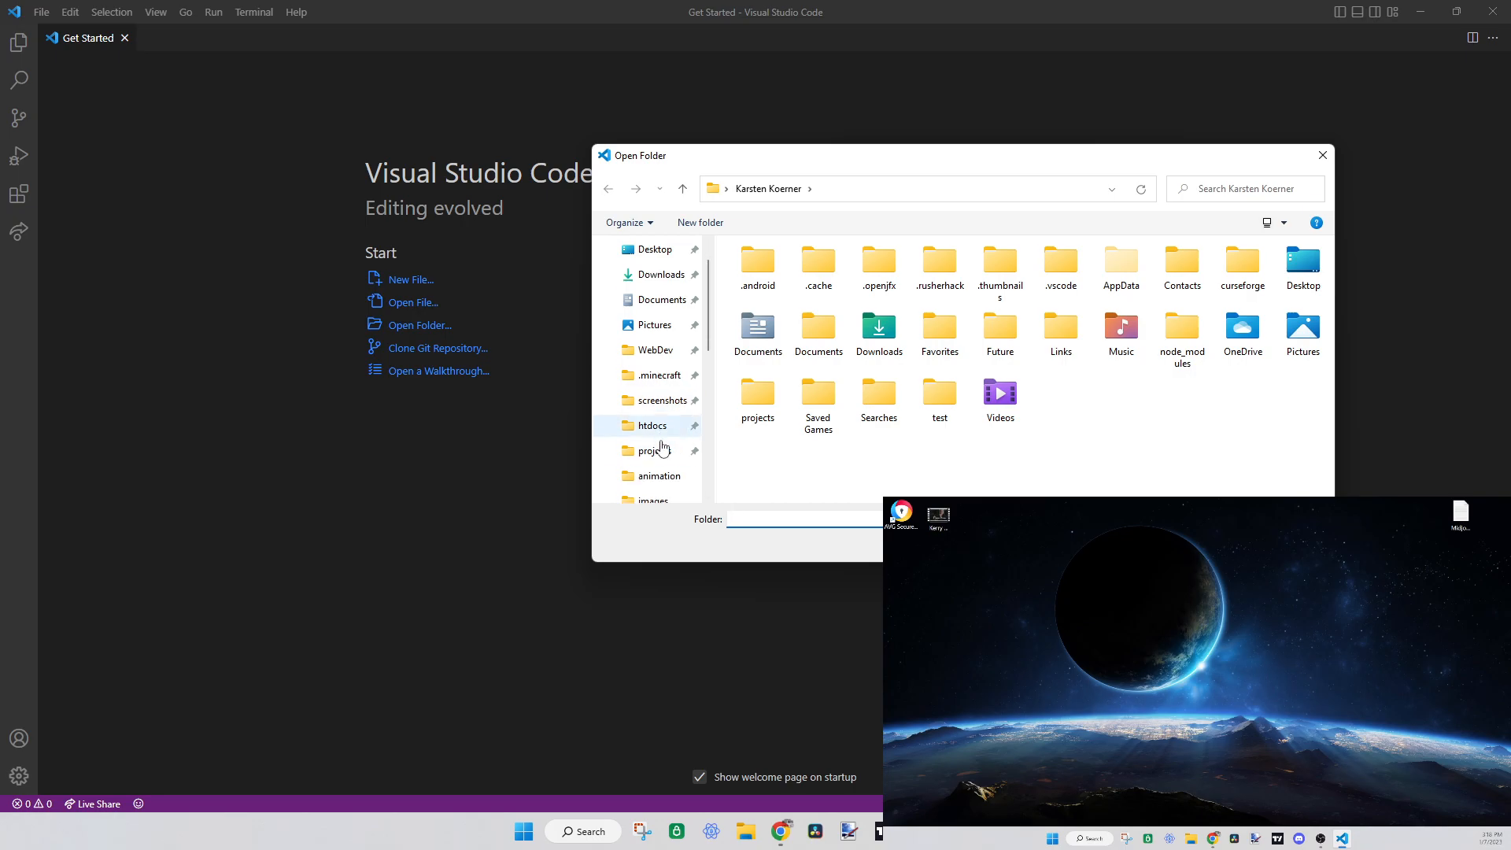
double_click(653, 450)
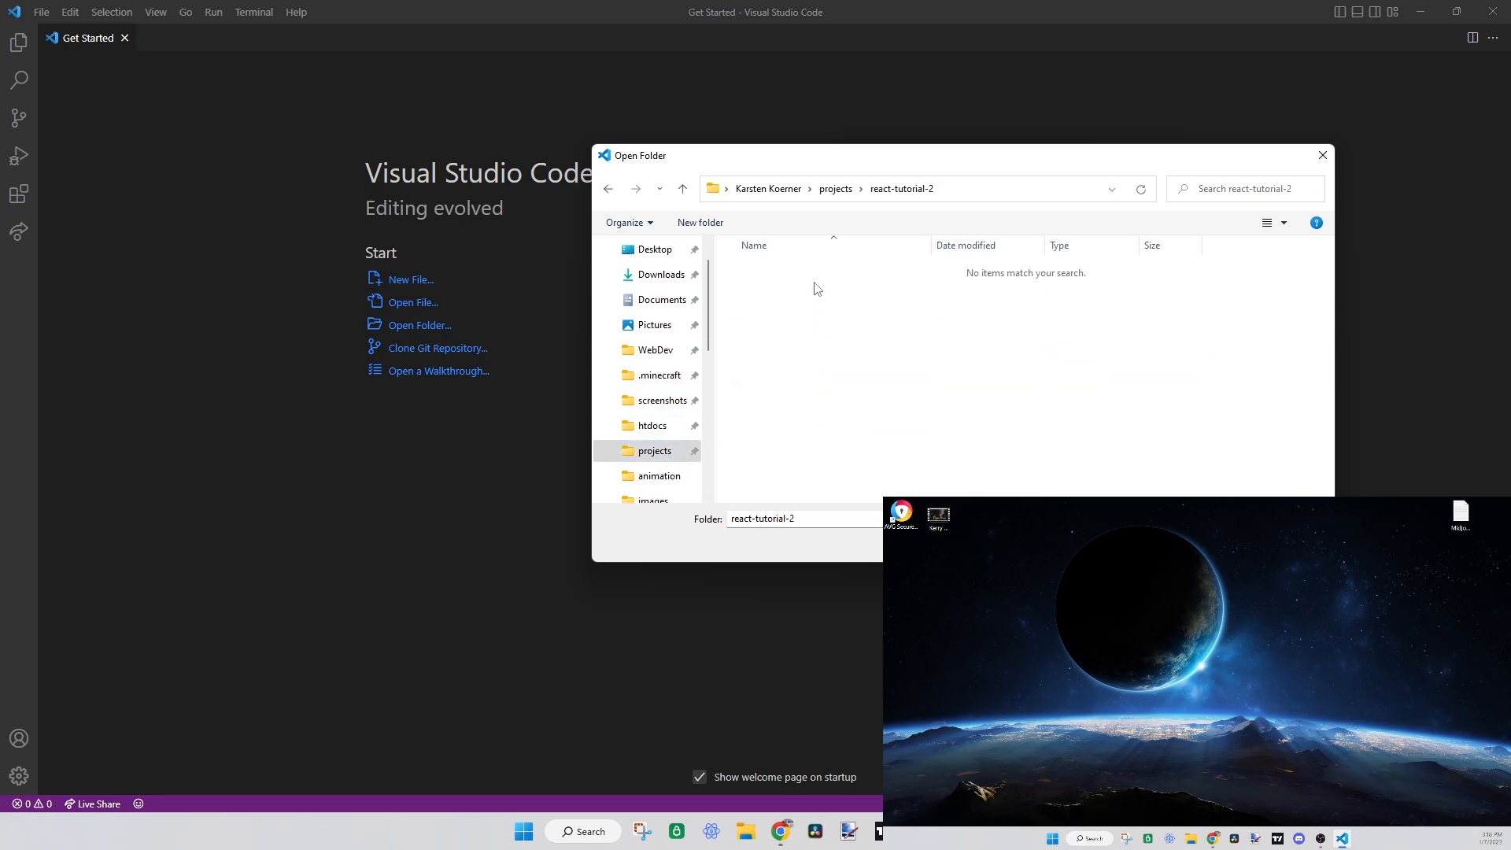
click(254, 13)
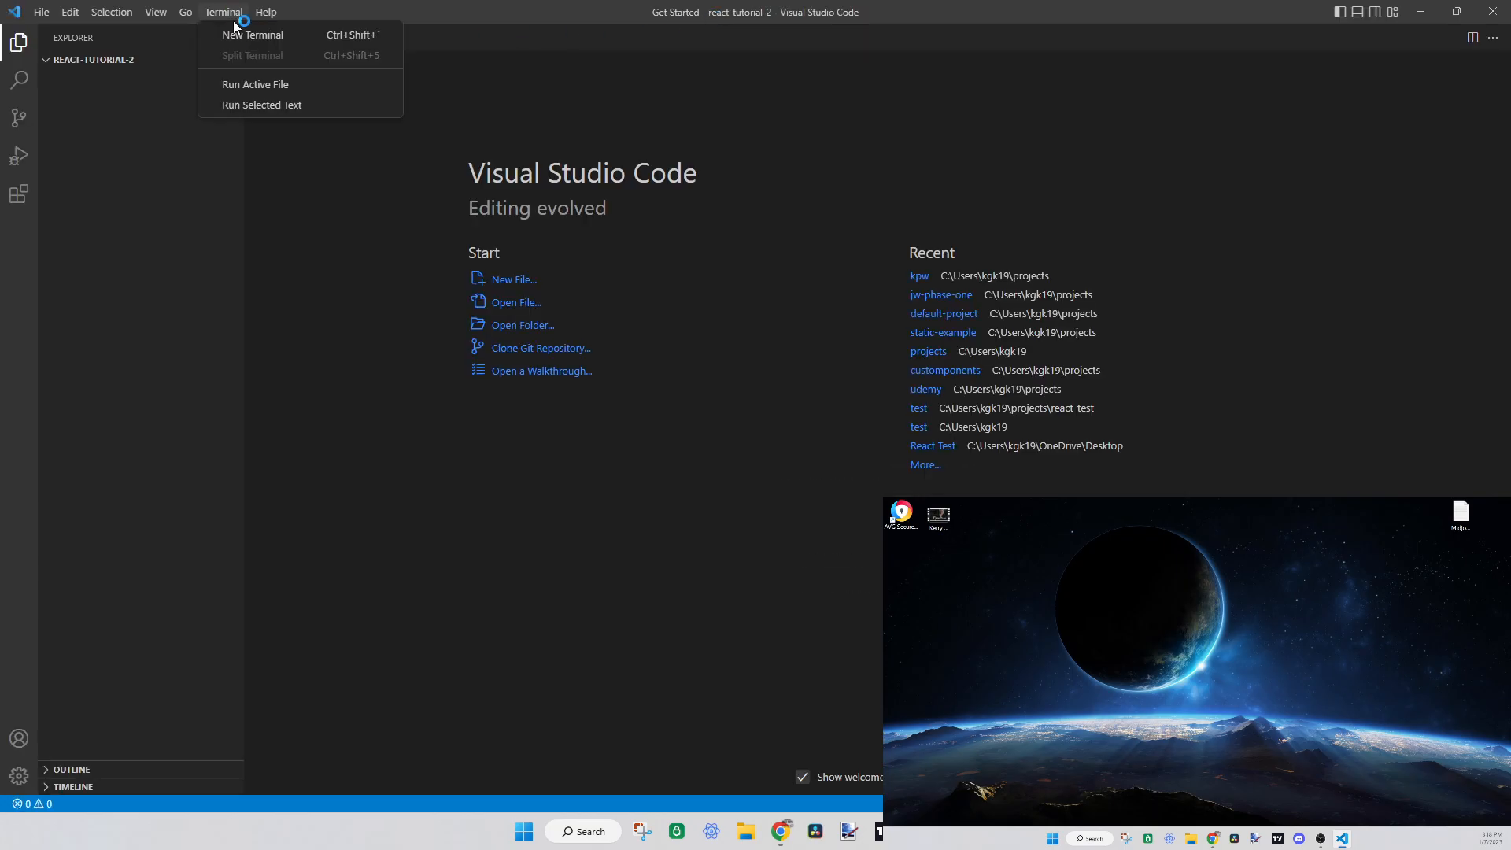
Run npx create-react-app react-tutorial-2 in a new integrated terminal
click(250, 35)
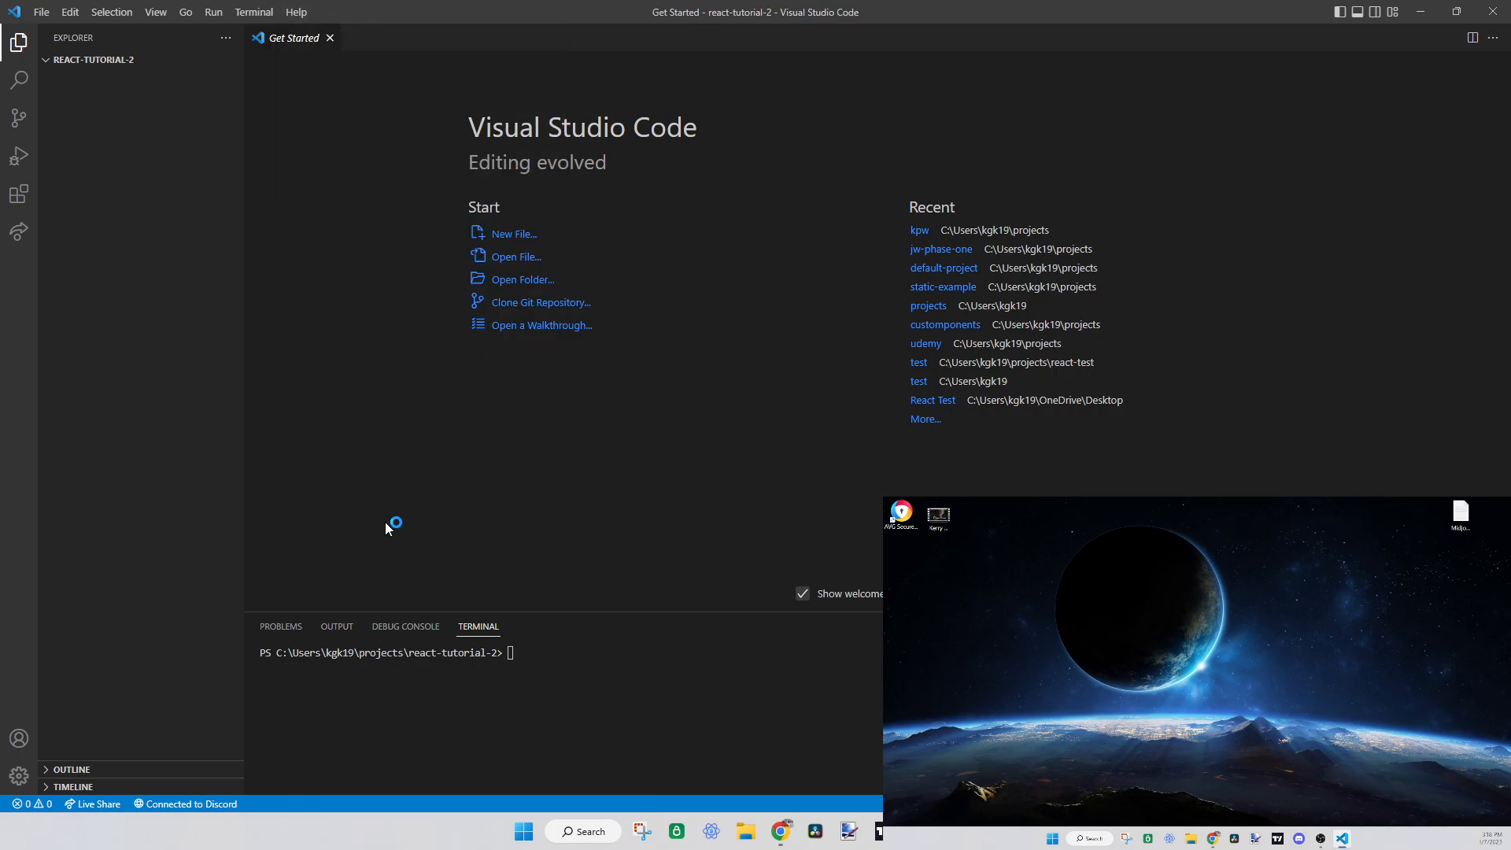
click(253, 13)
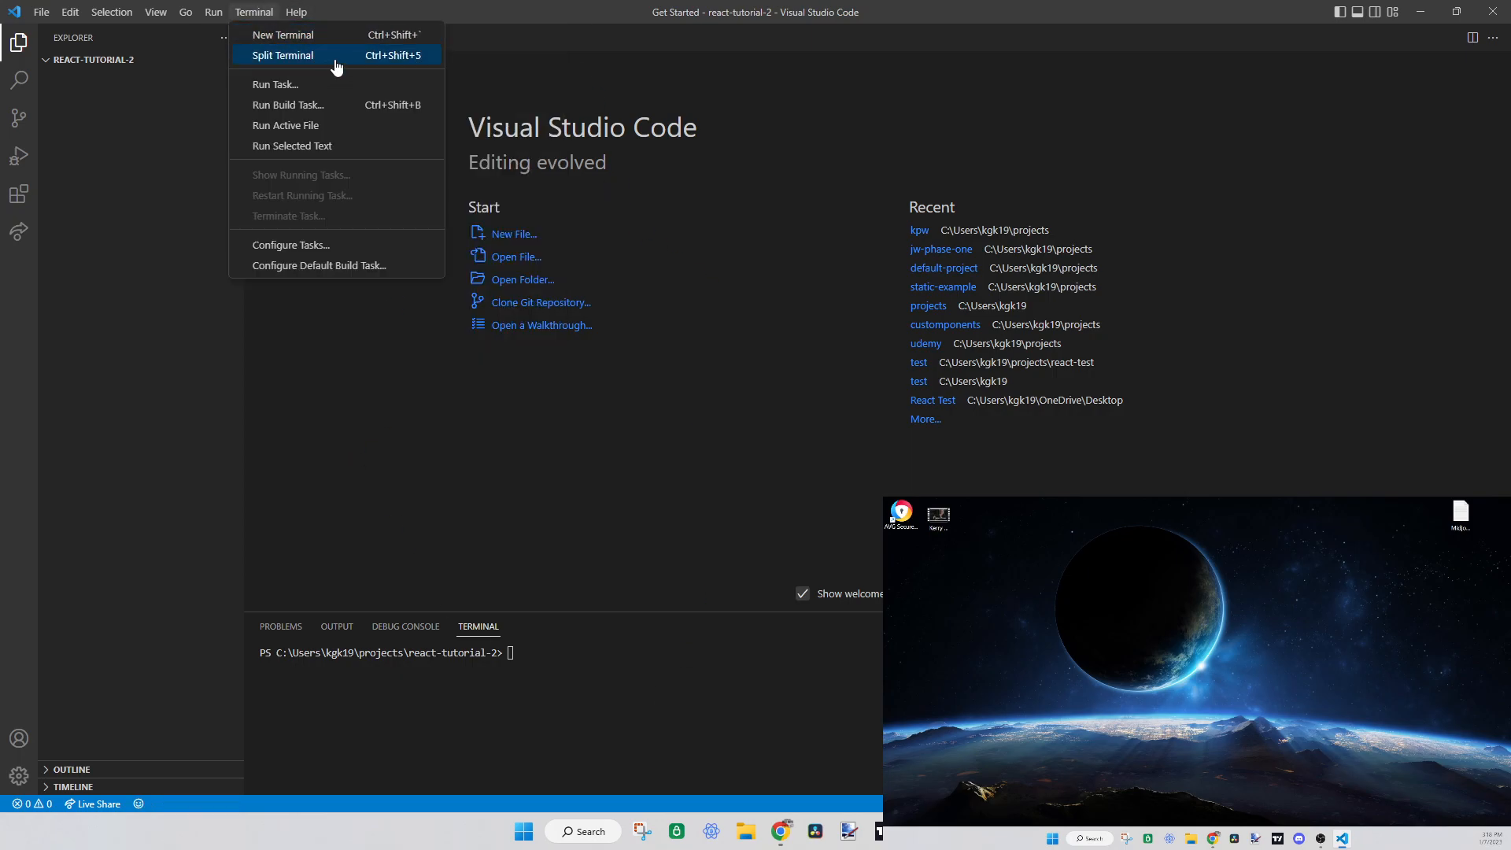
mouse_move(683, 419)
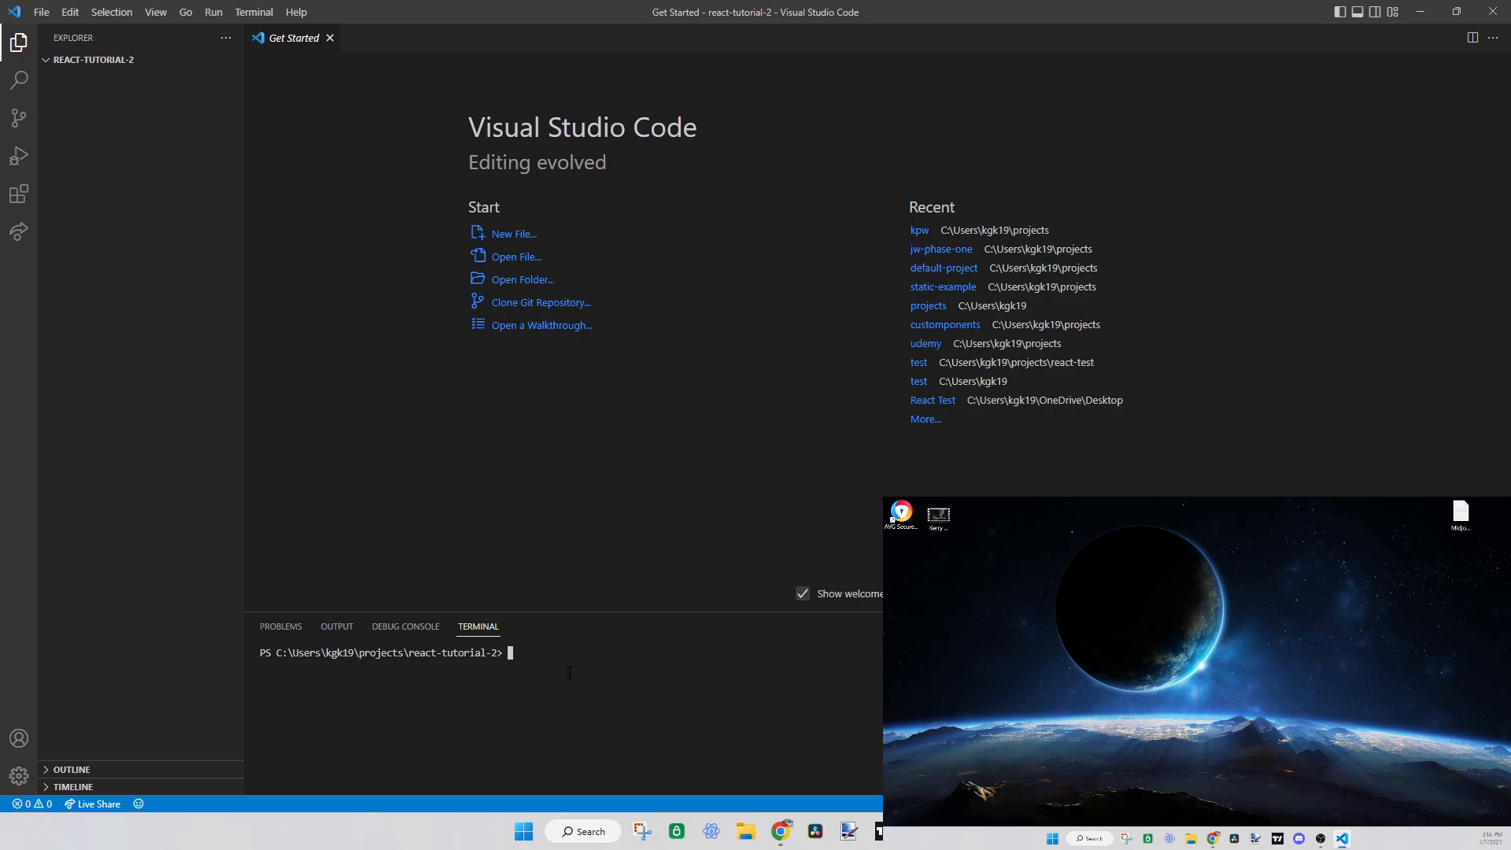
text(npx)
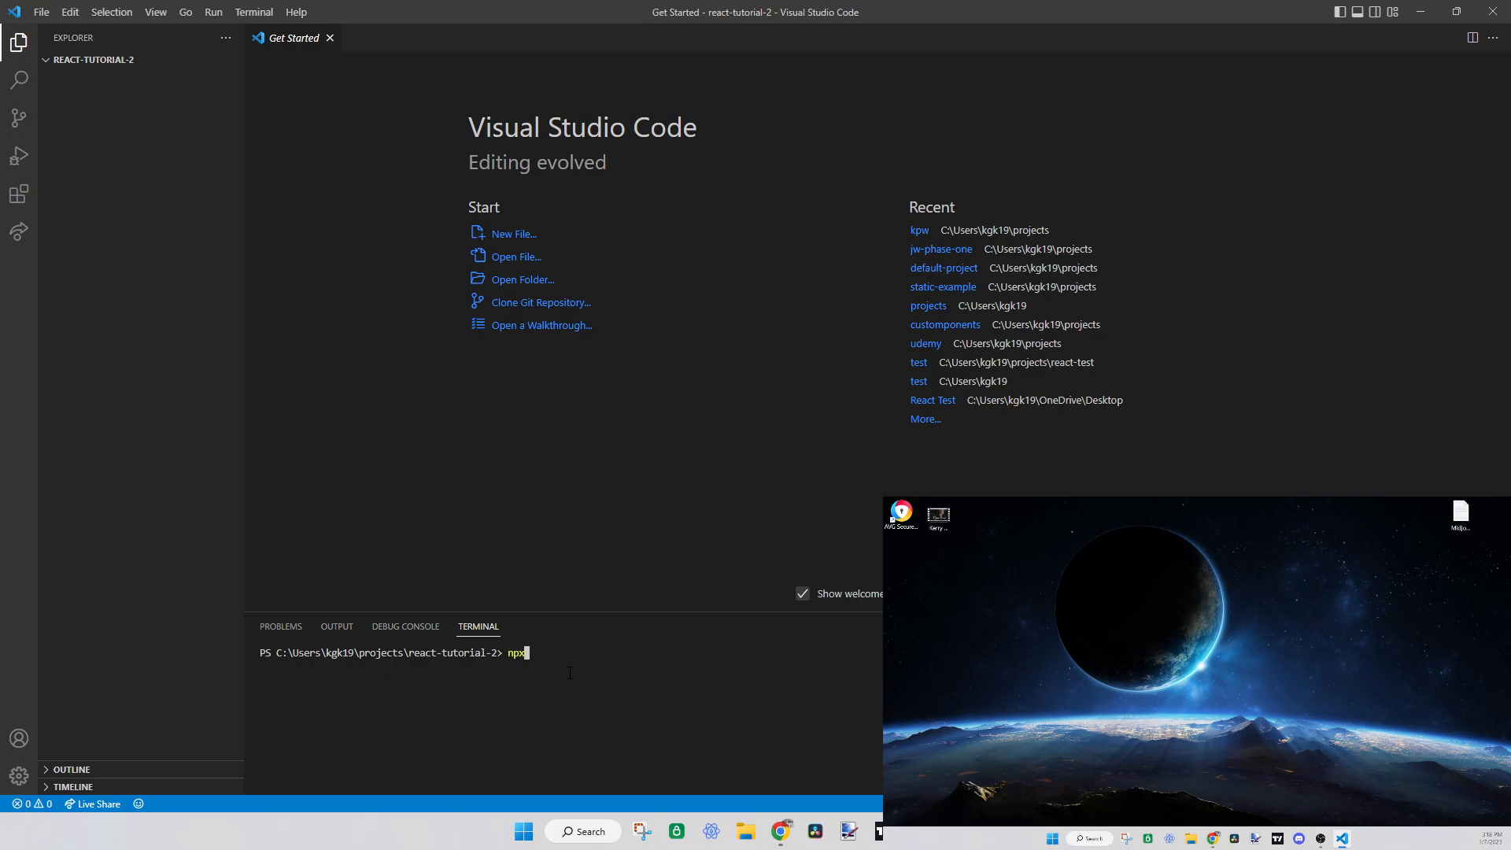
text(create-react)
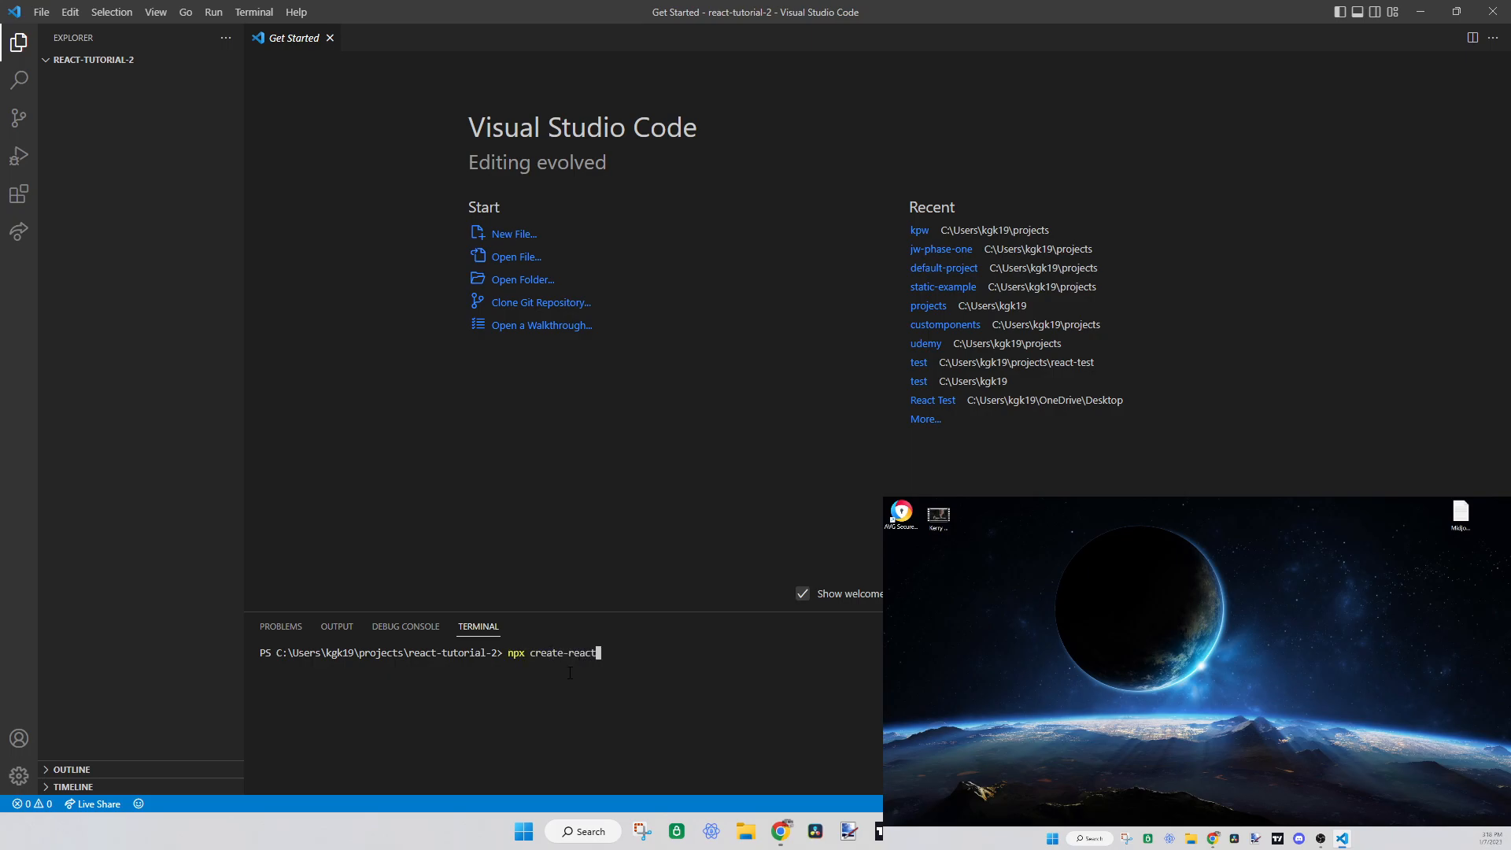
text(-app)
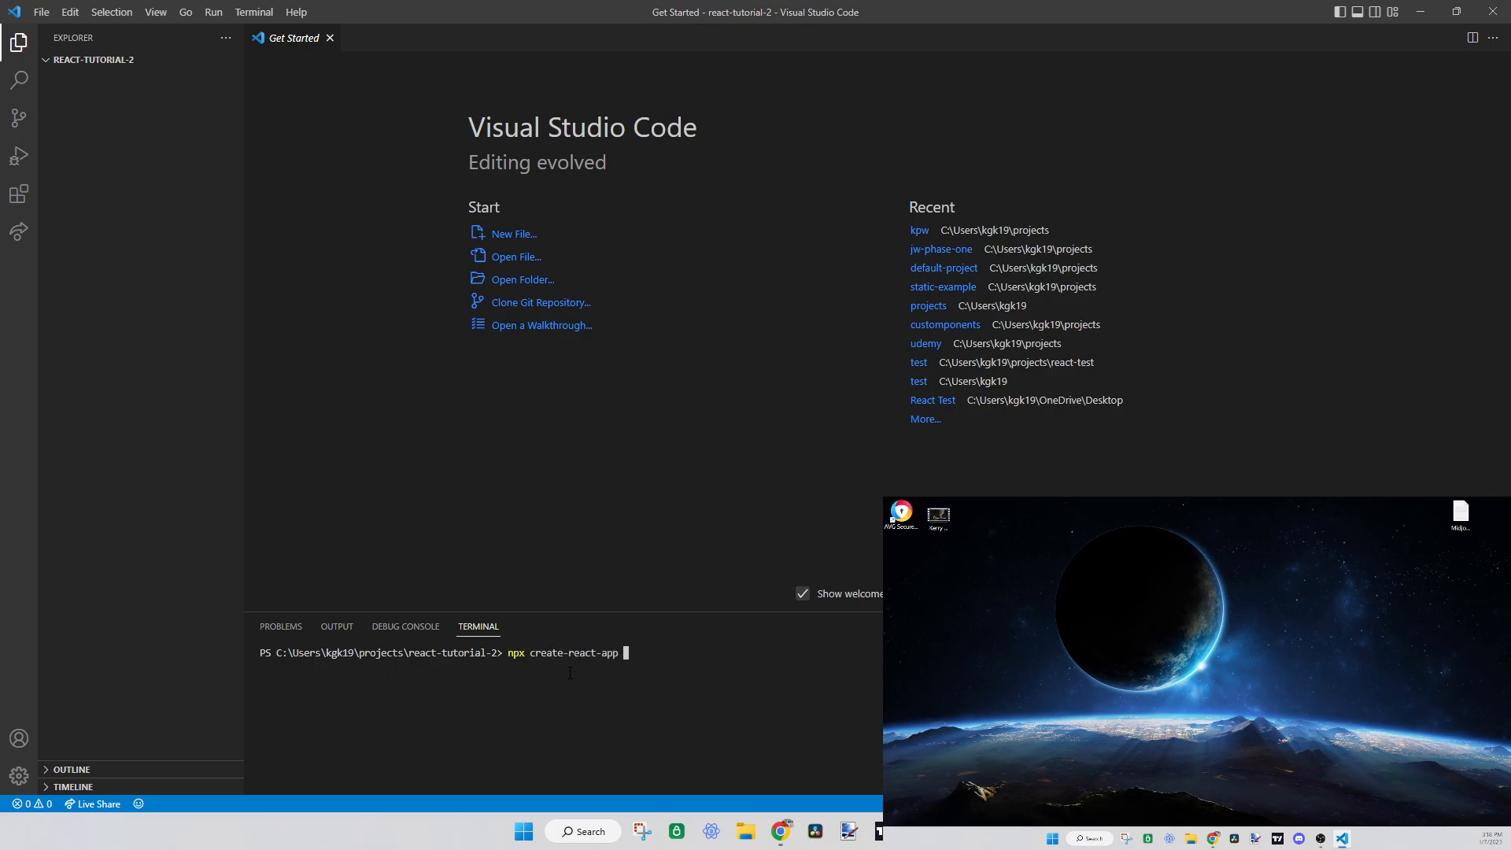
text(react-tutorial-)
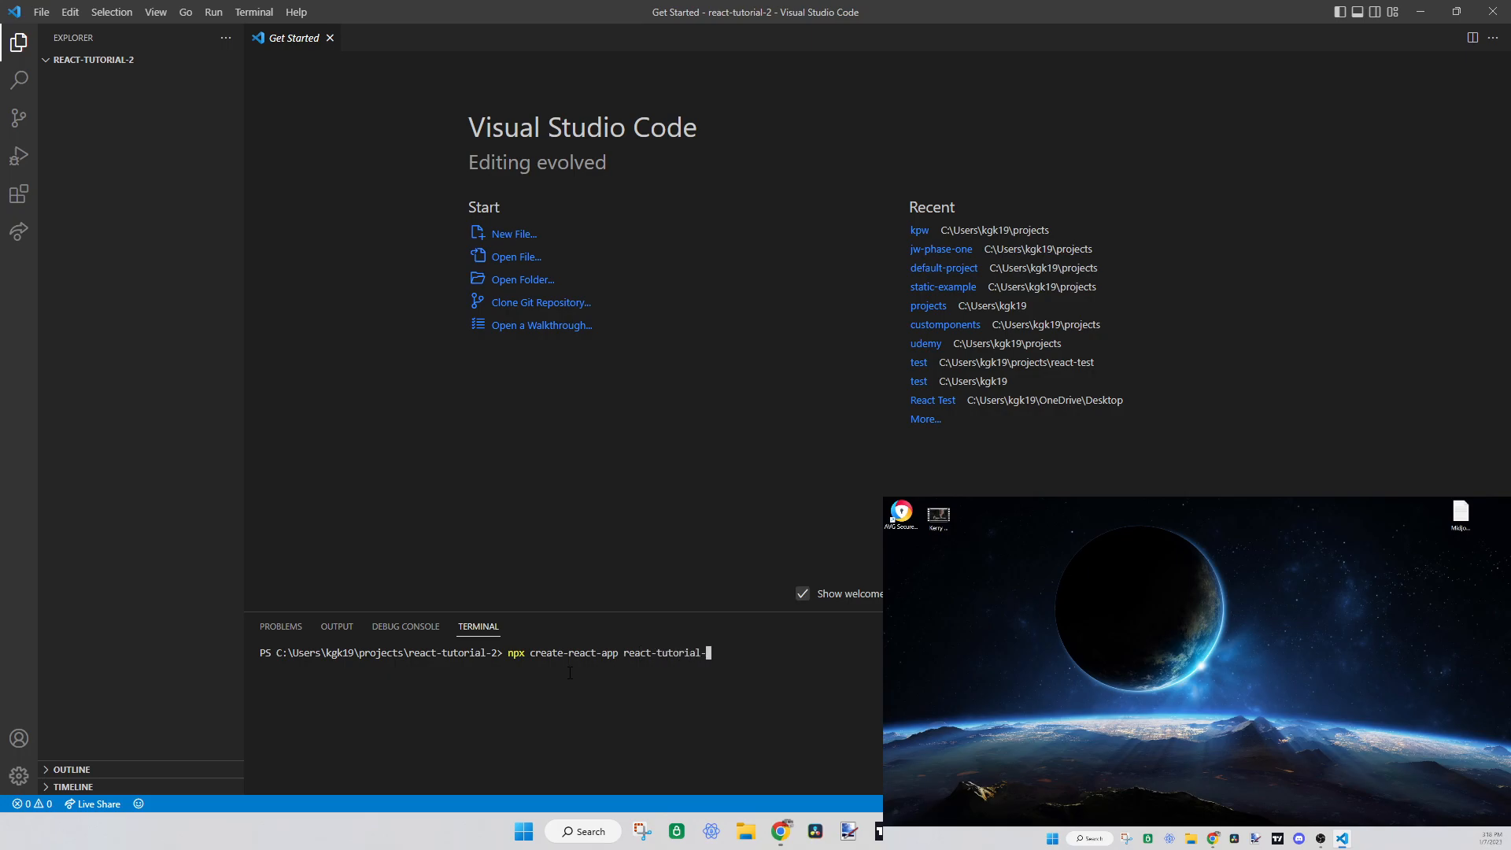
key(Enter)
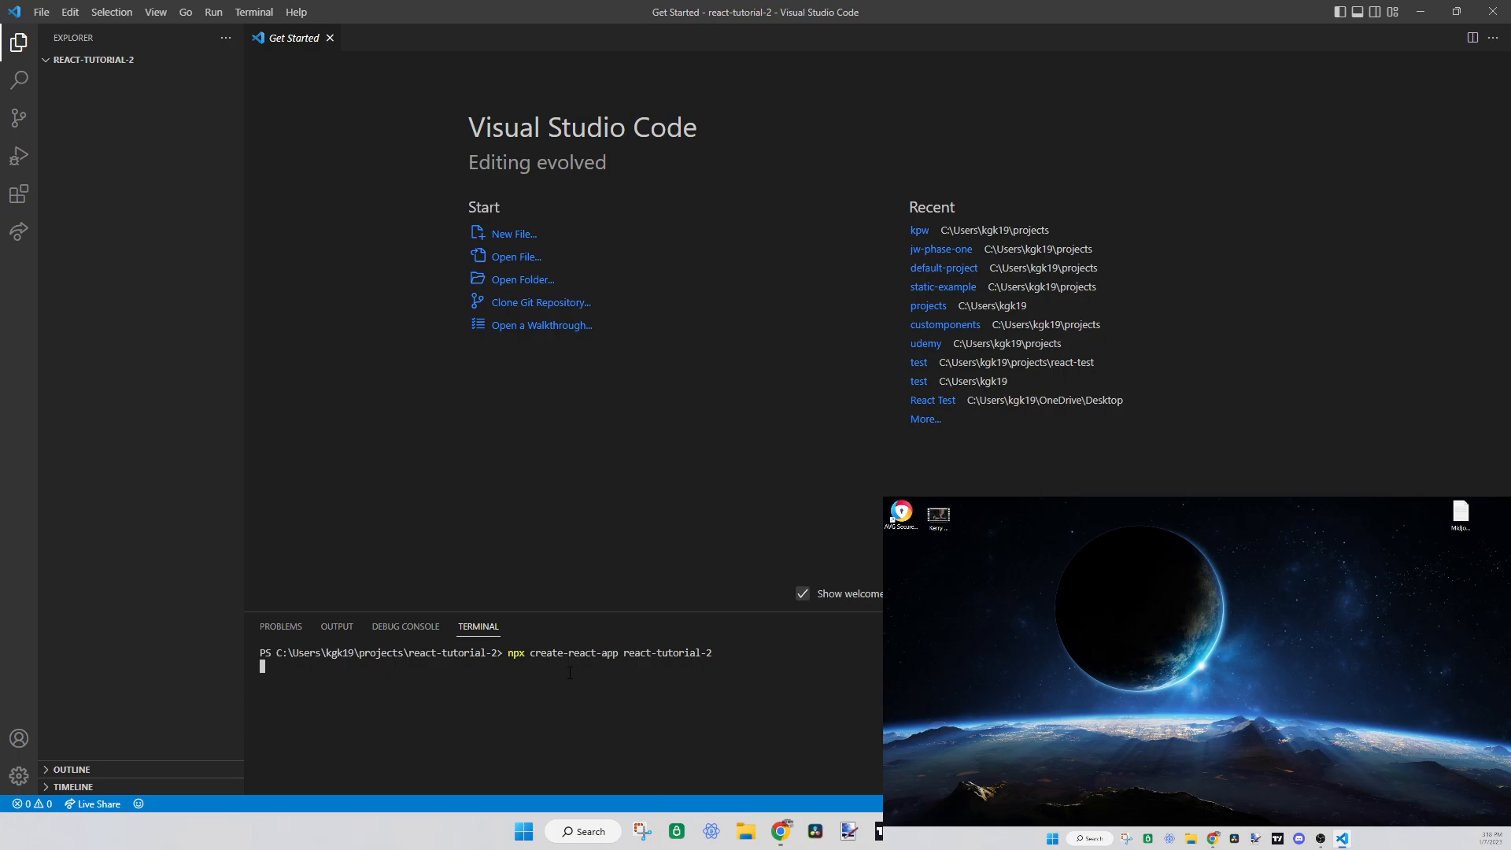
Let create-react-app run to completion until it prints Happy hacking!
key(Enter)
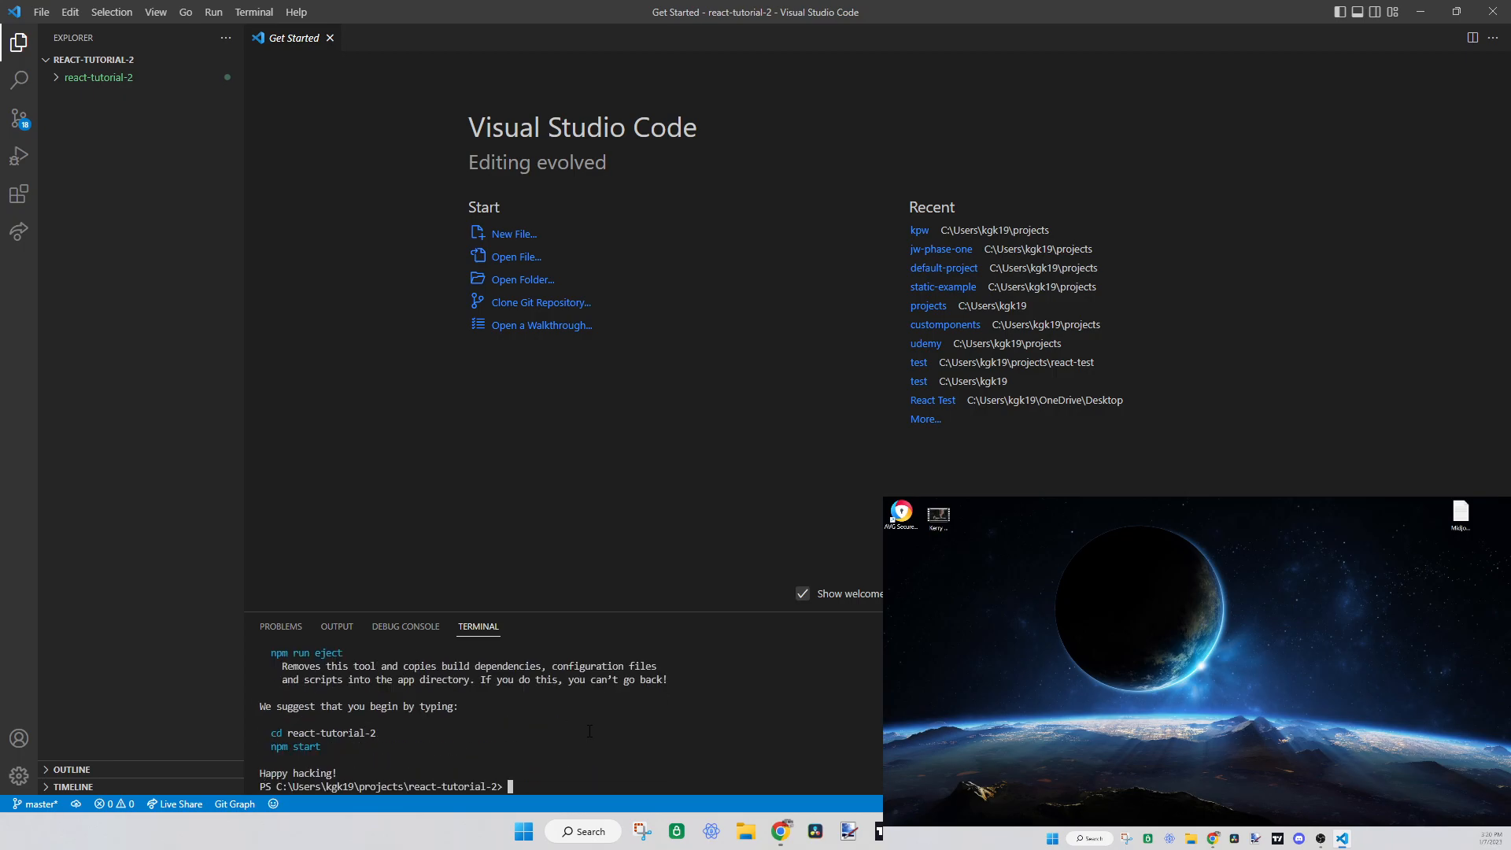
mouse_move(113, 84)
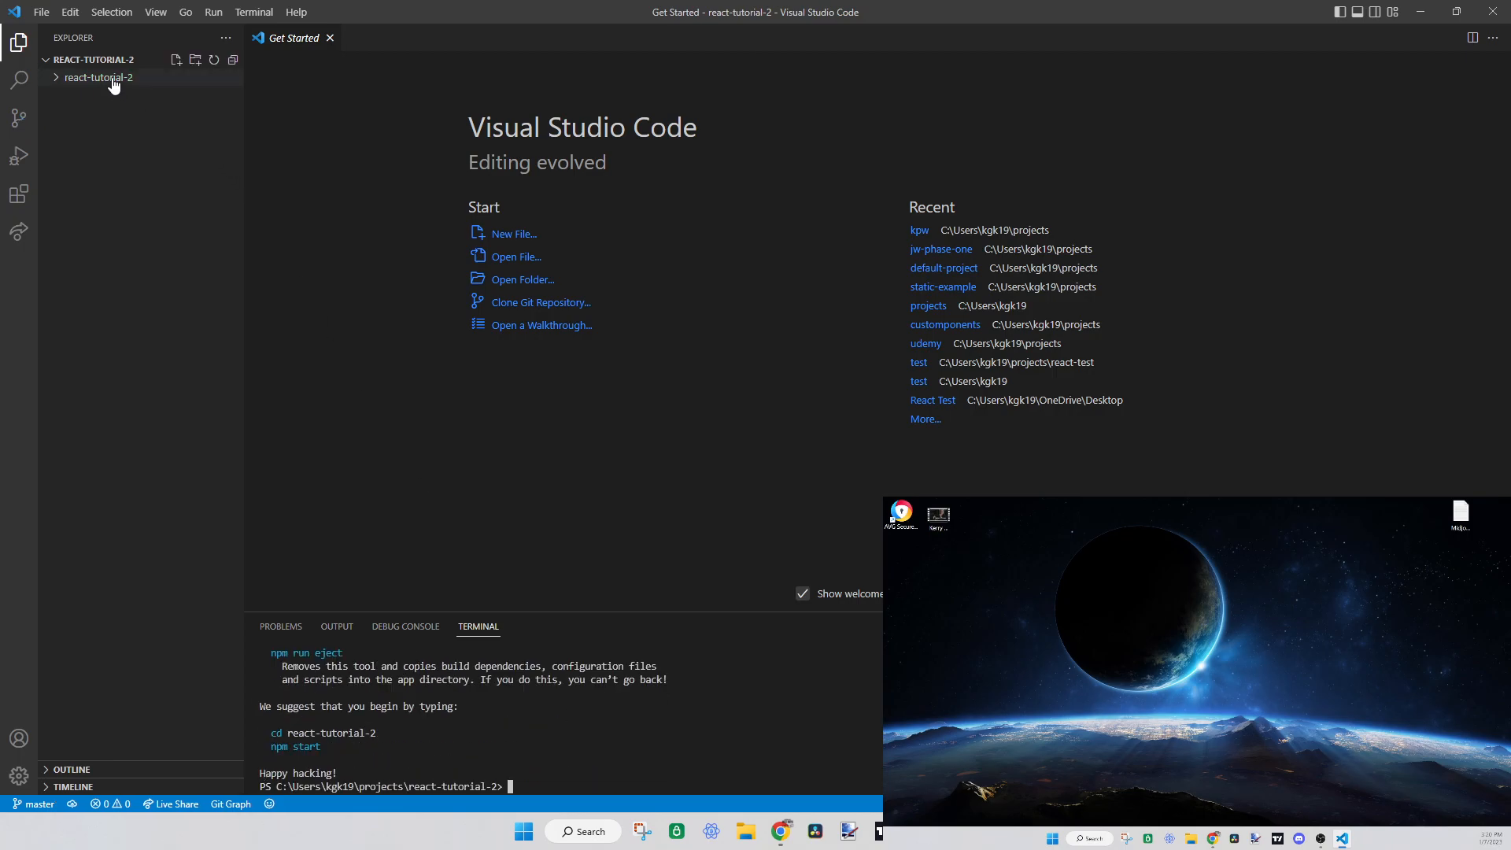
Peek inside the generated folder, then cd react-tutorial-2 in the terminal
click(94, 78)
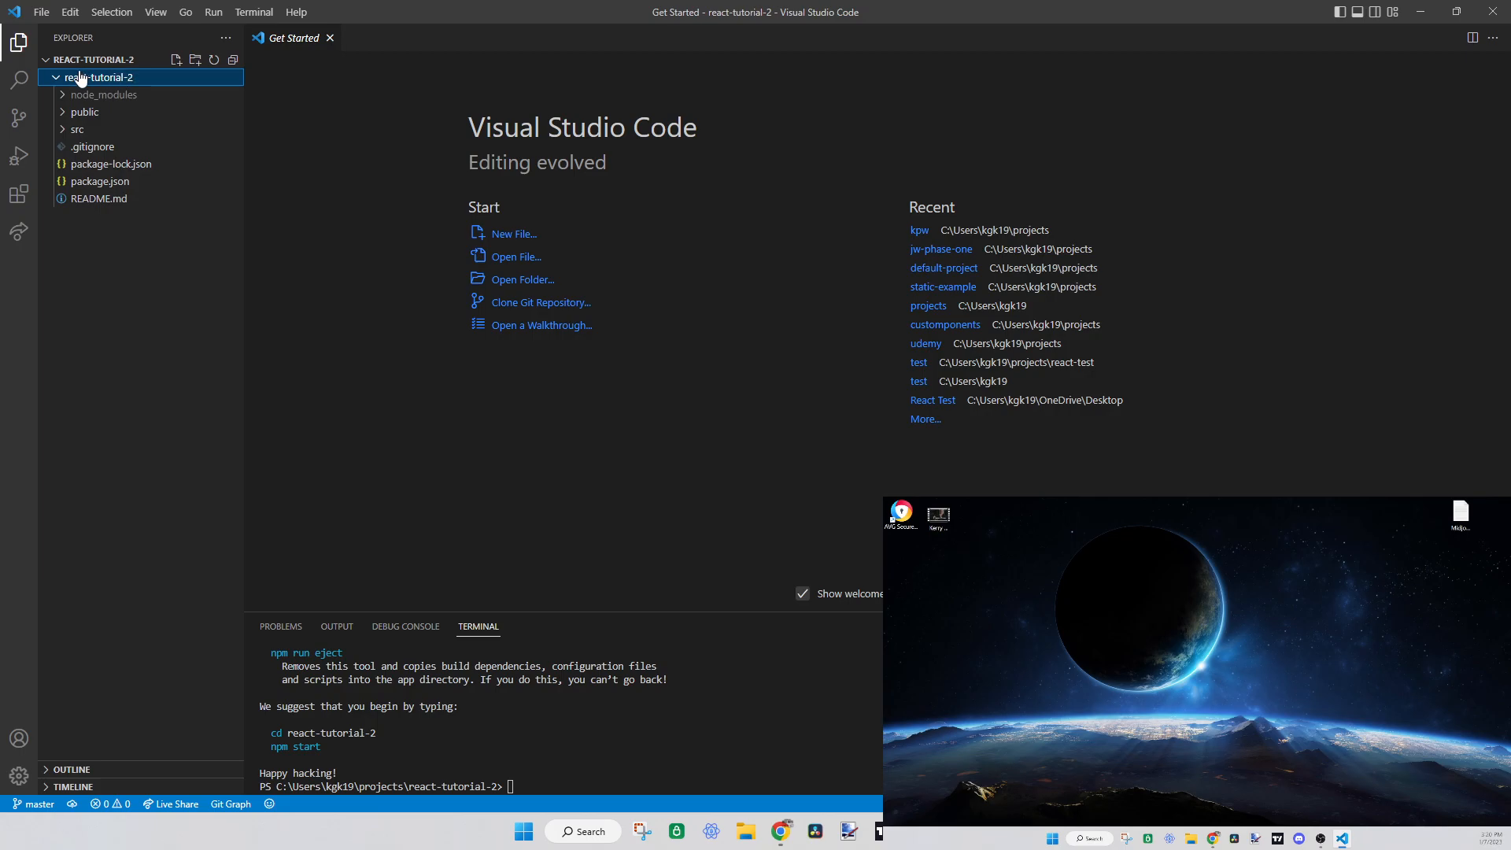
click(91, 77)
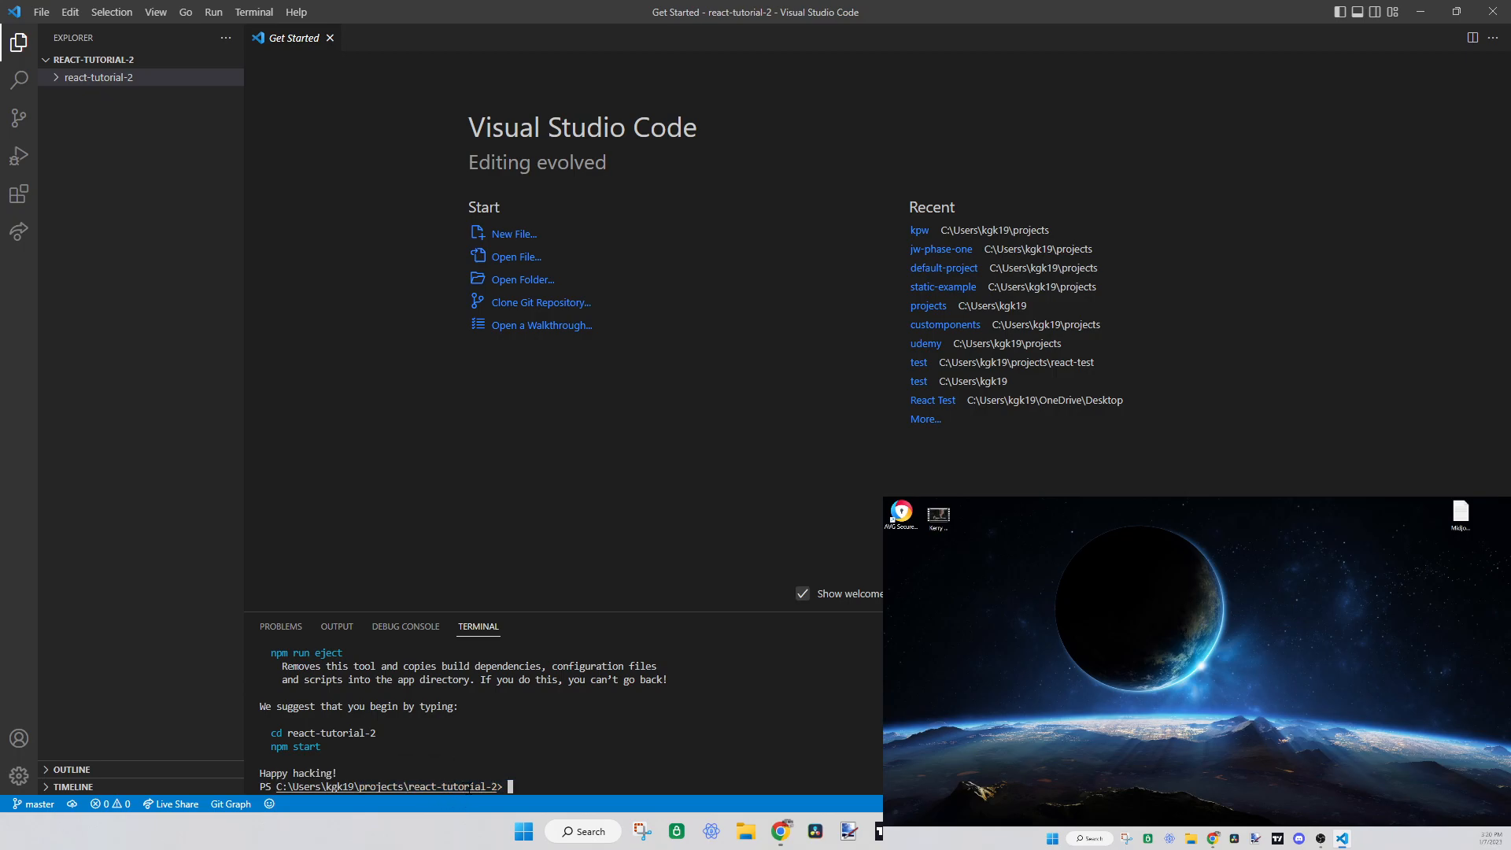
mouse_move(153, 123)
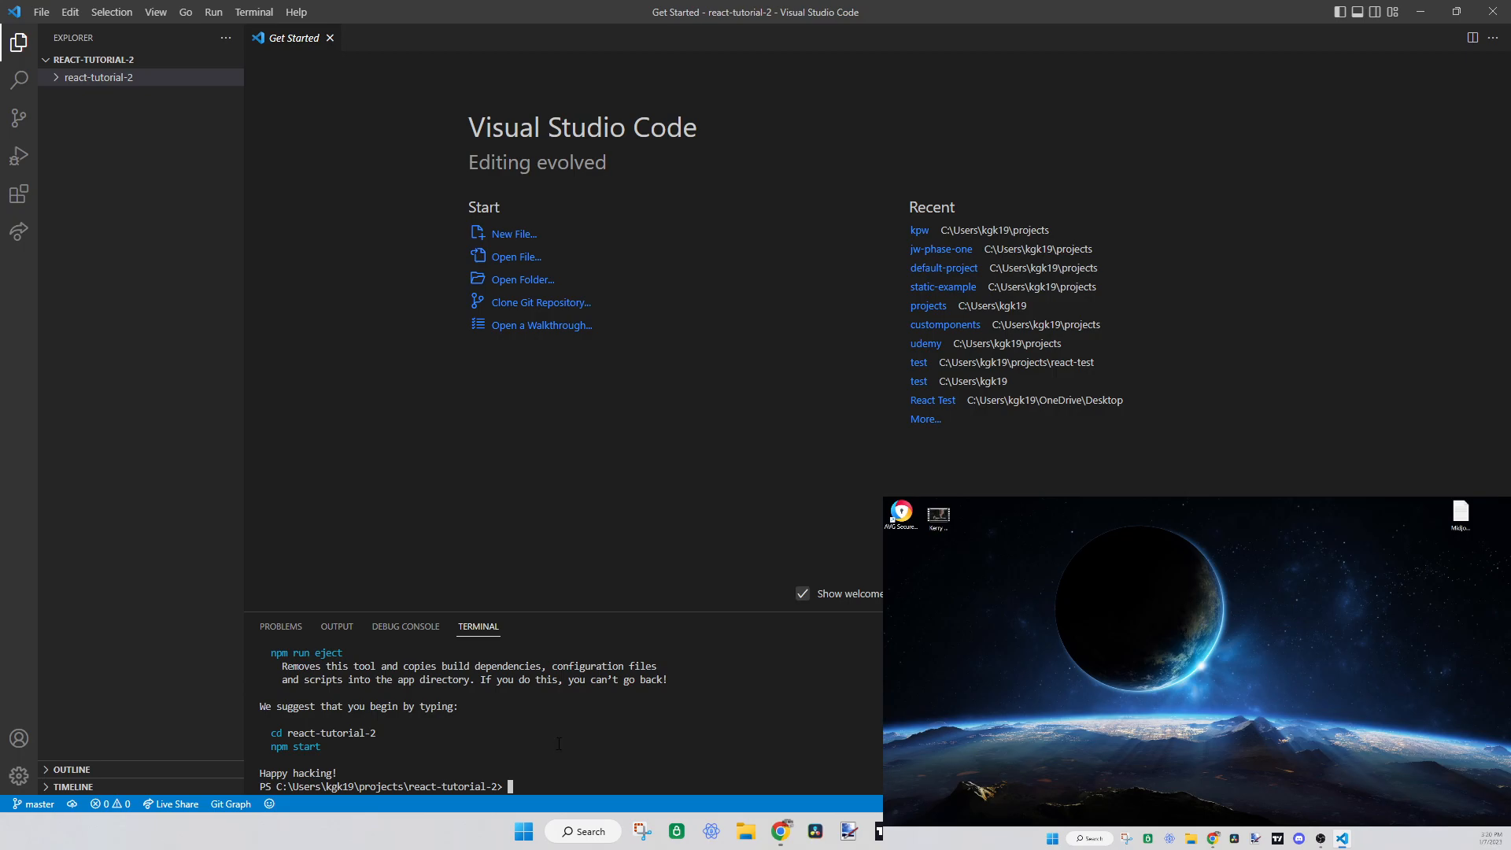
text(cd c)
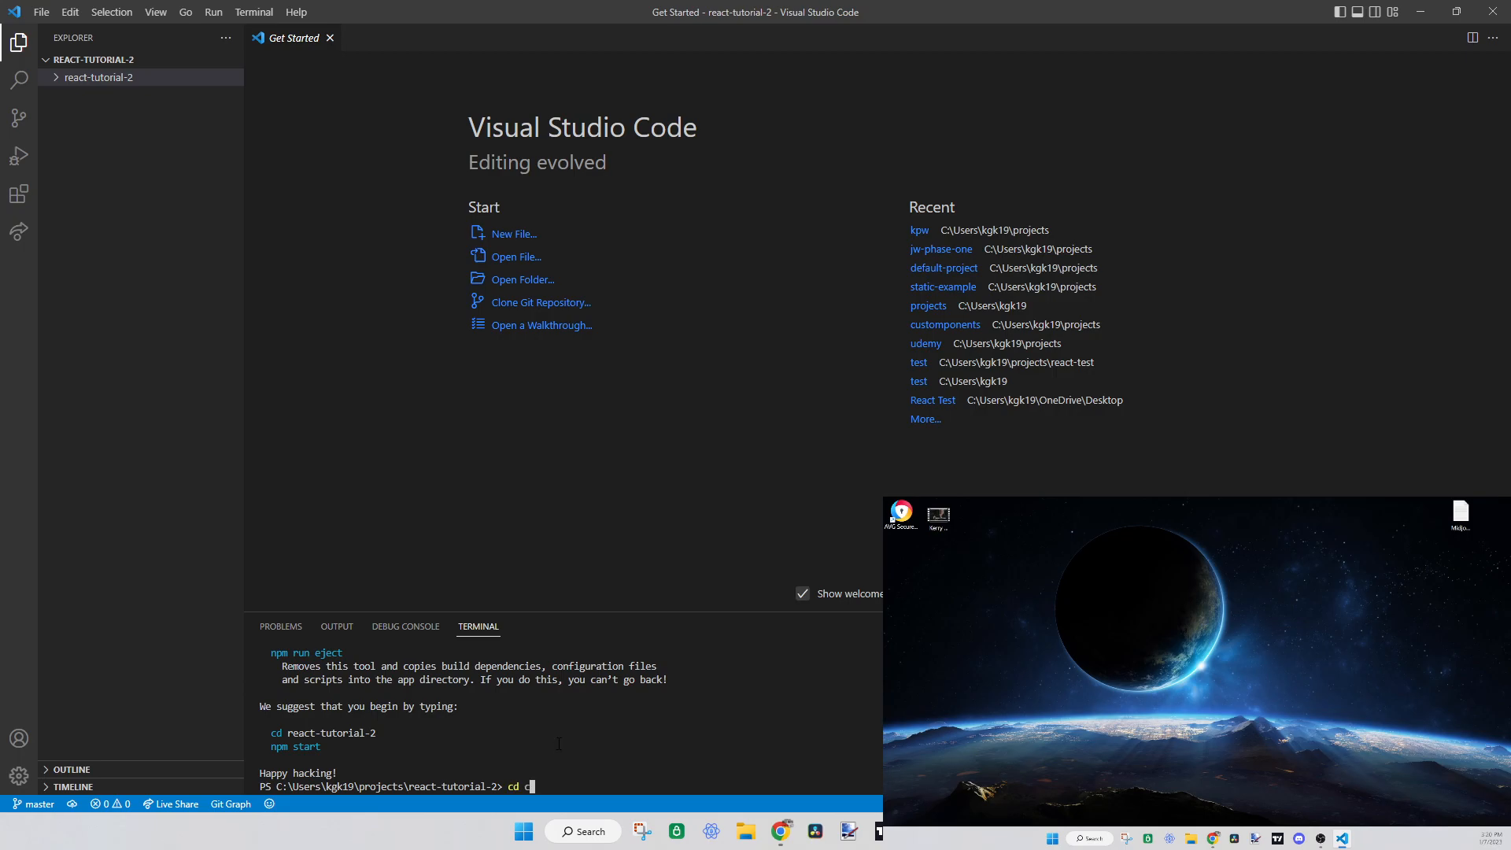
text(react-tutorial-2)
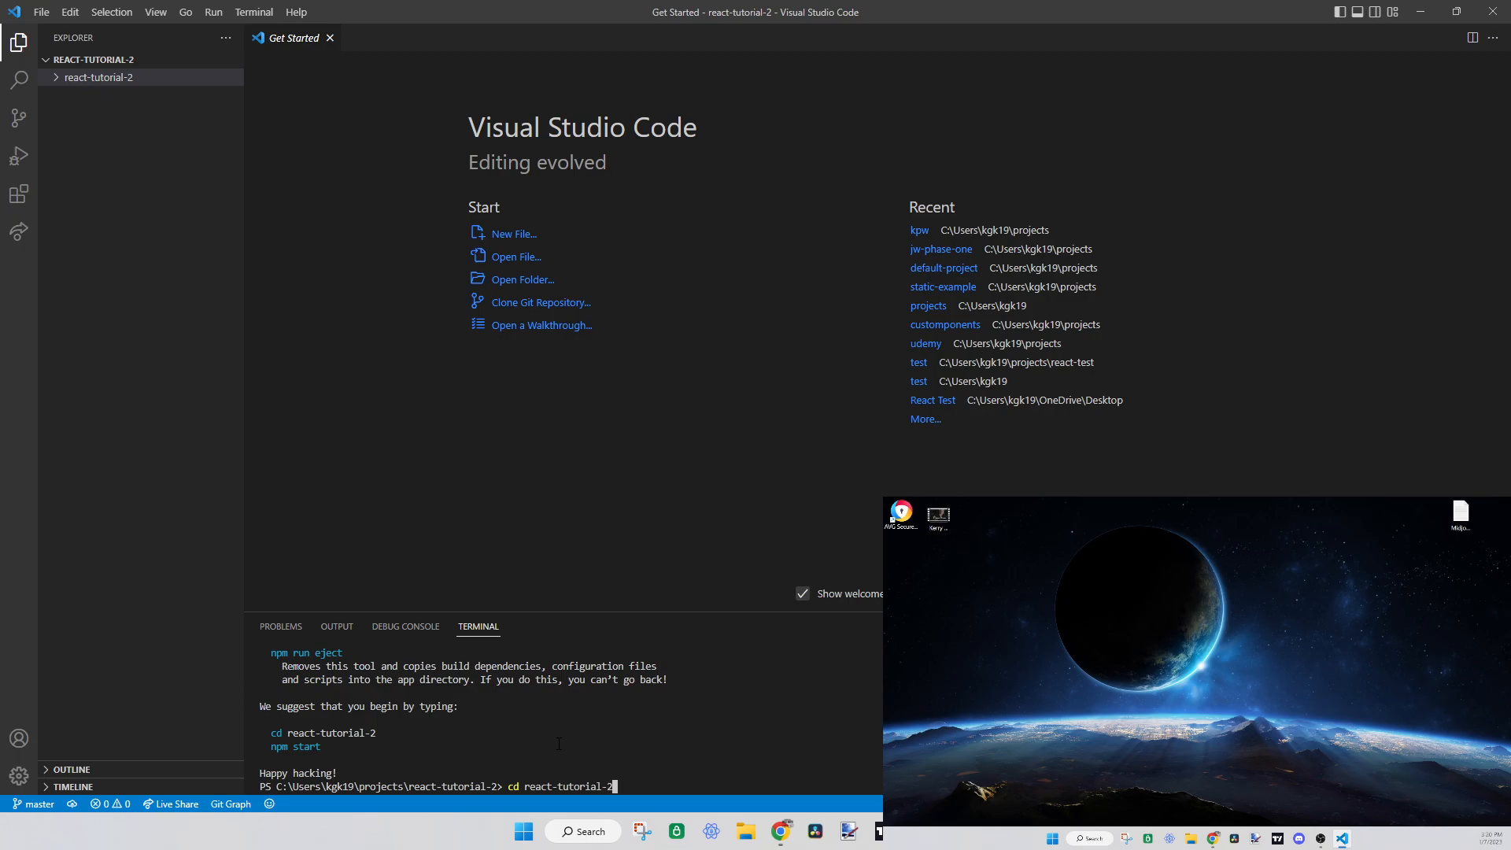
key(Enter)
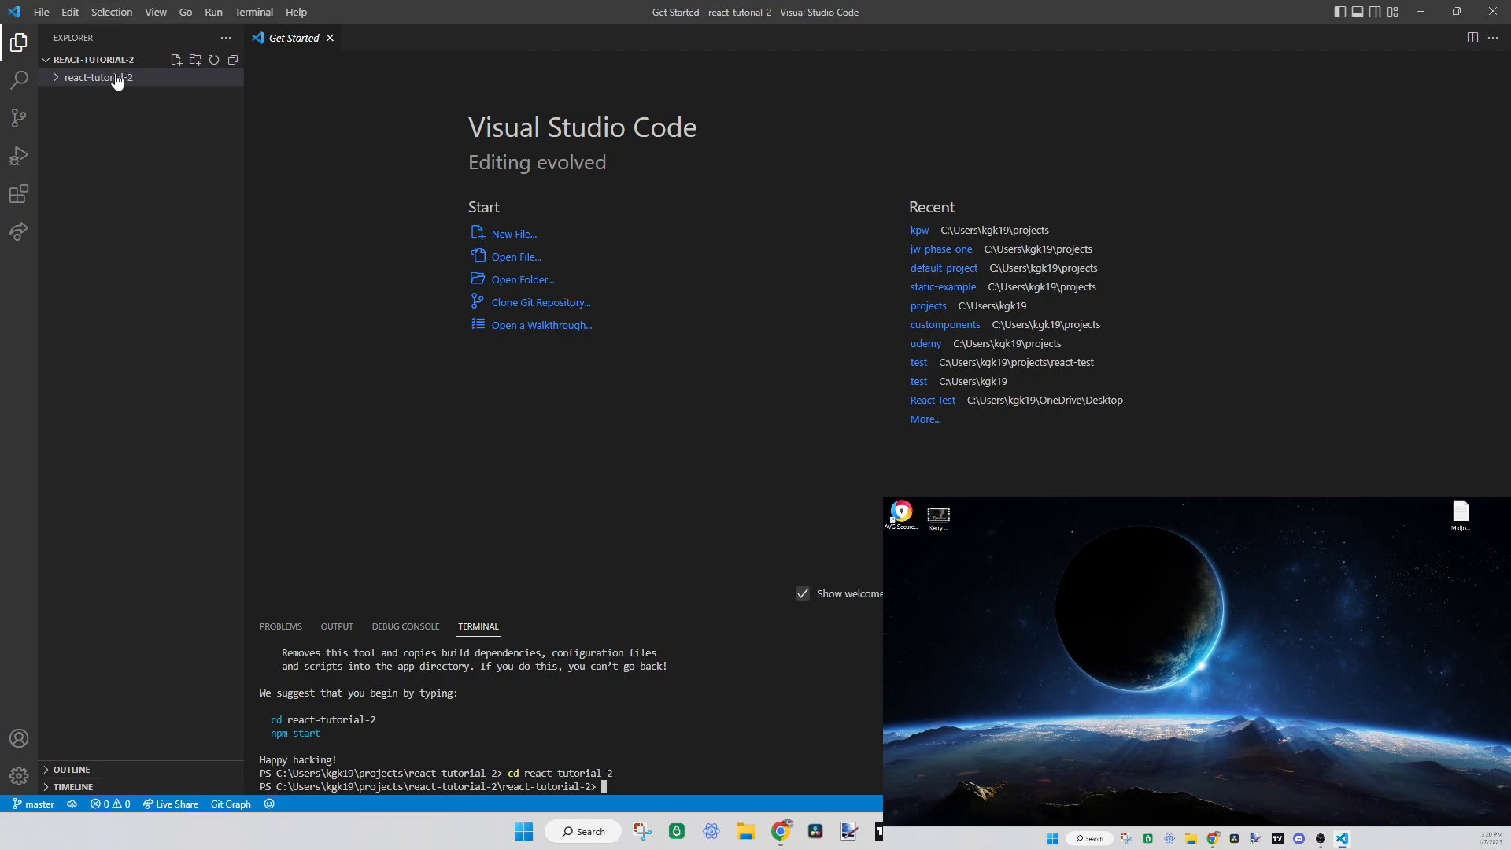
Use File > Open Folder to browse into projects\react-tutorial-2 toward the inner app folder
click(66, 12)
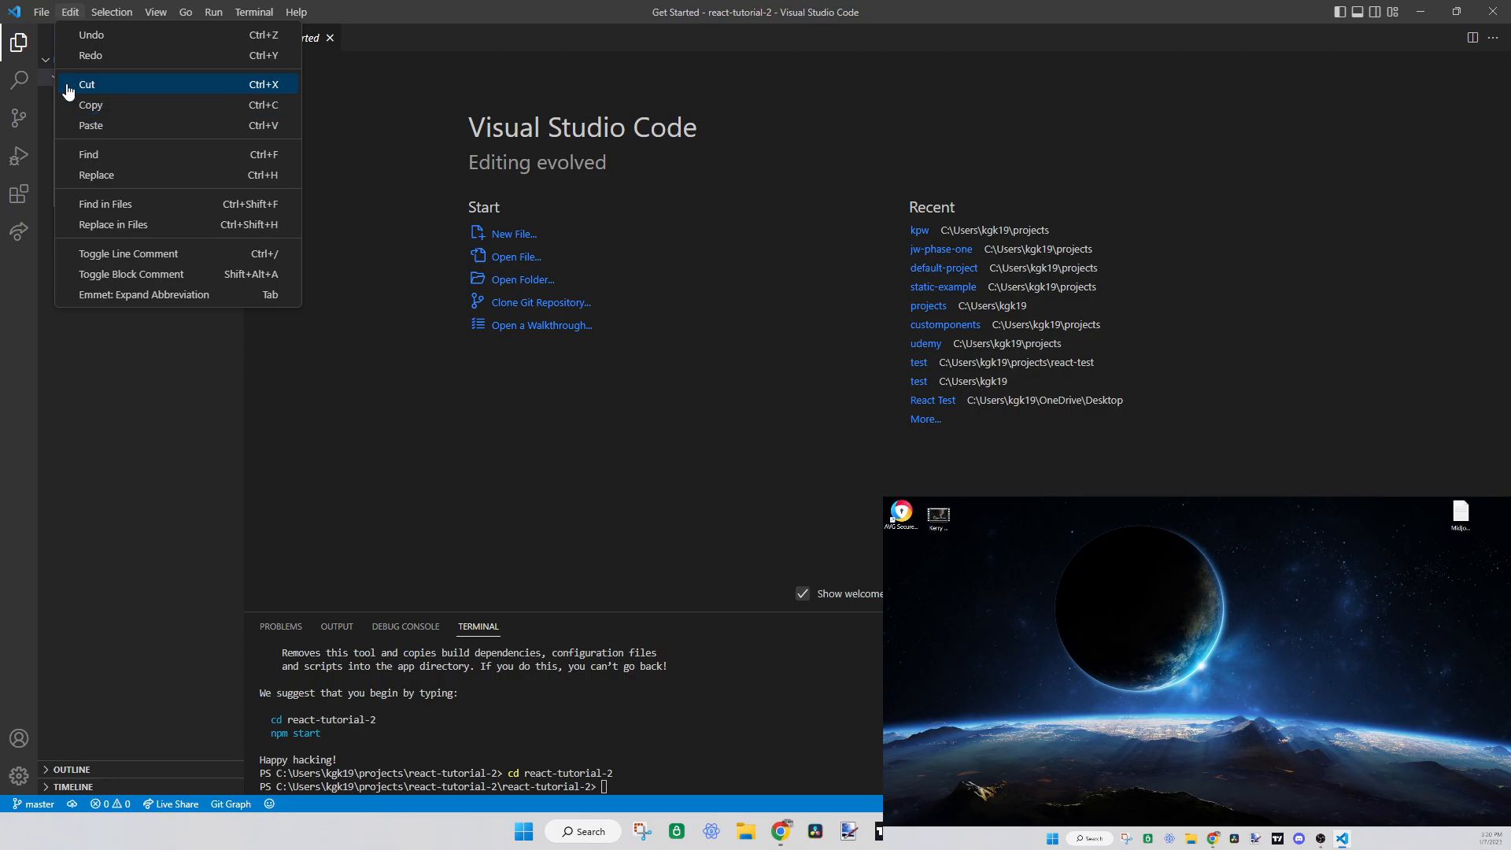
click(521, 281)
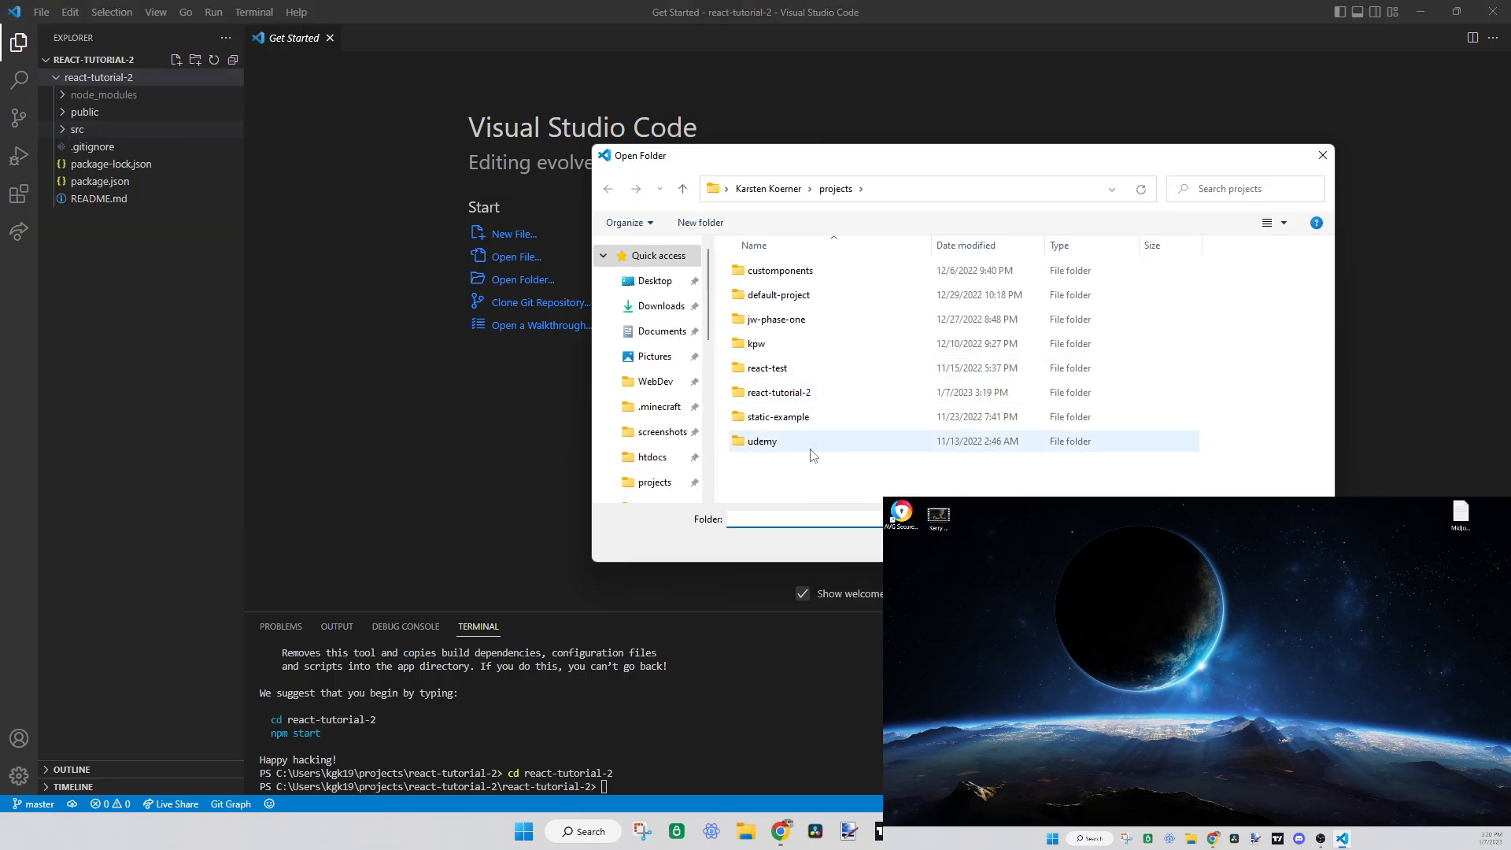
double_click(775, 392)
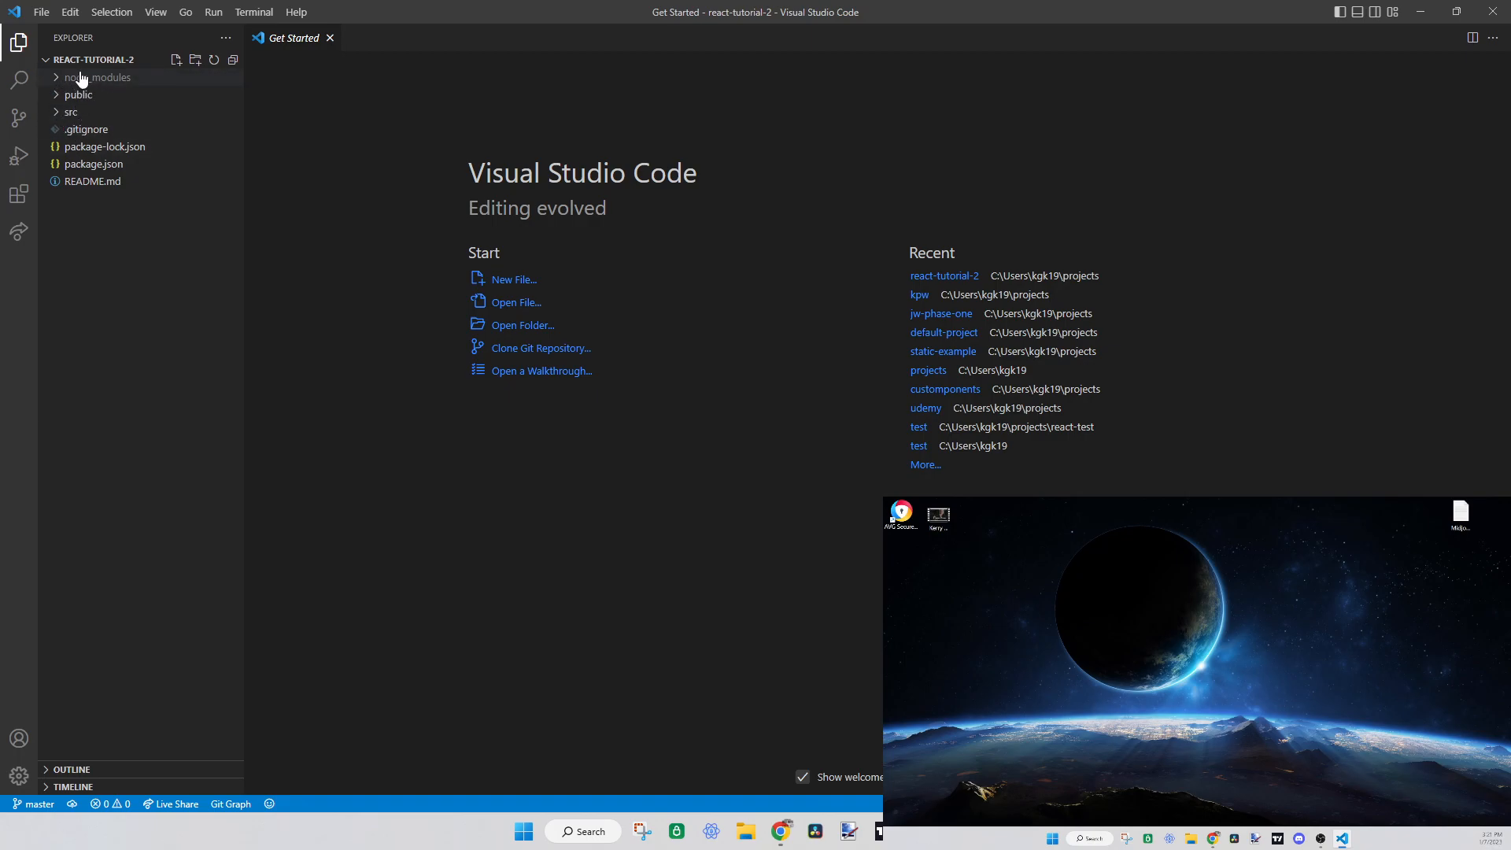
click(94, 77)
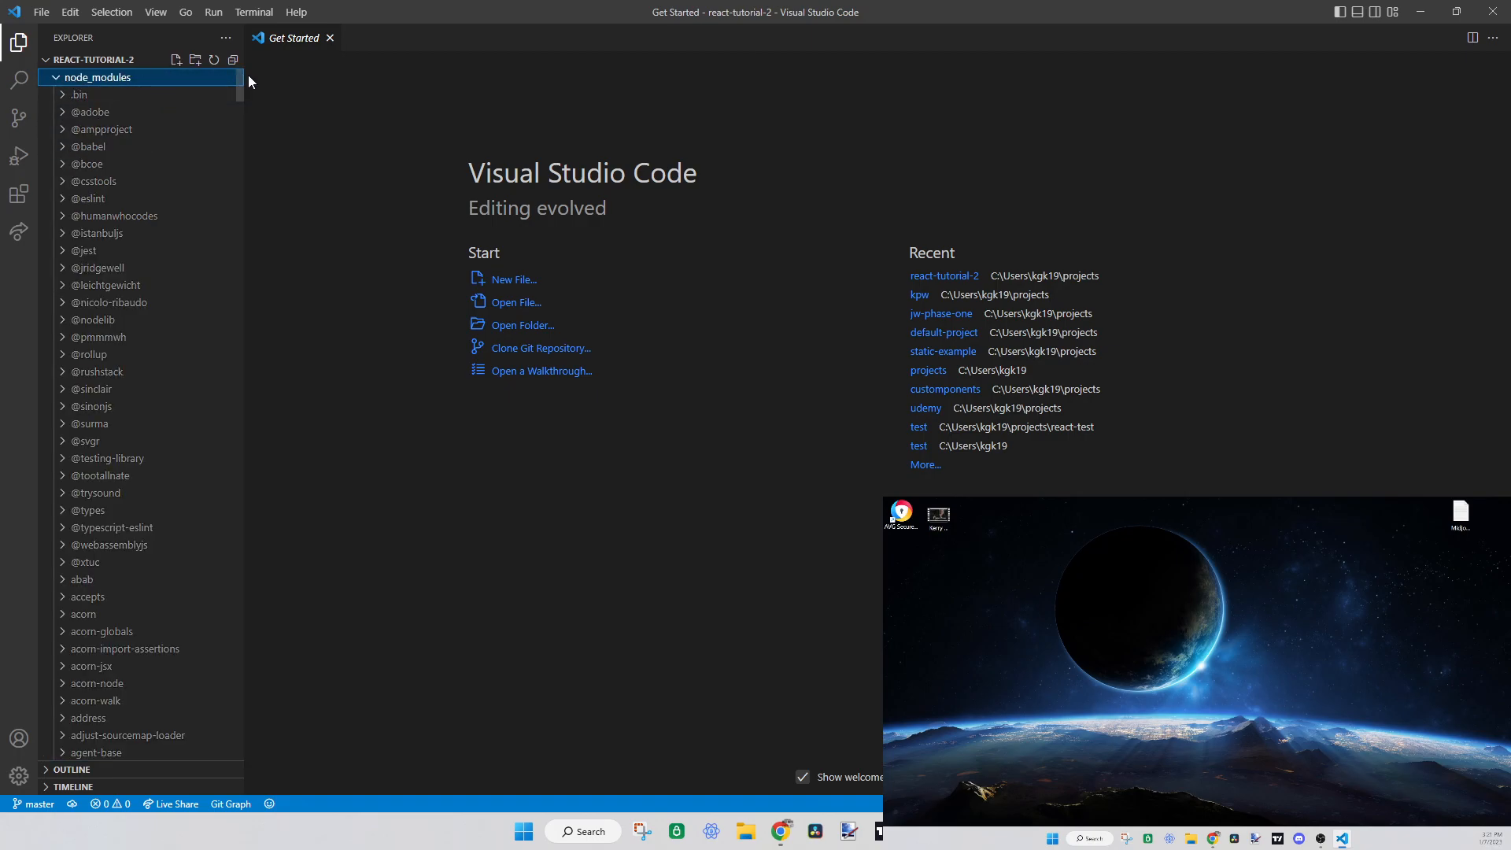
scroll(down, 3)
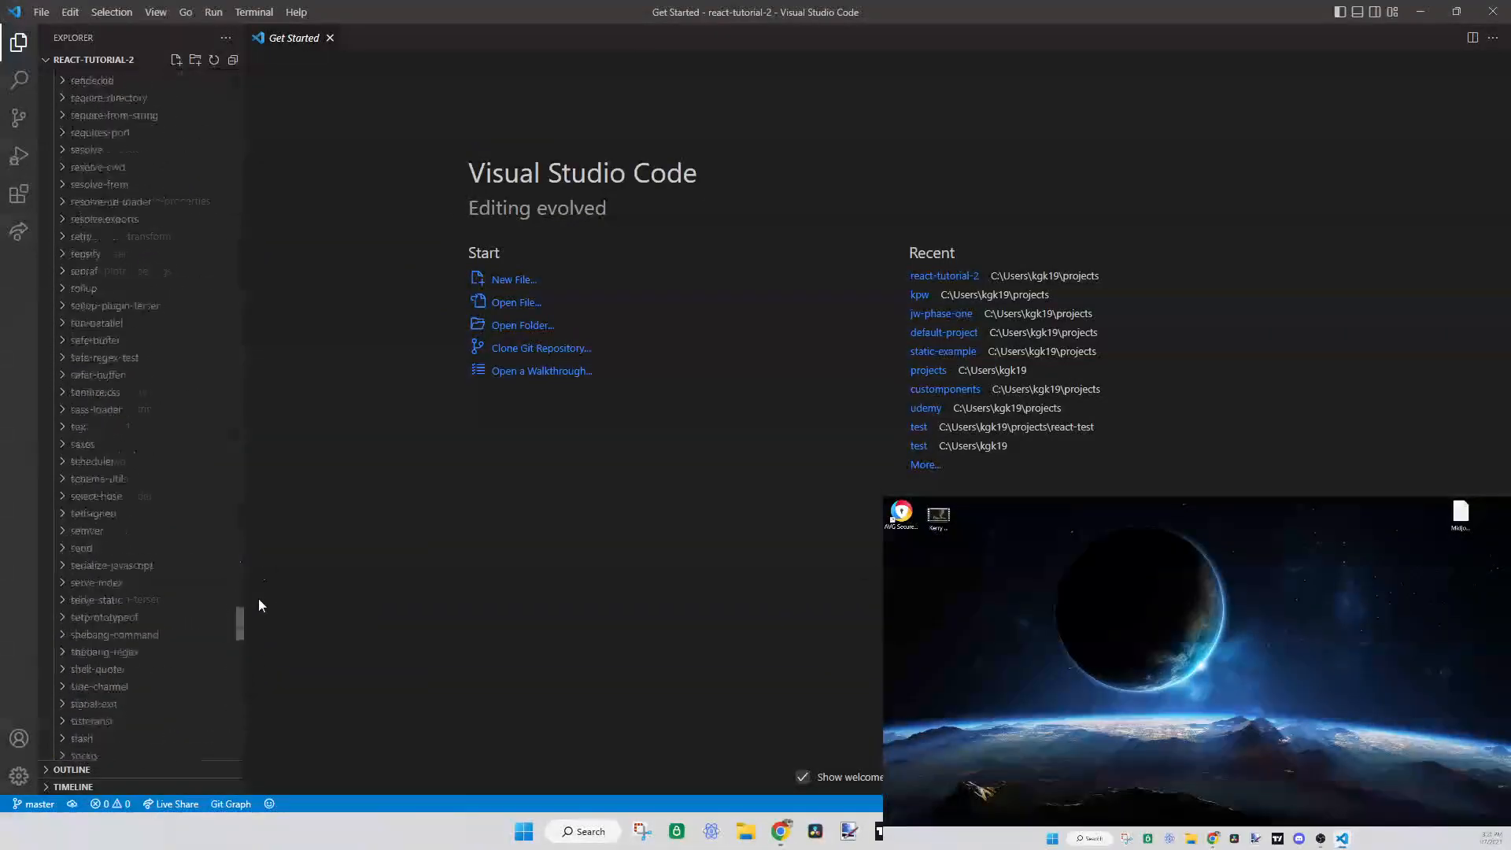
click(94, 77)
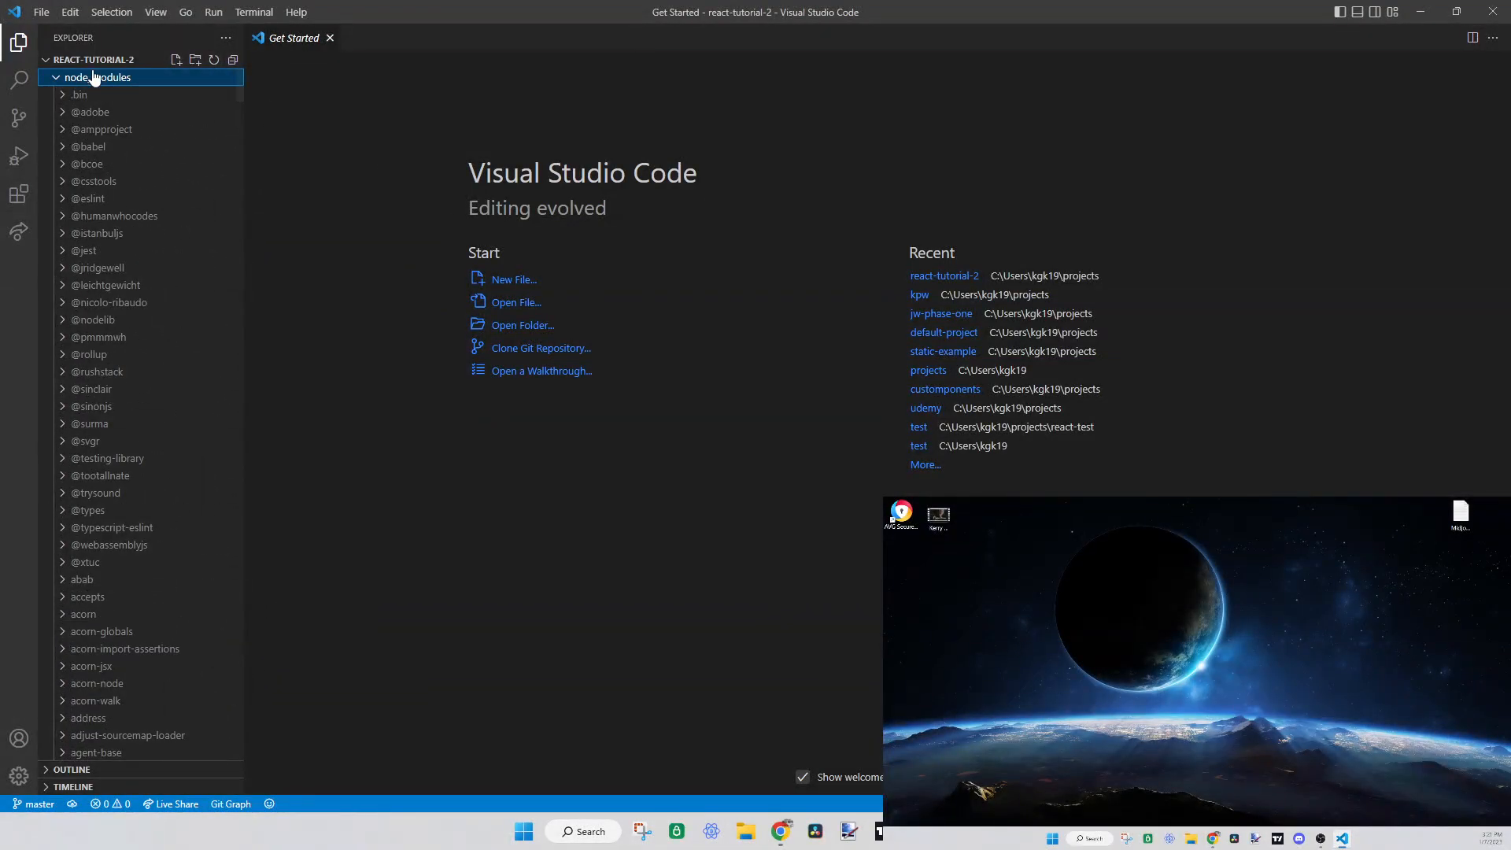
click(101, 77)
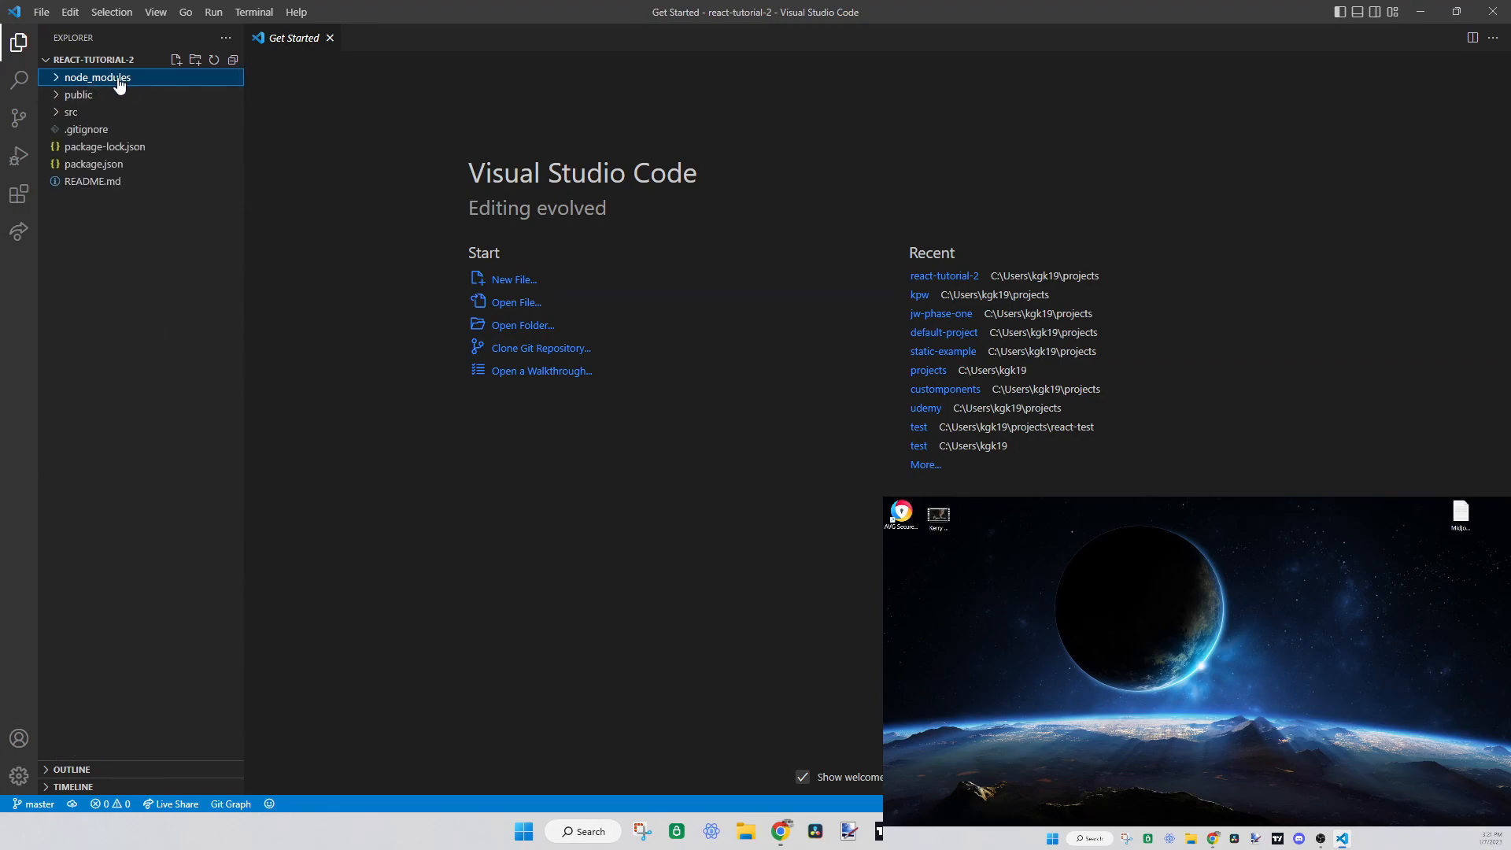
click(92, 77)
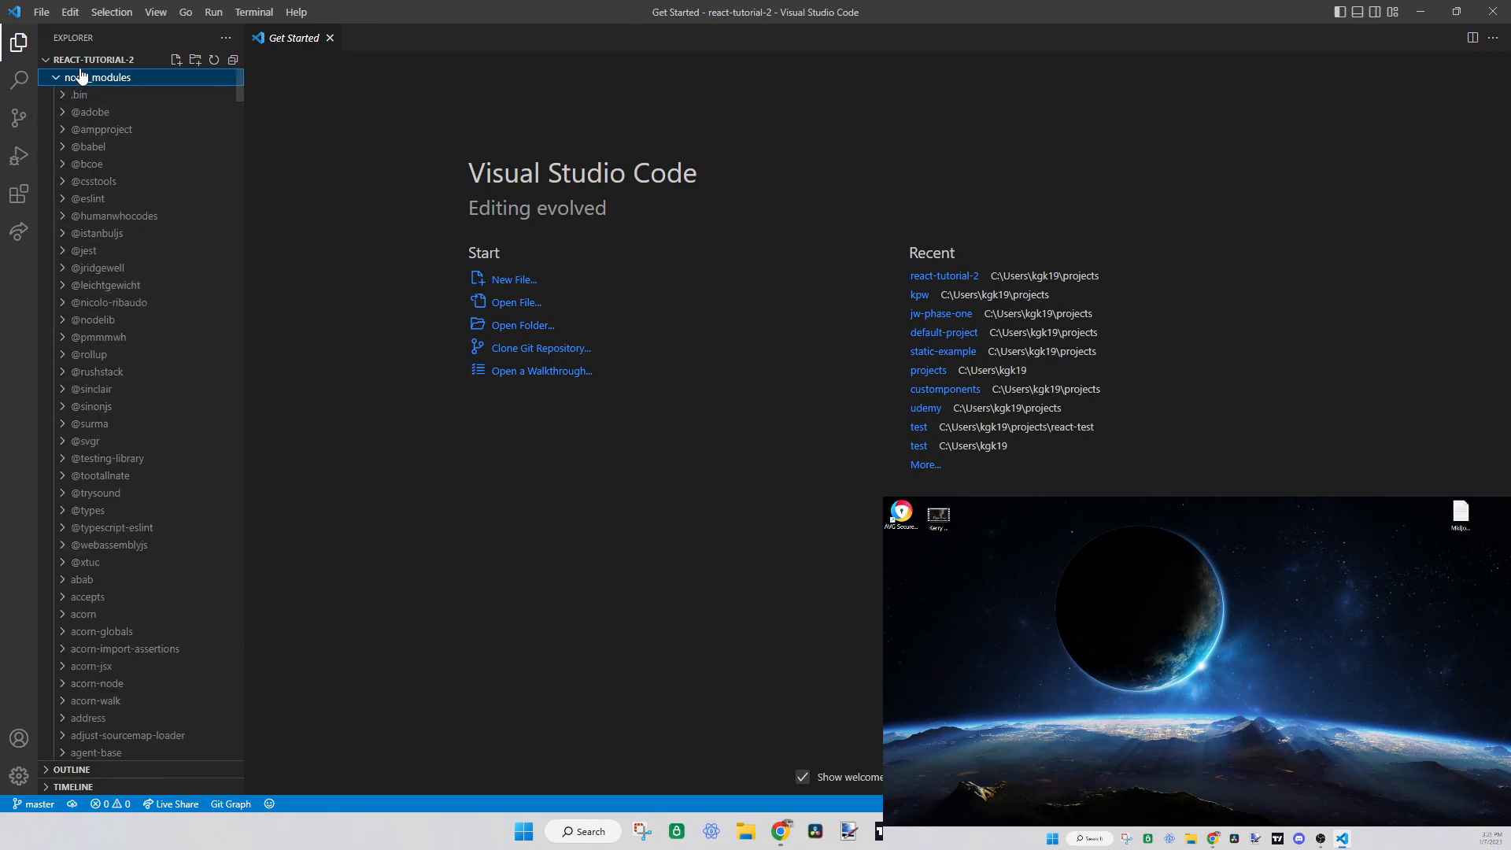
click(93, 77)
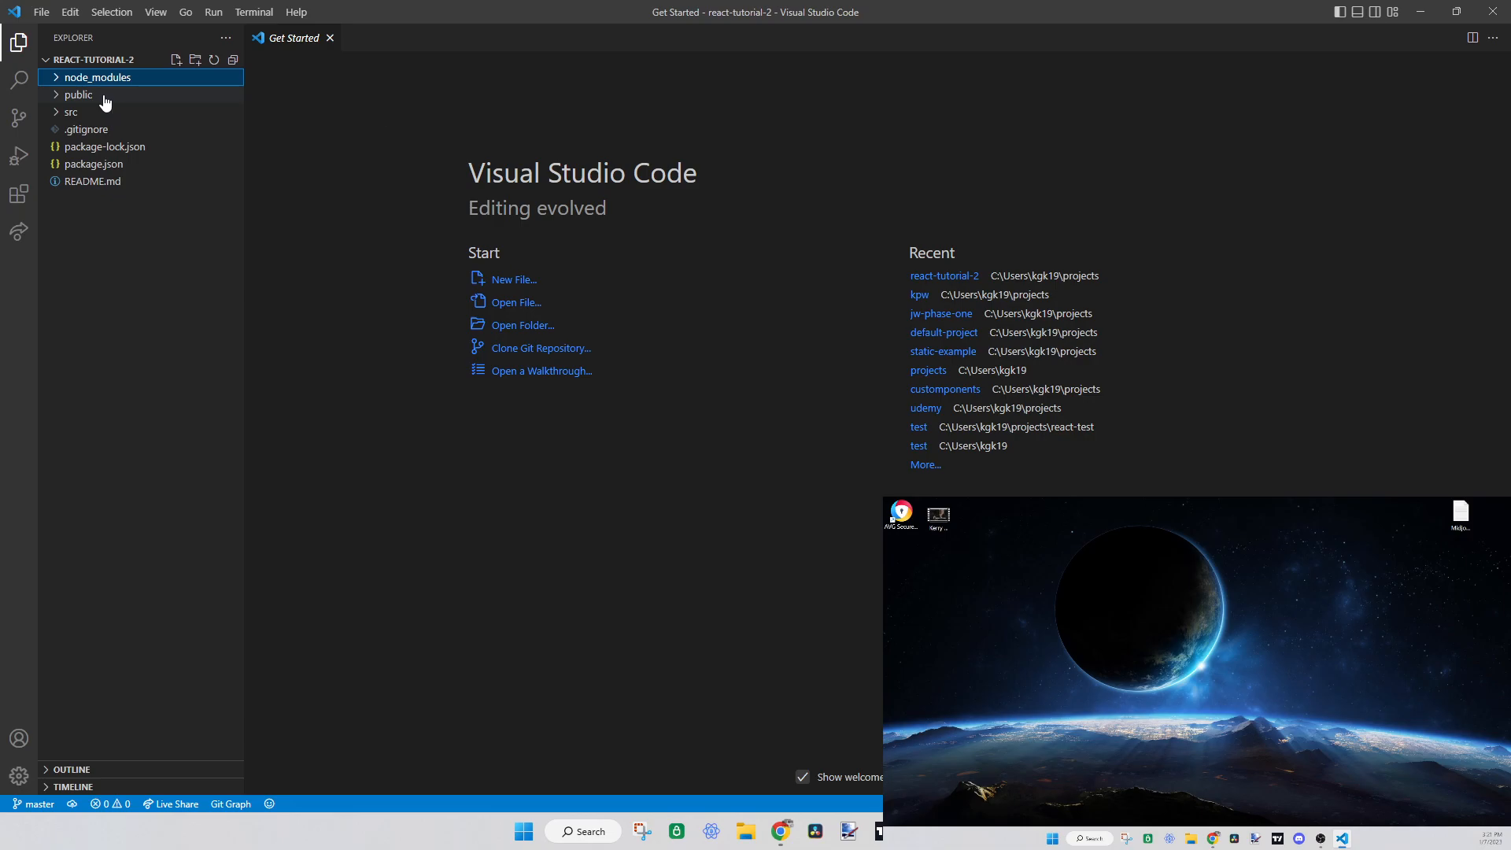
Delete favicon.ico and logo192.png from the public folder
click(78, 95)
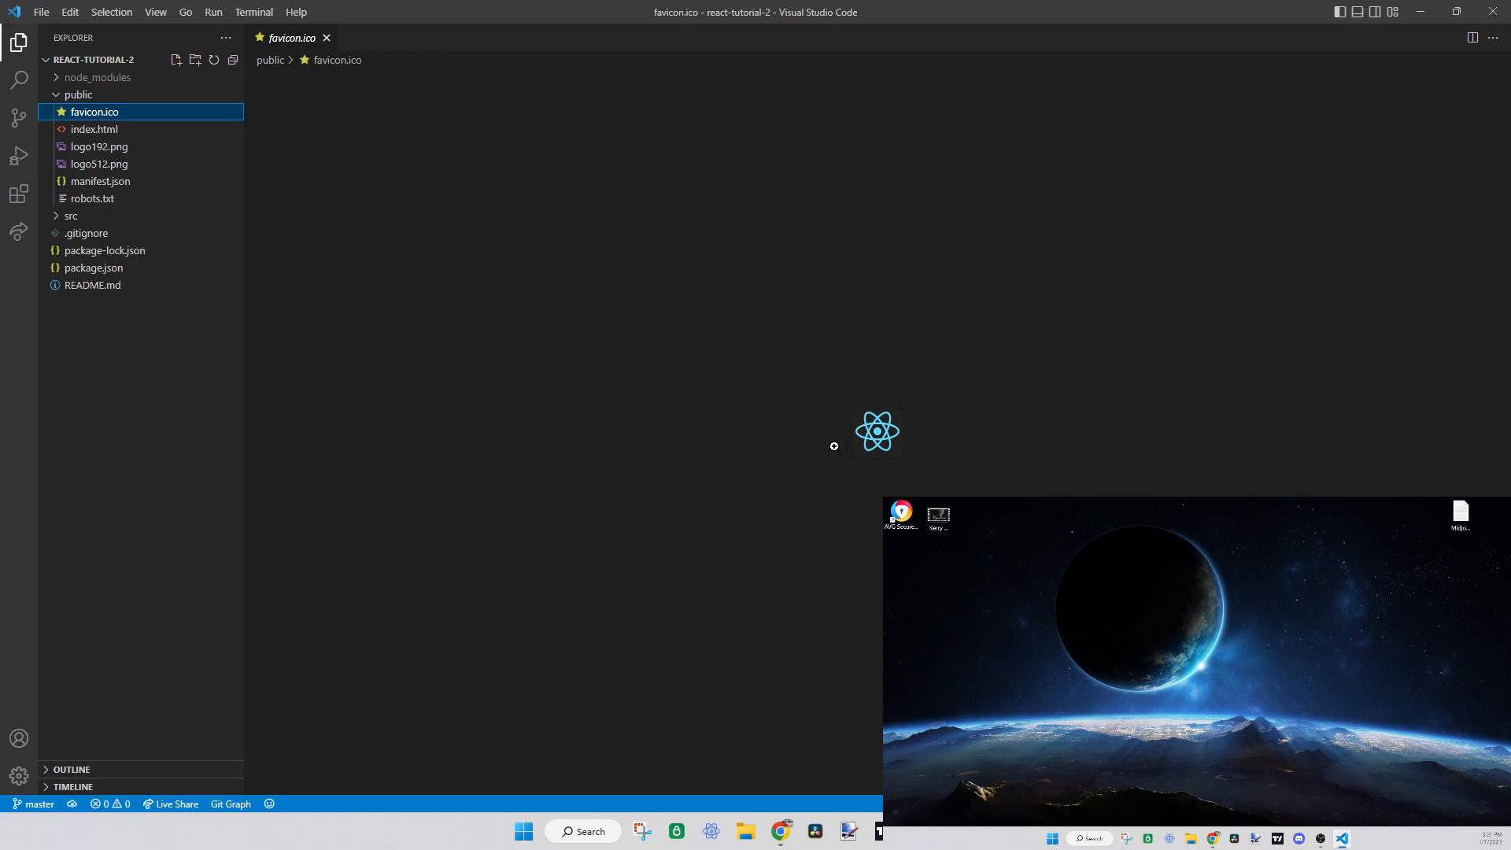
mouse_move(592, 227)
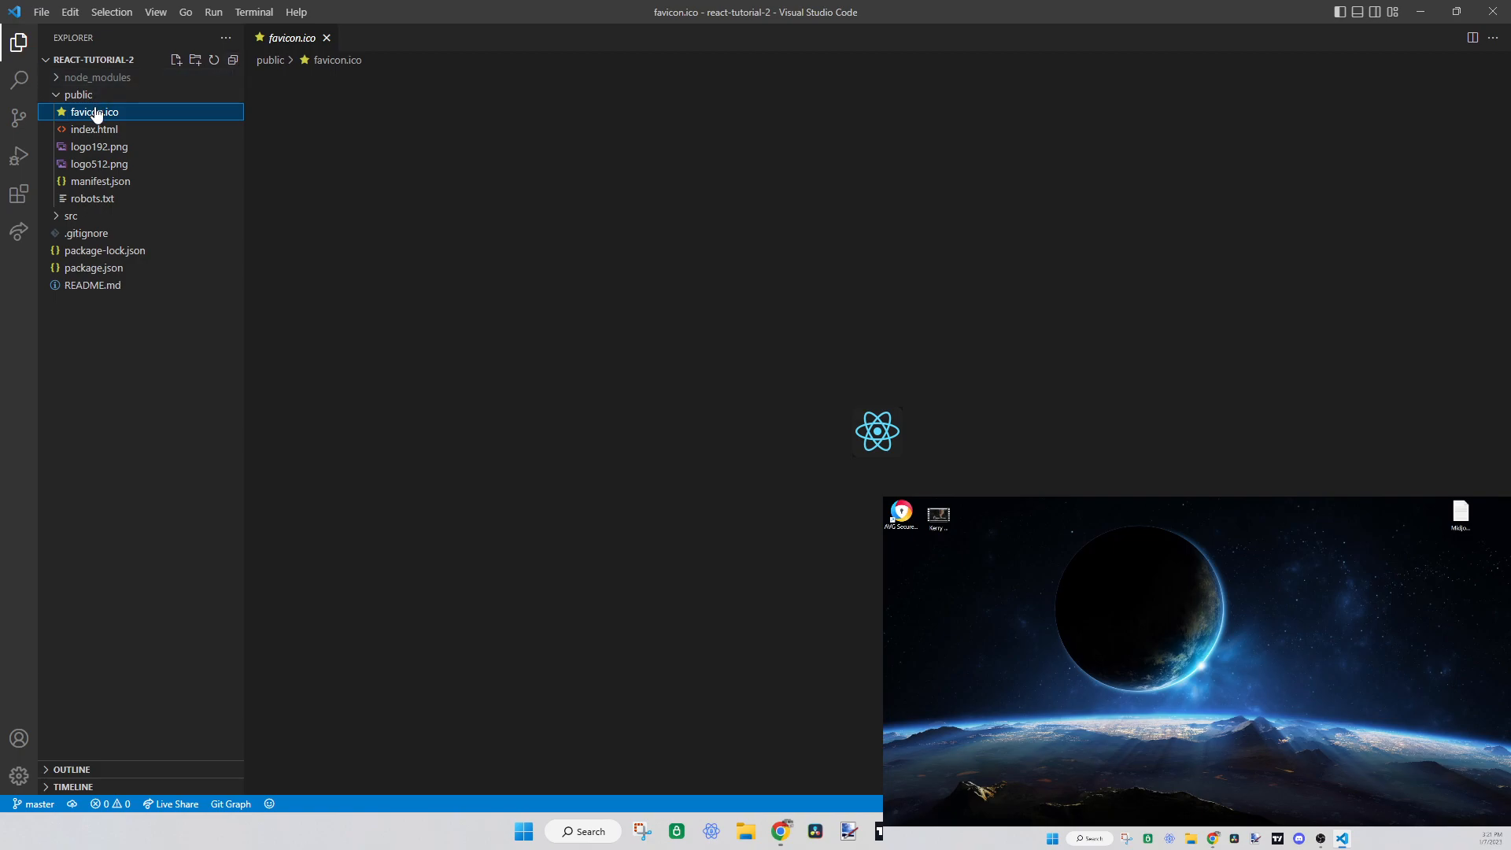
key(Delete)
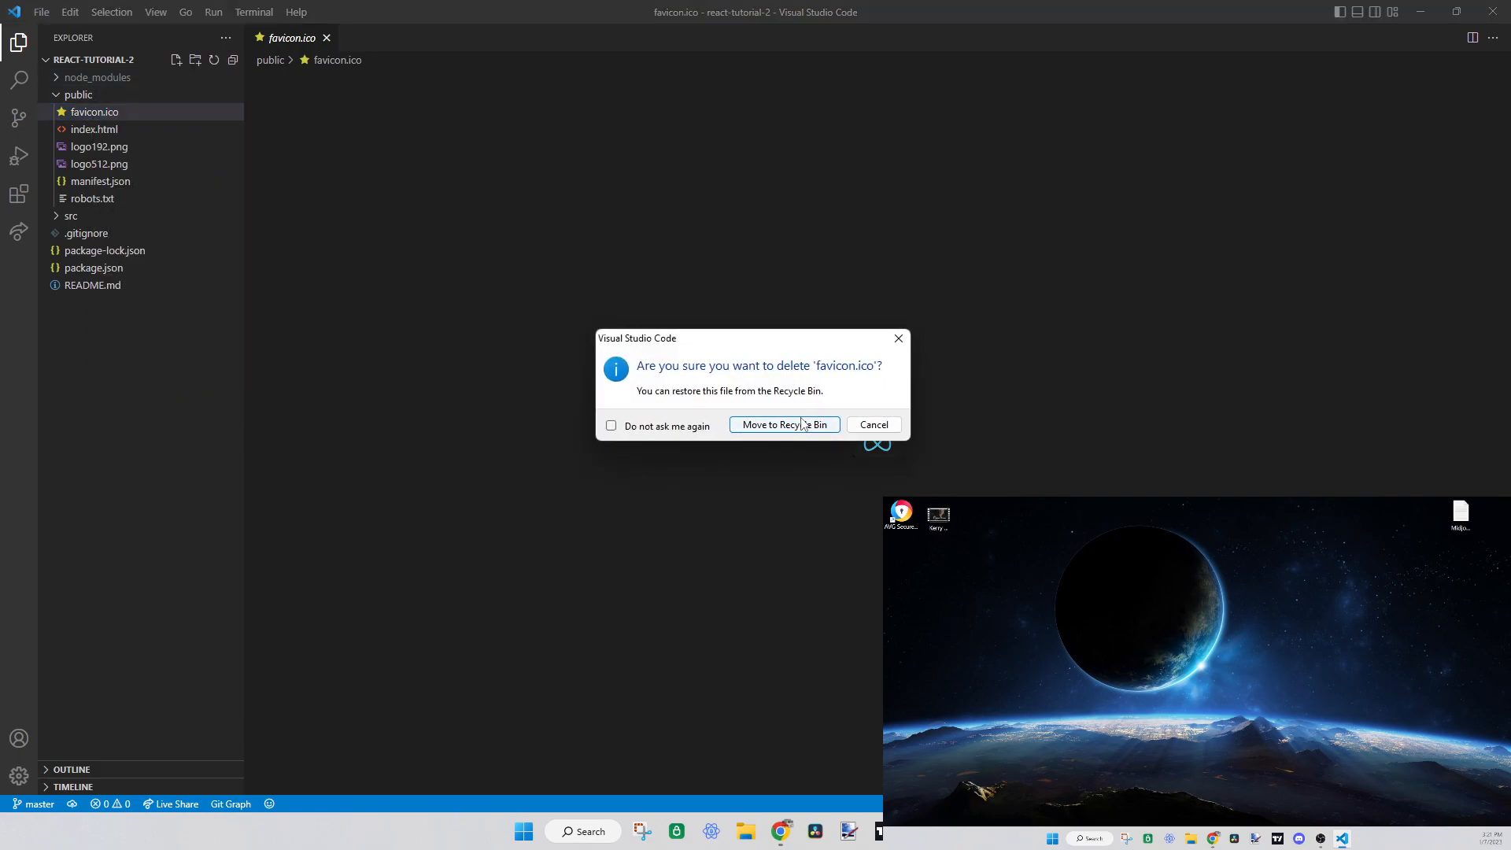
click(784, 425)
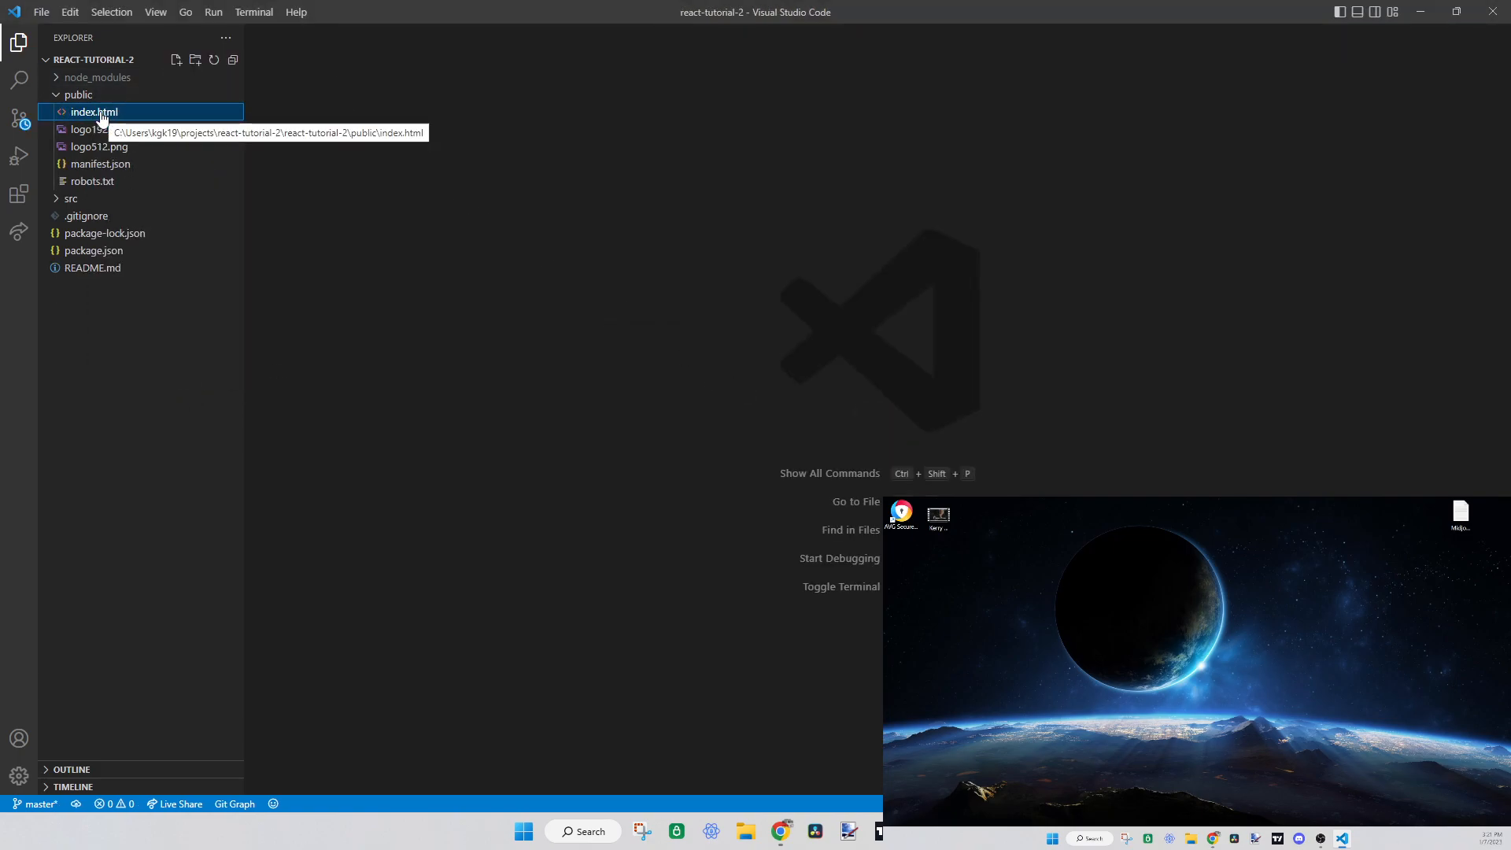
click(98, 129)
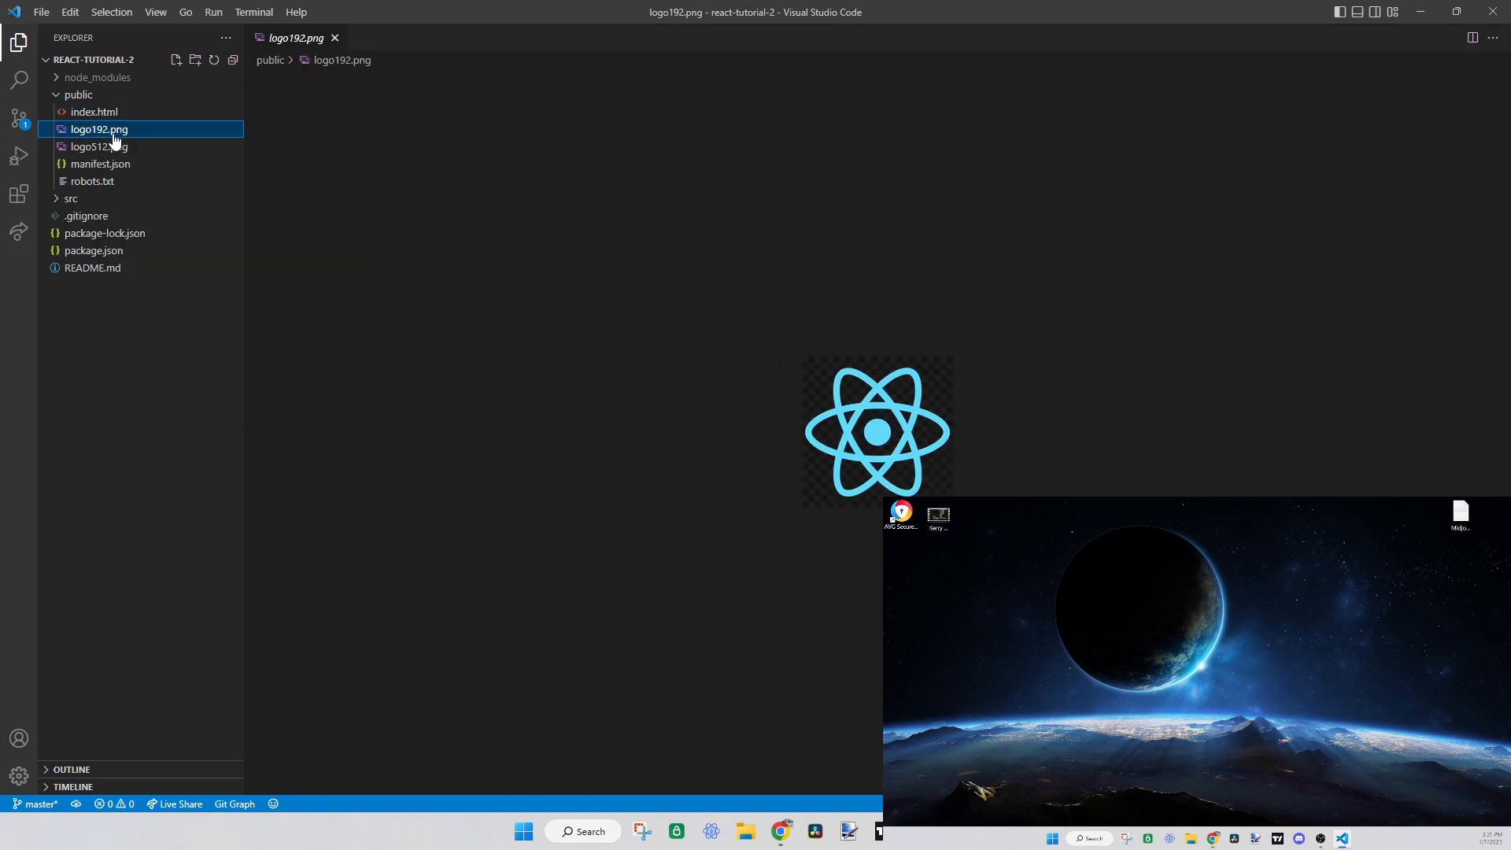
right_click(98, 129)
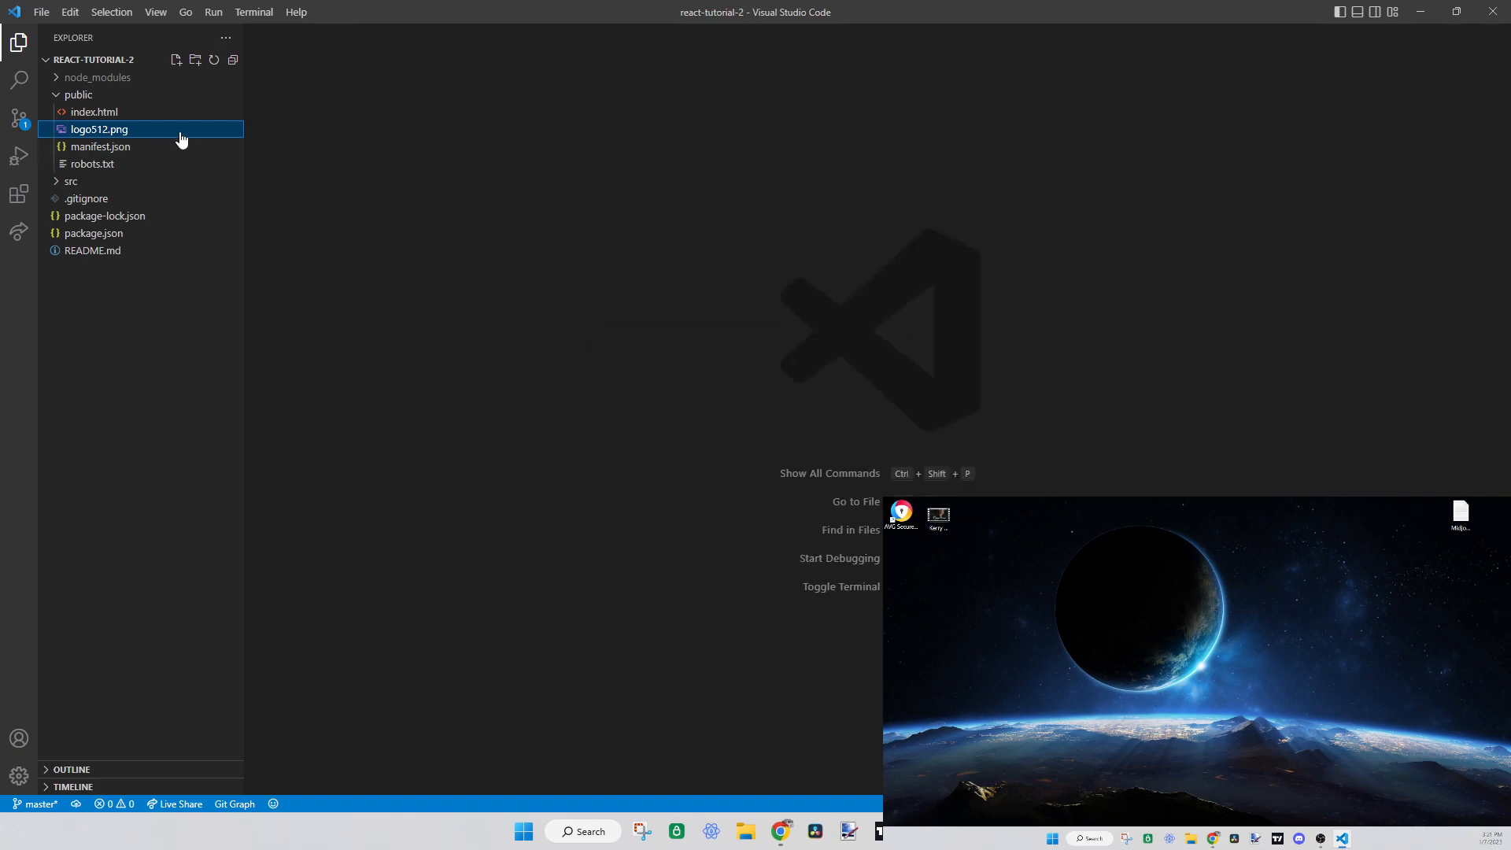
Delete logo512.png, robots.txt and README.md, confirming Move to Recycle Bin
key(Delete)
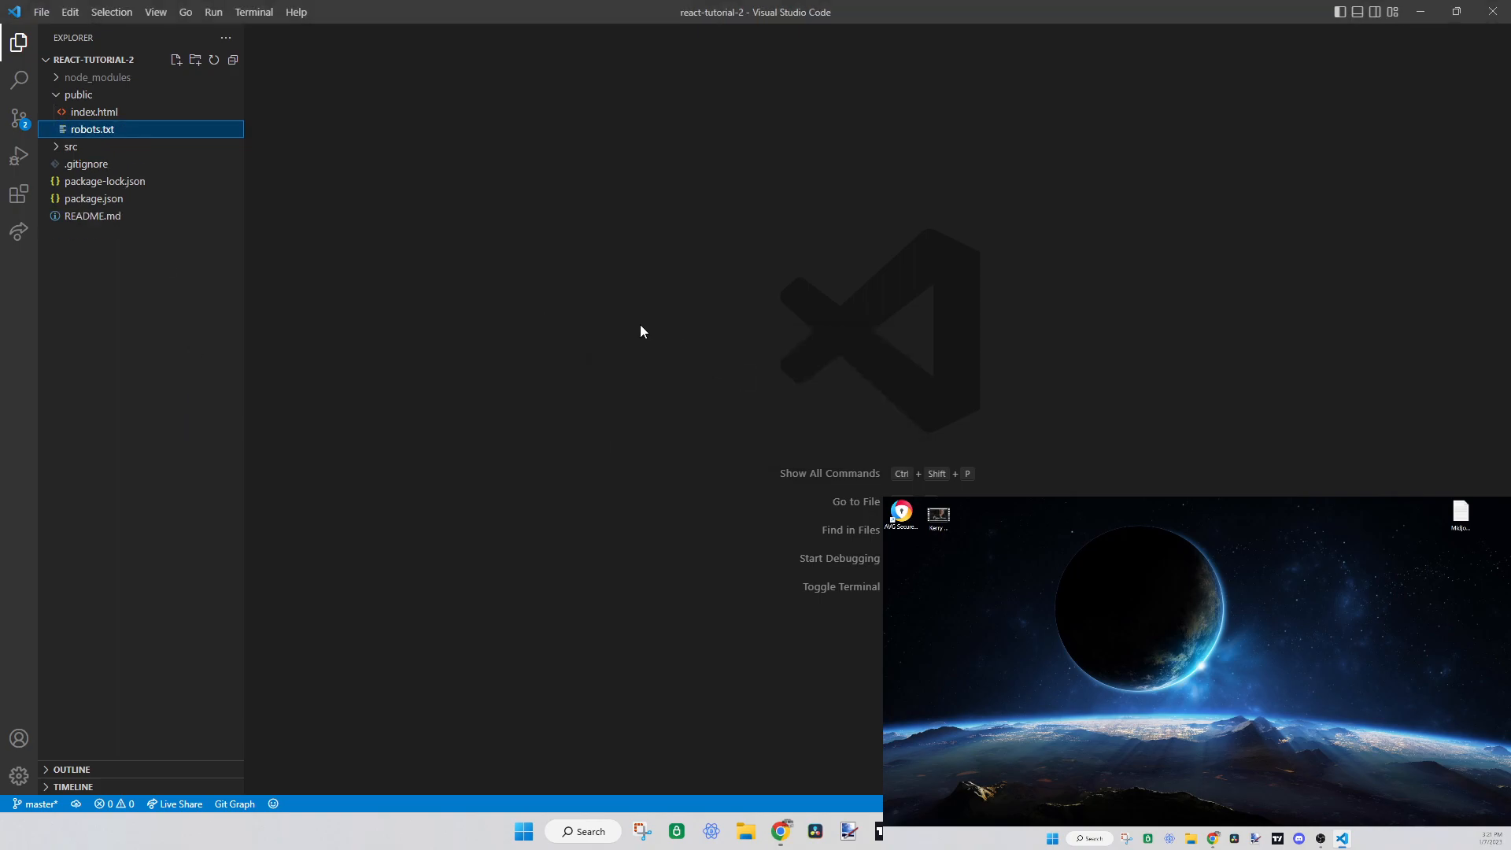
key(Delete)
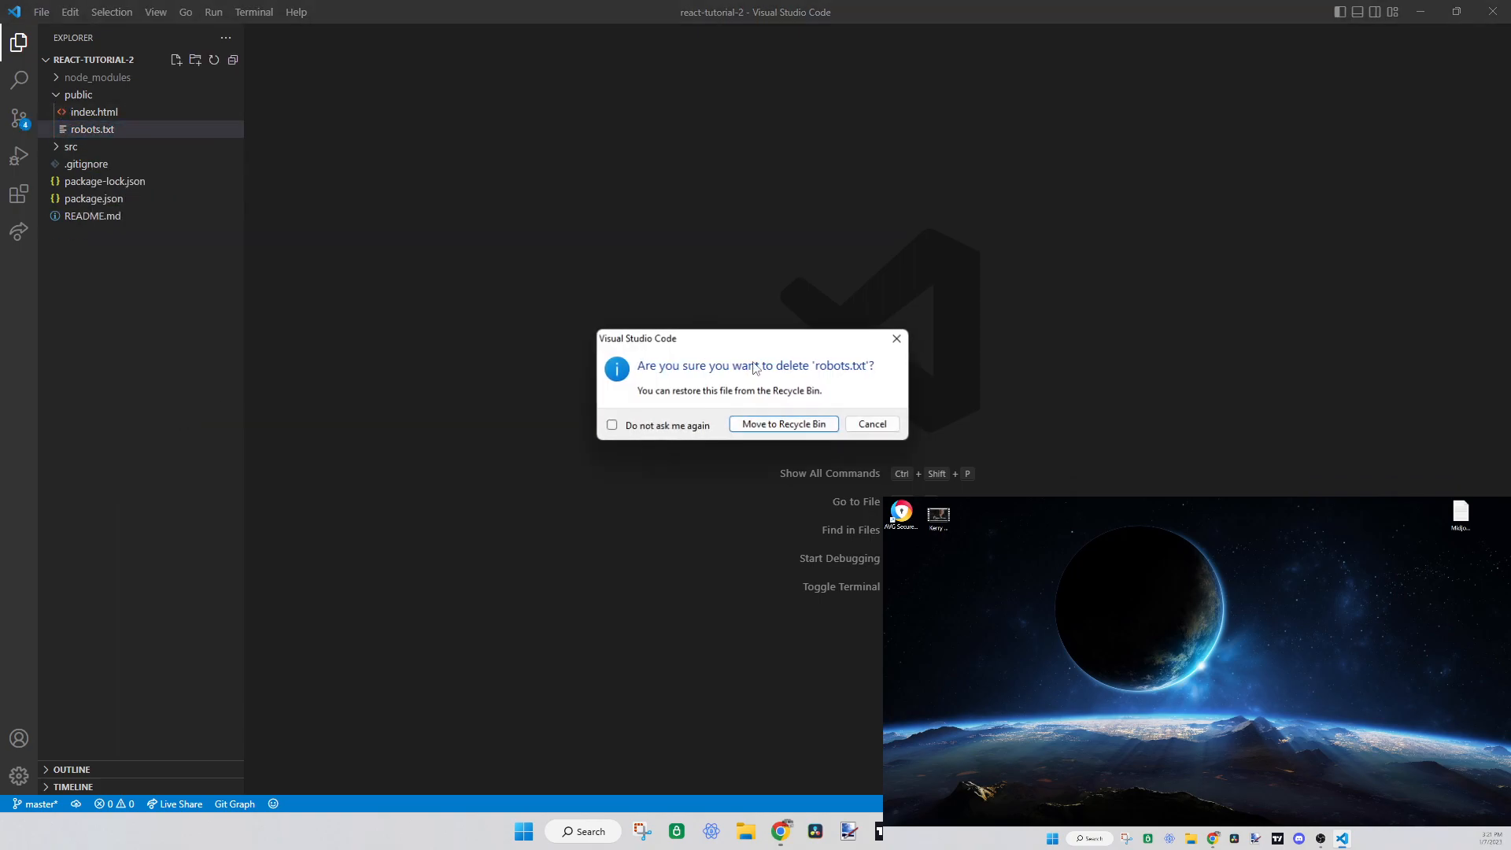
click(784, 425)
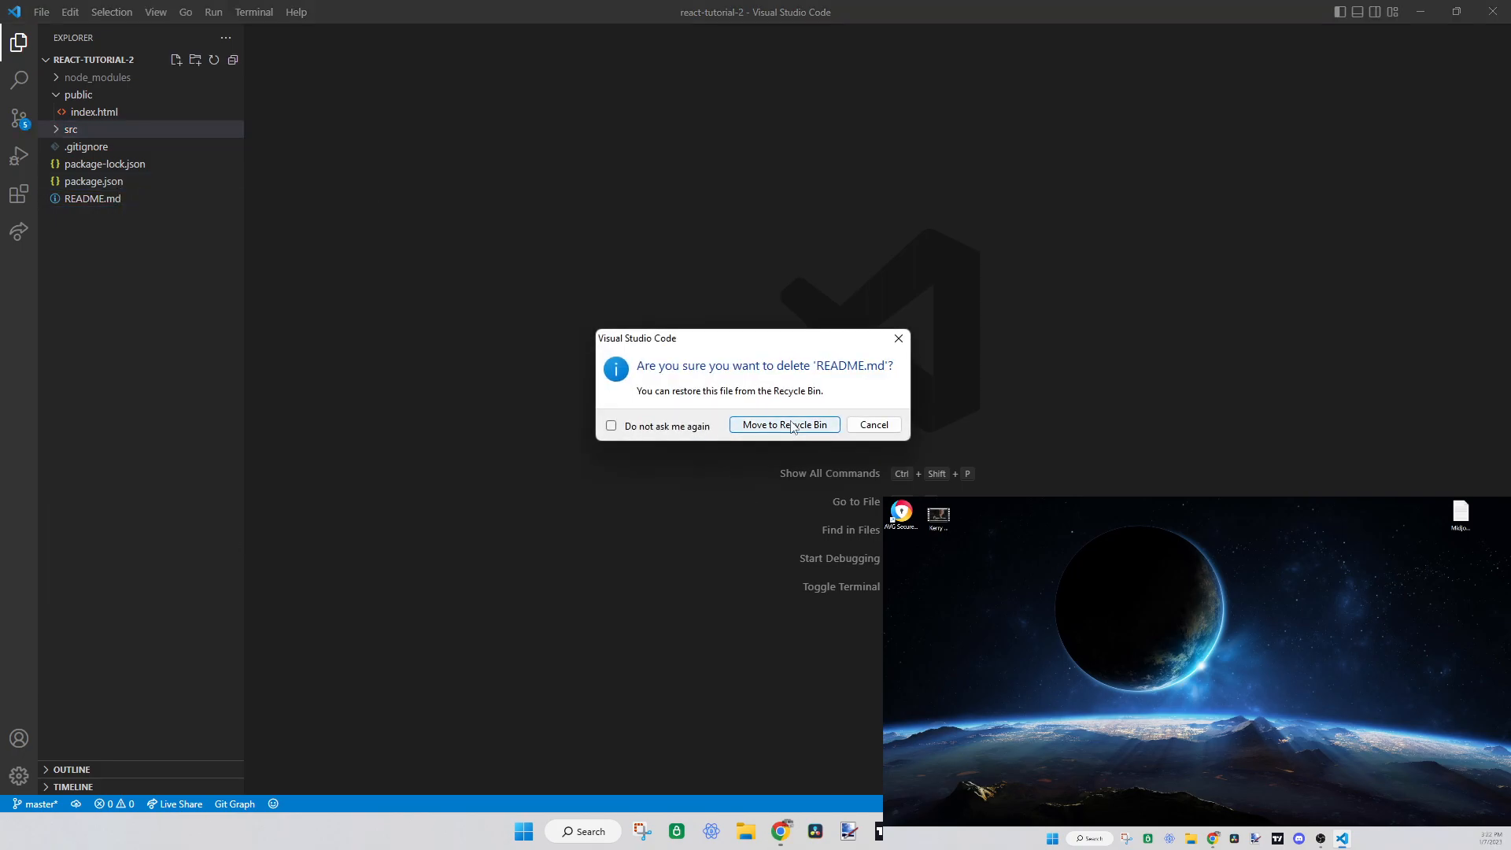
click(784, 425)
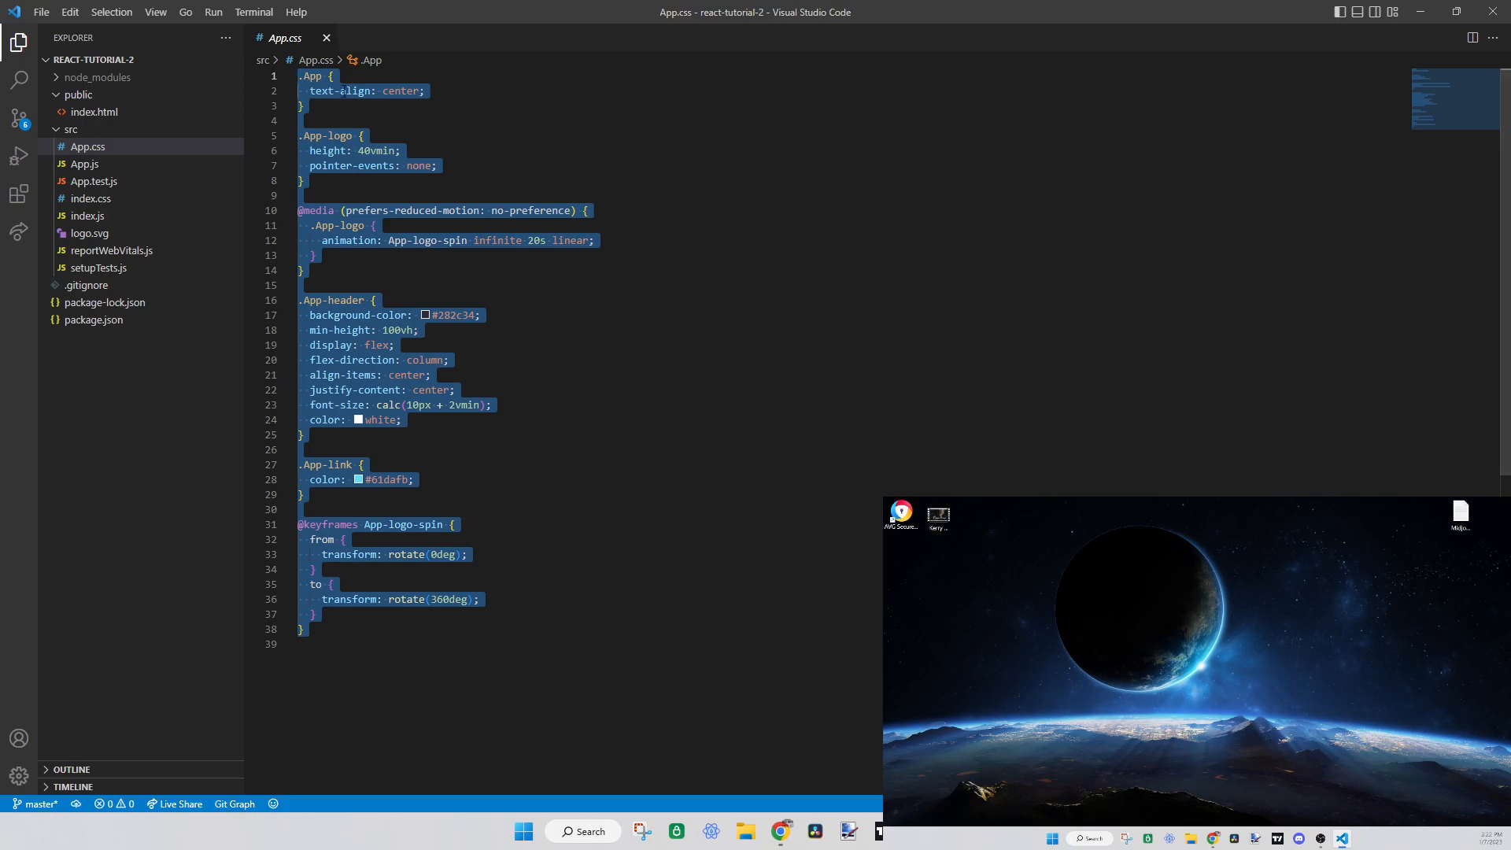
Delete App.css, index.css, logo.svg, setupTests.js and reportWebVitals.js from src
right_click(79, 147)
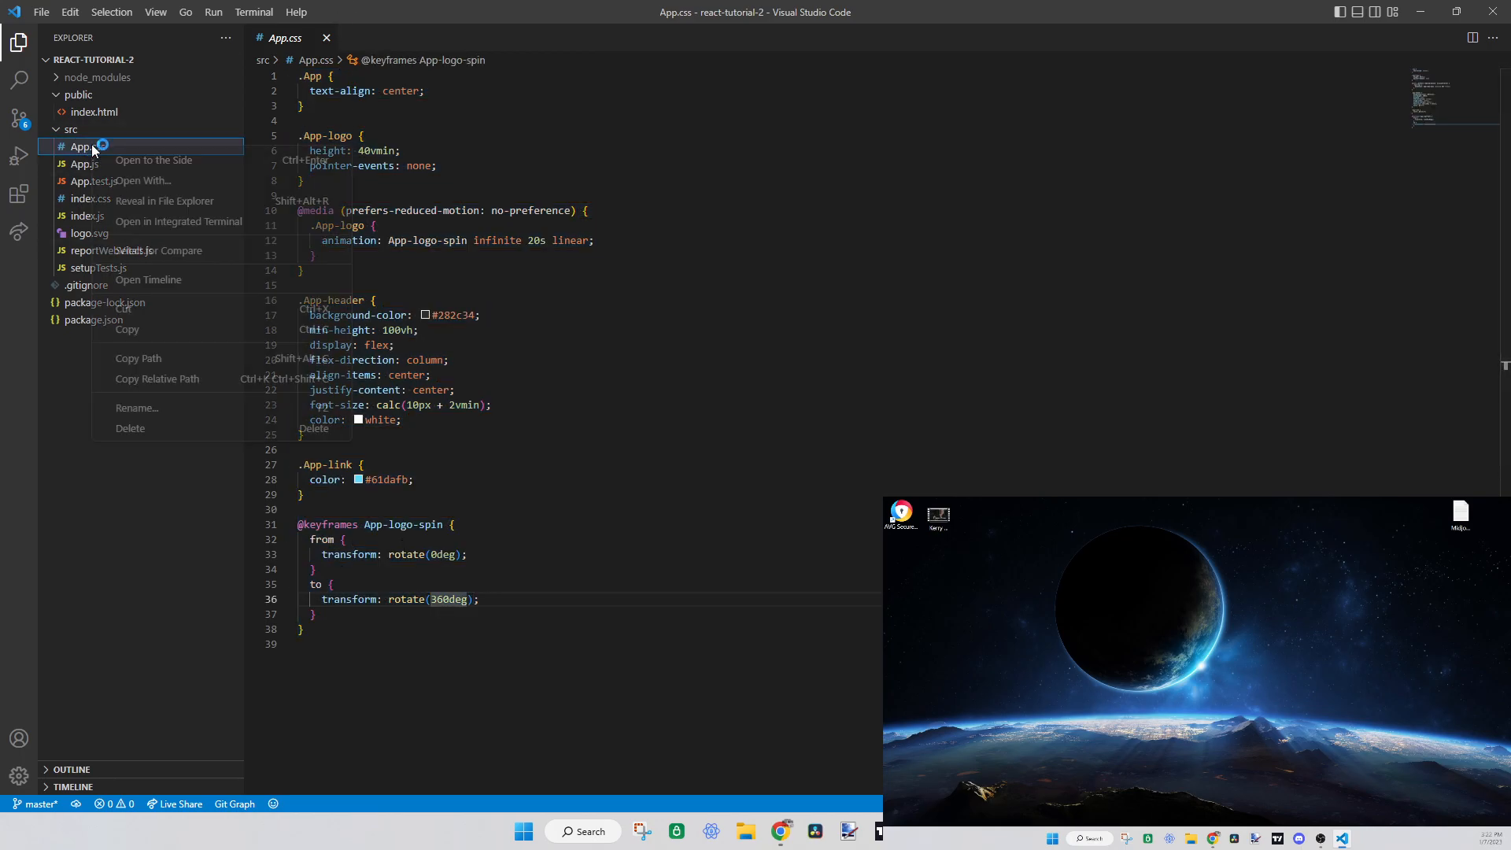
click(129, 428)
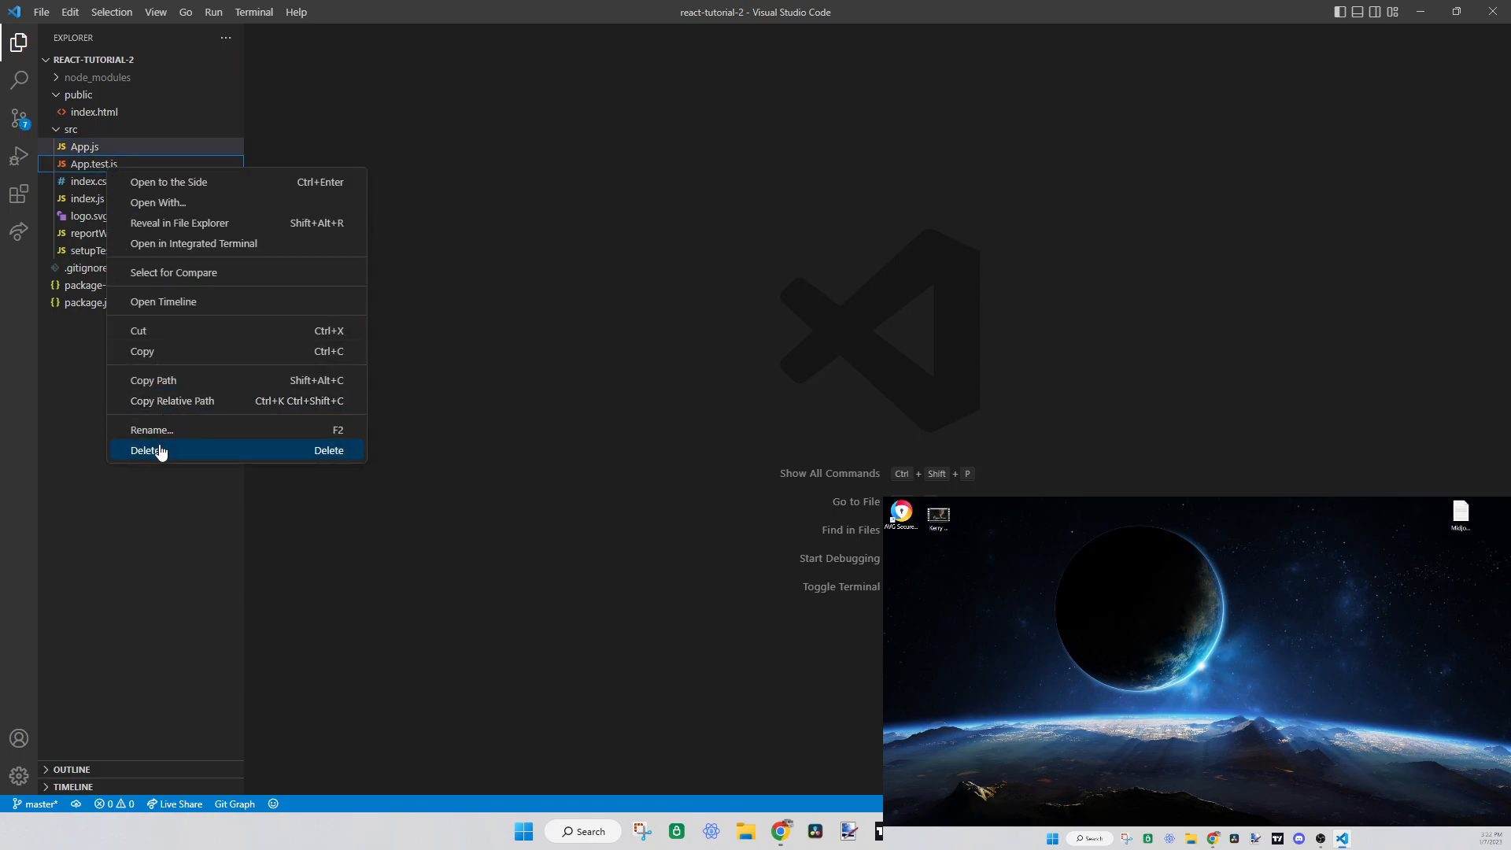
click(148, 450)
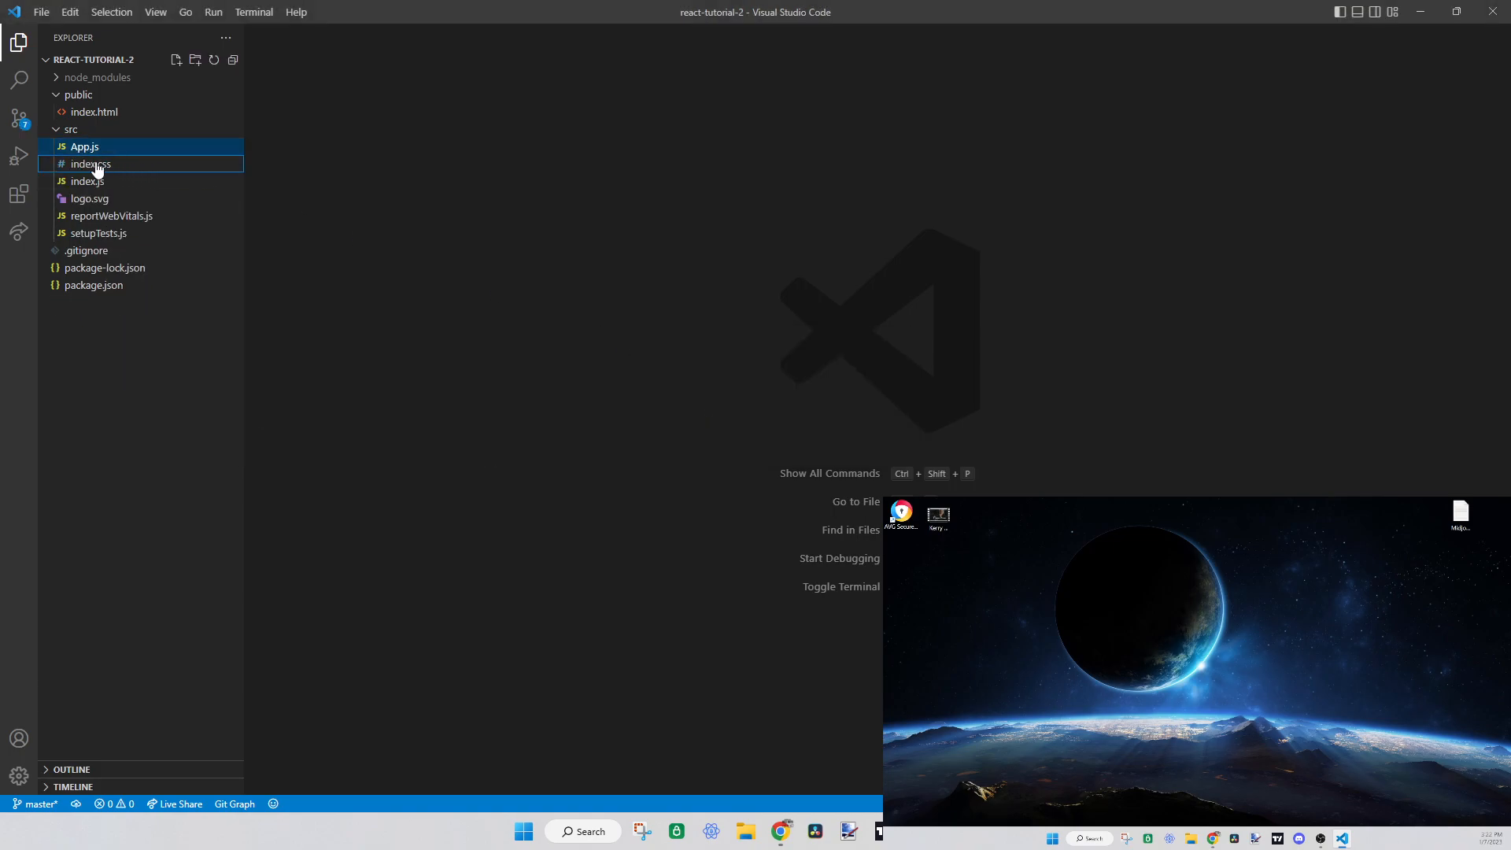
key(Delete)
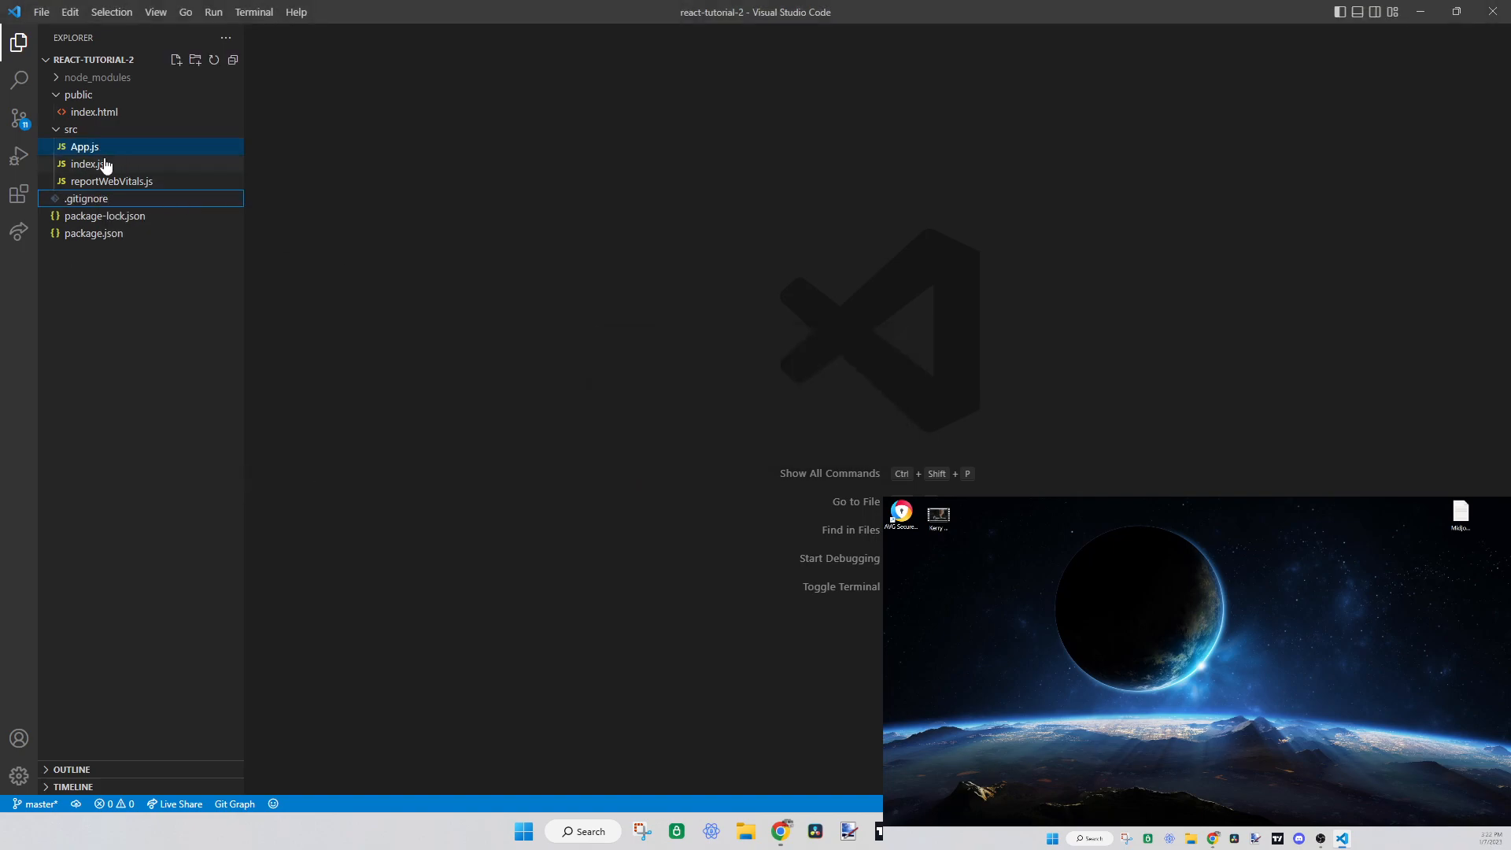
key(Delete)
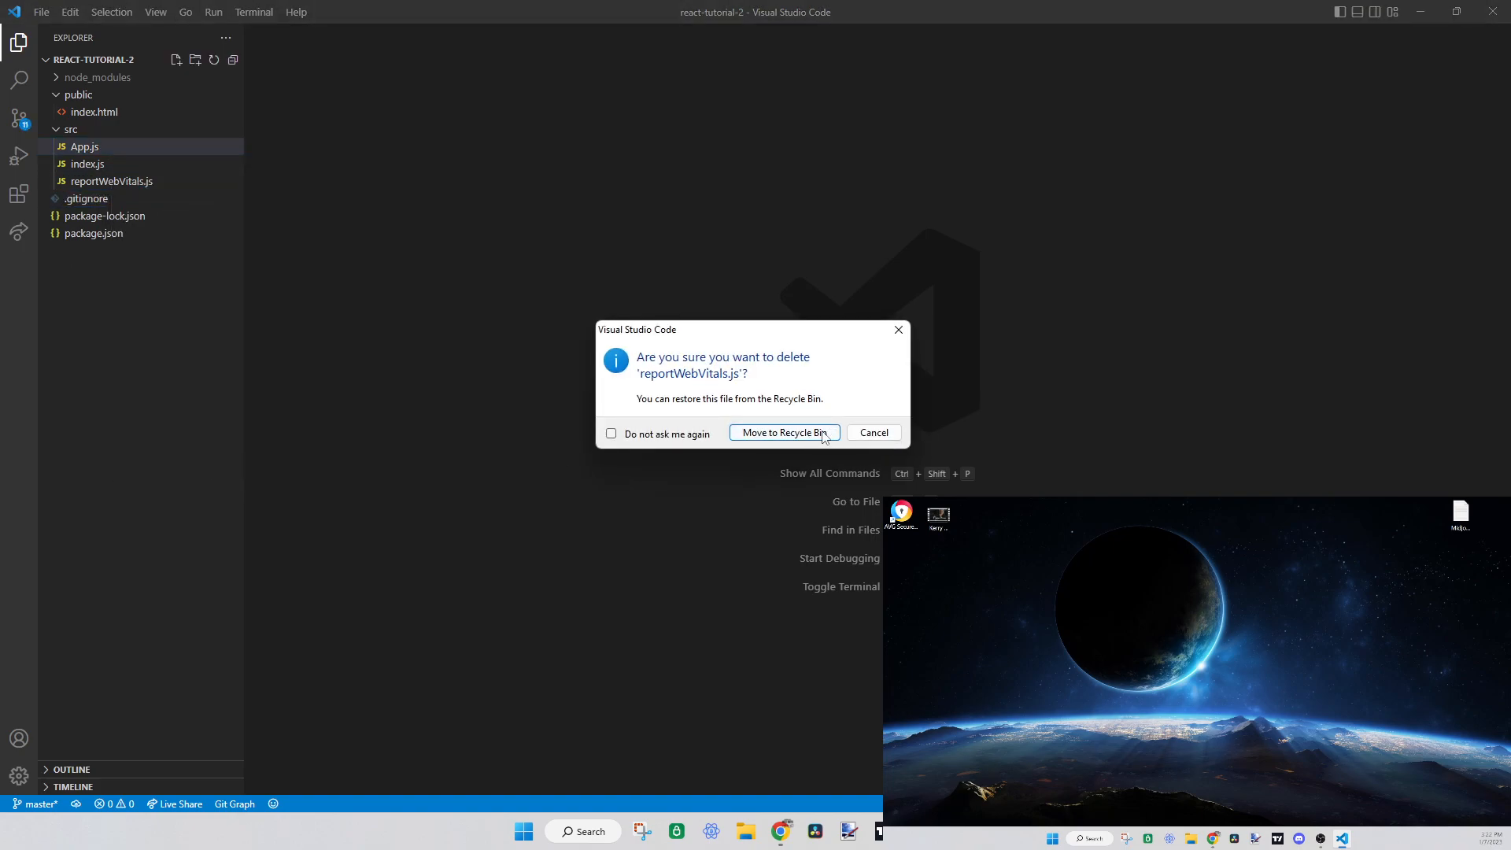
click(784, 431)
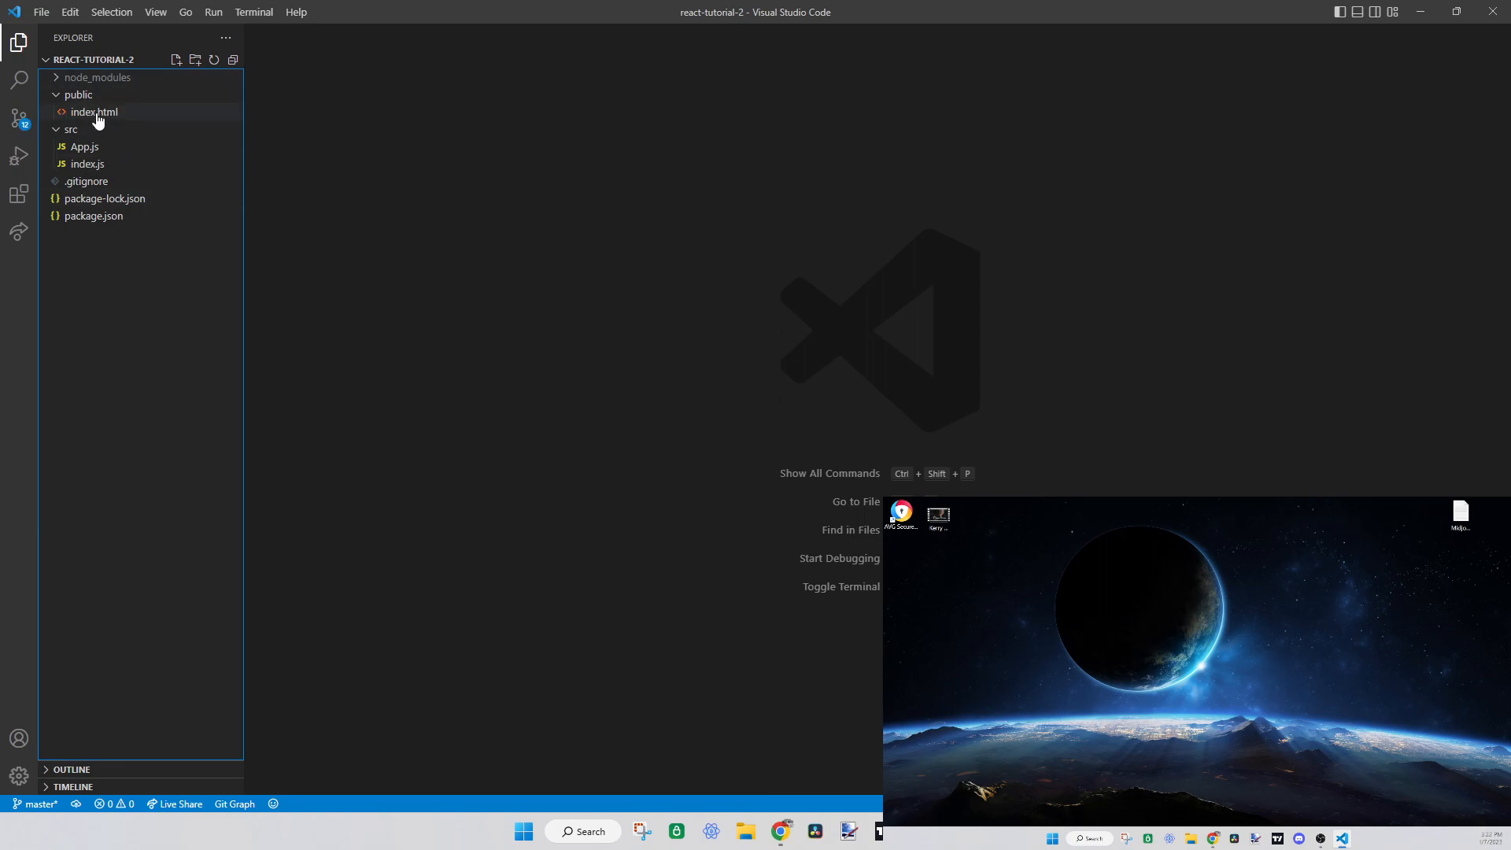
mouse_move(95, 116)
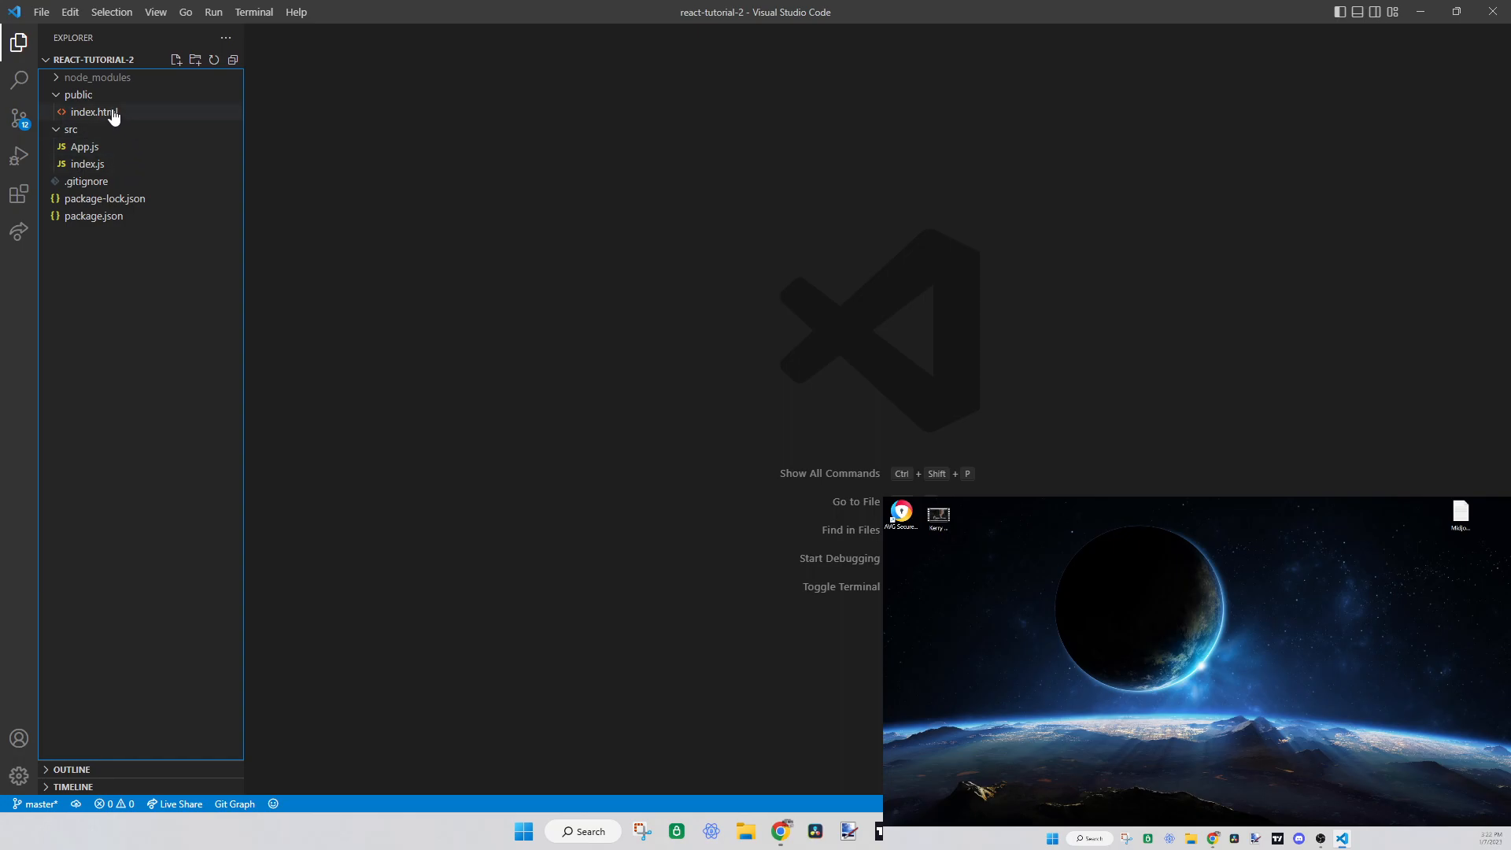
View App.js, then index.js with its index.css and reportWebVitals imports
click(82, 146)
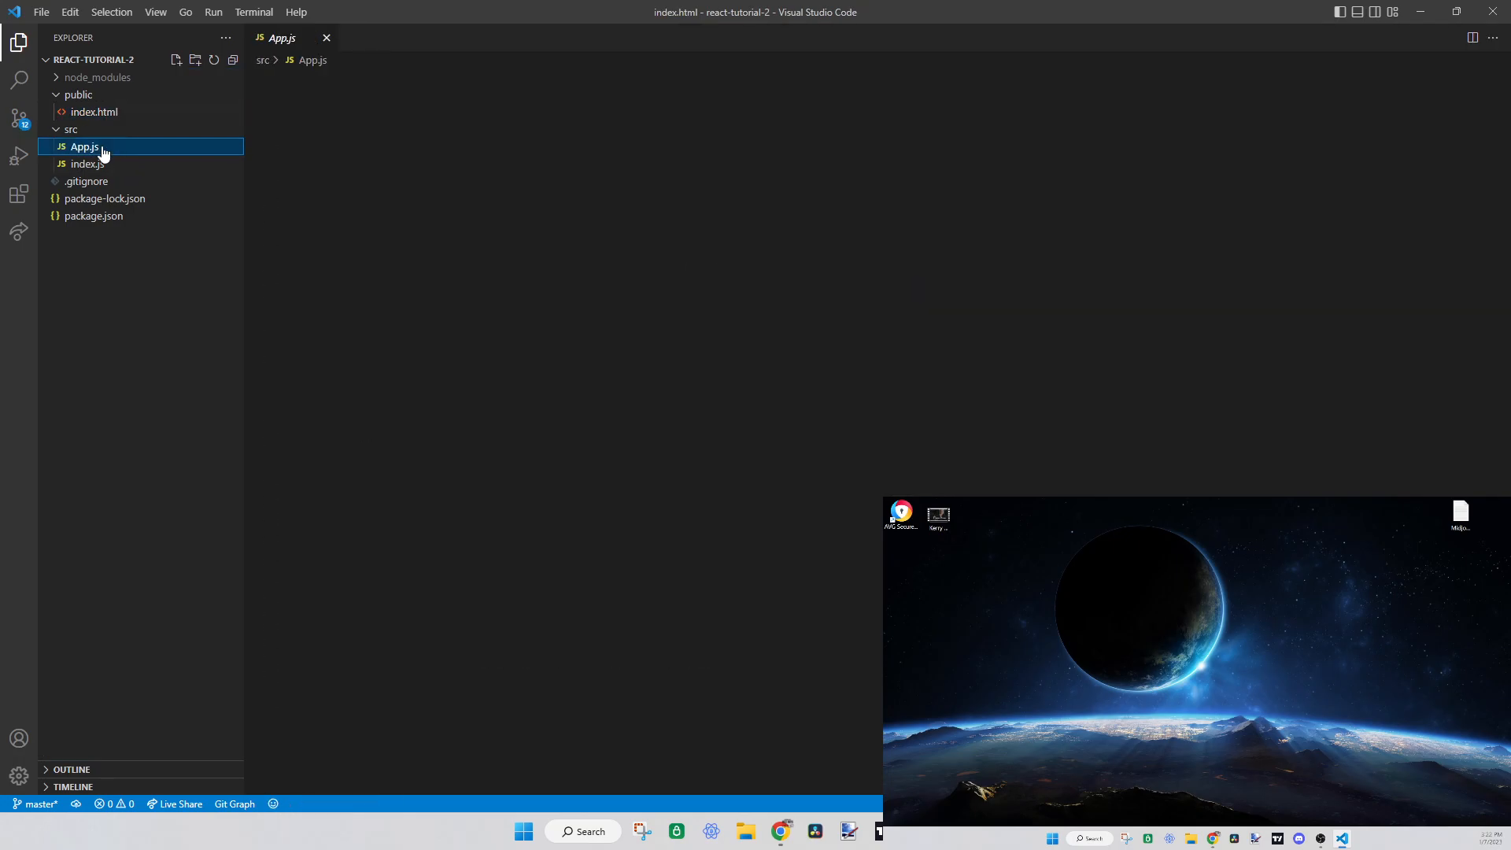
click(82, 164)
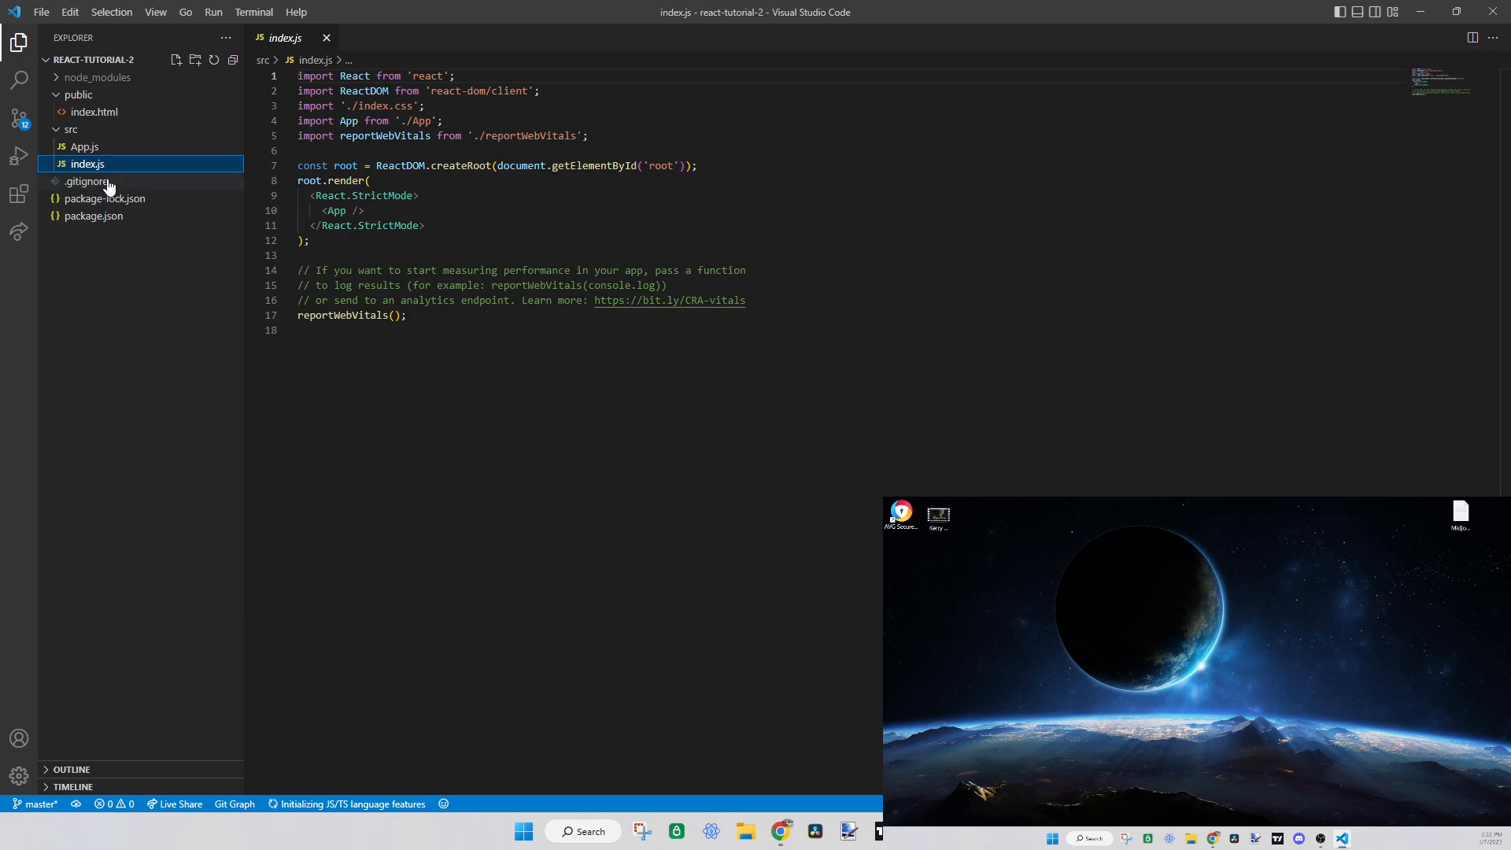
mouse_move(117, 207)
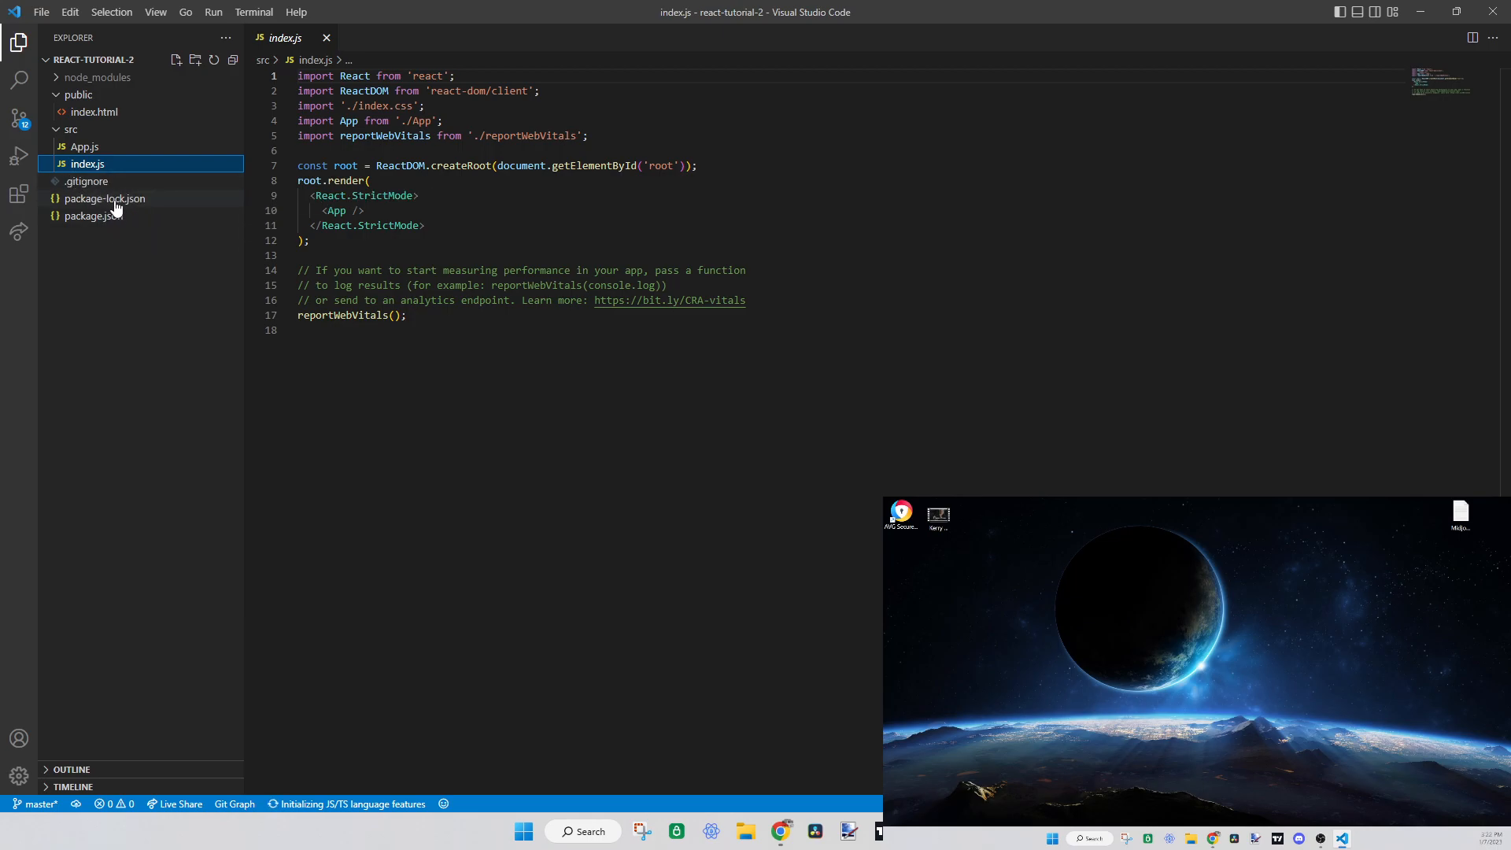
mouse_move(111, 217)
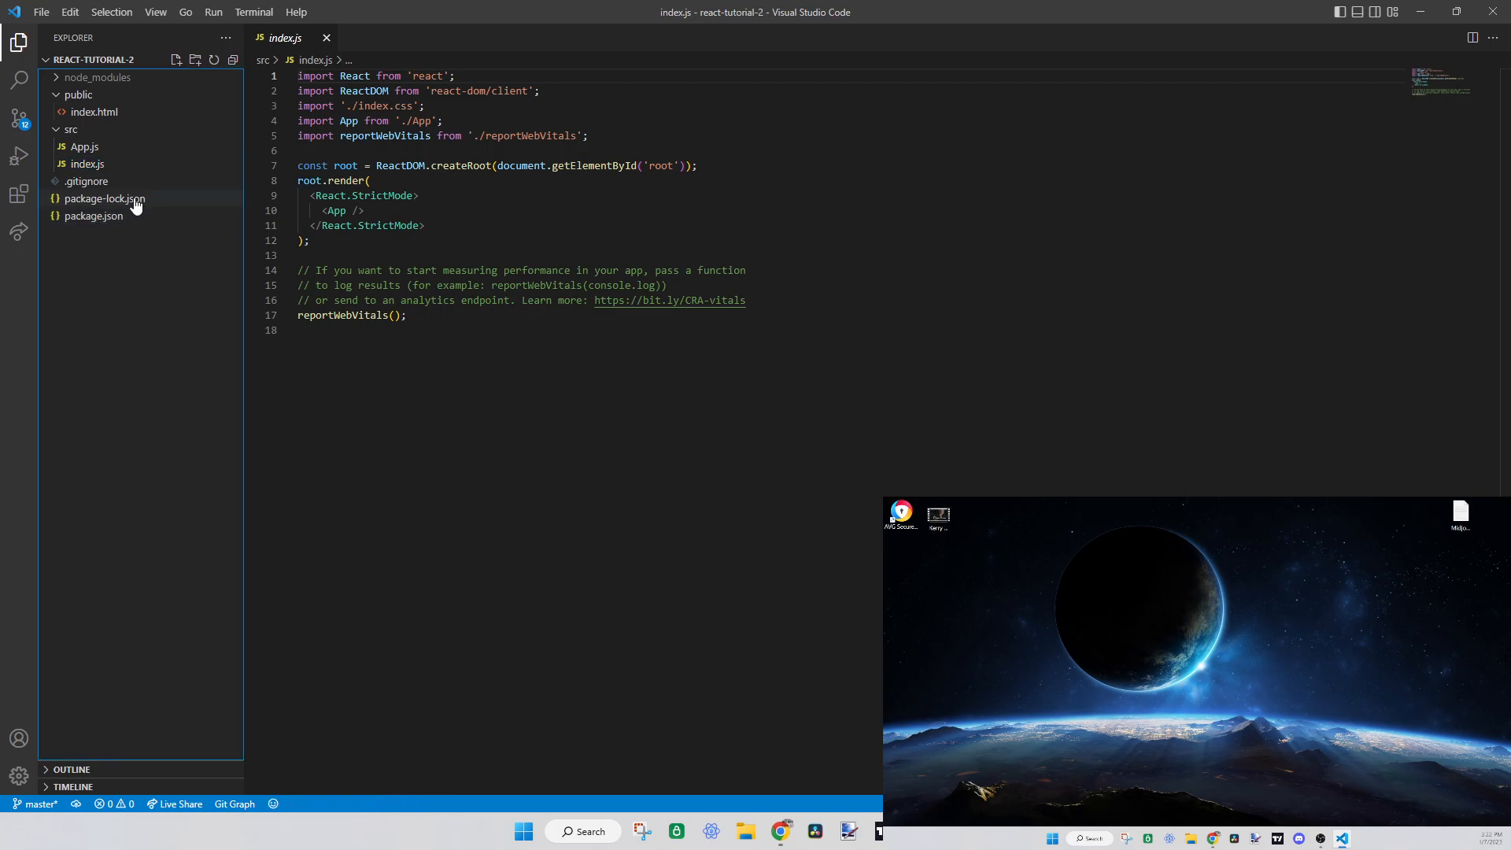
Look through package-lock.json, scrolling down its dependency list
double_click(97, 199)
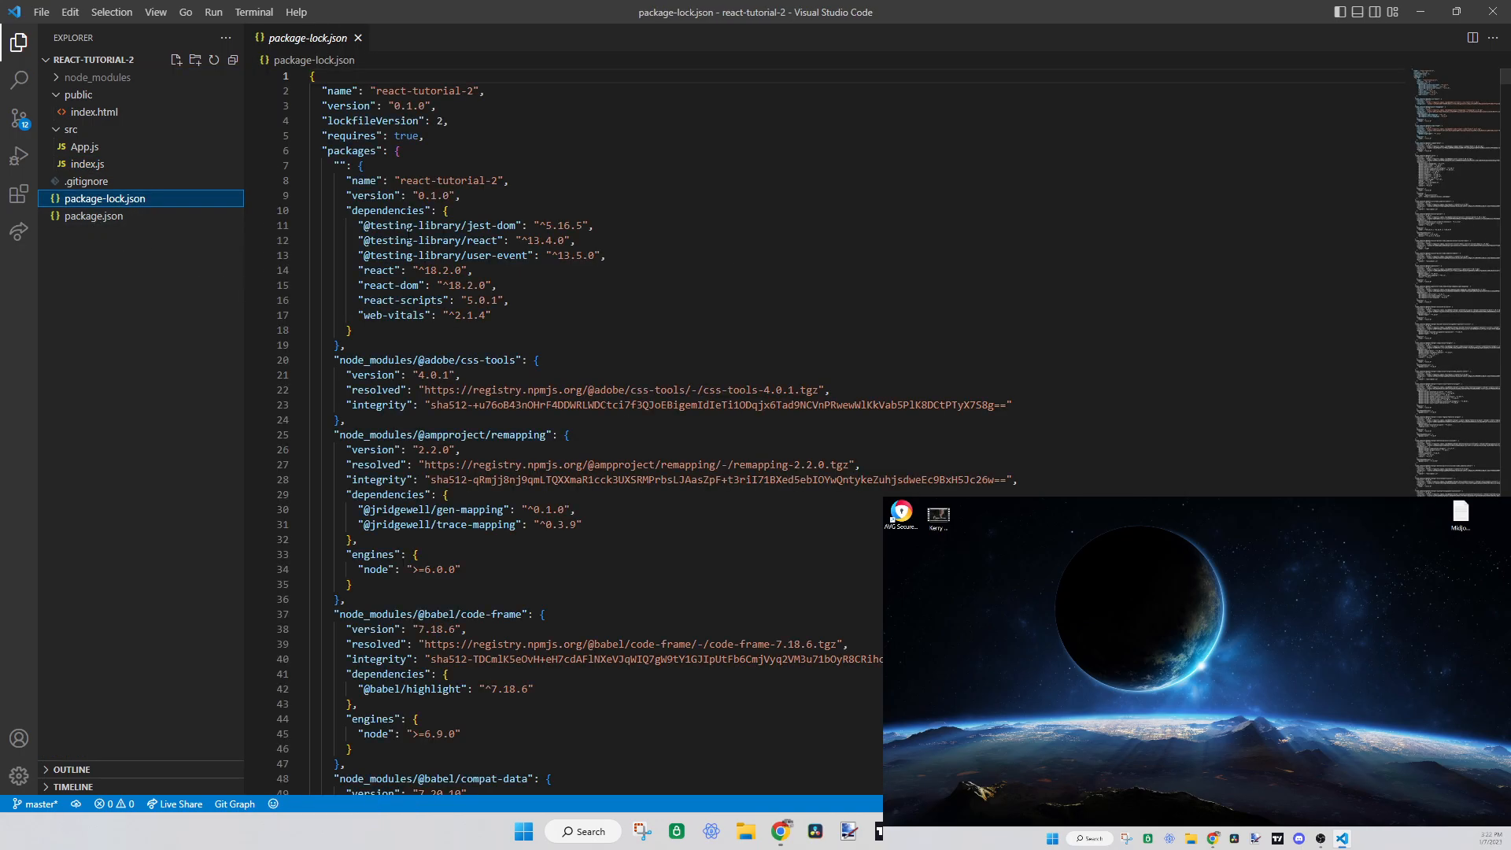
scroll(down, 3)
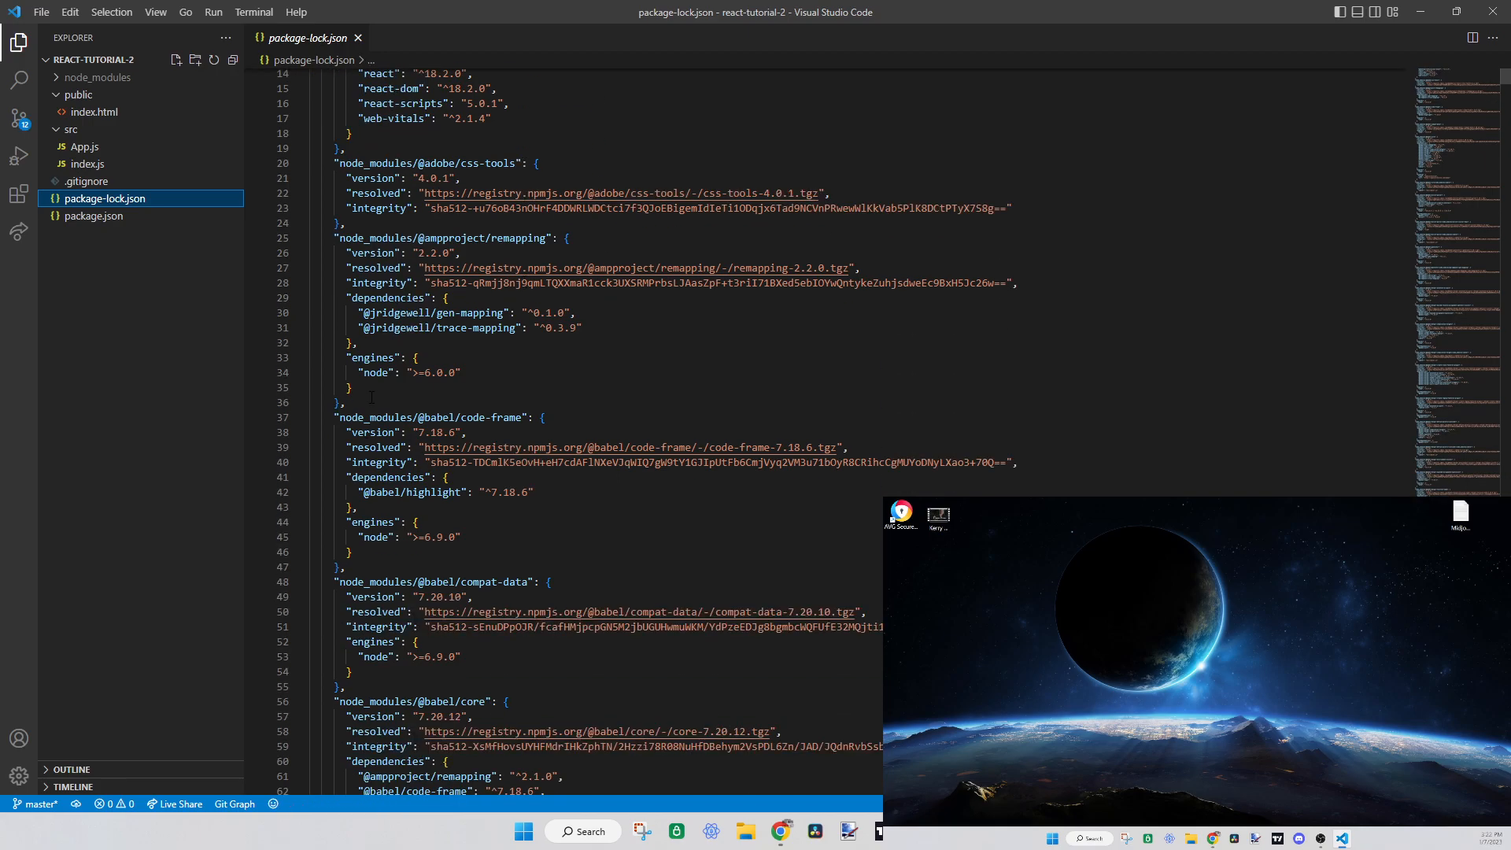
scroll(down, 3)
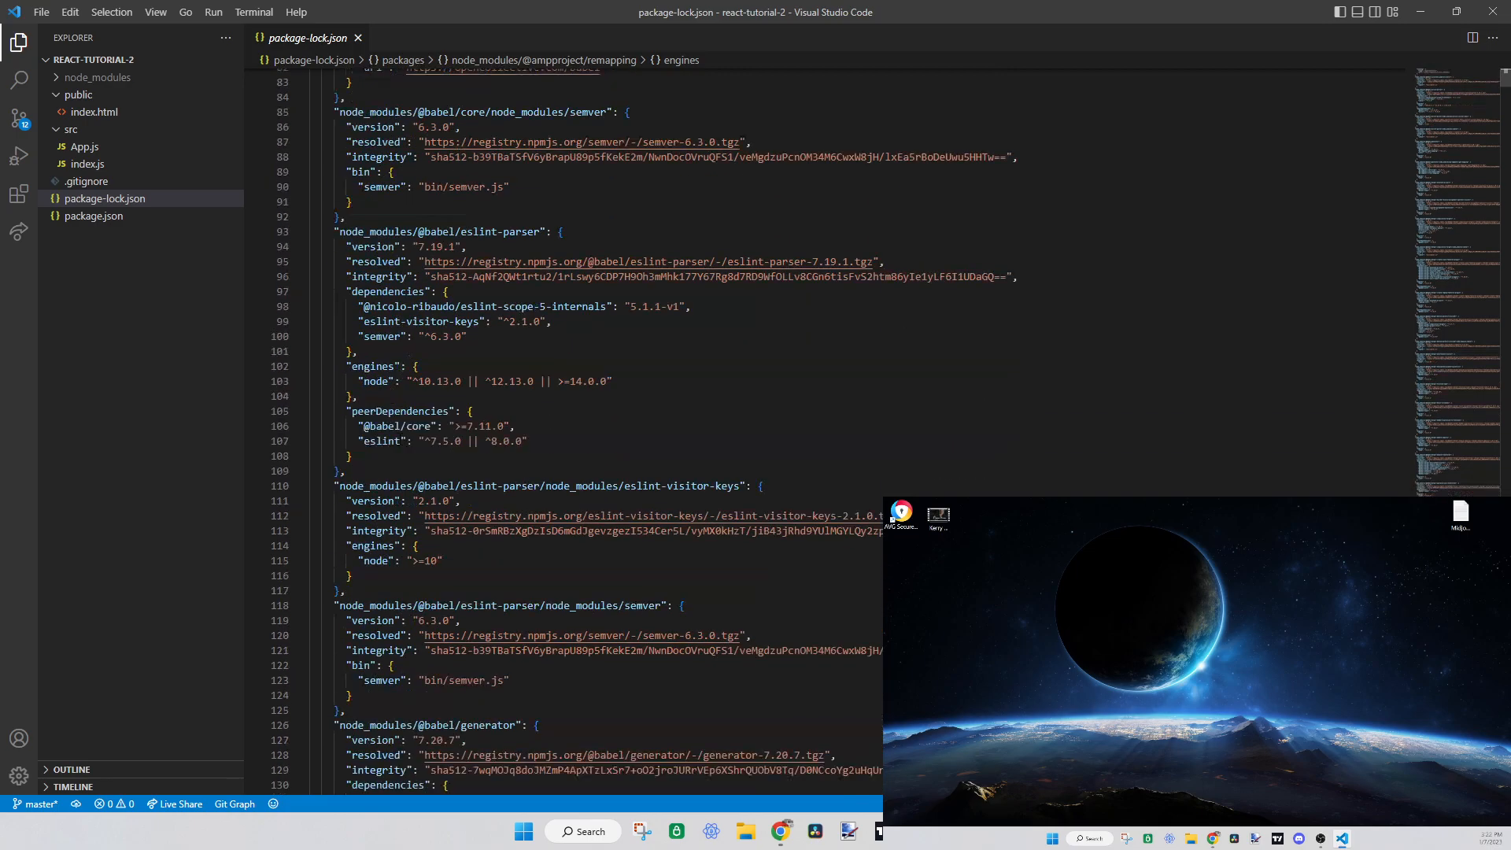
scroll(down, 3)
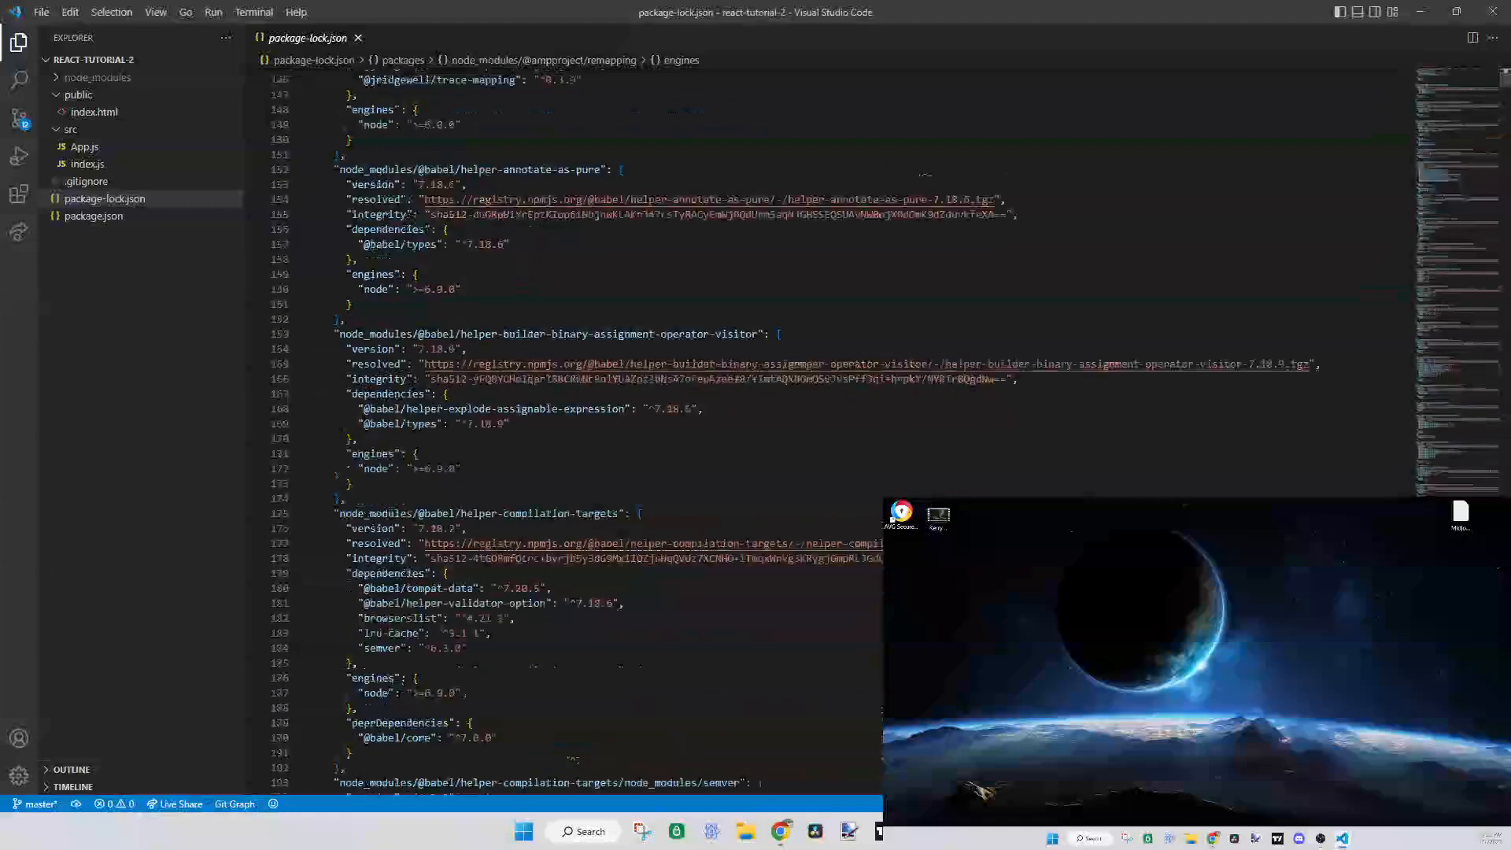
scroll(down, 3)
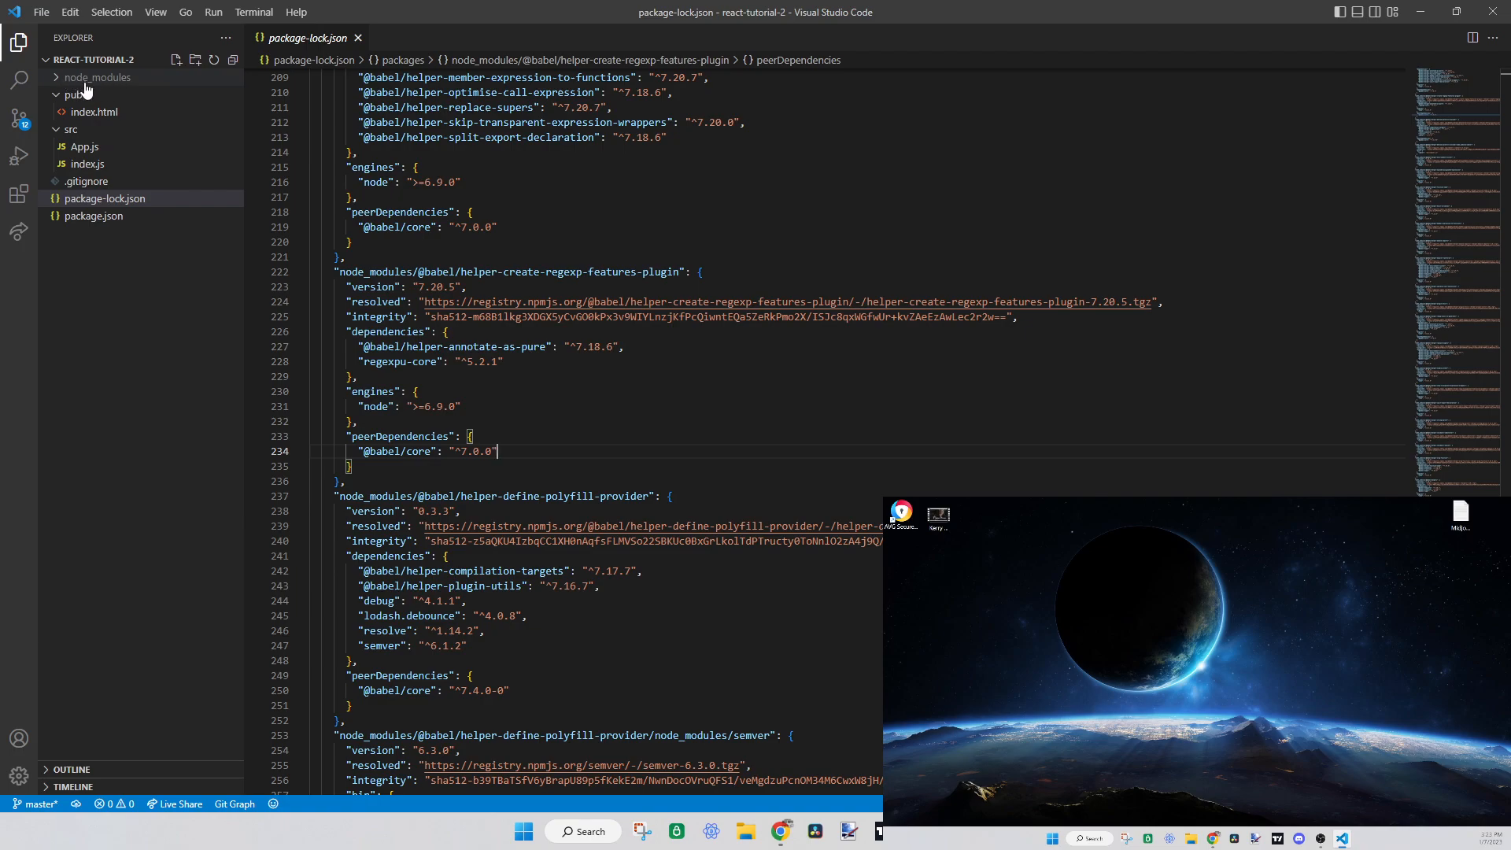
View .gitignore in the editor and expand the node_modules folder in the Explorer
click(76, 181)
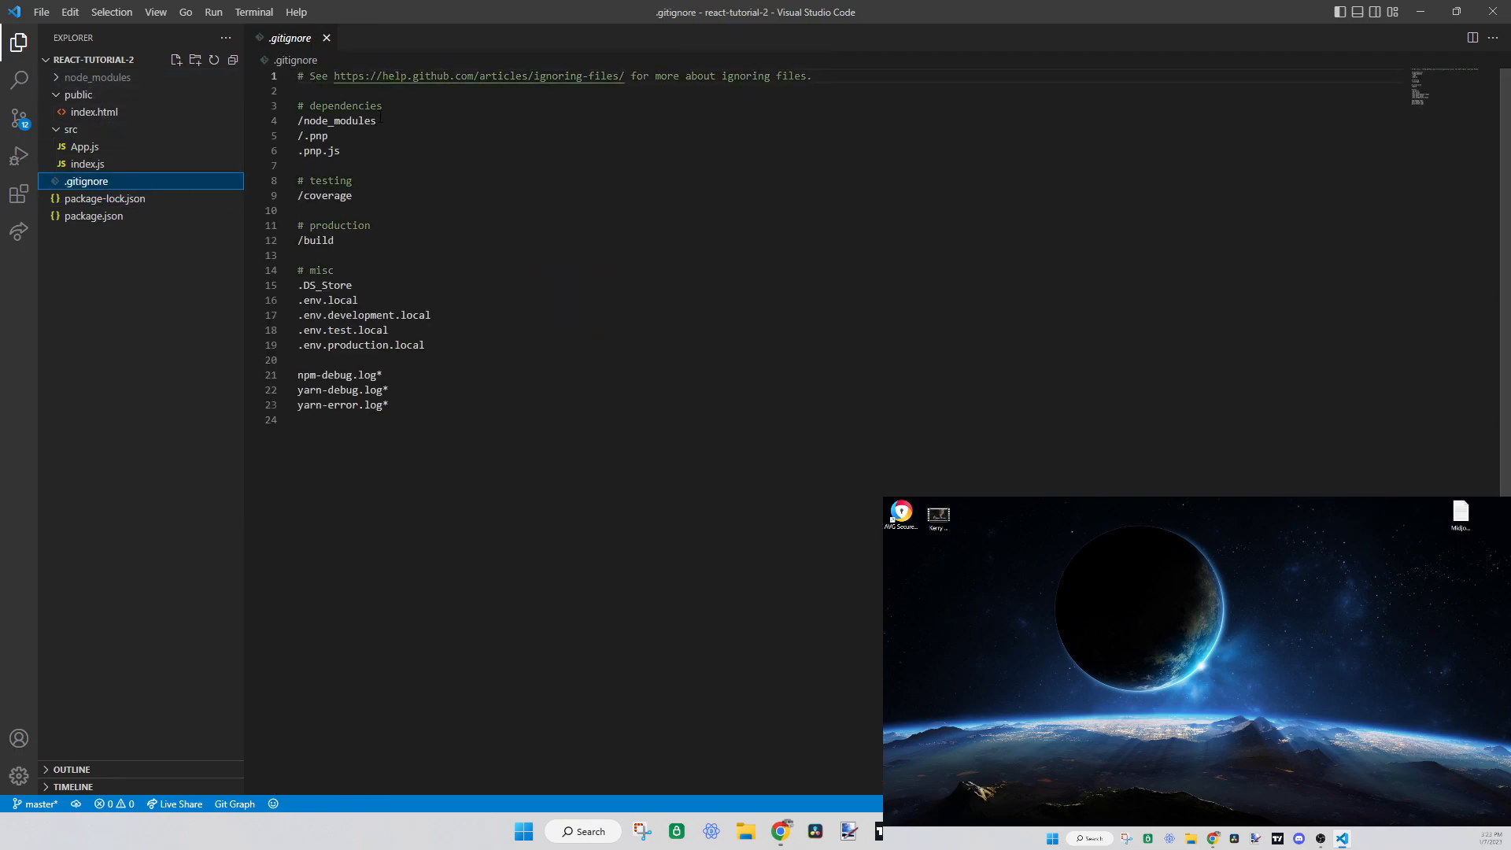
double_click(340, 120)
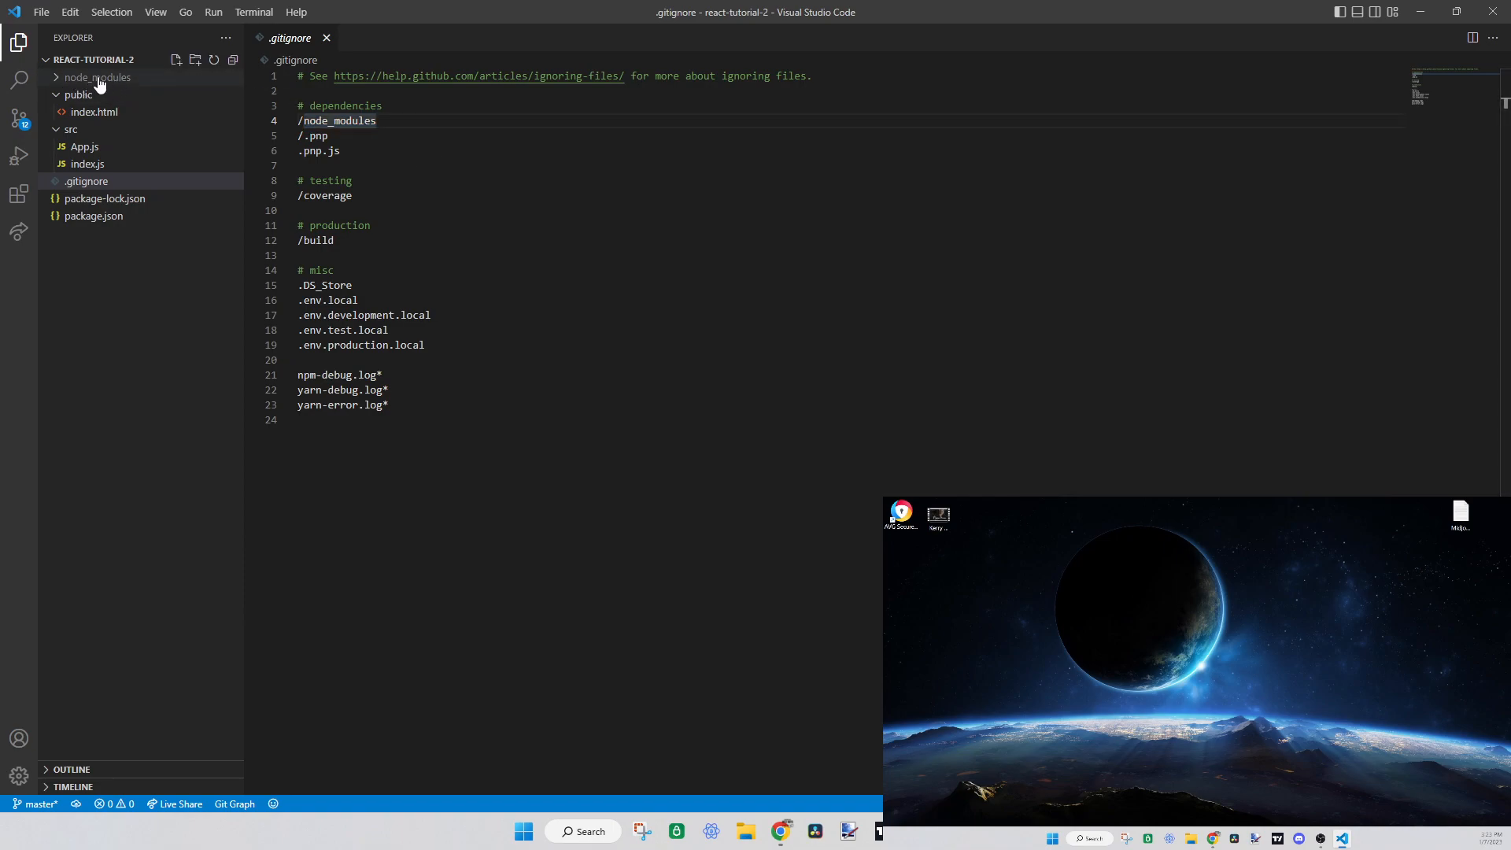
click(96, 78)
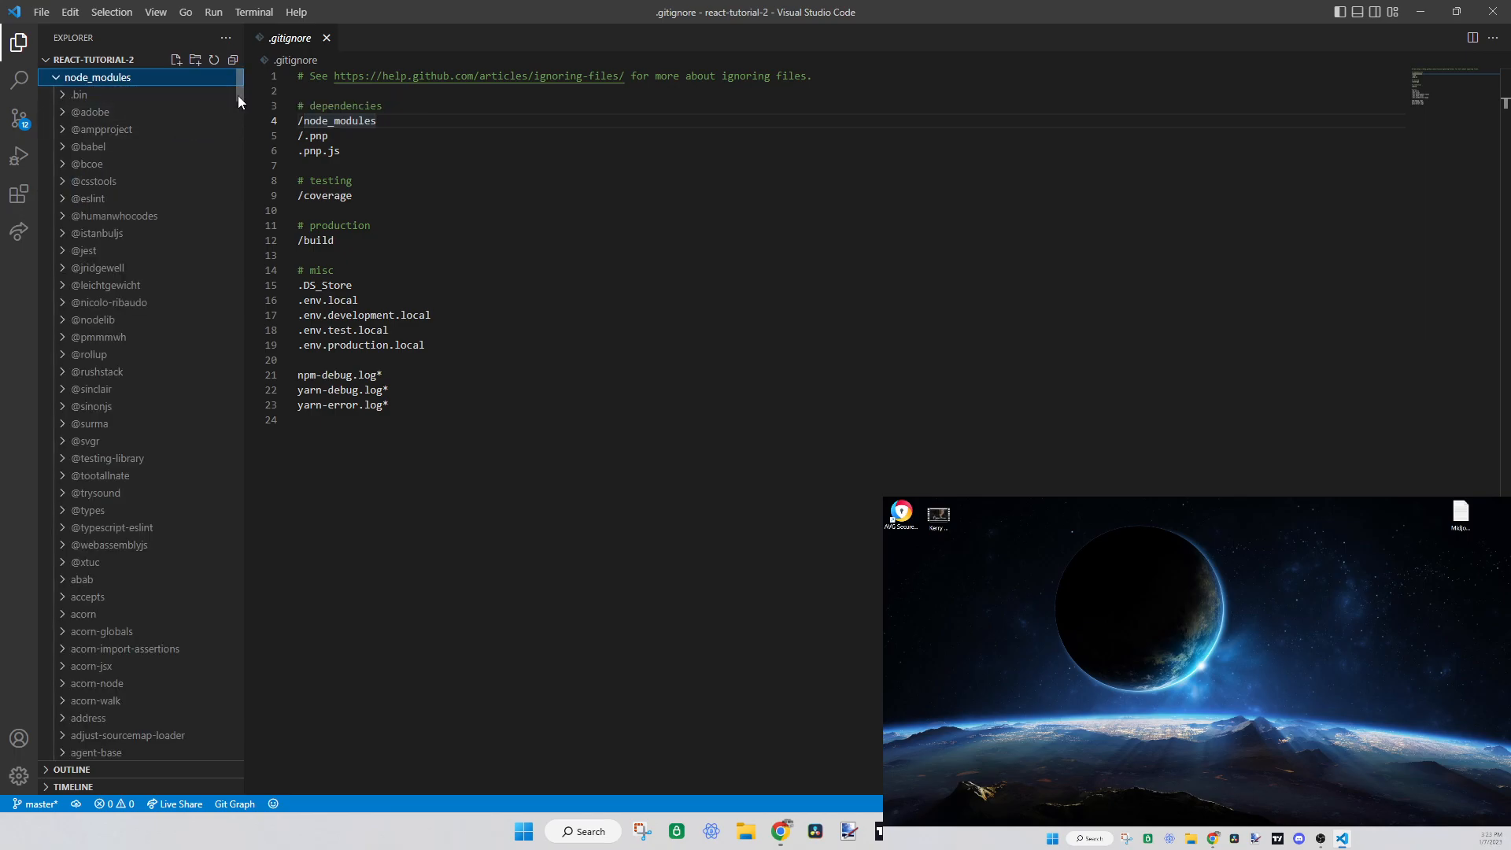
scroll(down, 3)
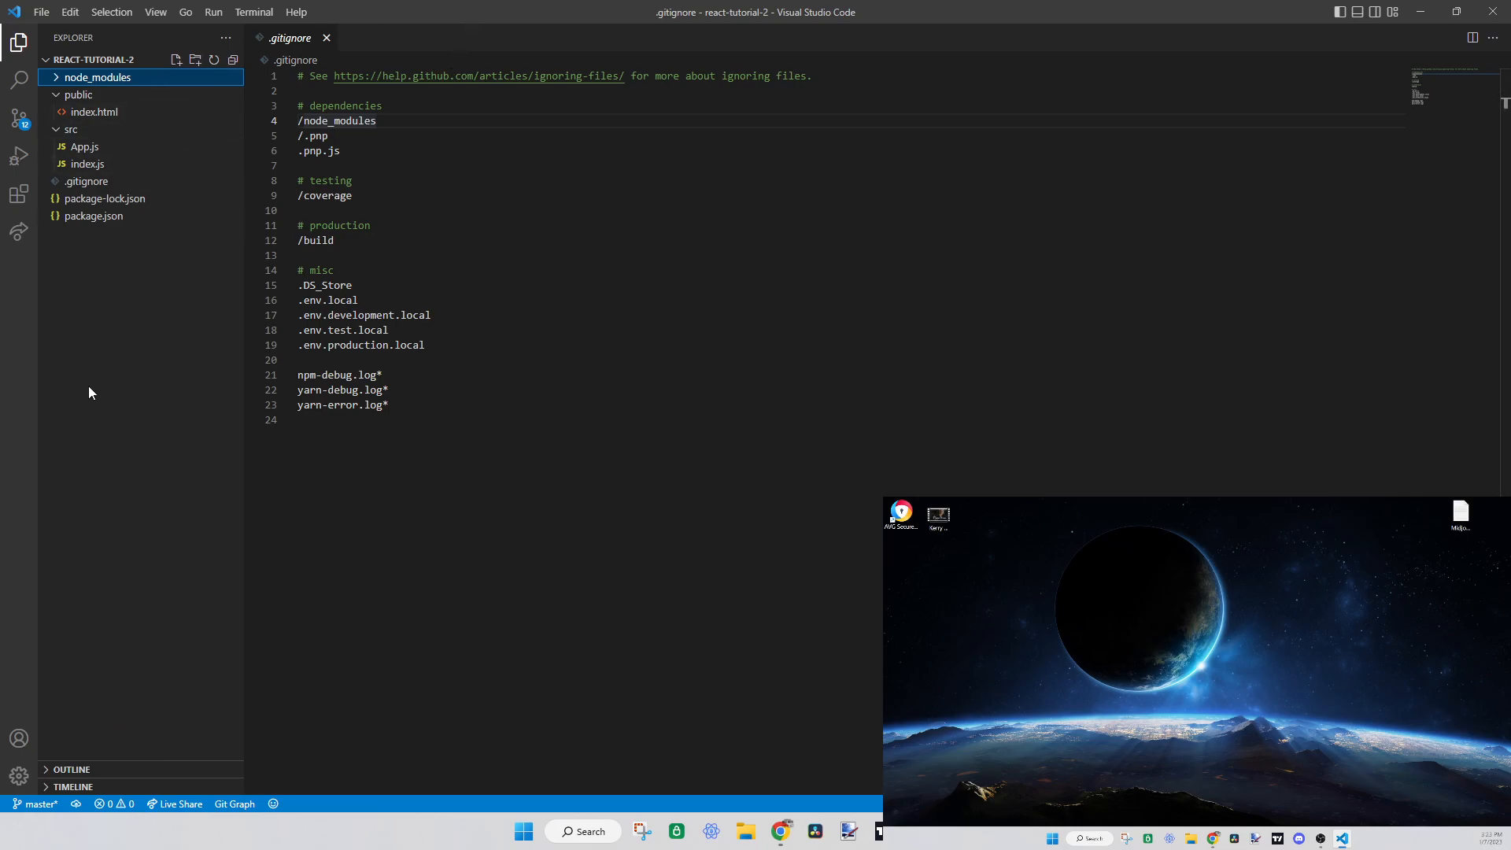
Glance at package-lock.json and package.json, then leave no file open
click(104, 198)
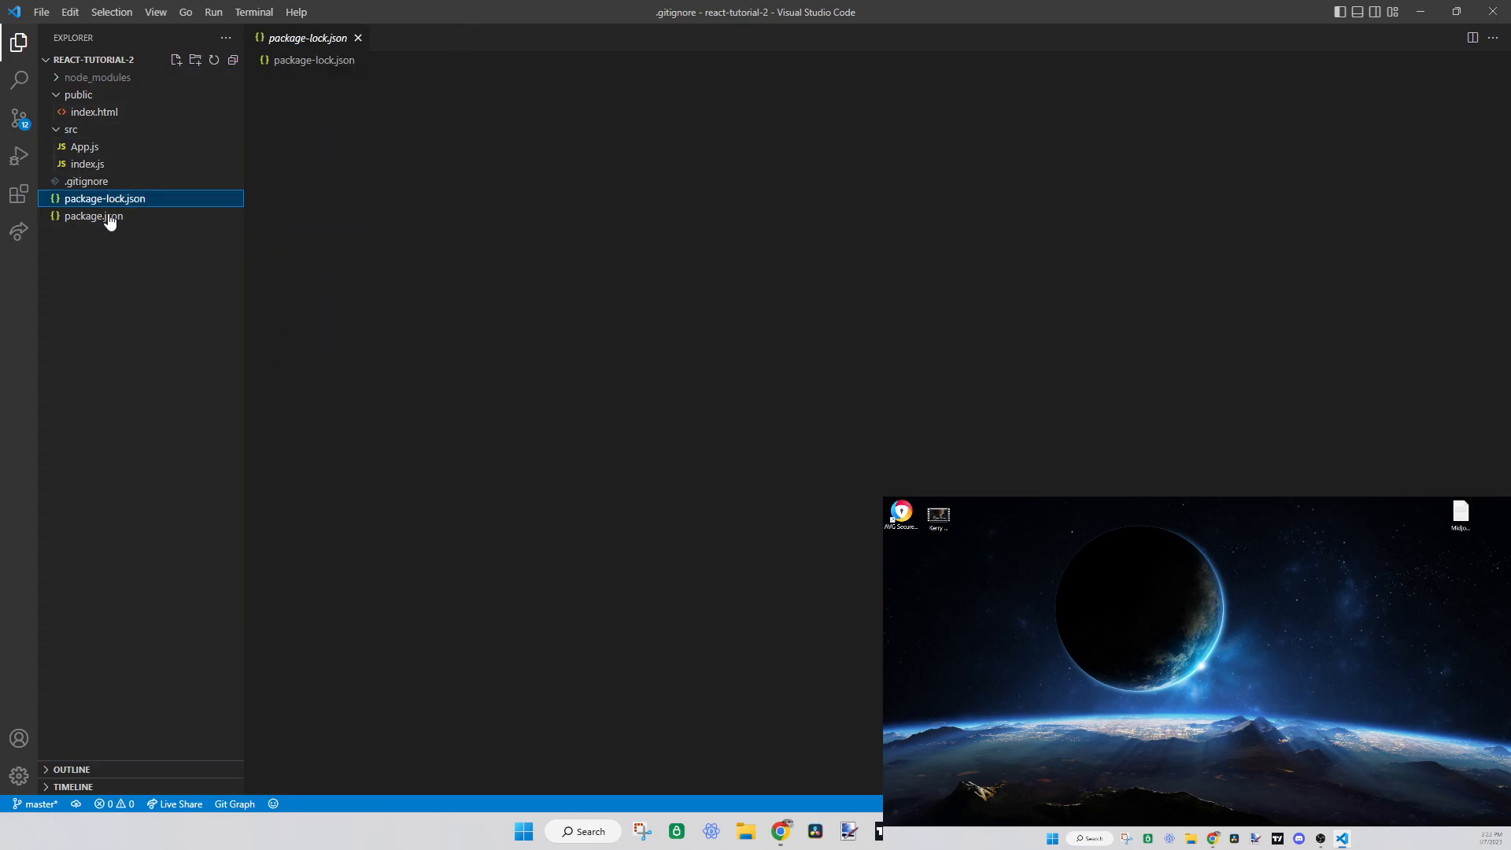
double_click(93, 215)
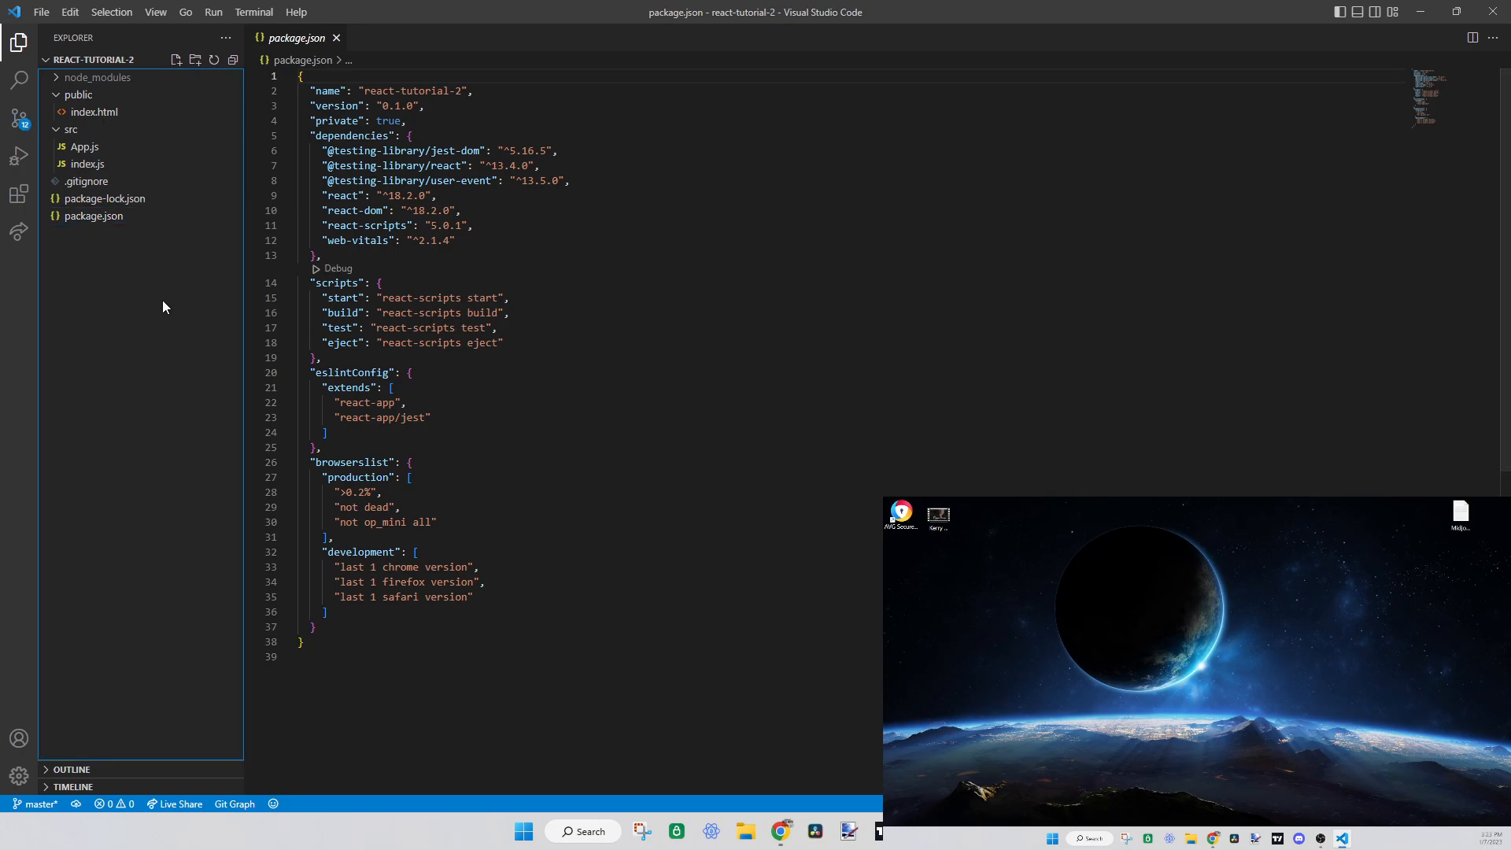
click(337, 37)
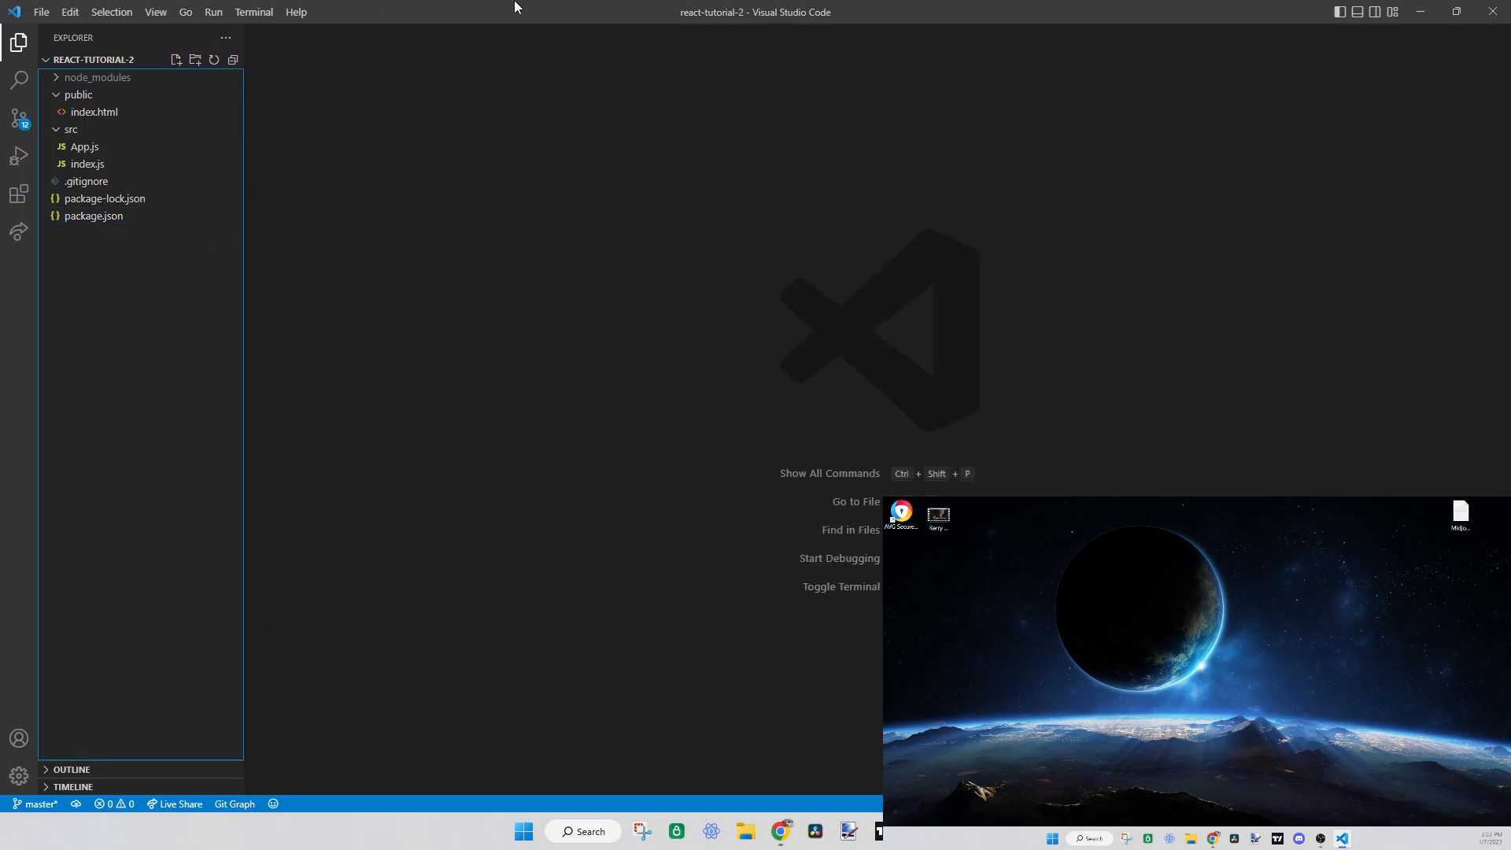
mouse_move(325, 238)
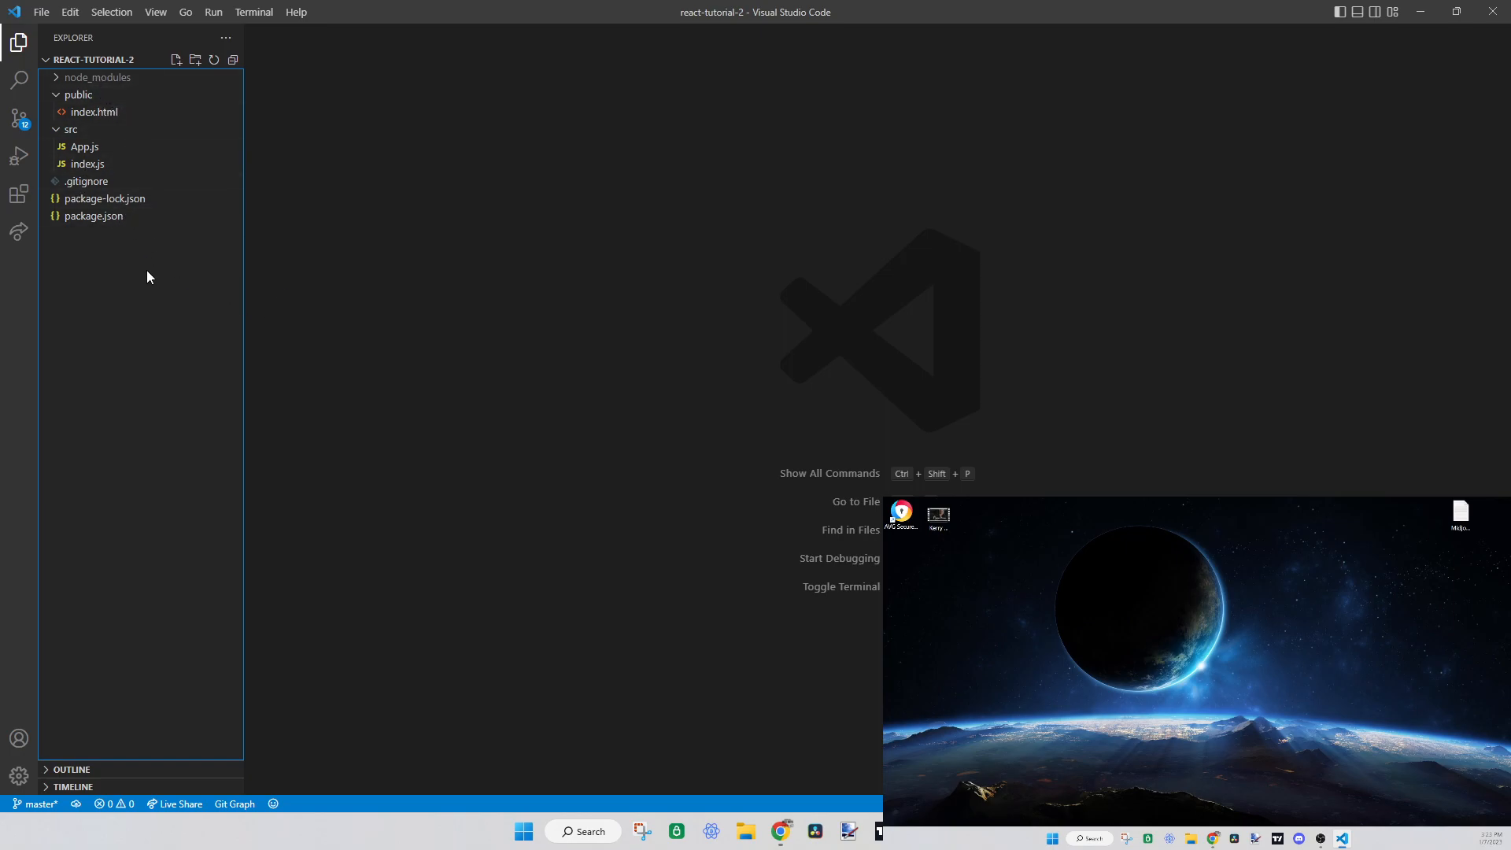
double_click(104, 198)
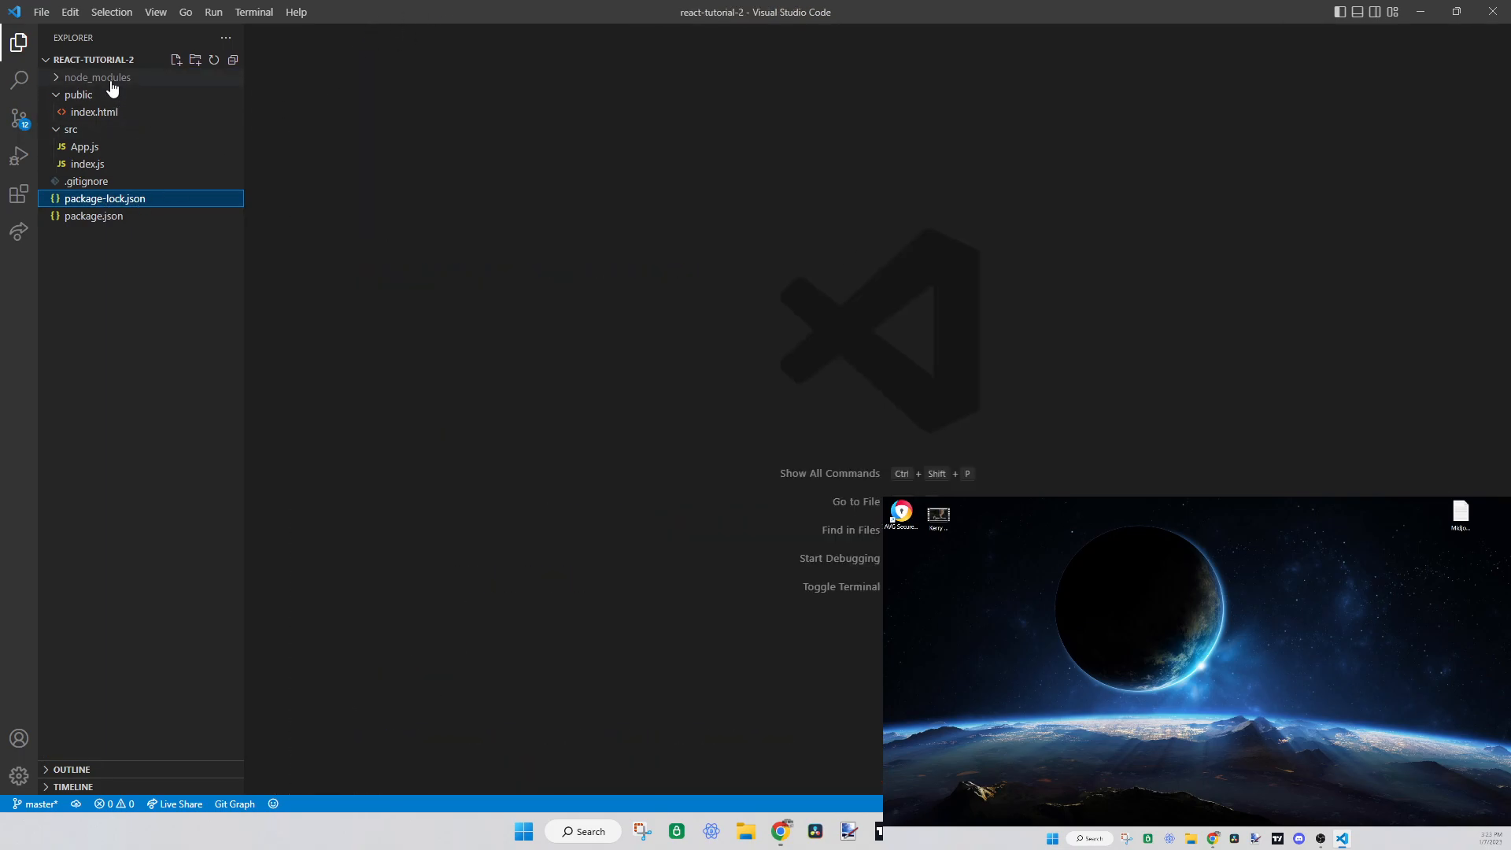
click(98, 77)
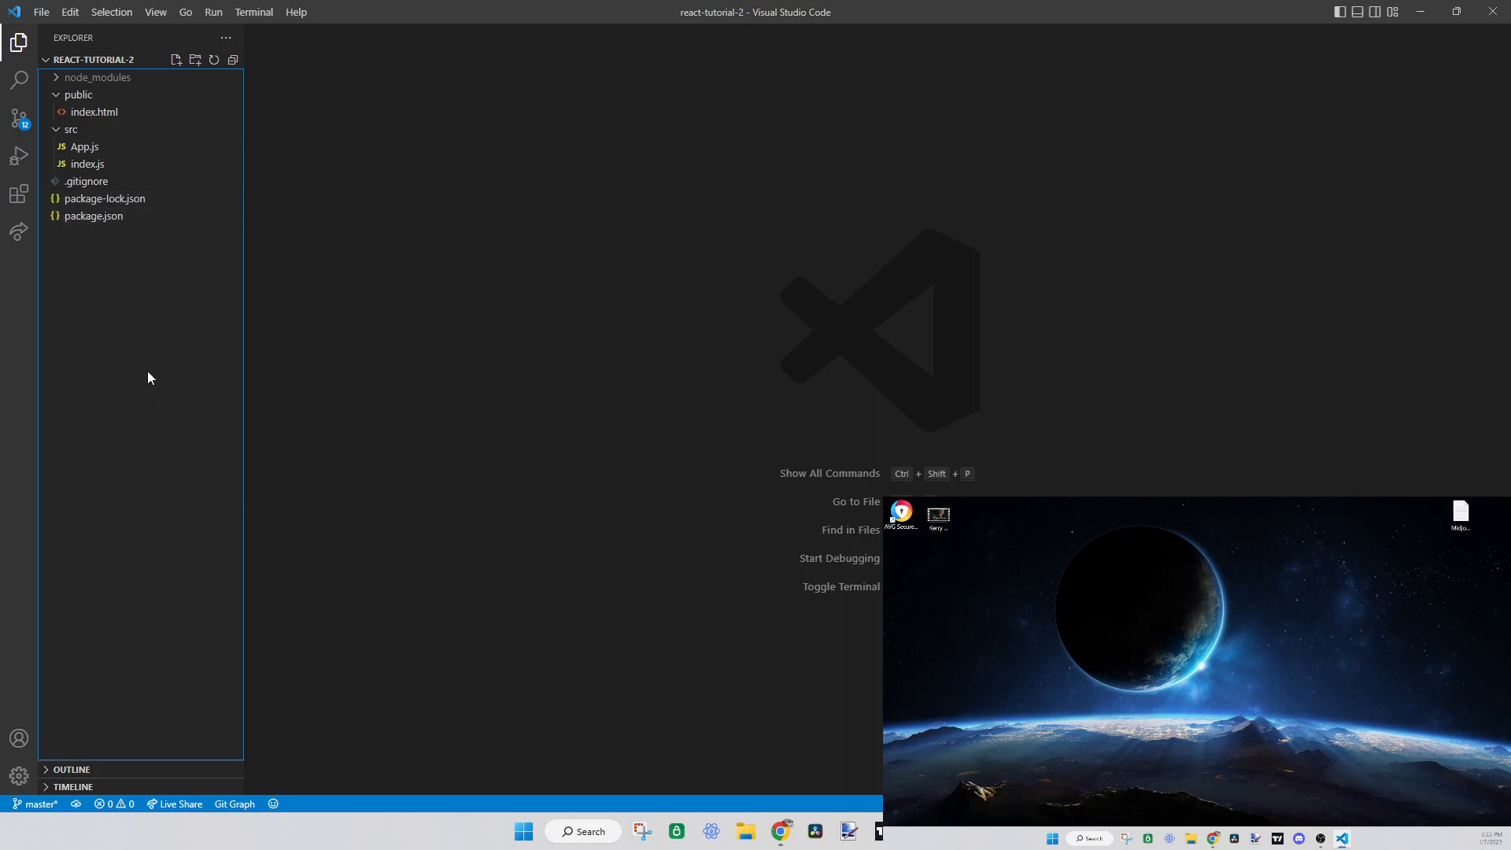
mouse_move(165, 217)
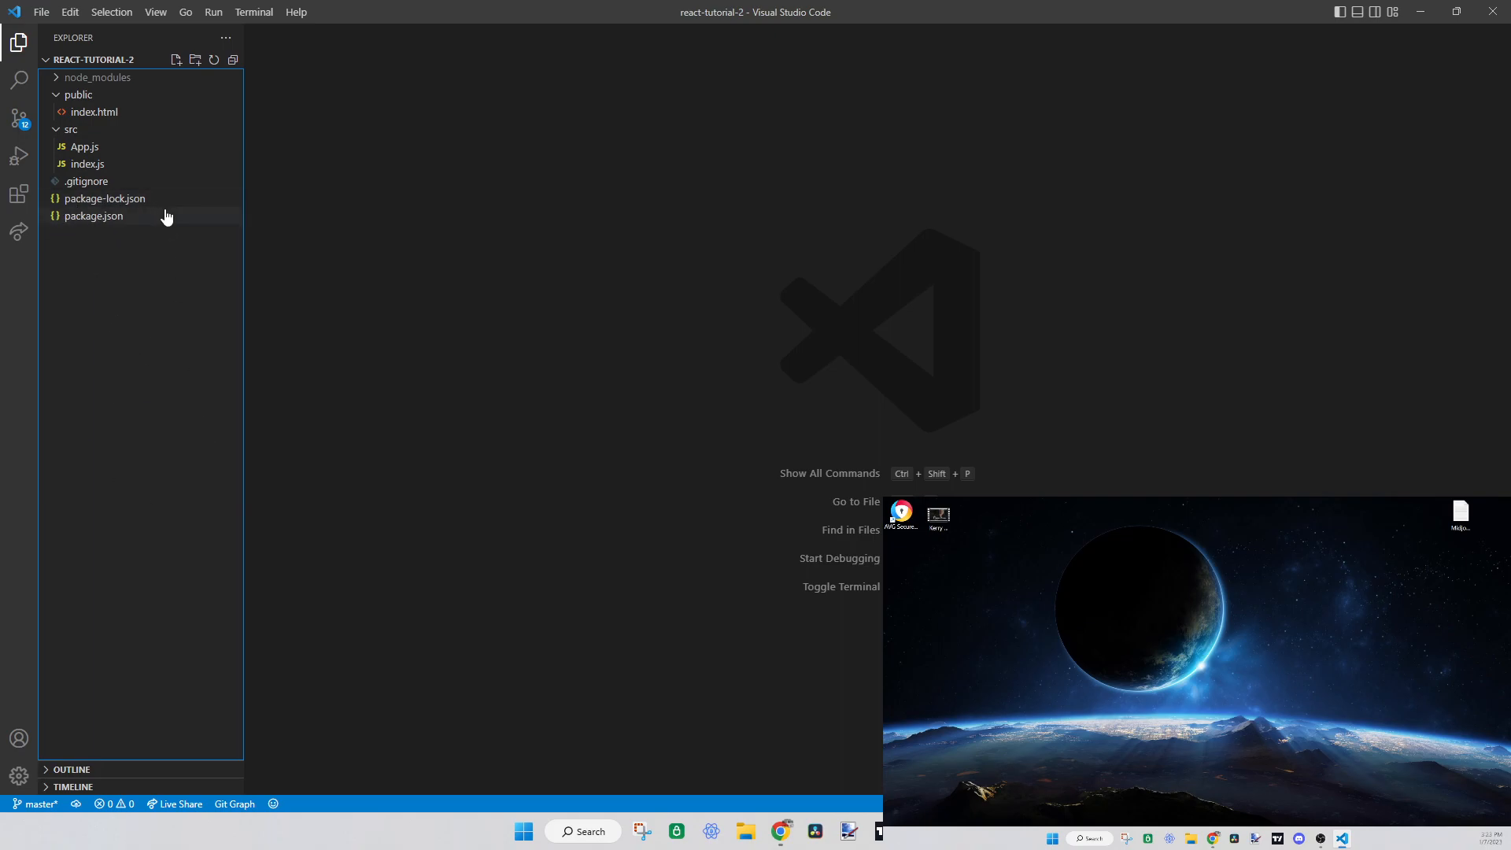
mouse_move(168, 346)
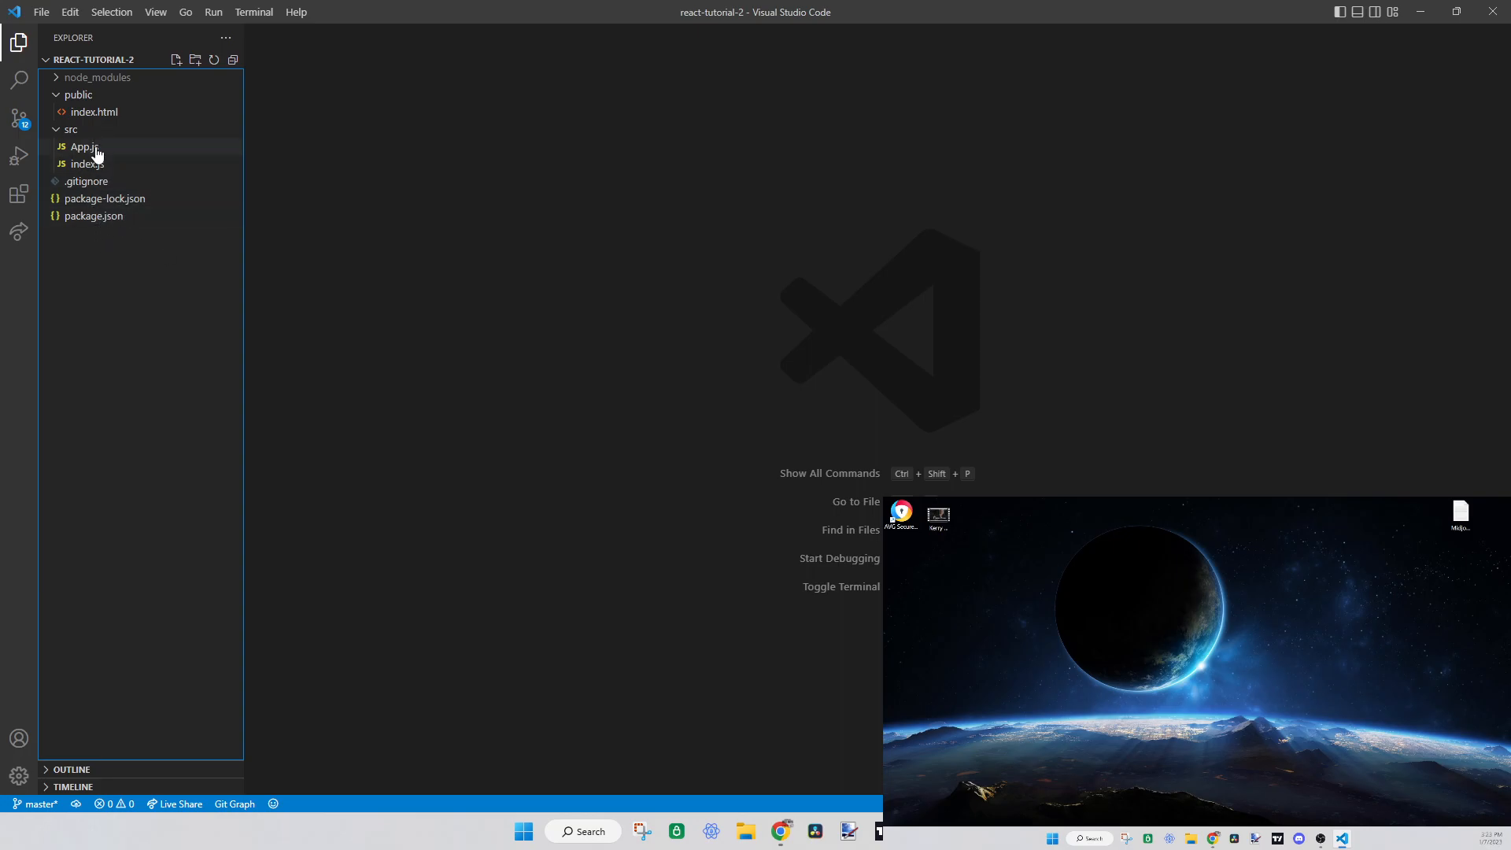
double_click(77, 163)
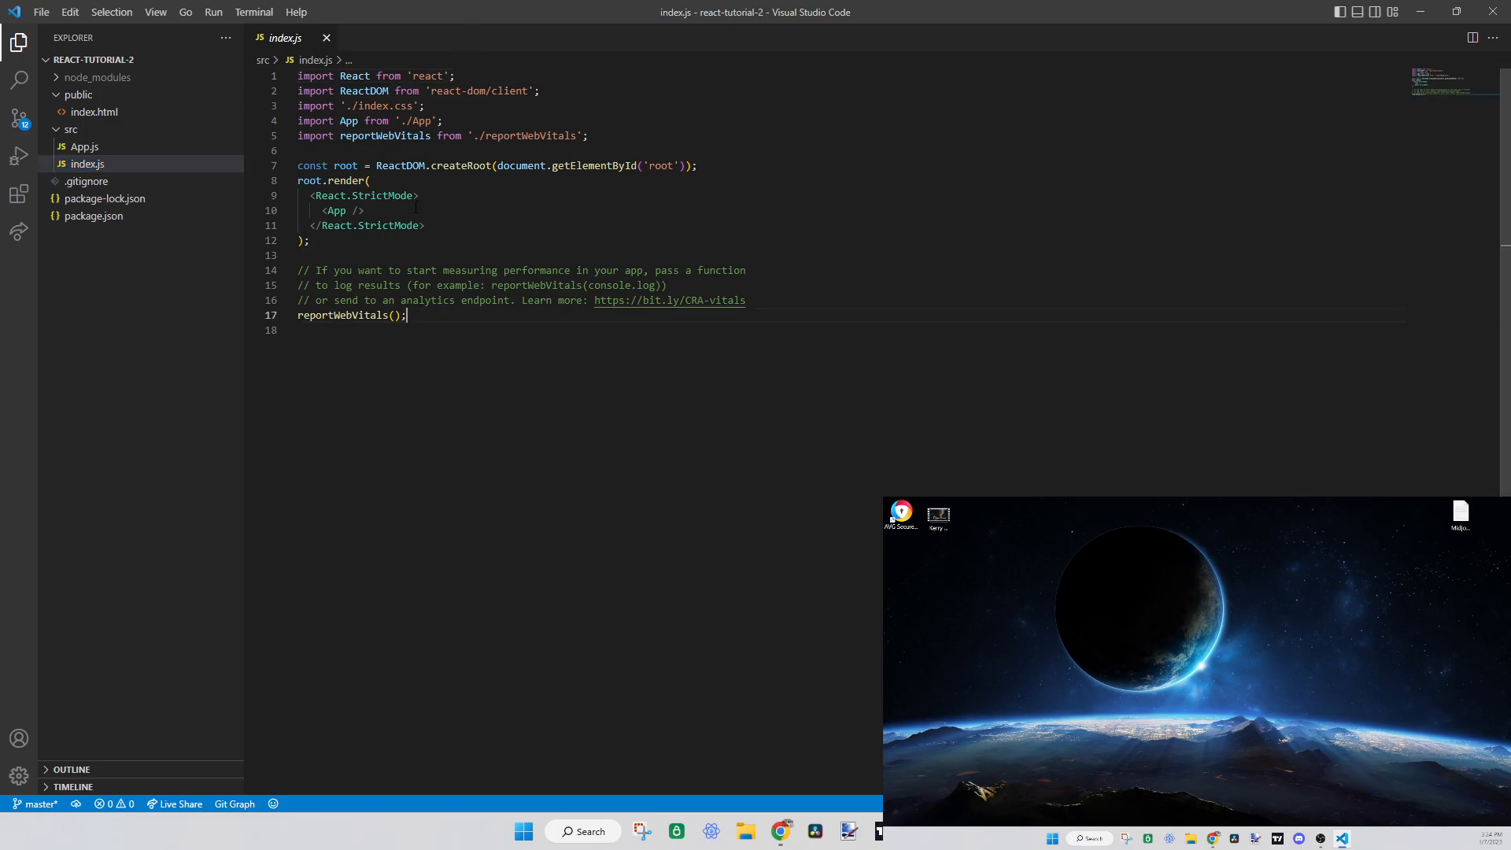
mouse_move(412, 17)
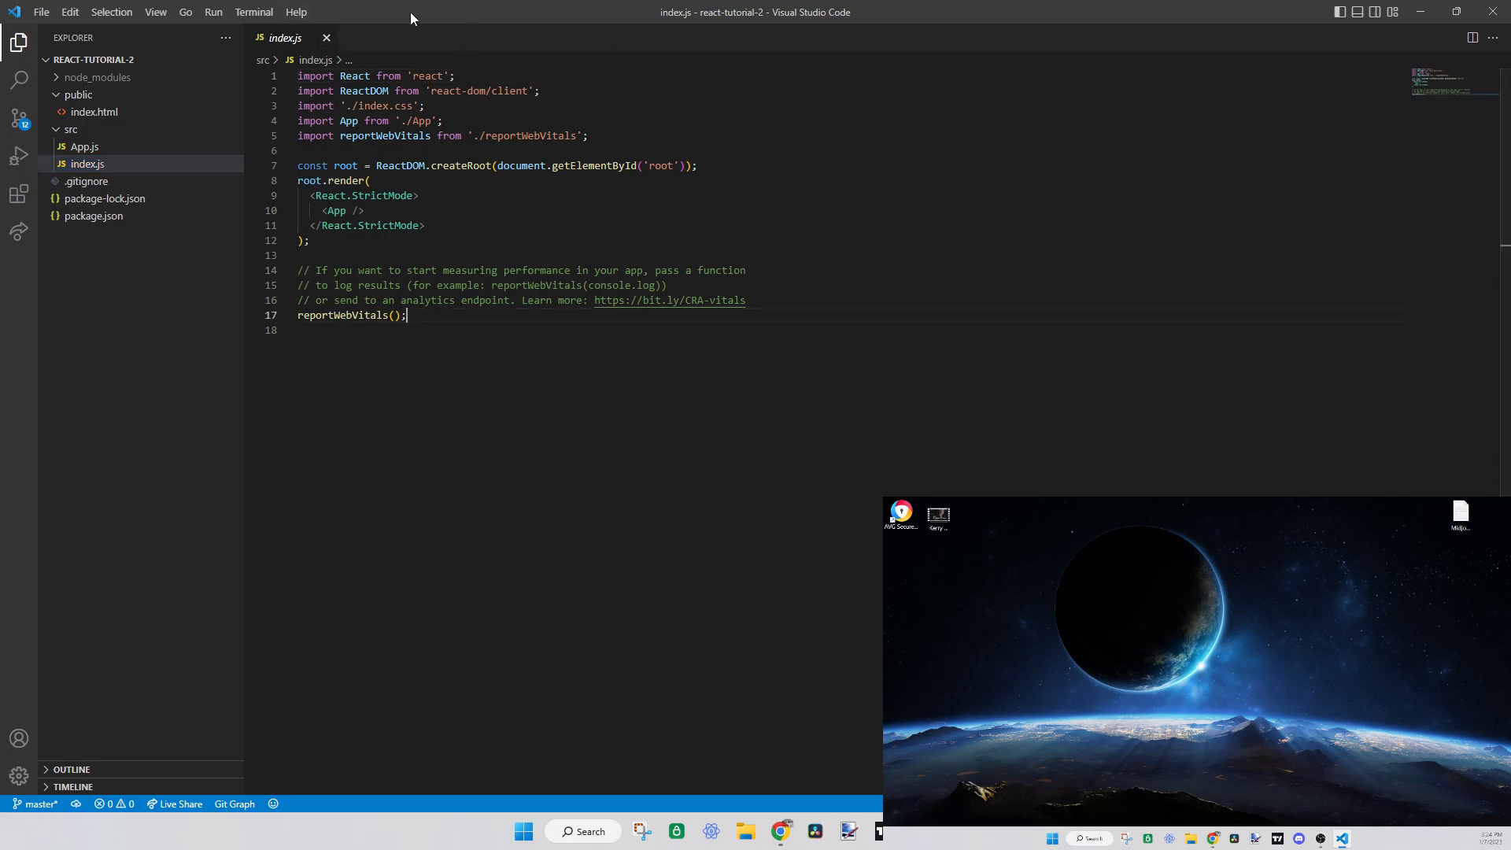
Remove the reportWebVitals call and comments from index.js, save it, and bring up public/index.html
key(Enter)
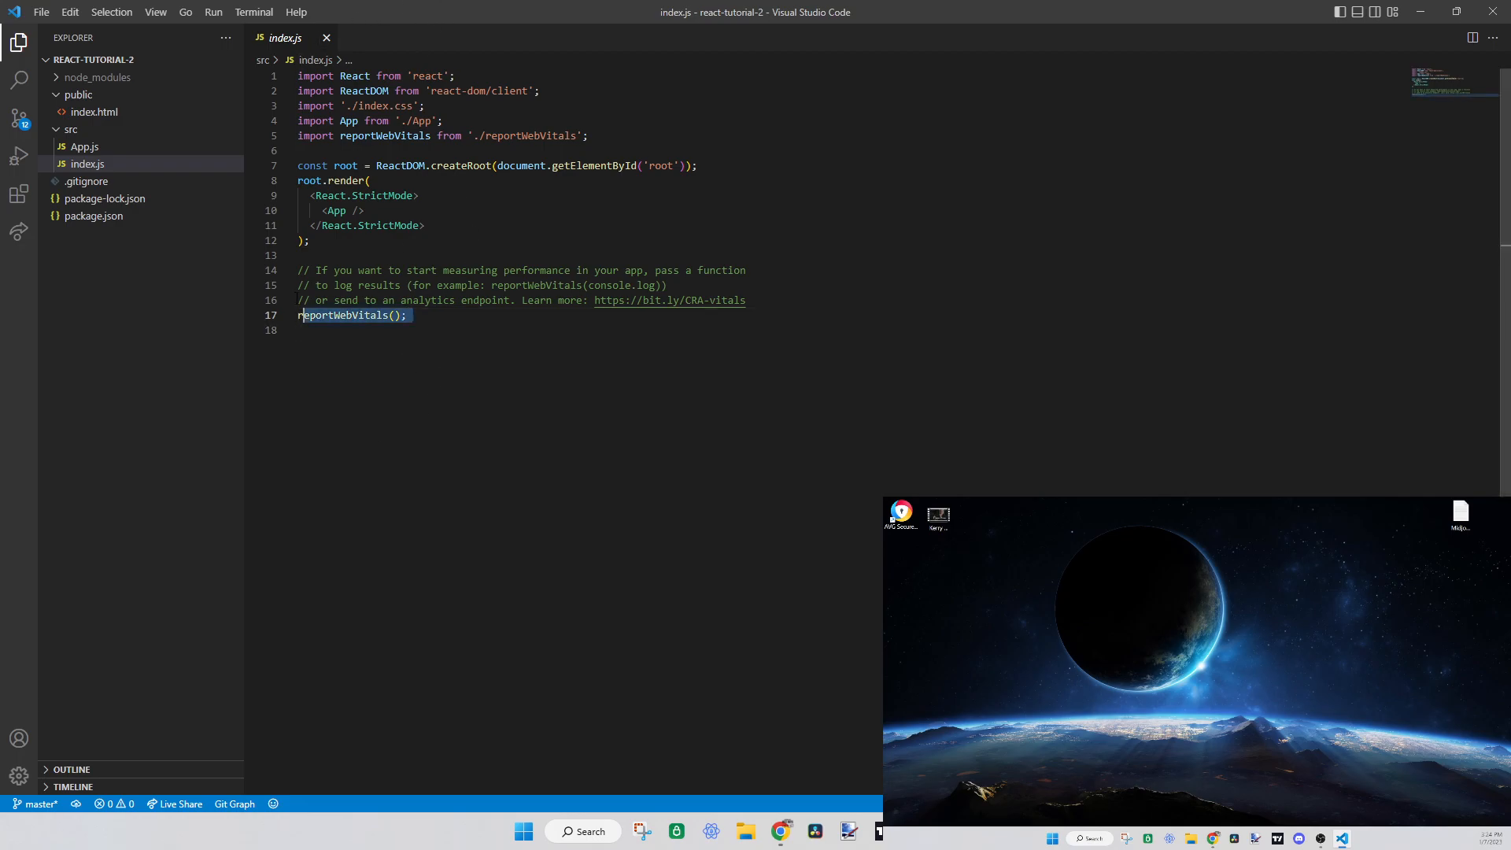
key(Delete)
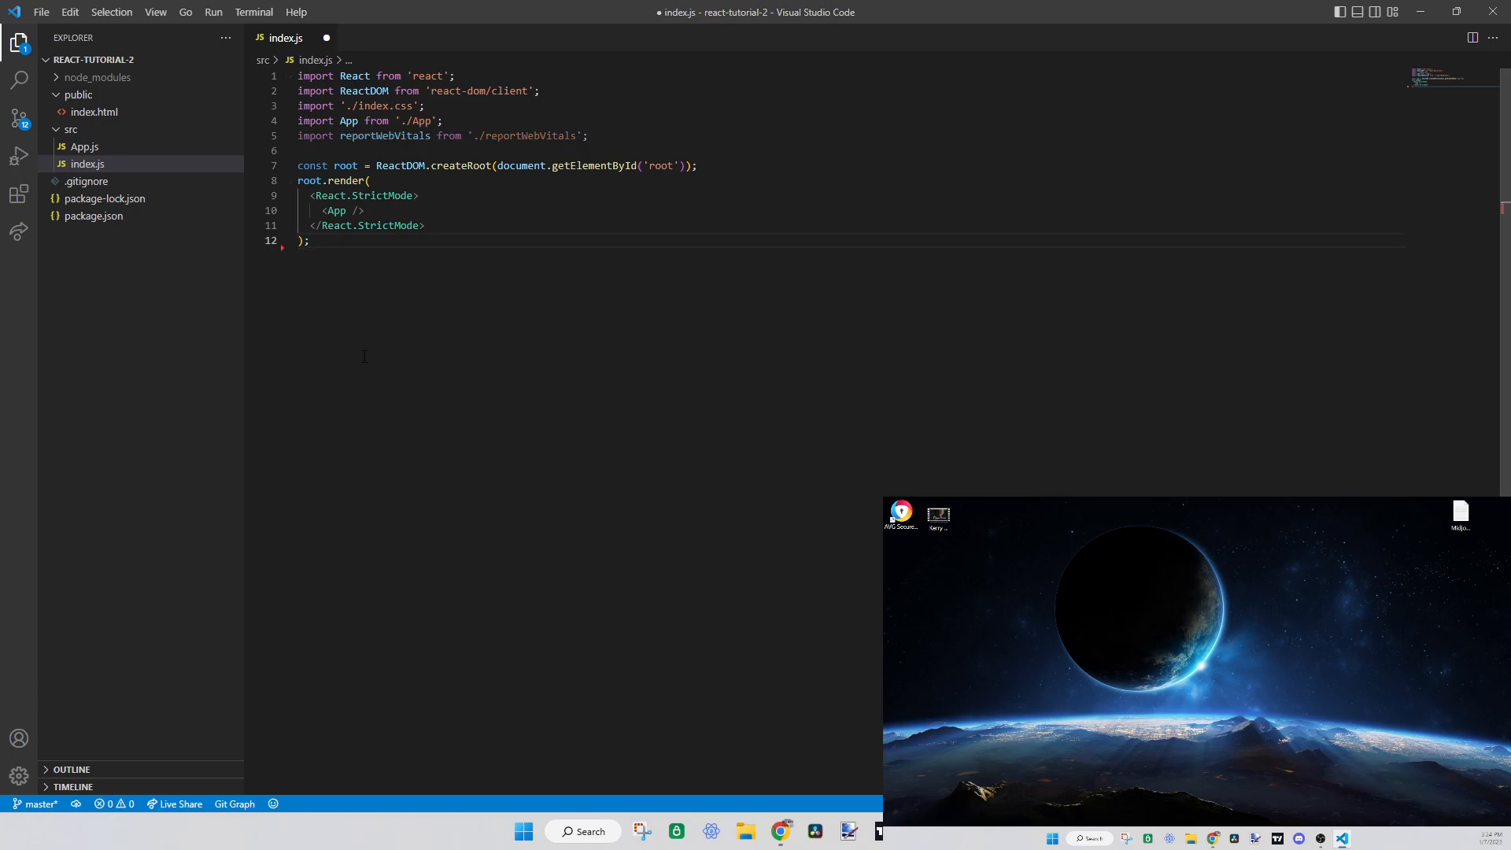
key(ctrl+s)
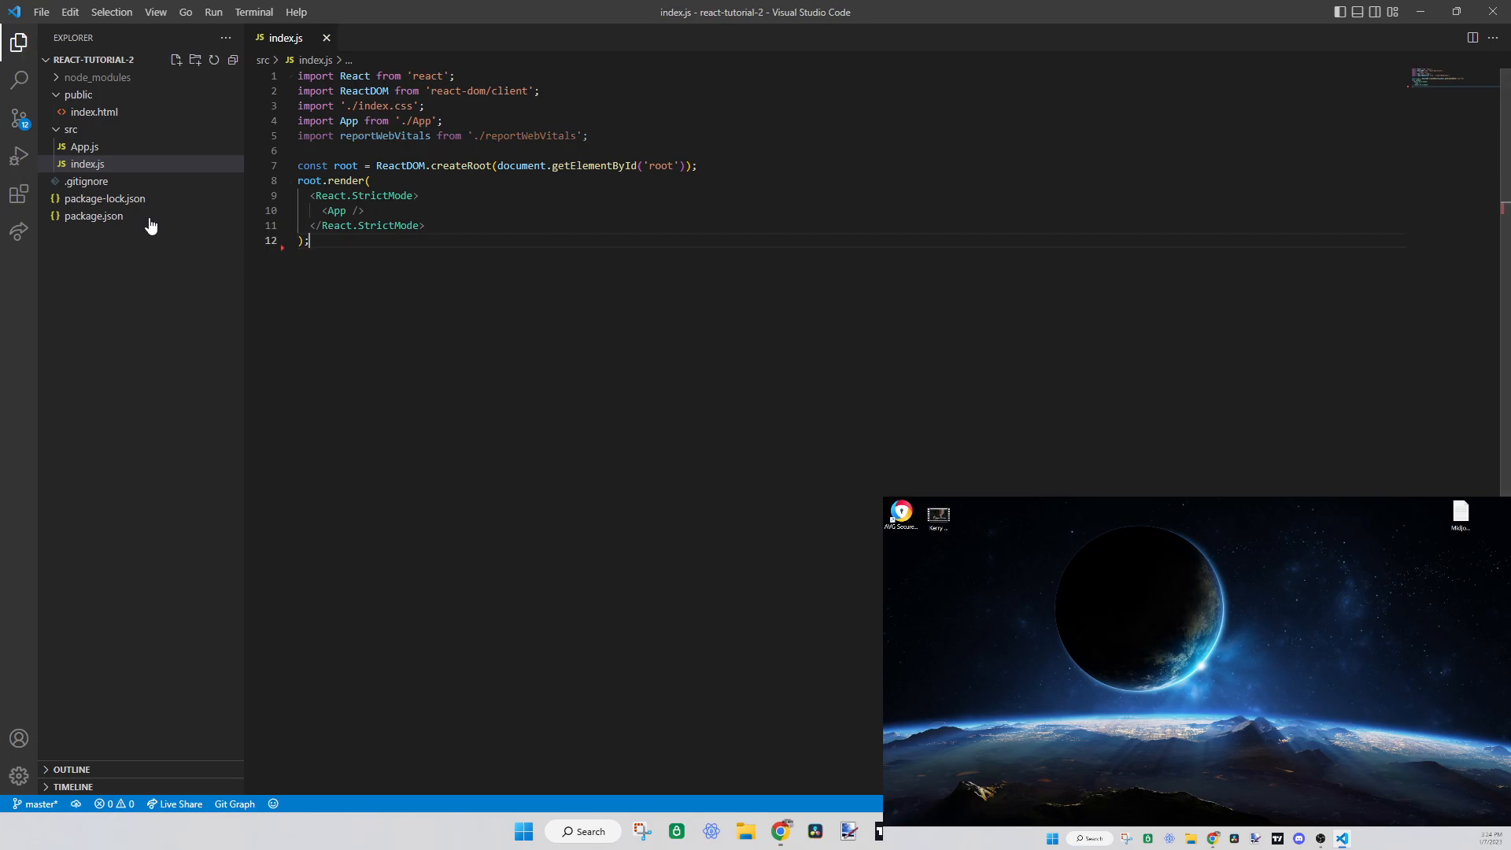
click(94, 112)
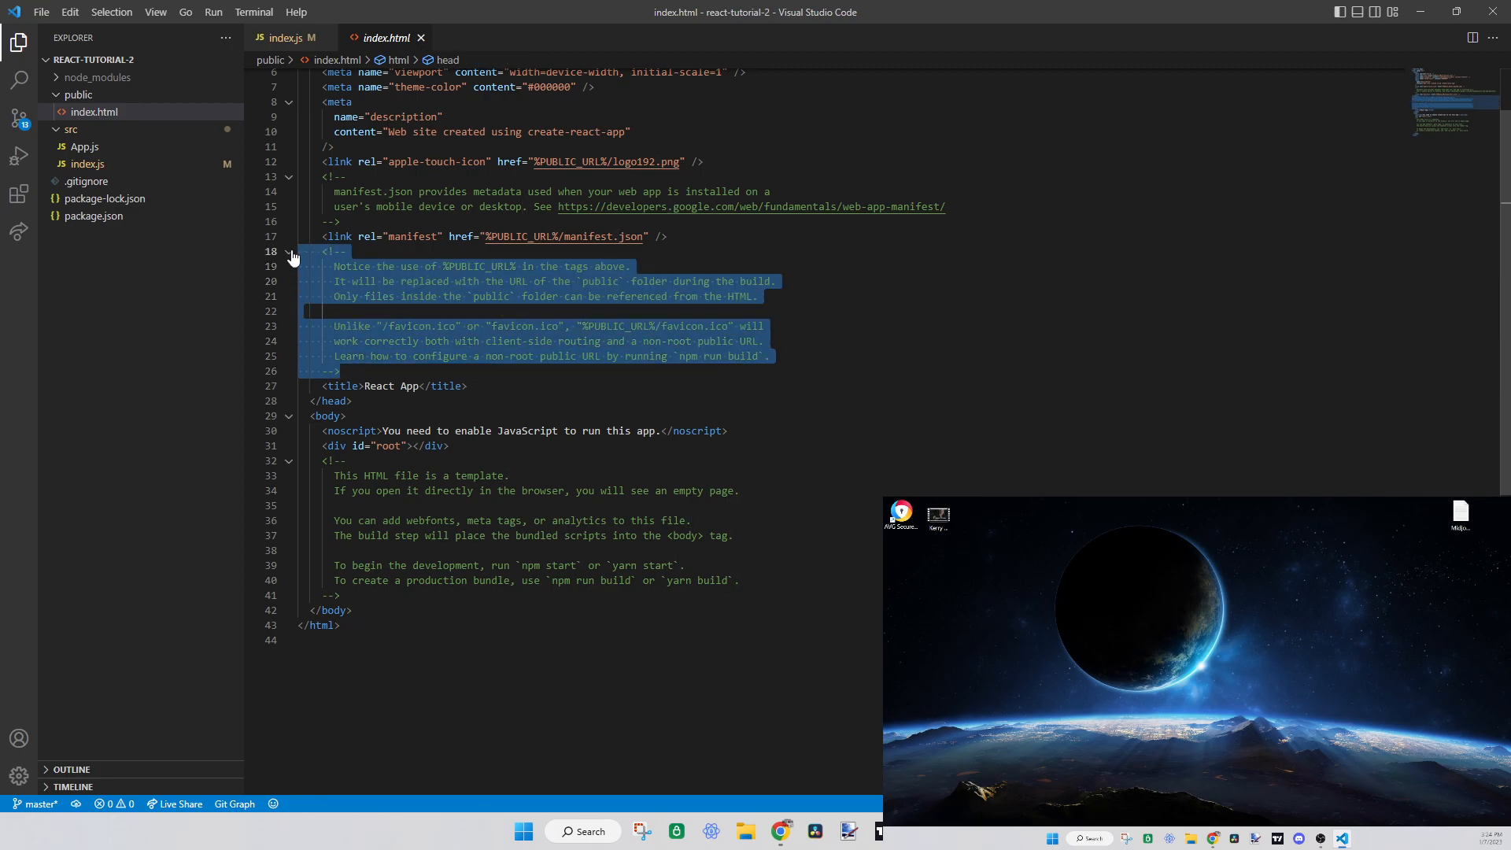
Delete index.html's comment blocks, try a child div inside root and undo it, then save
key(Delete)
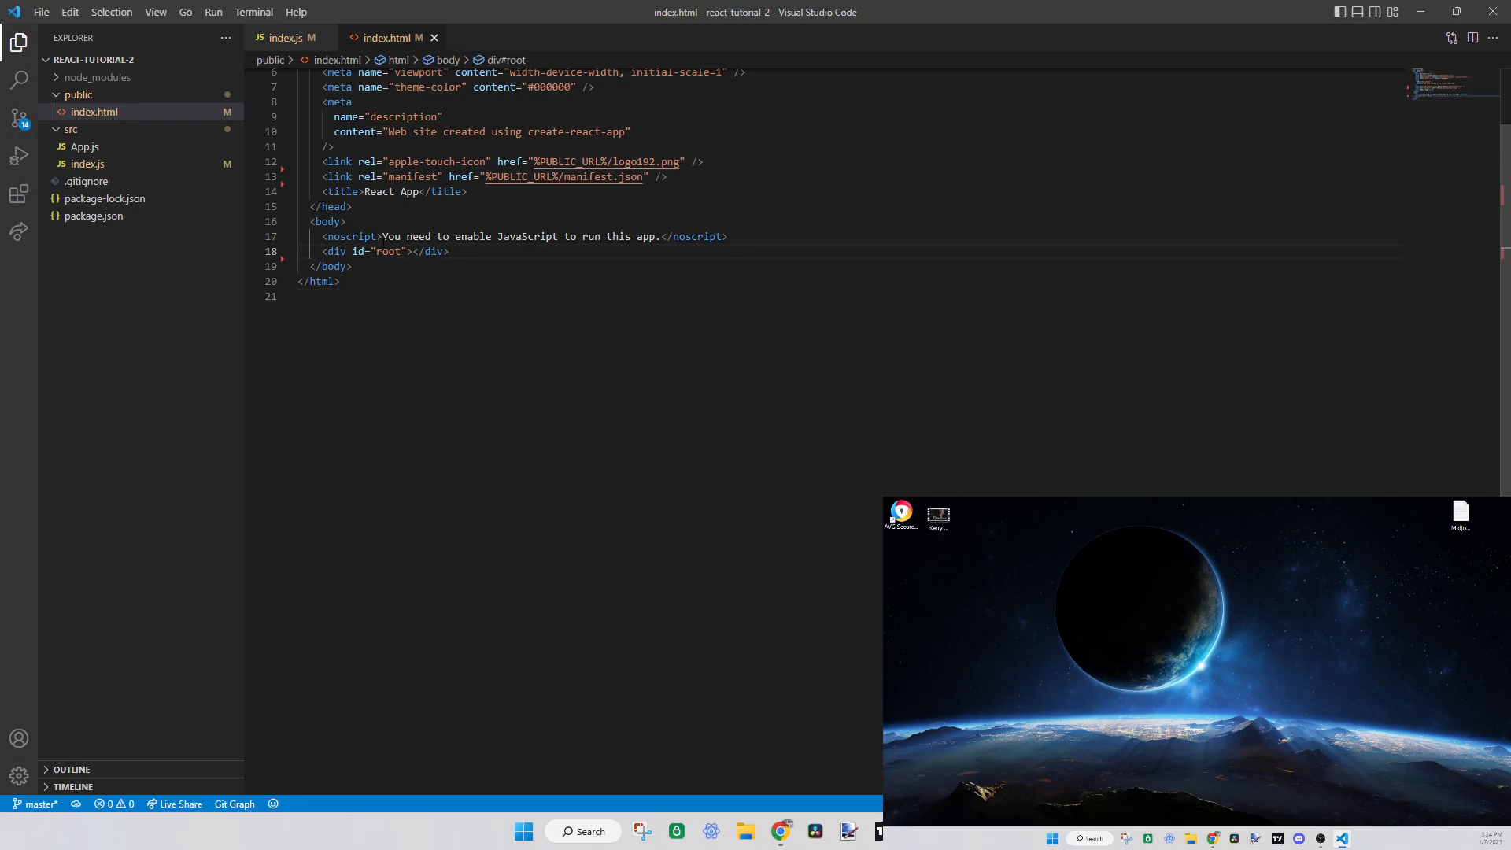
drag(328, 252, 403, 252)
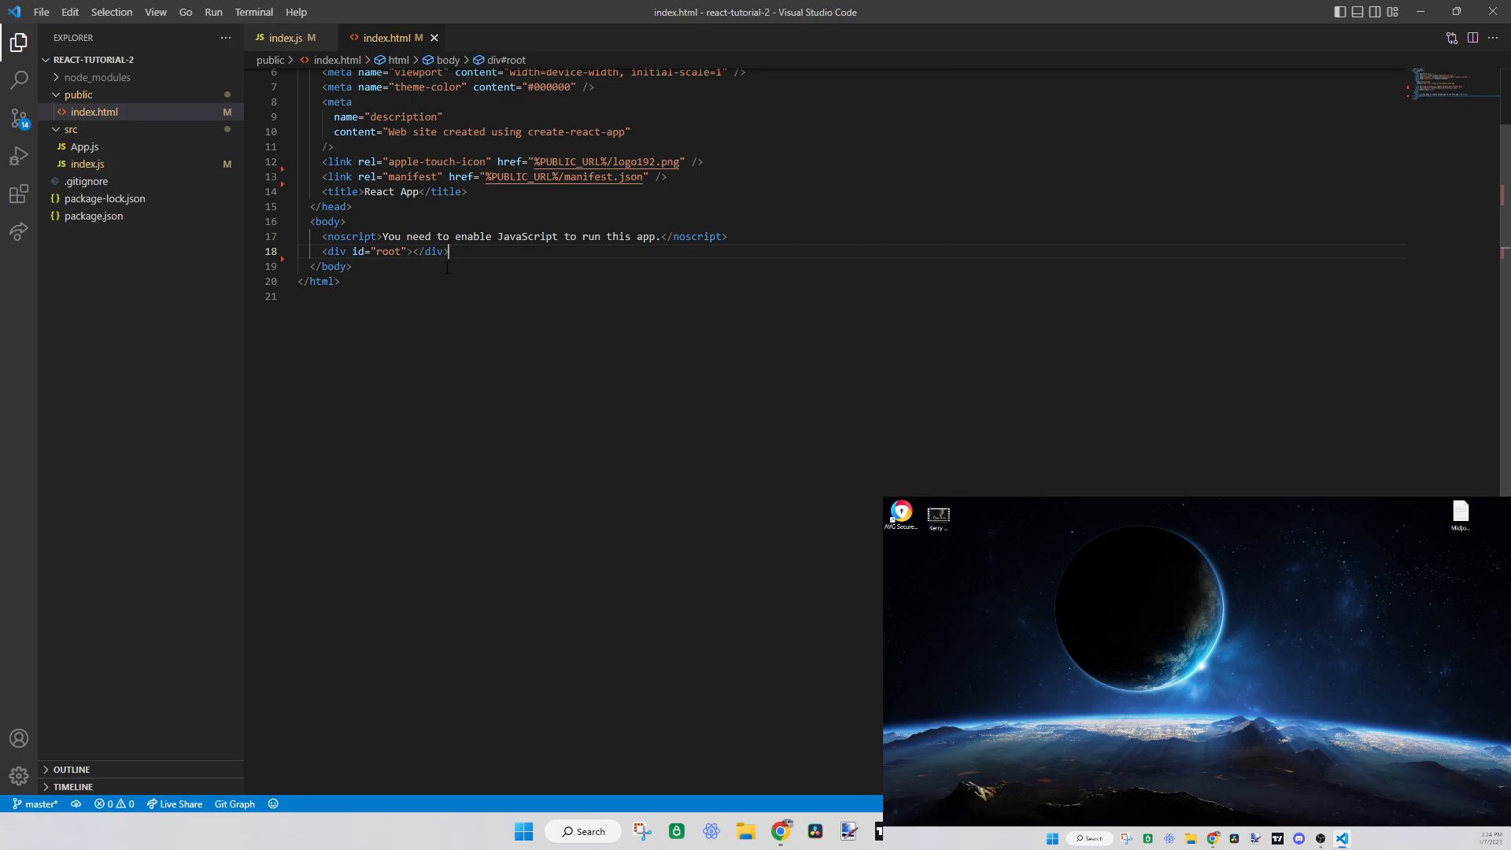
mouse_move(466, 252)
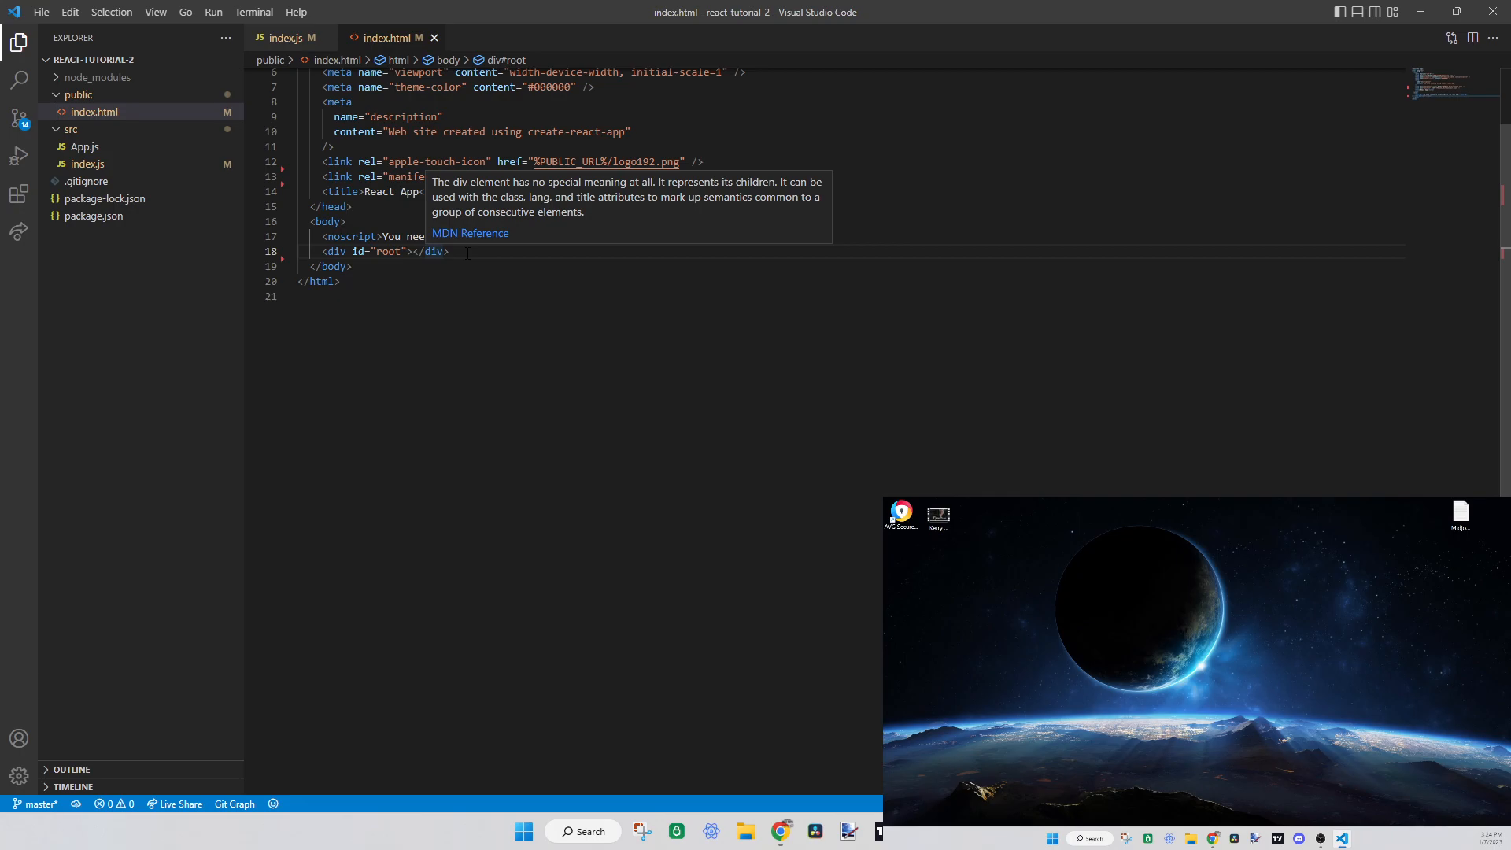
key(Enter)
text(<div></div>)
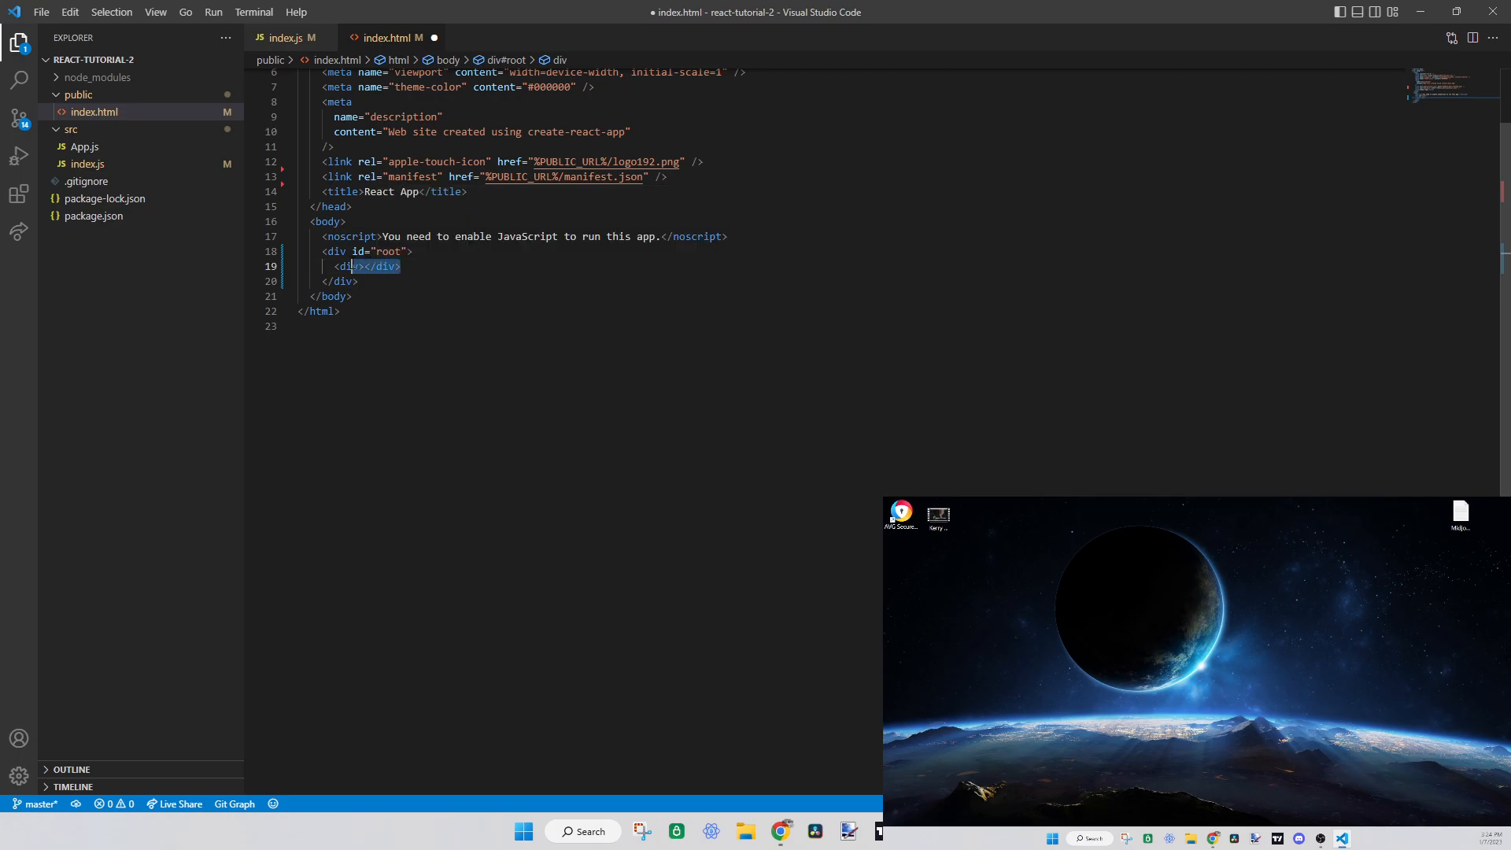
key(Delete)
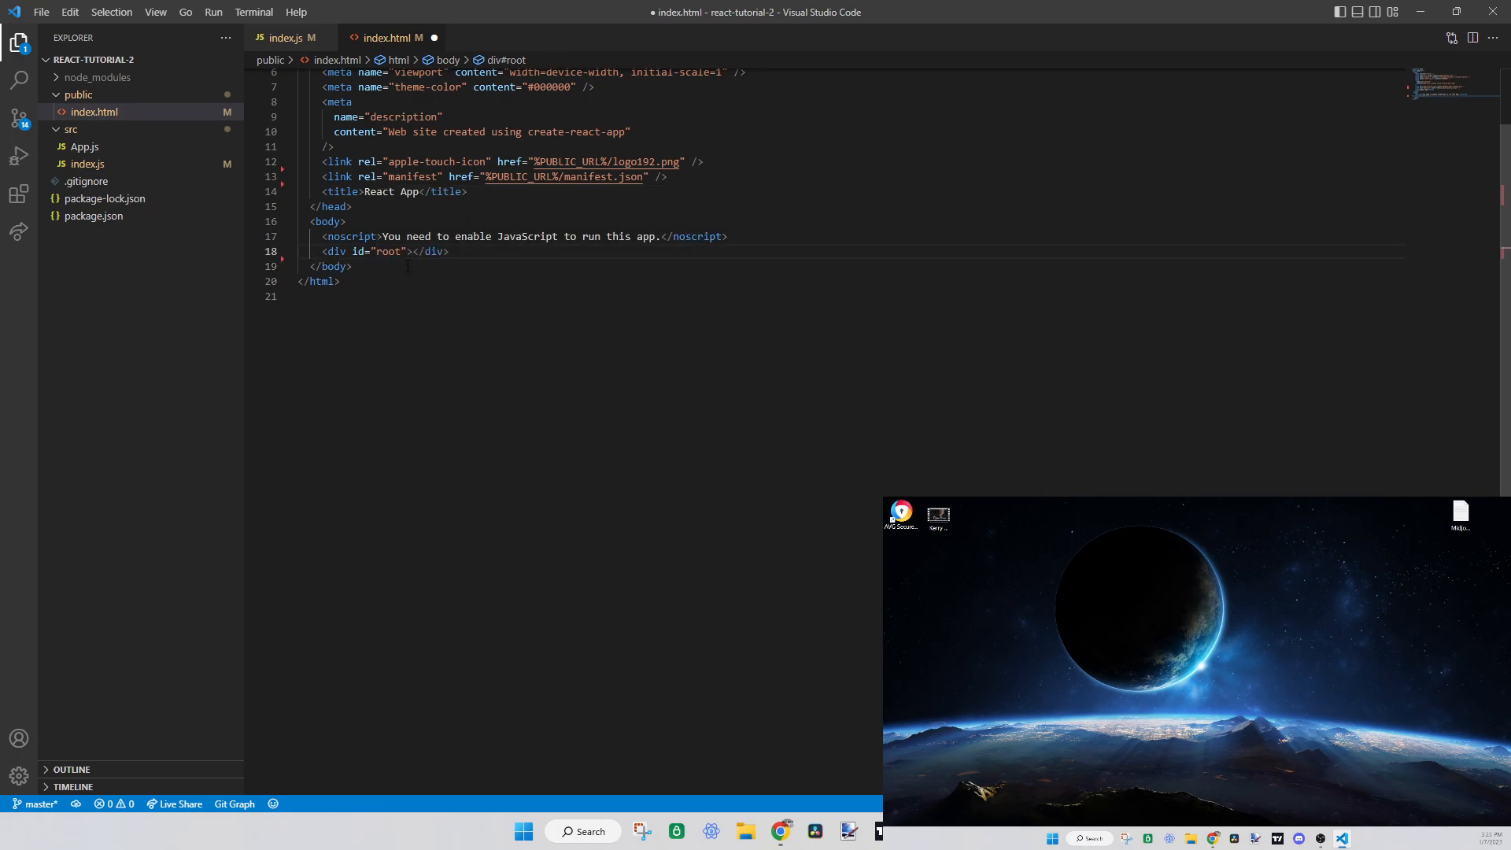
key(ctrl+s)
text(const div = document.g('div');)
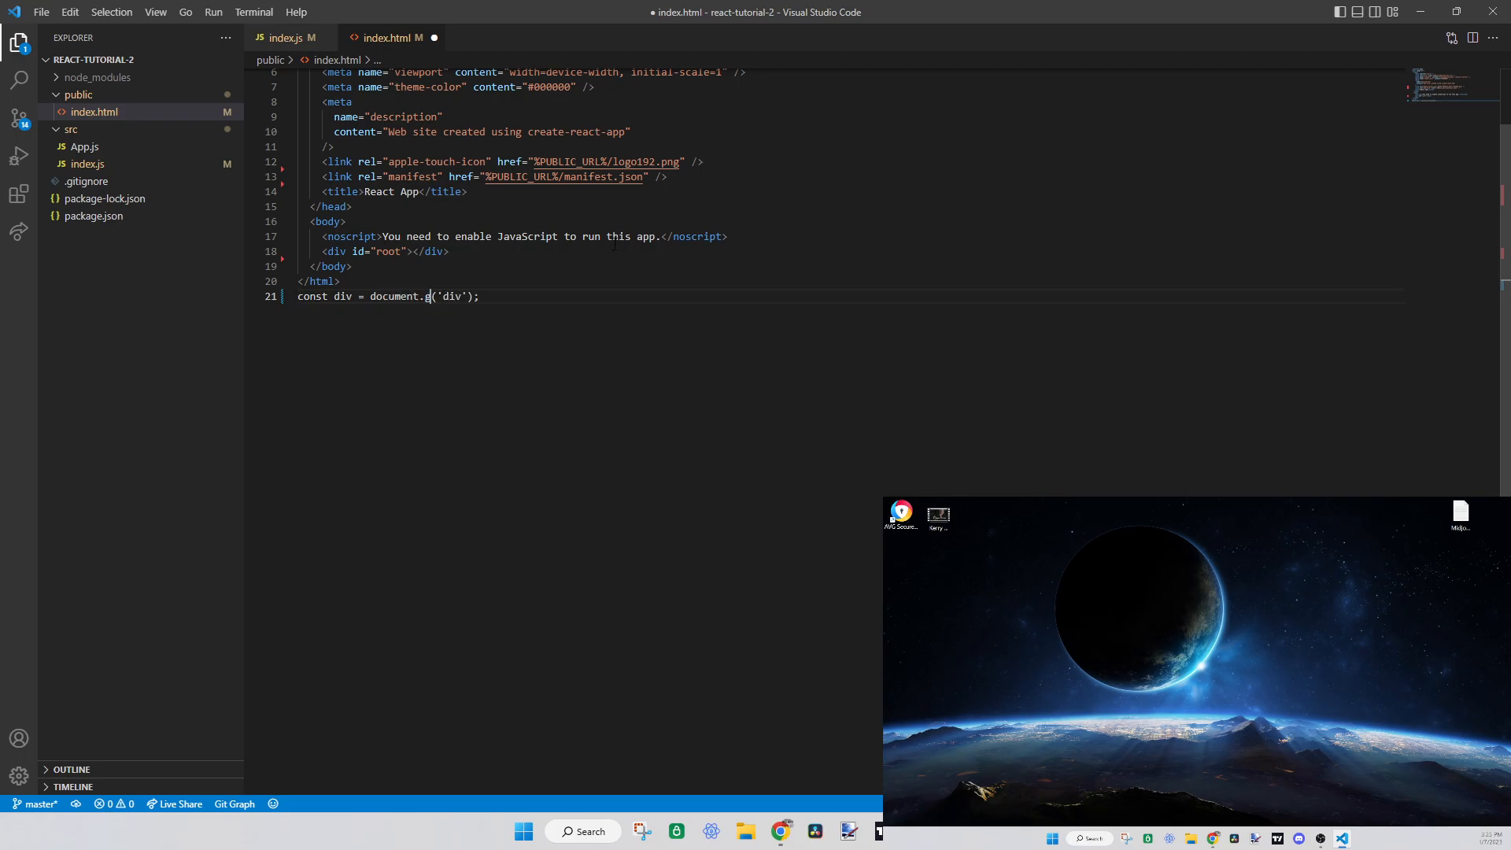
Write a line grabbing the root element with document.getElementById('root')
text(etEle)
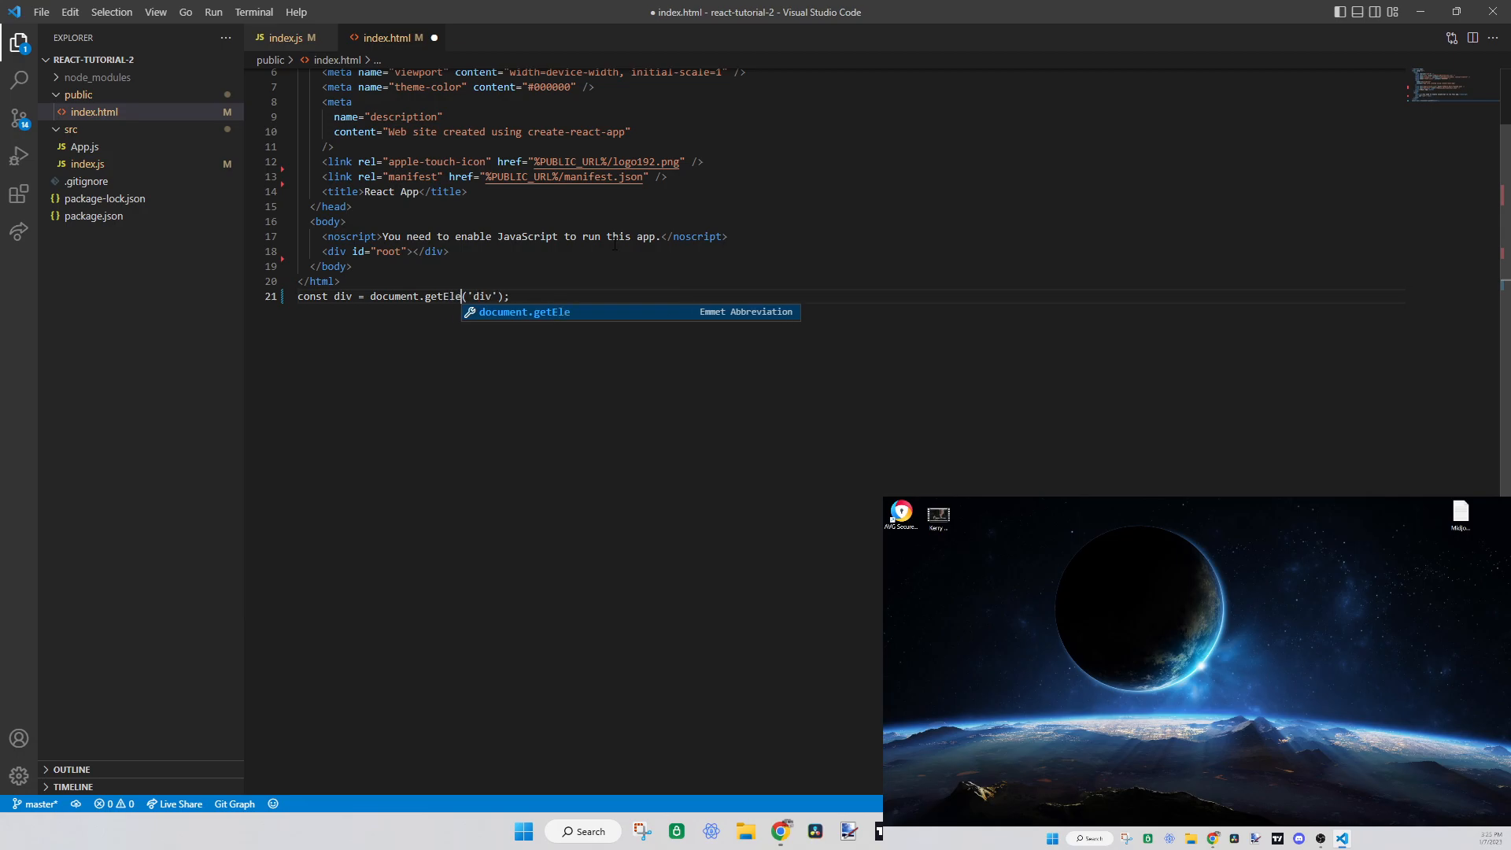
text(mentBy)
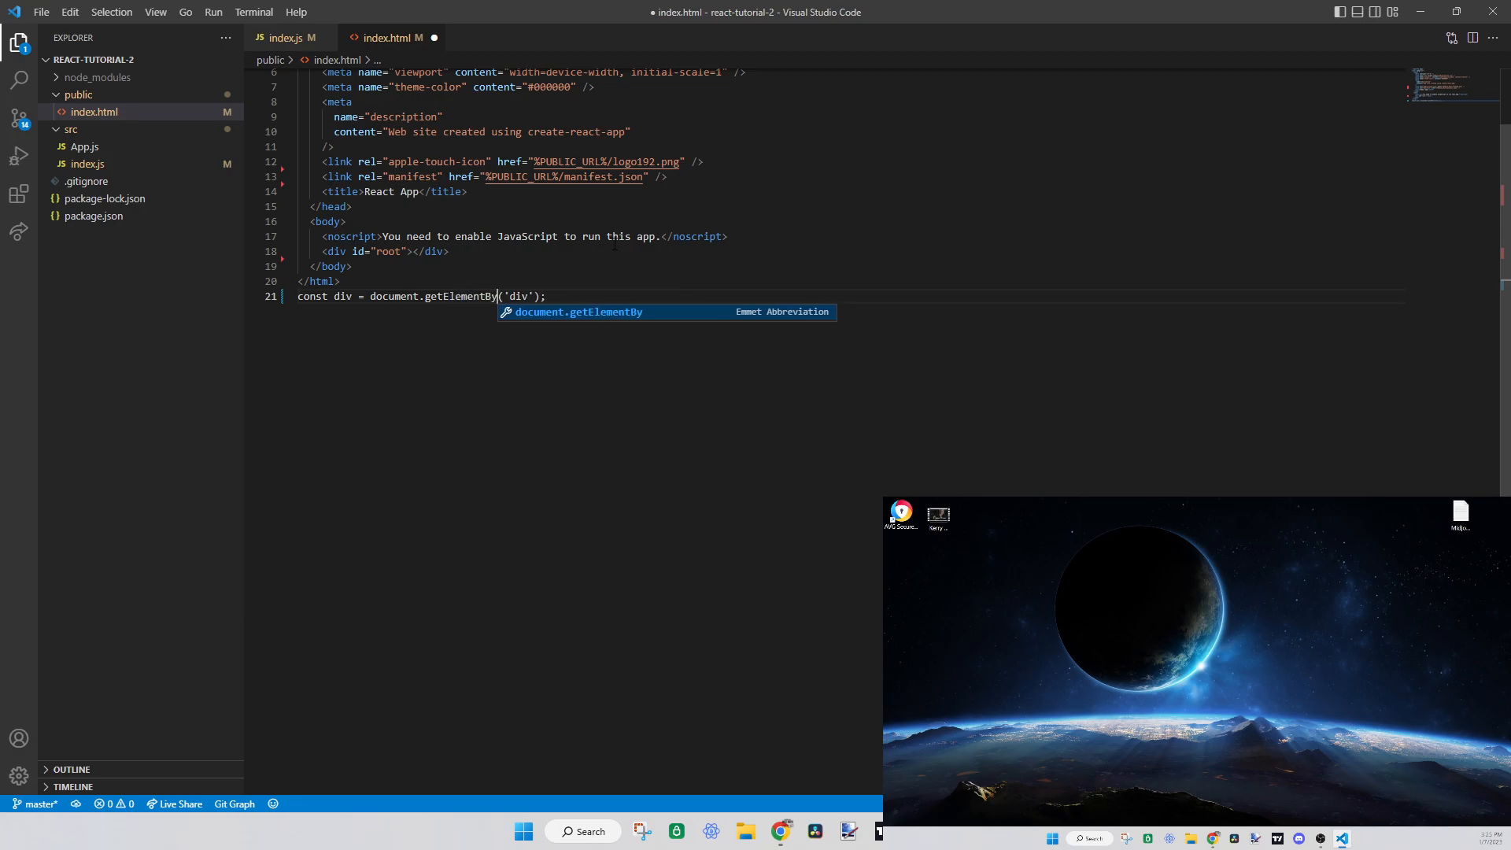
text(Id)
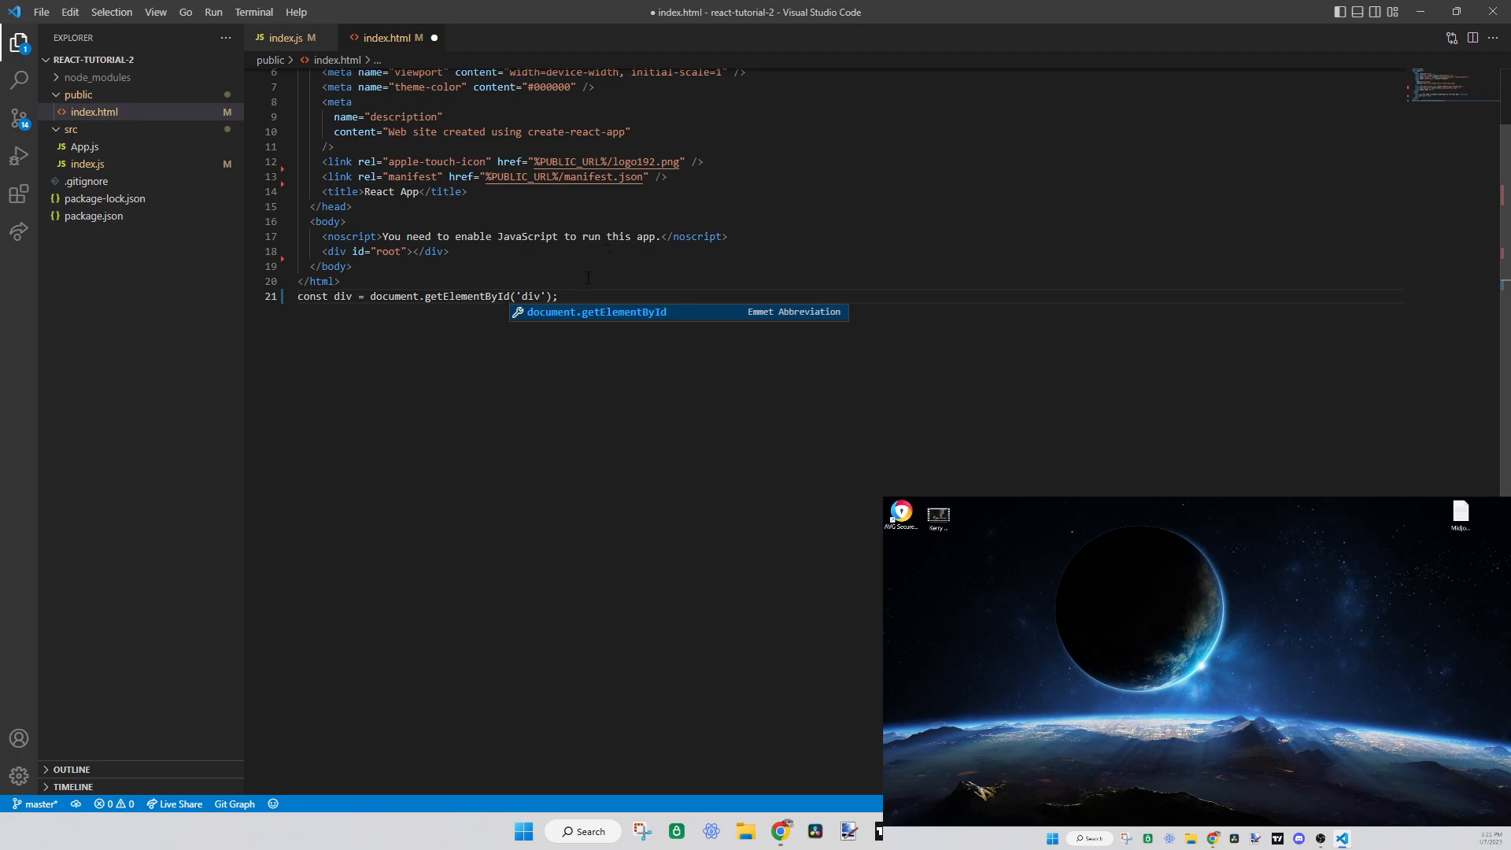
key(Escape)
text(r)
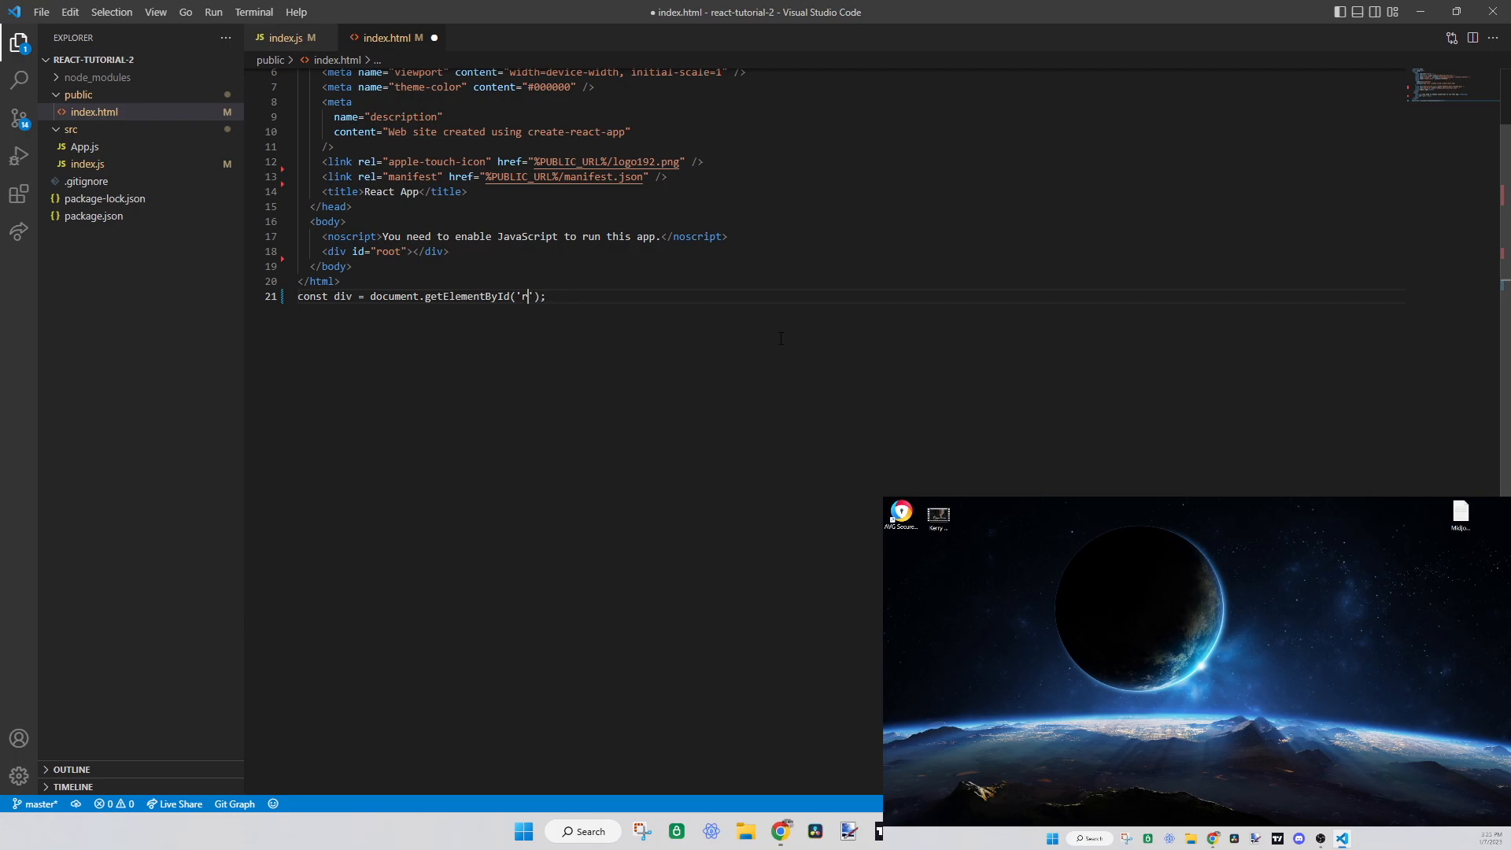
text(oot)
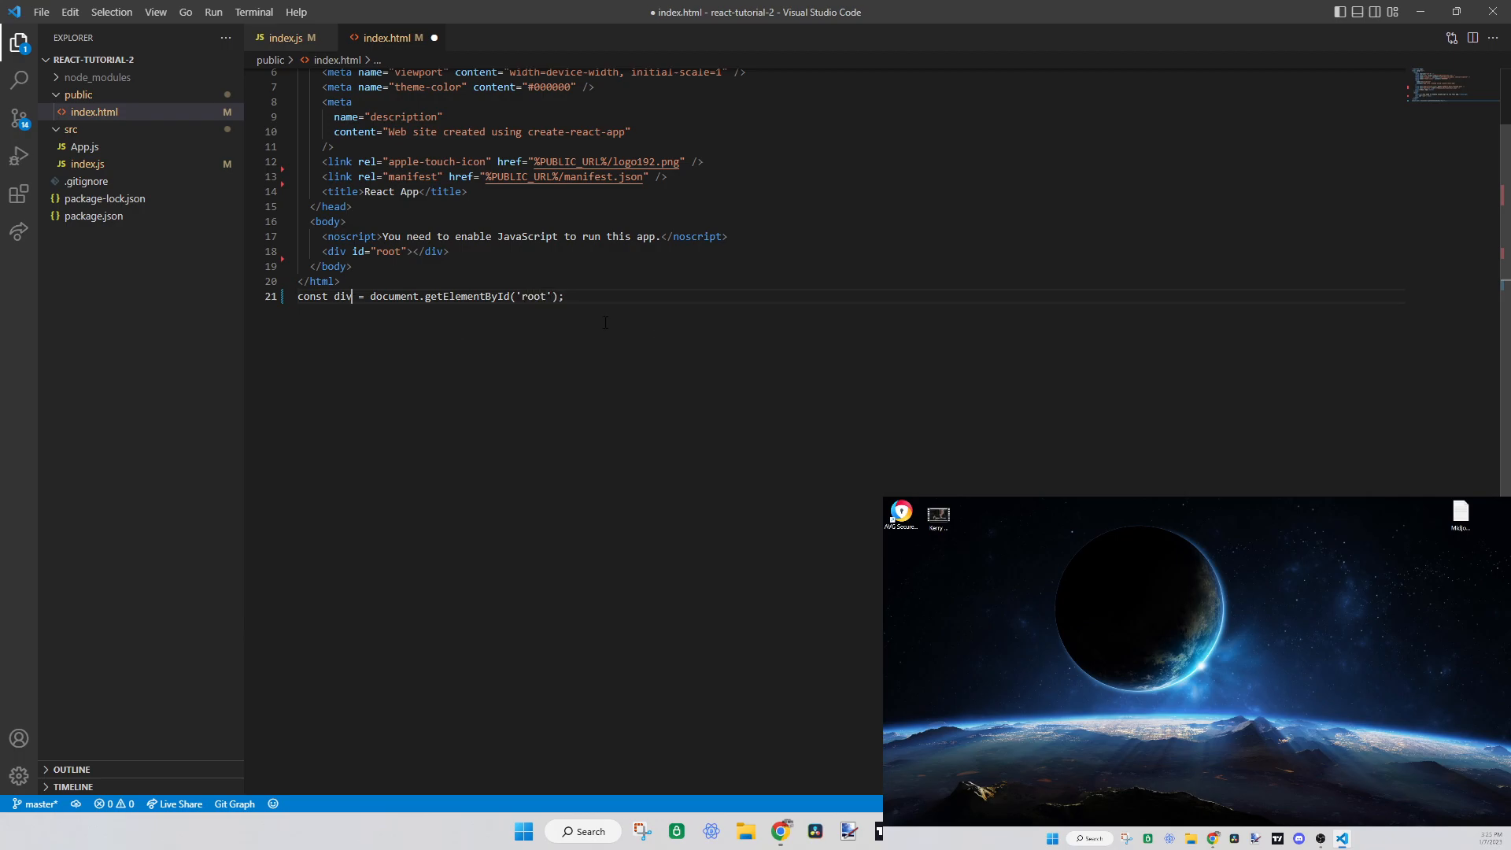
text(root)
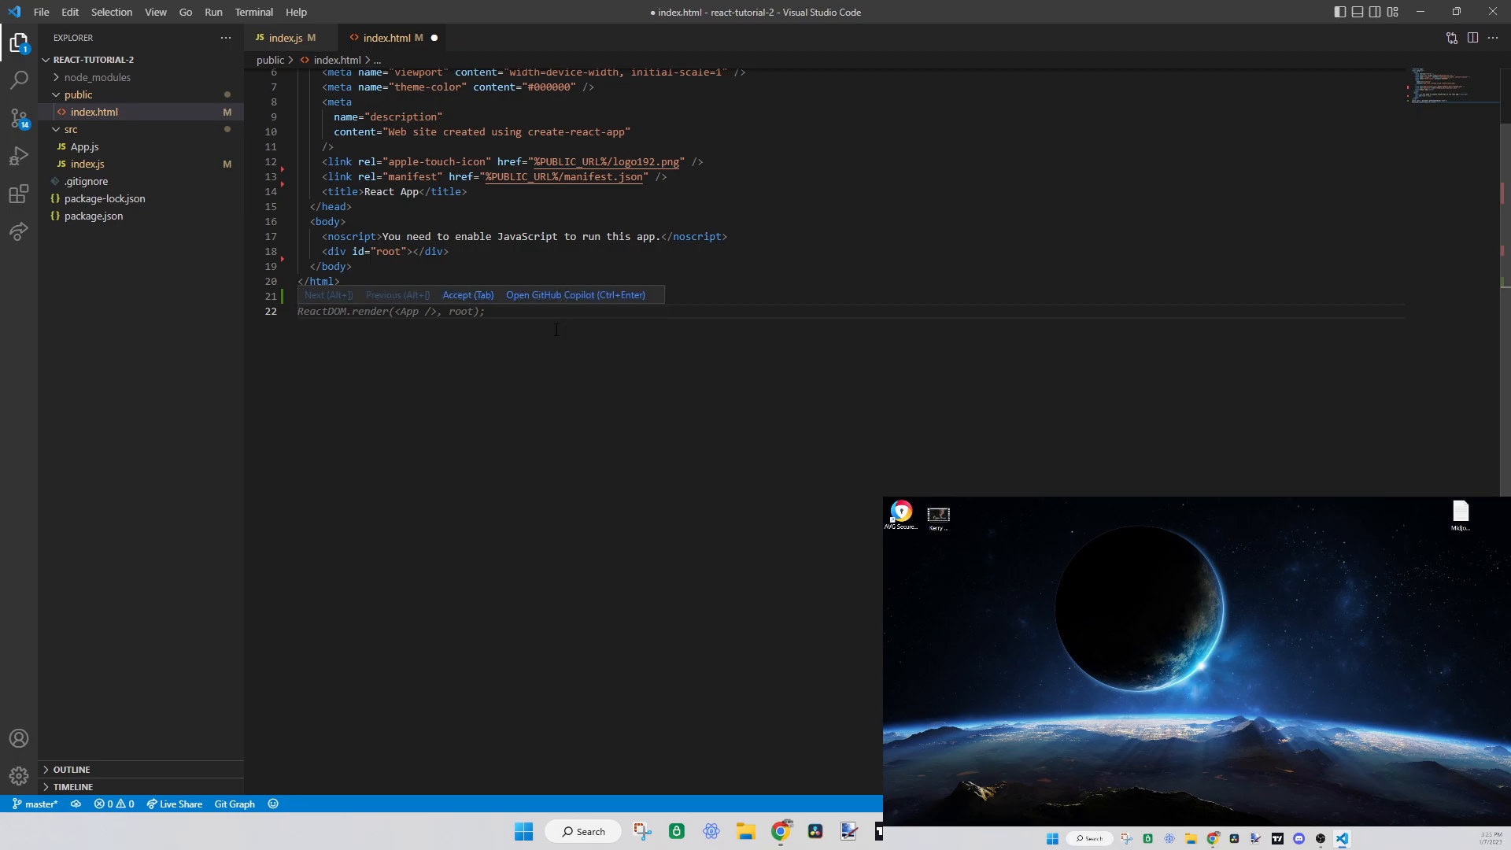
mouse_move(603, 450)
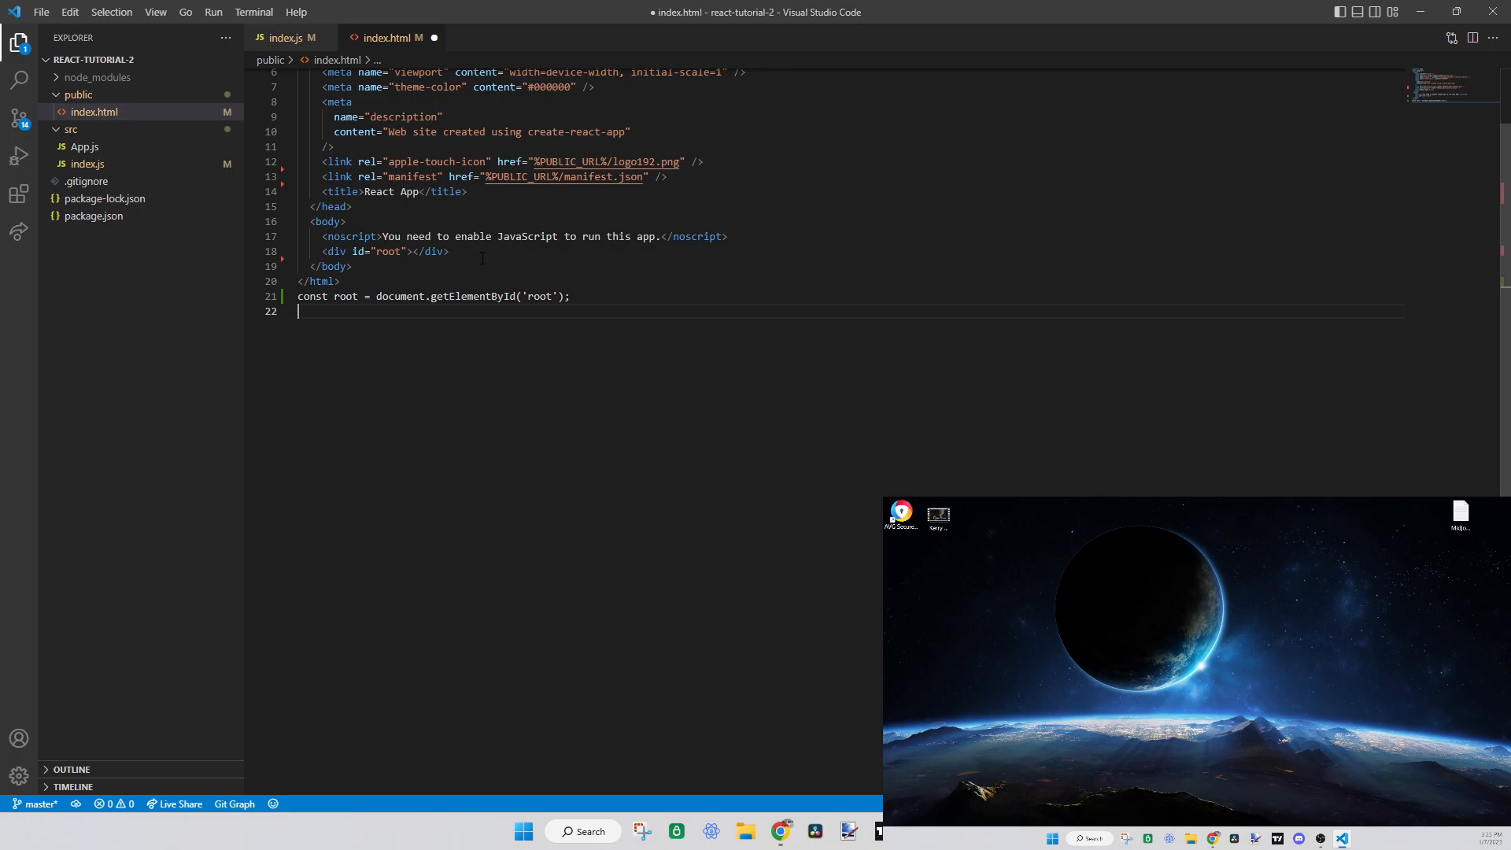
Create const newDiv via createElement('div') and set newDiv.innerHTML = 'Hello World'
text(root)
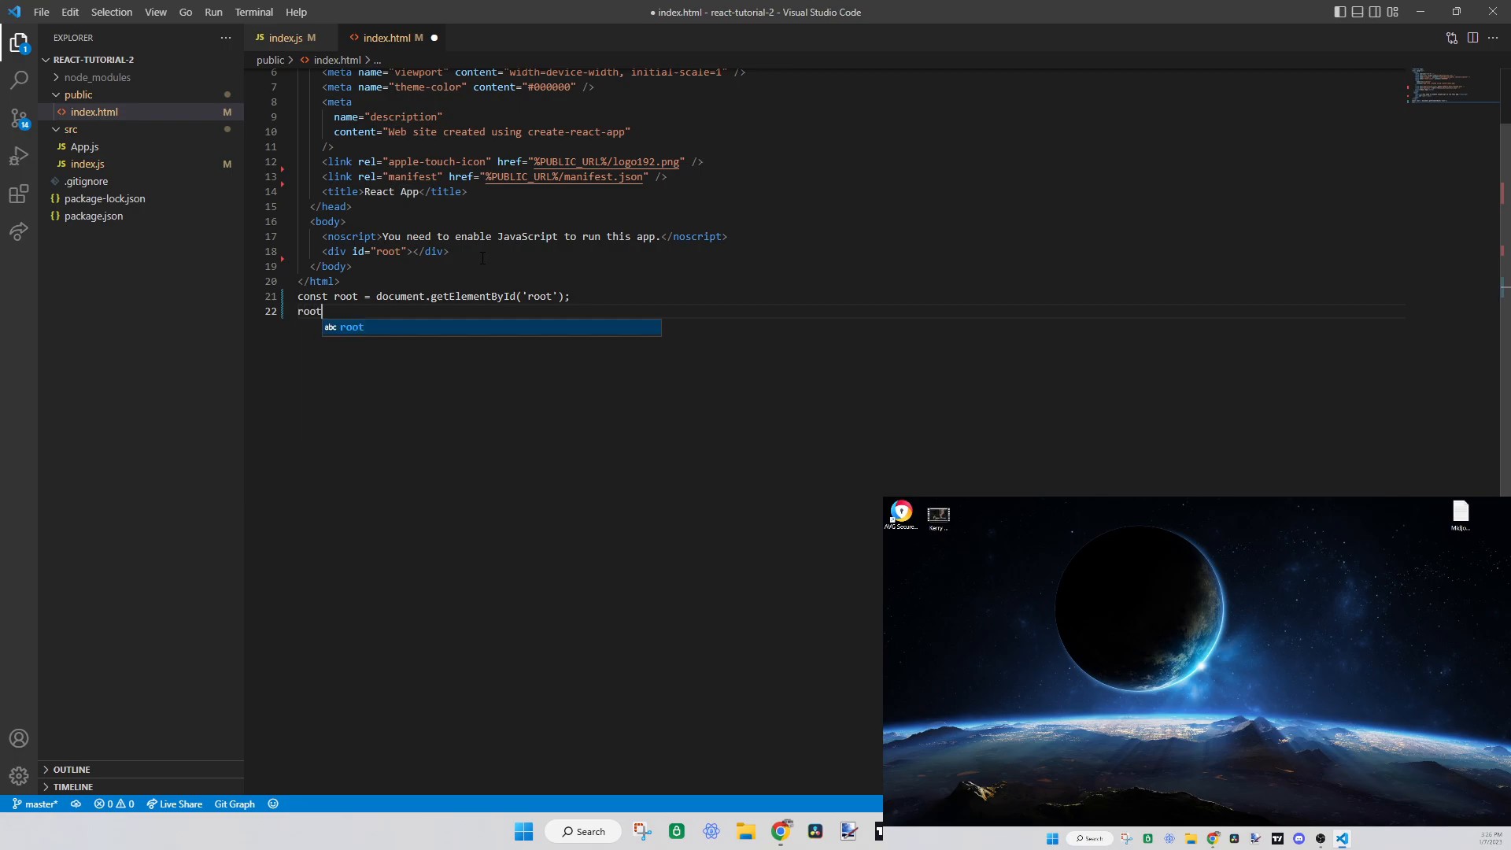
text(.)
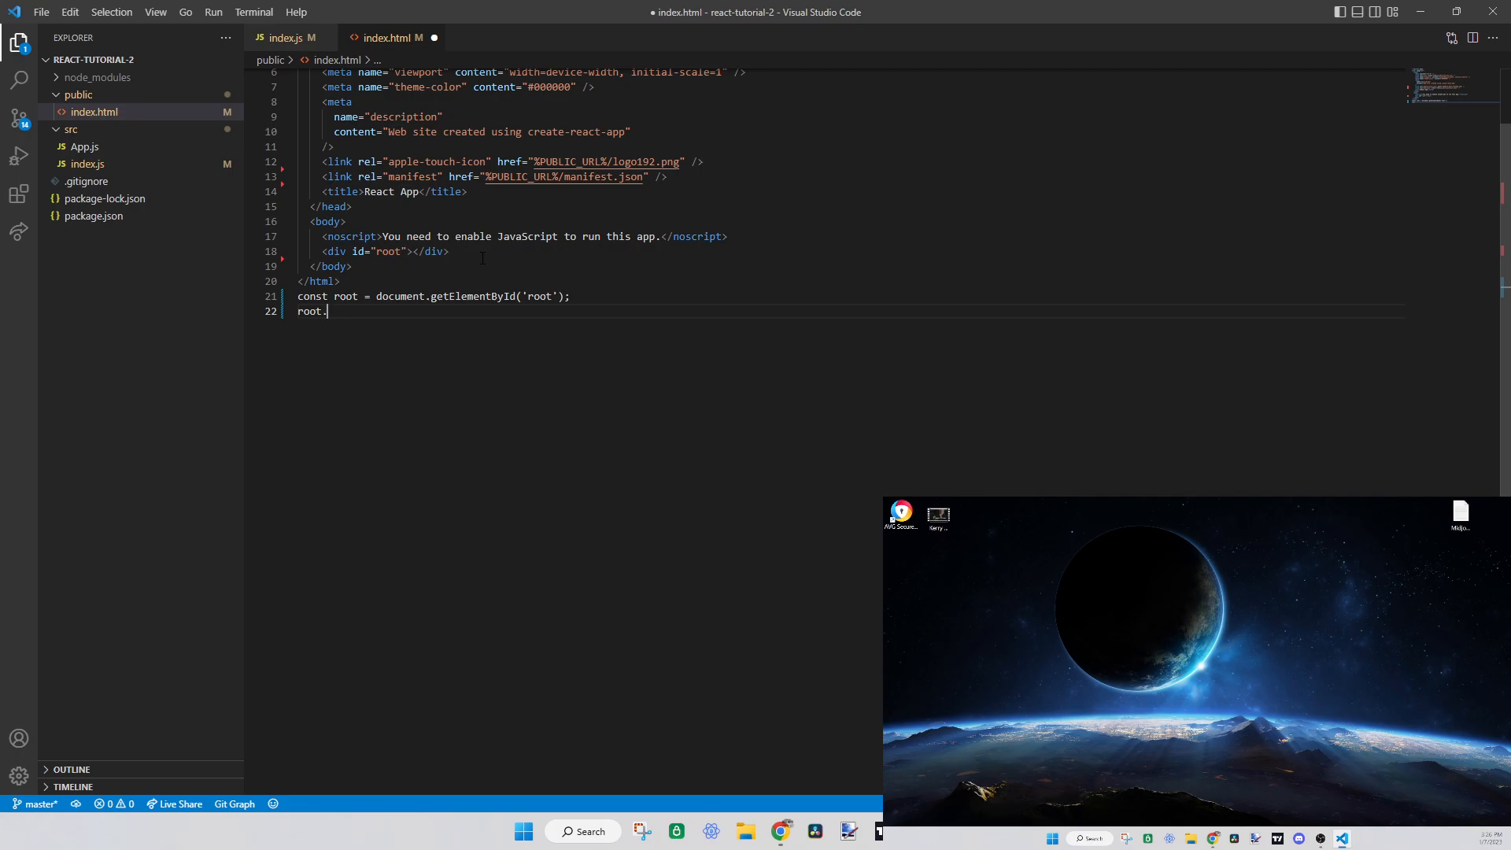
text(appendChild)
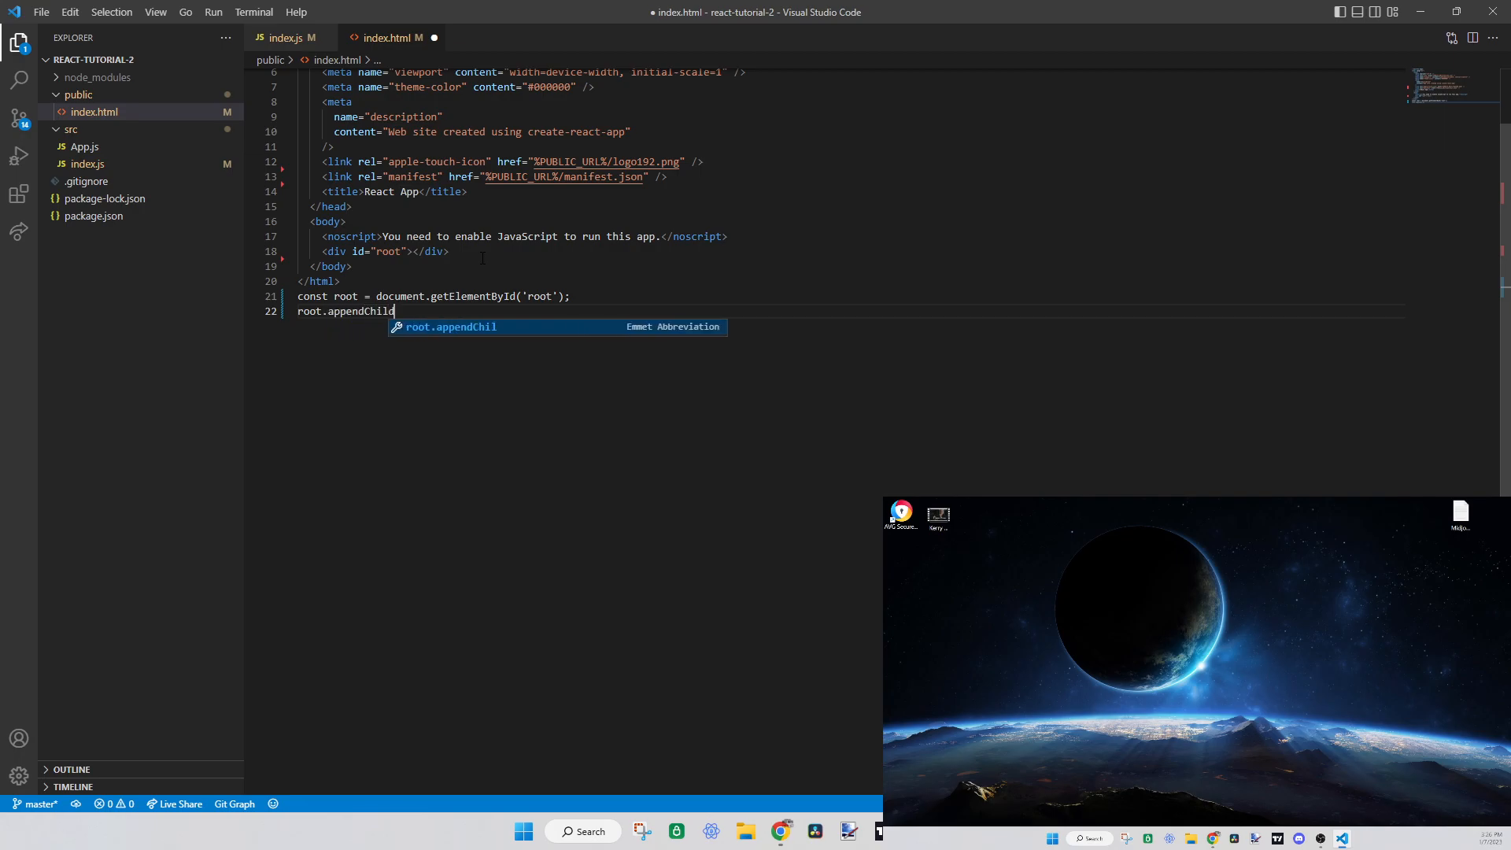
text(d)
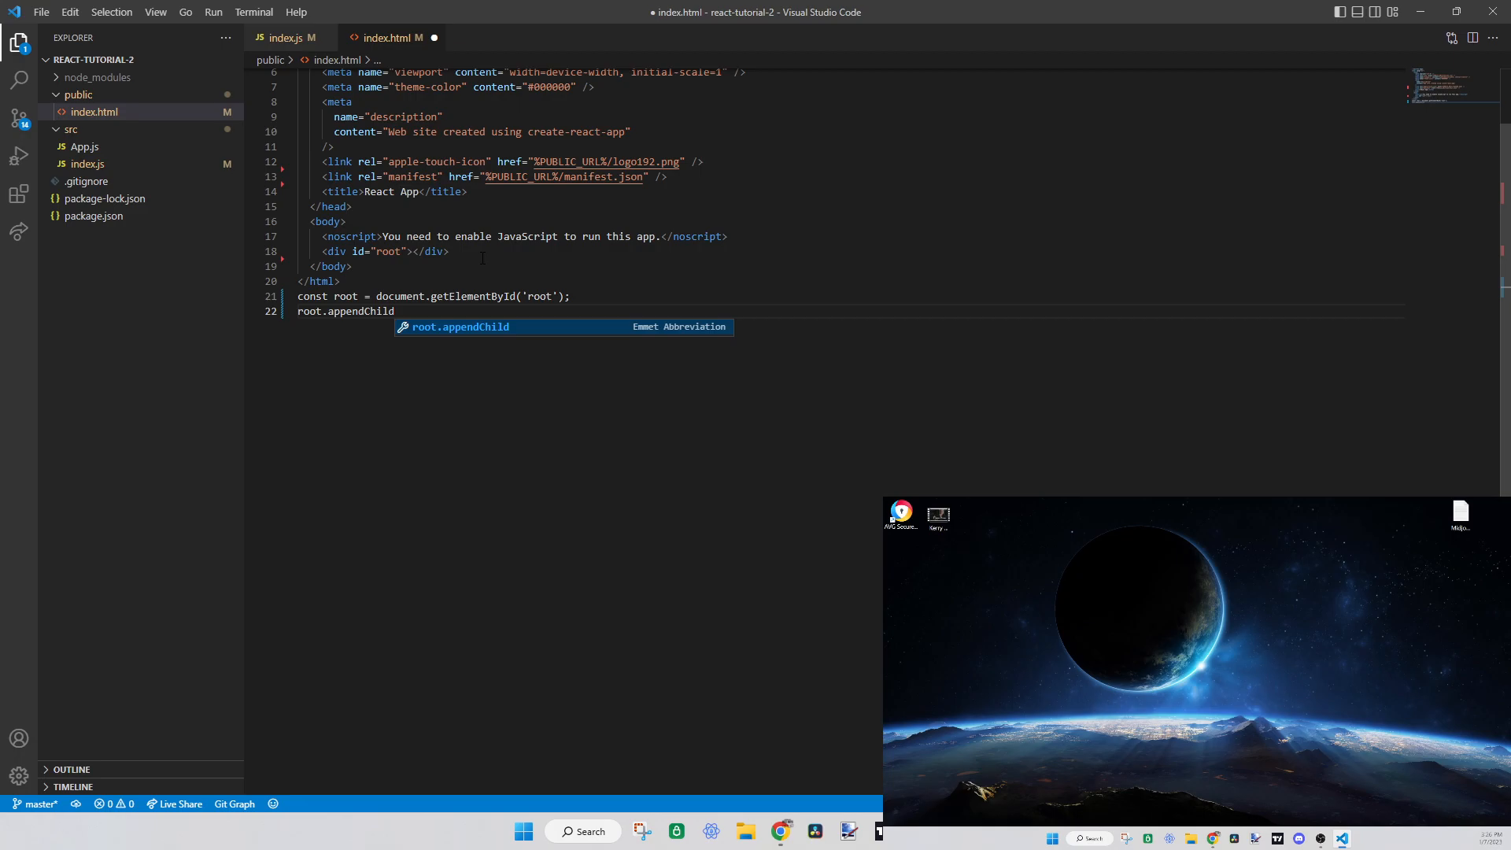
key(Backspace)
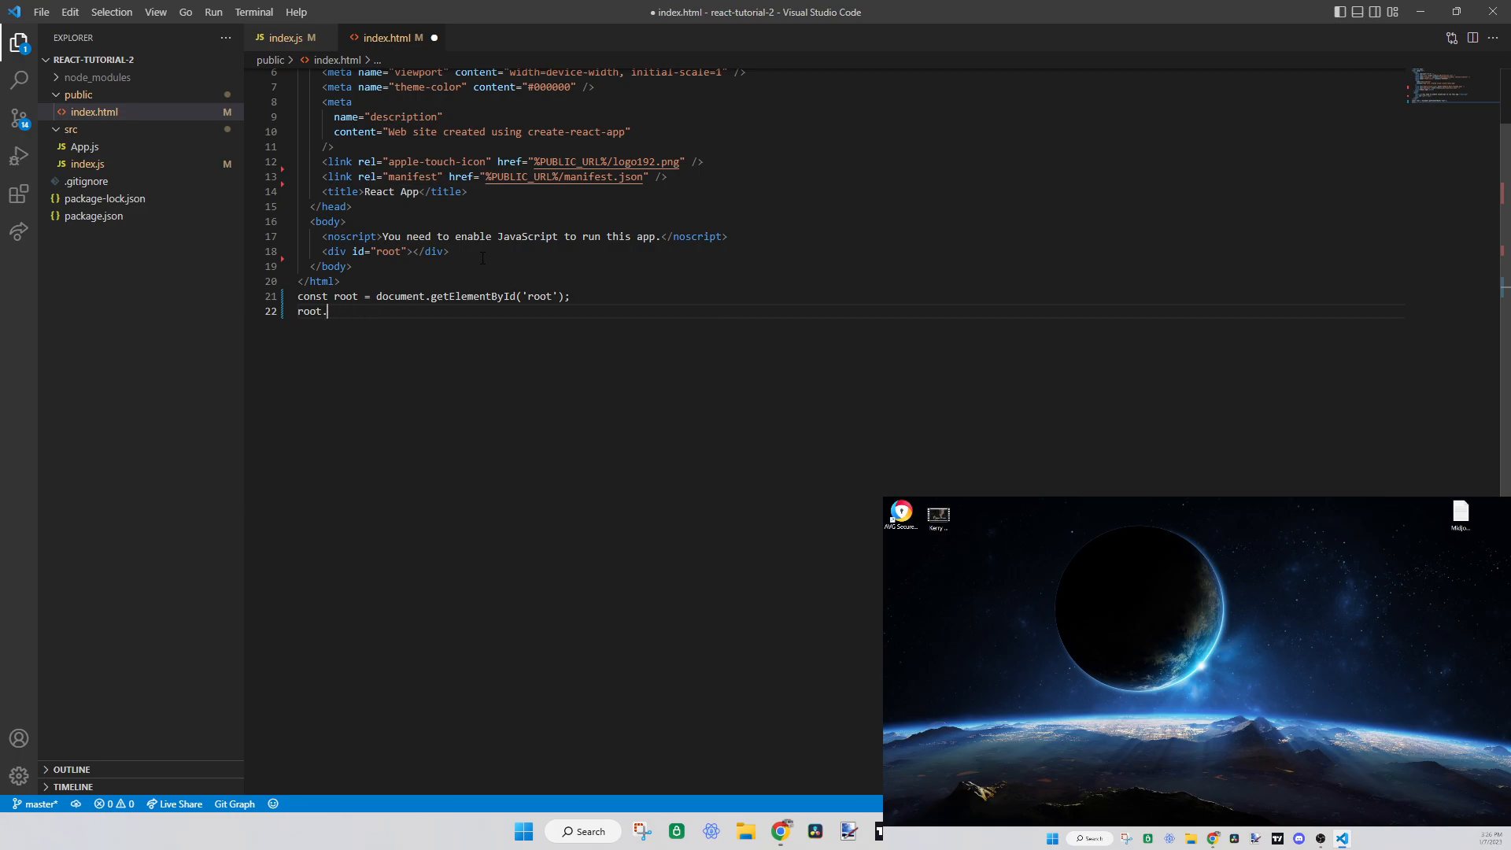
text(createElement)
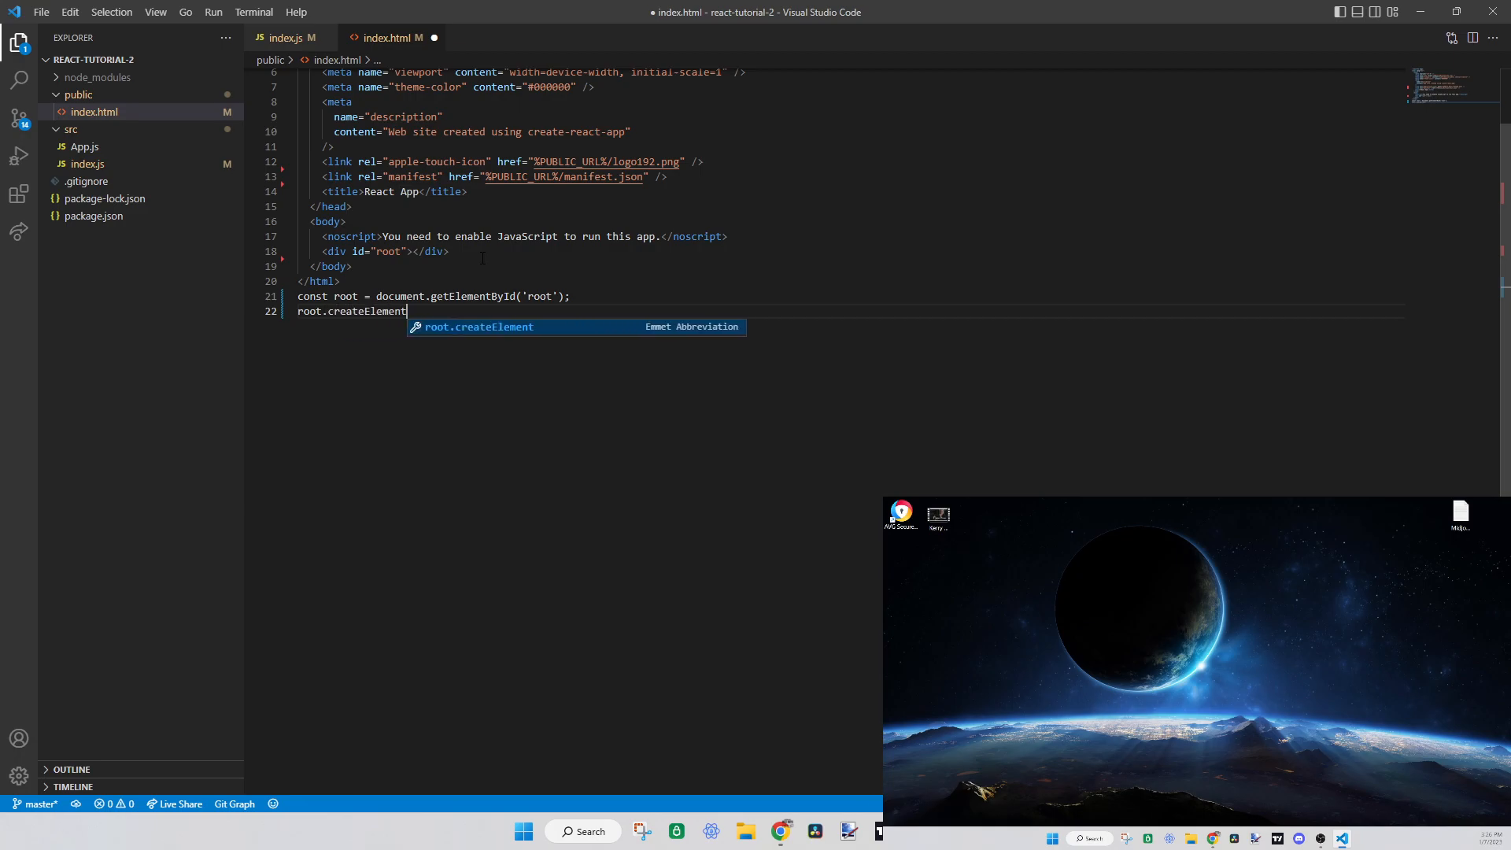
text(('div');)
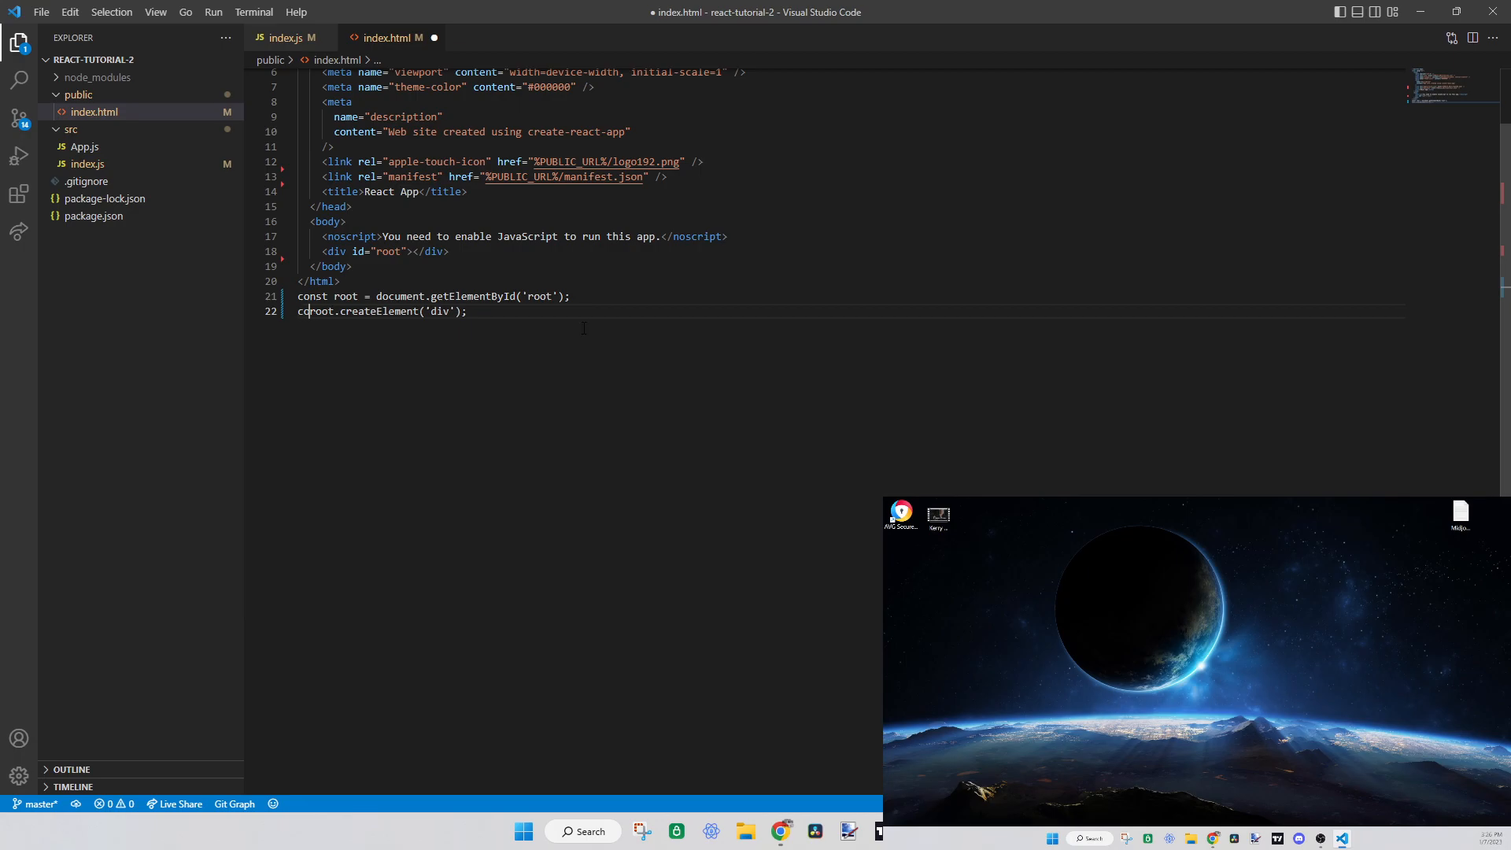
text(onst newDiv =)
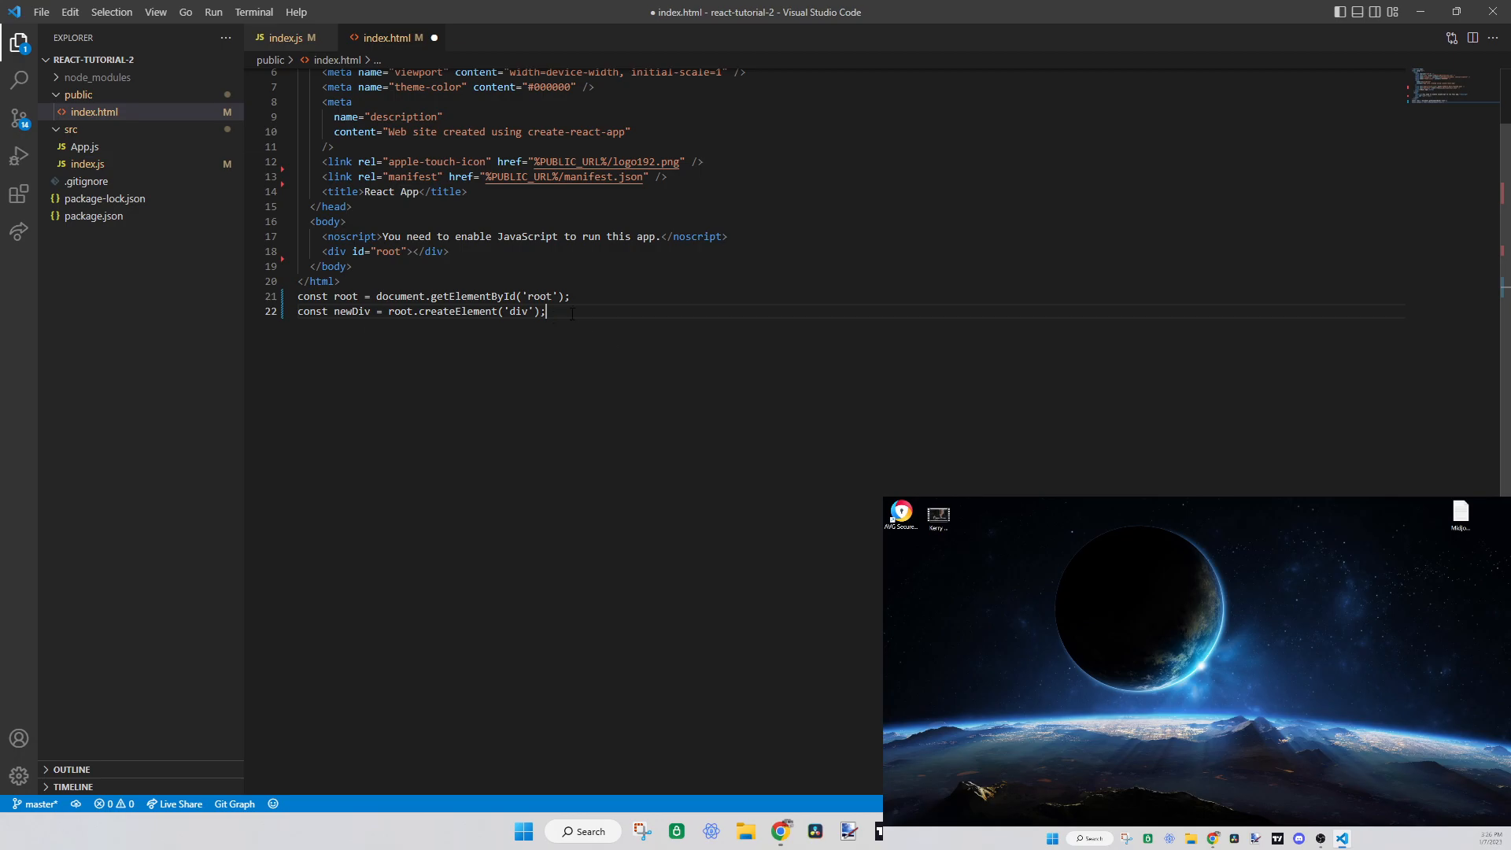
text(newDiv.innerHTML = 'Hello World';)
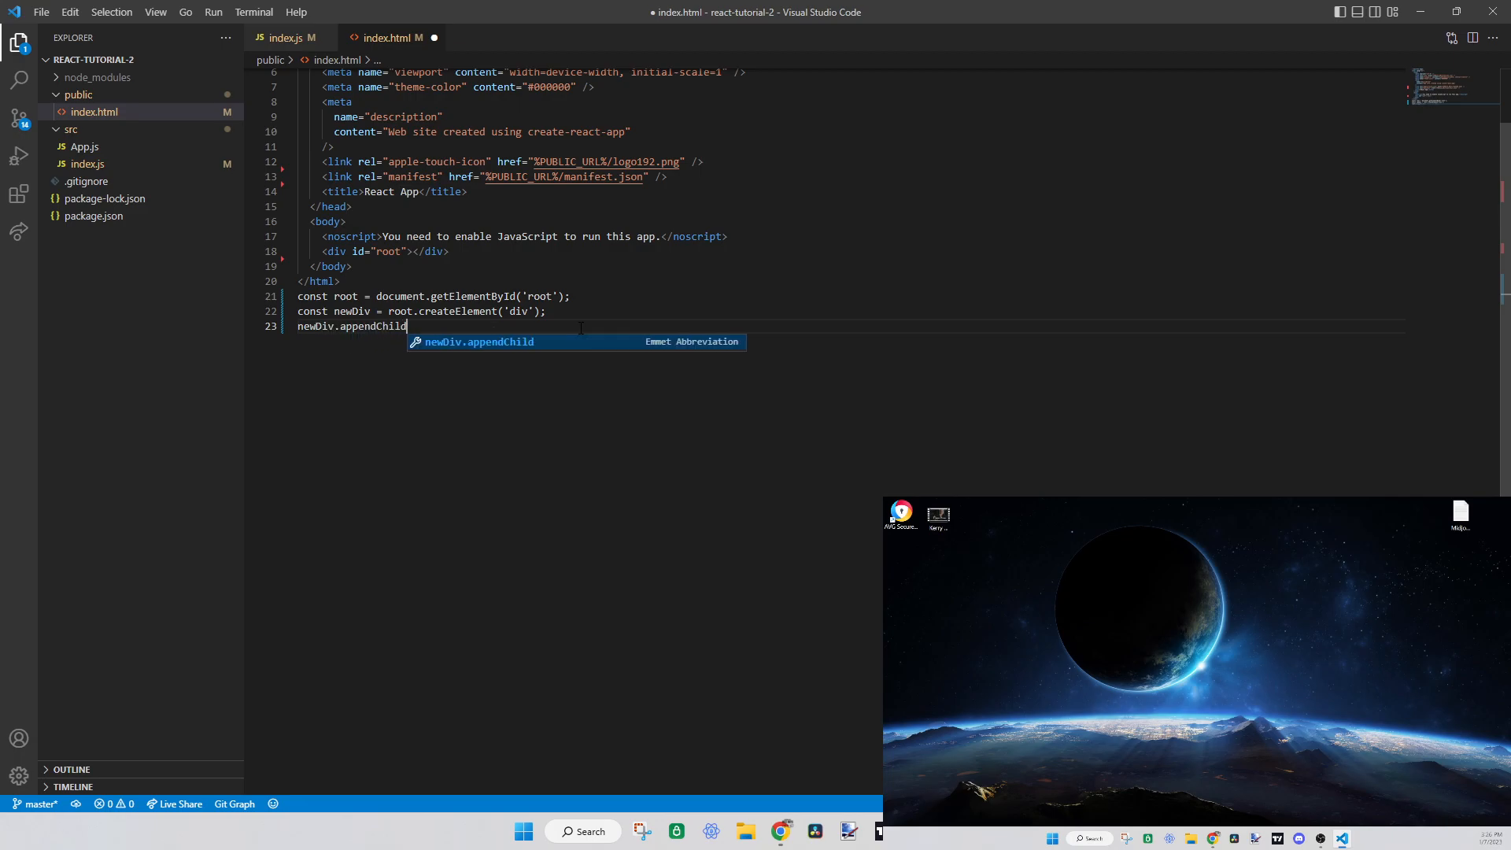
Add const p = appendChild('p') and a createTextNode('Hello World') text node line
text(('p')
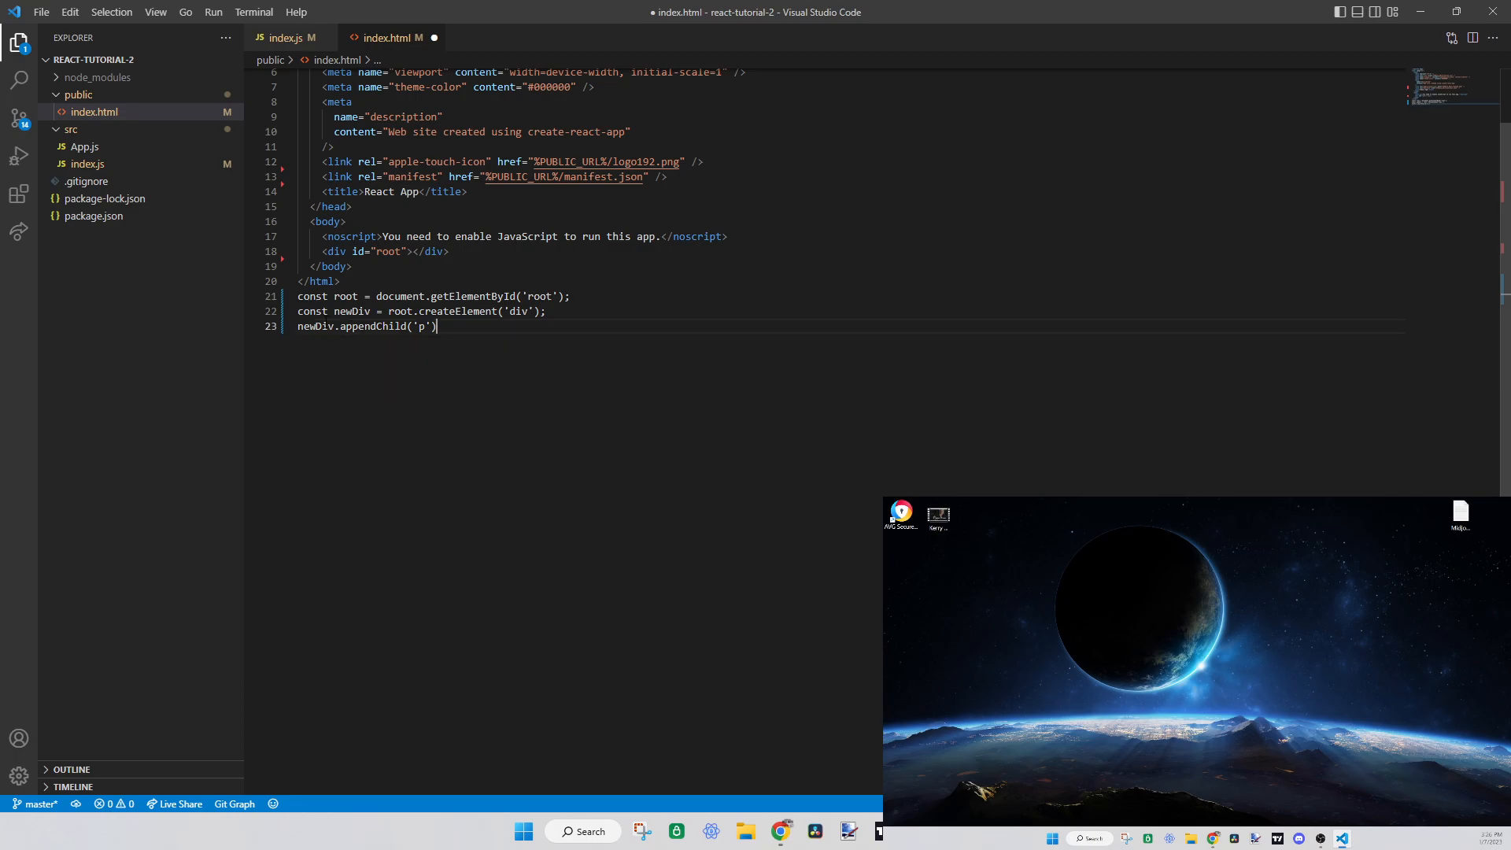
text(const)
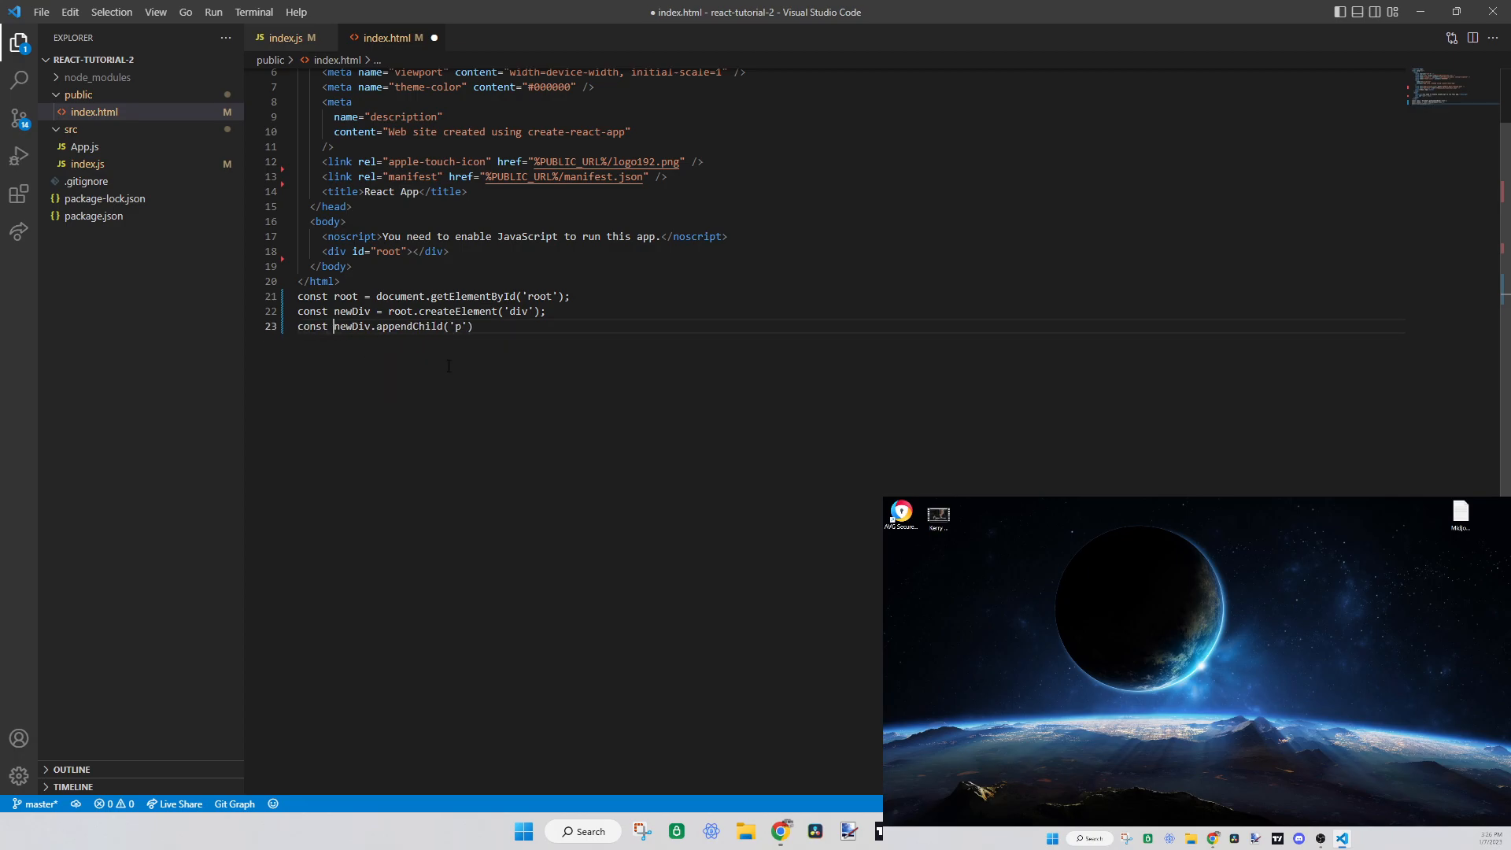
text(p =)
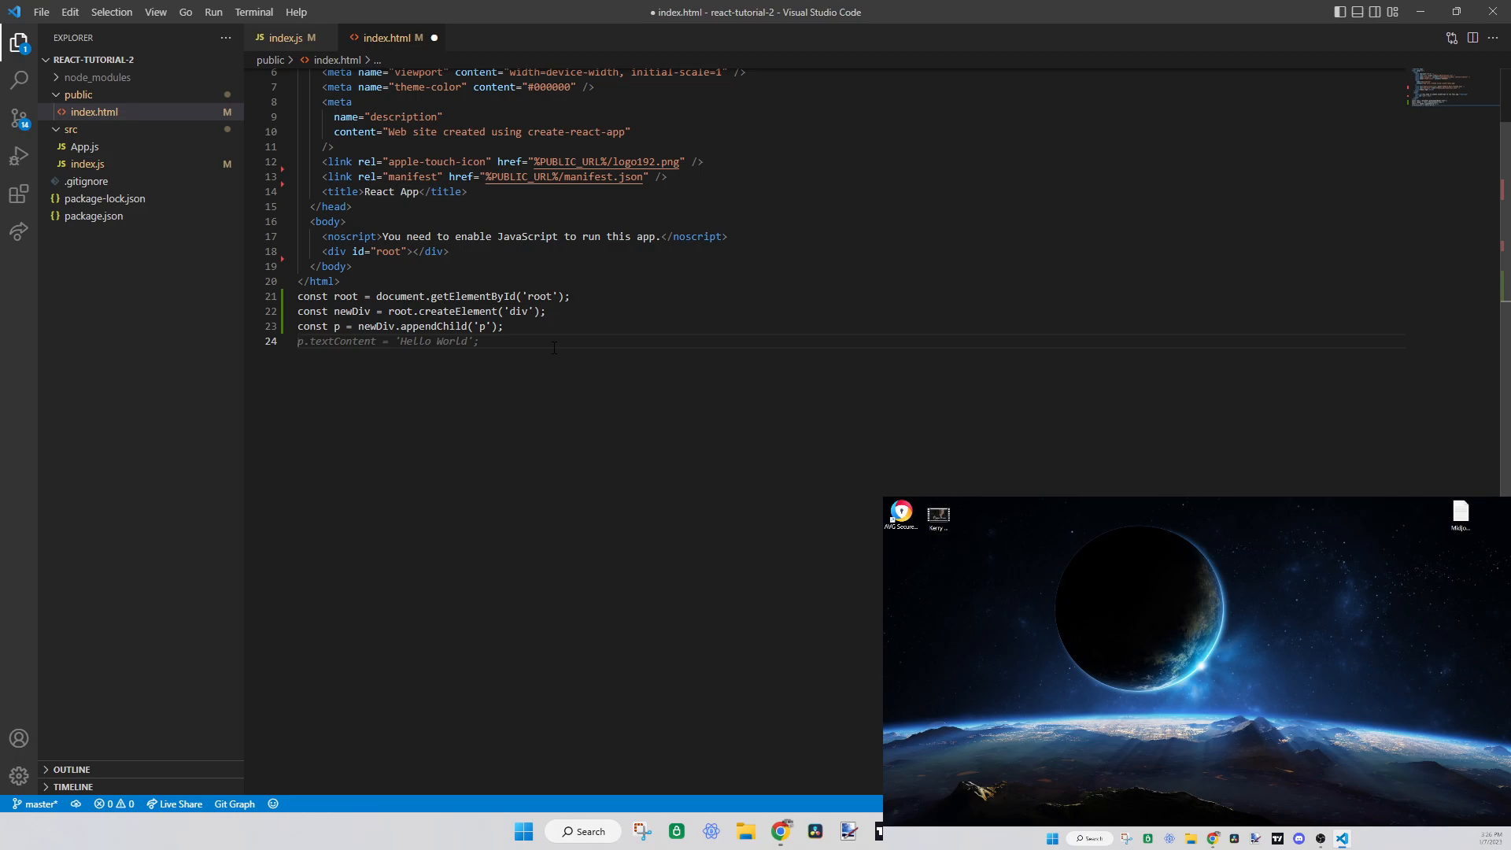
text(const text = p.appendChild('text');)
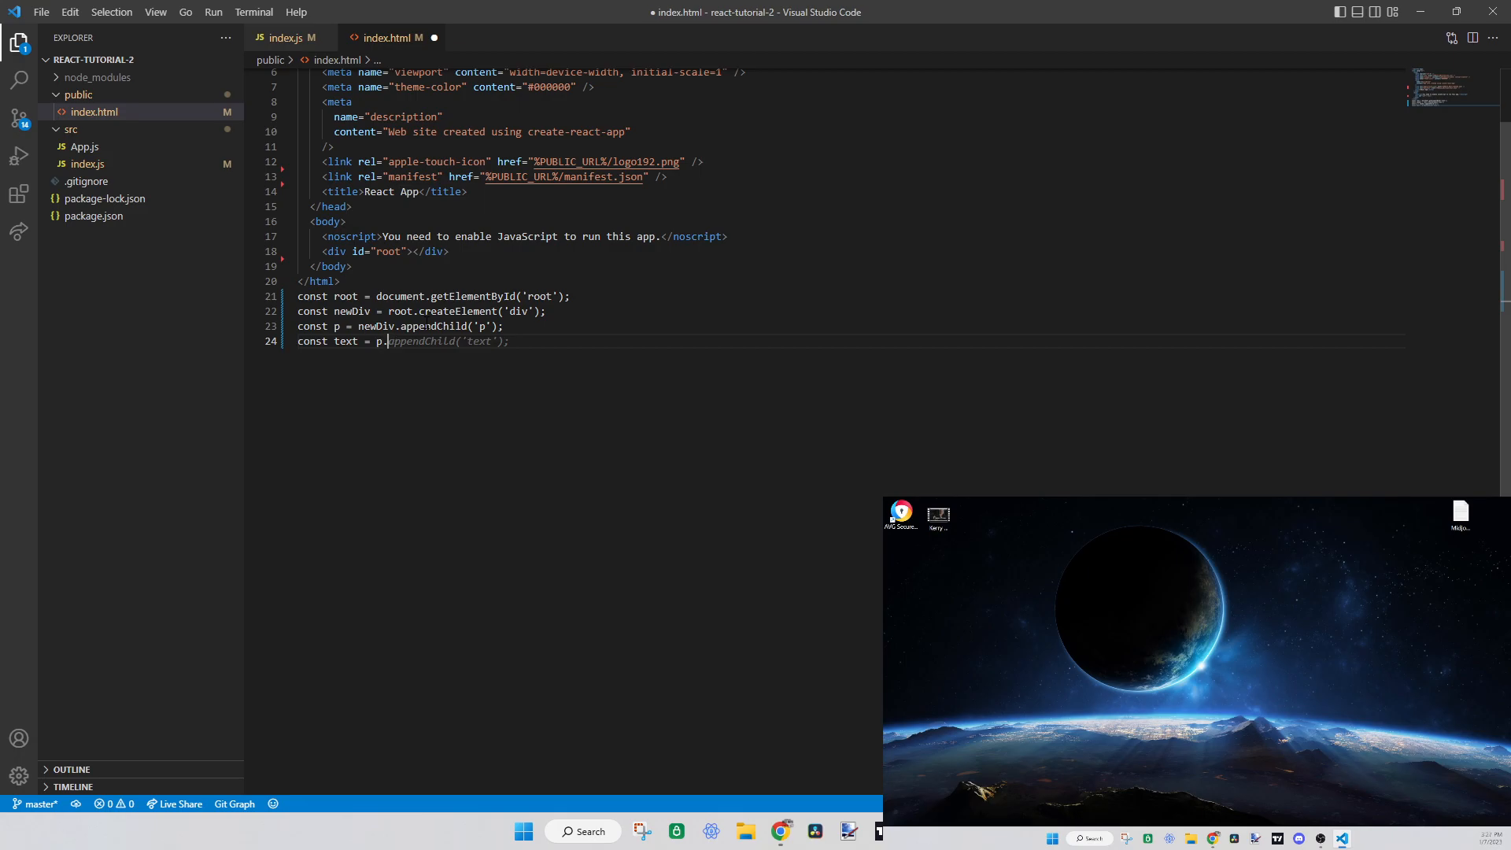
text(createTe)
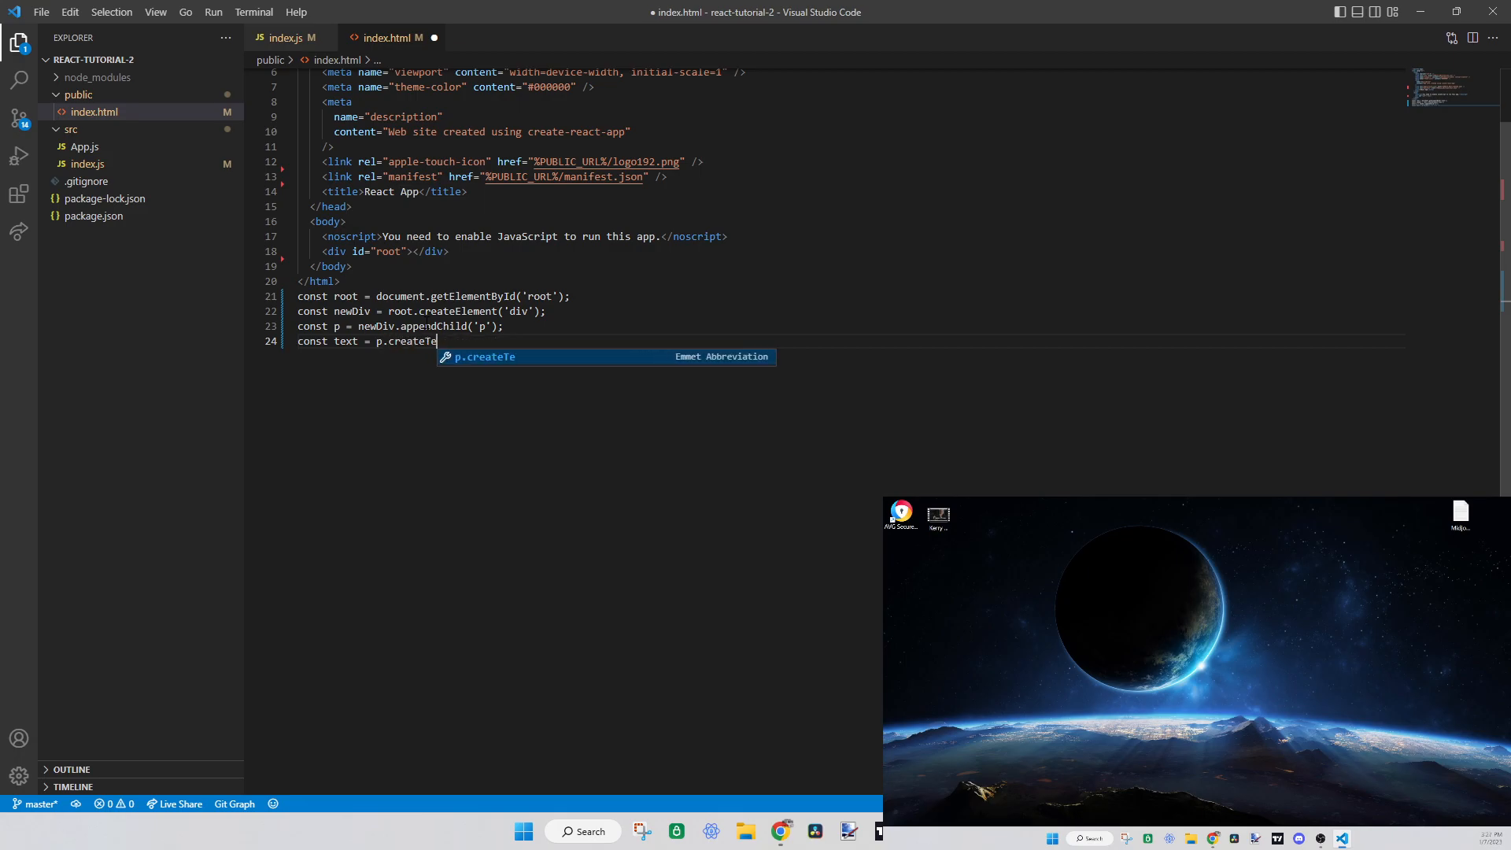
text(xtNode('Hello World');)
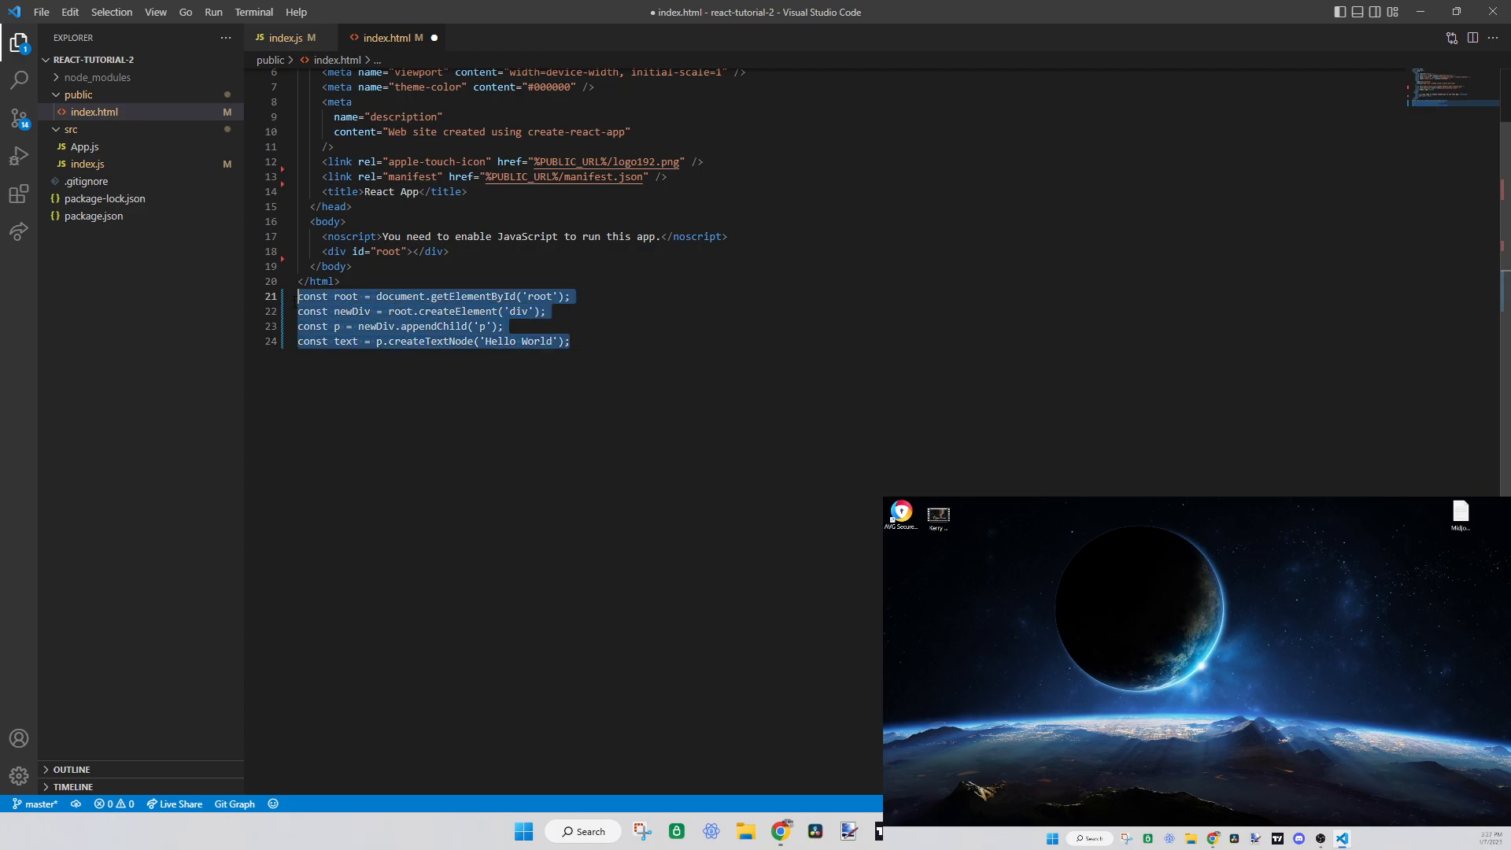
Add root.appendChild(newDiv), then drop the DOM script lines and close index.html
click(568, 340)
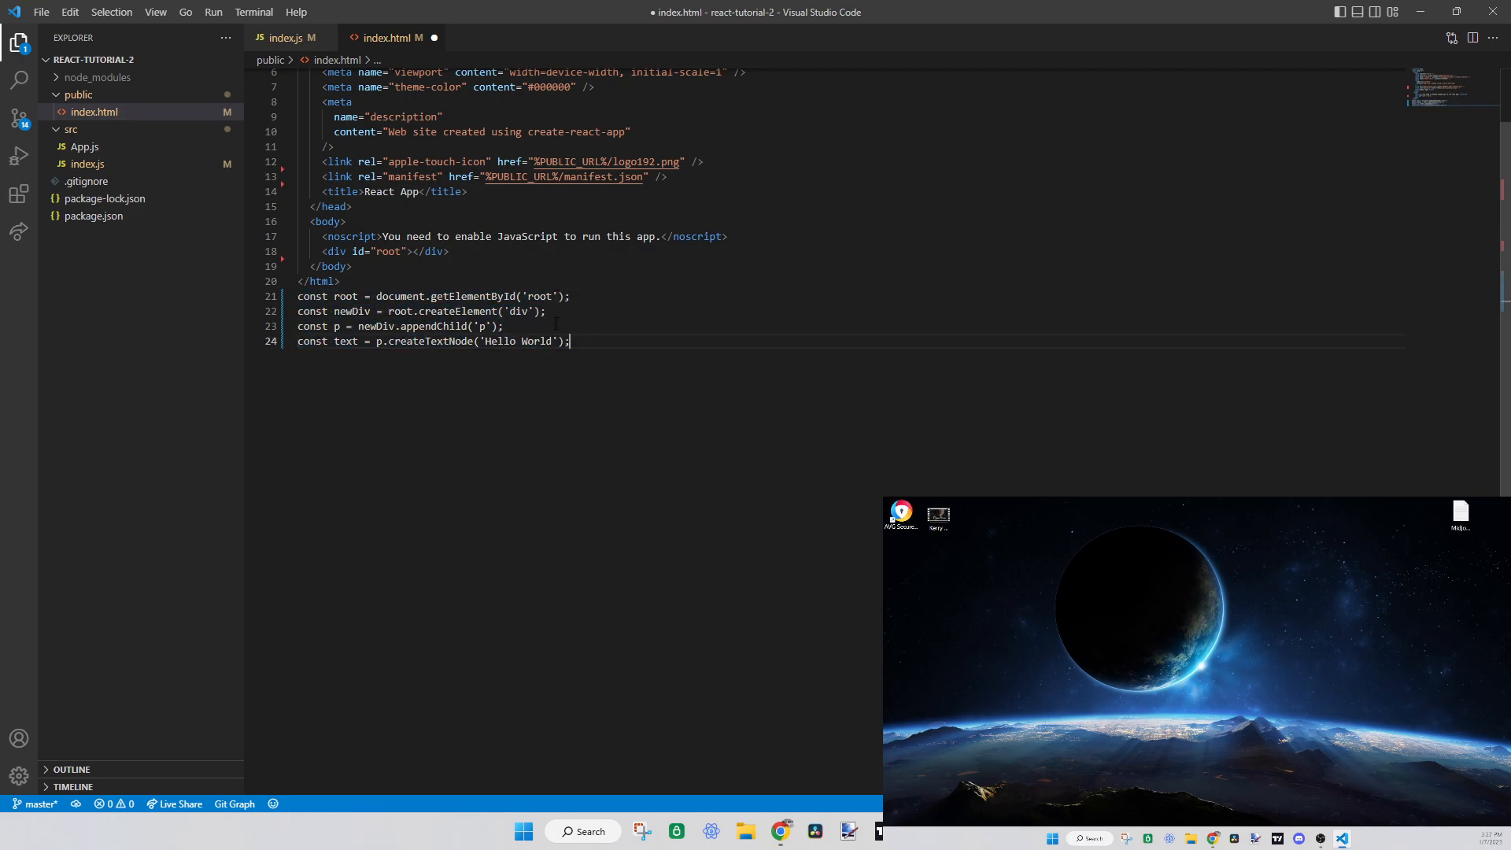
drag(297, 296, 570, 341)
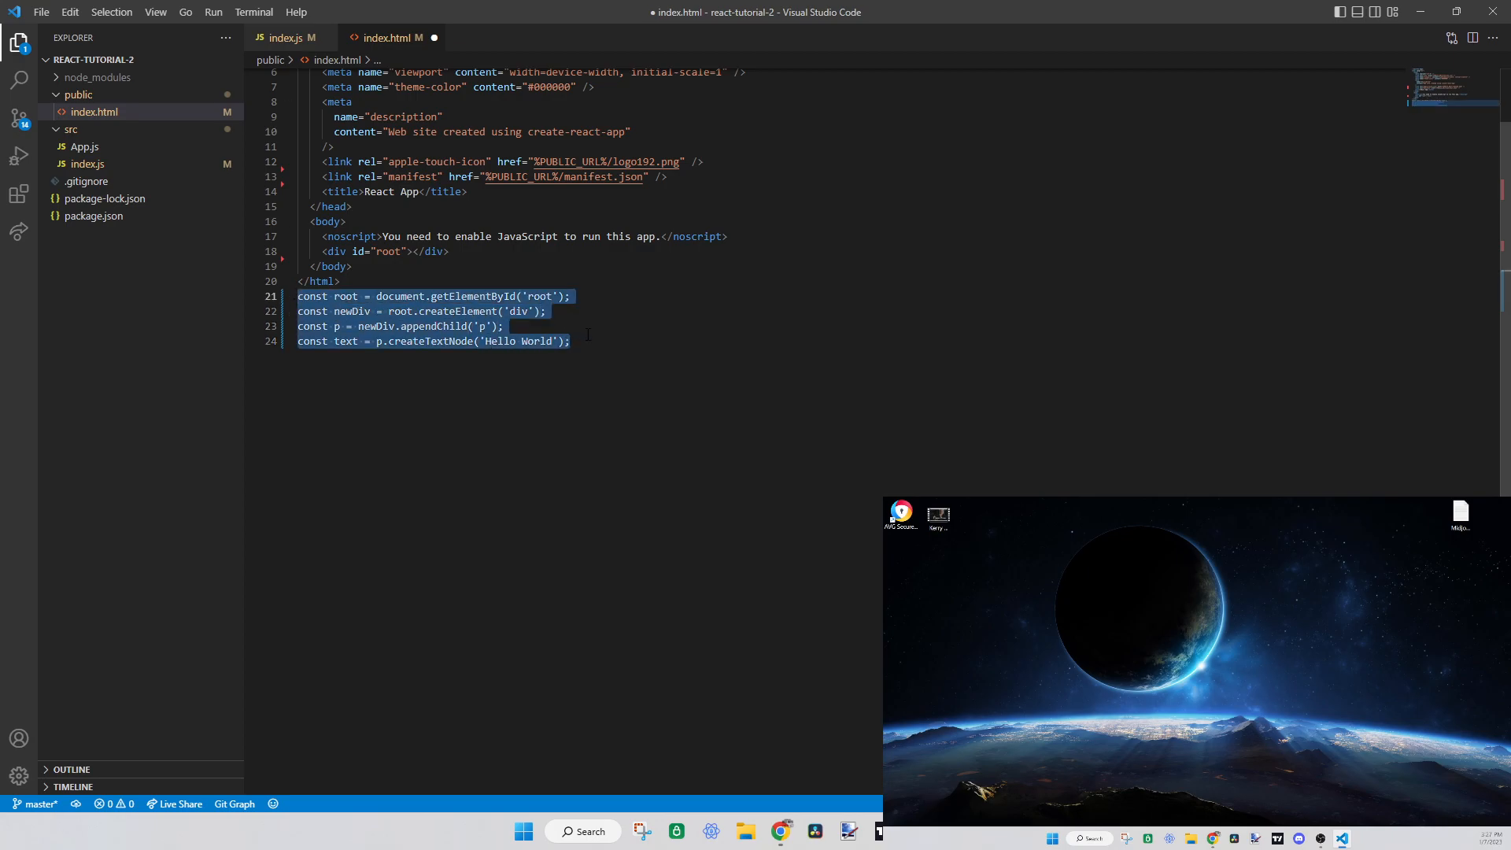
click(571, 342)
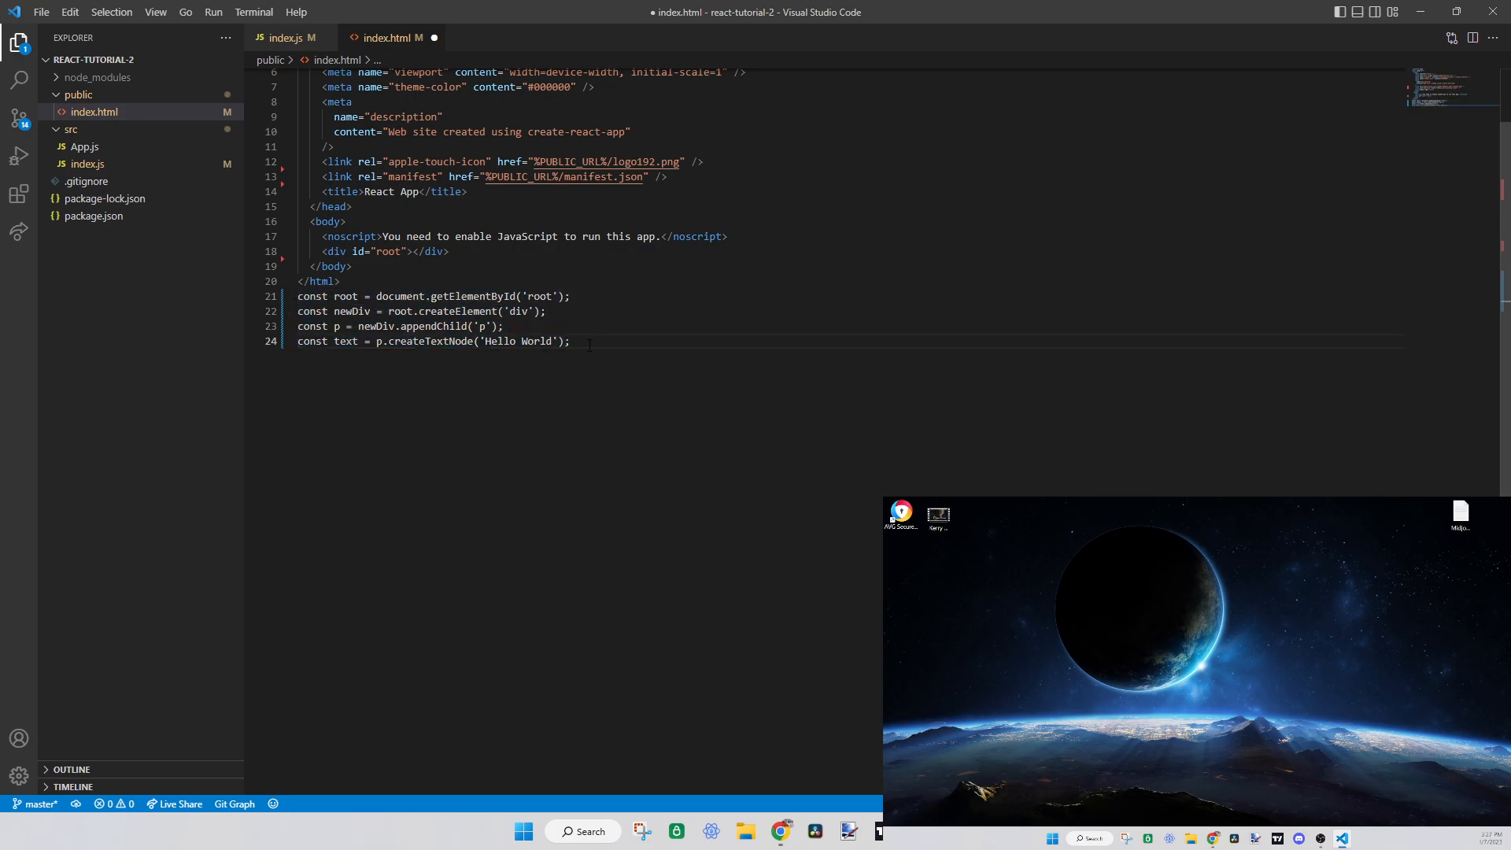
text(root.appendChild(newDiv);)
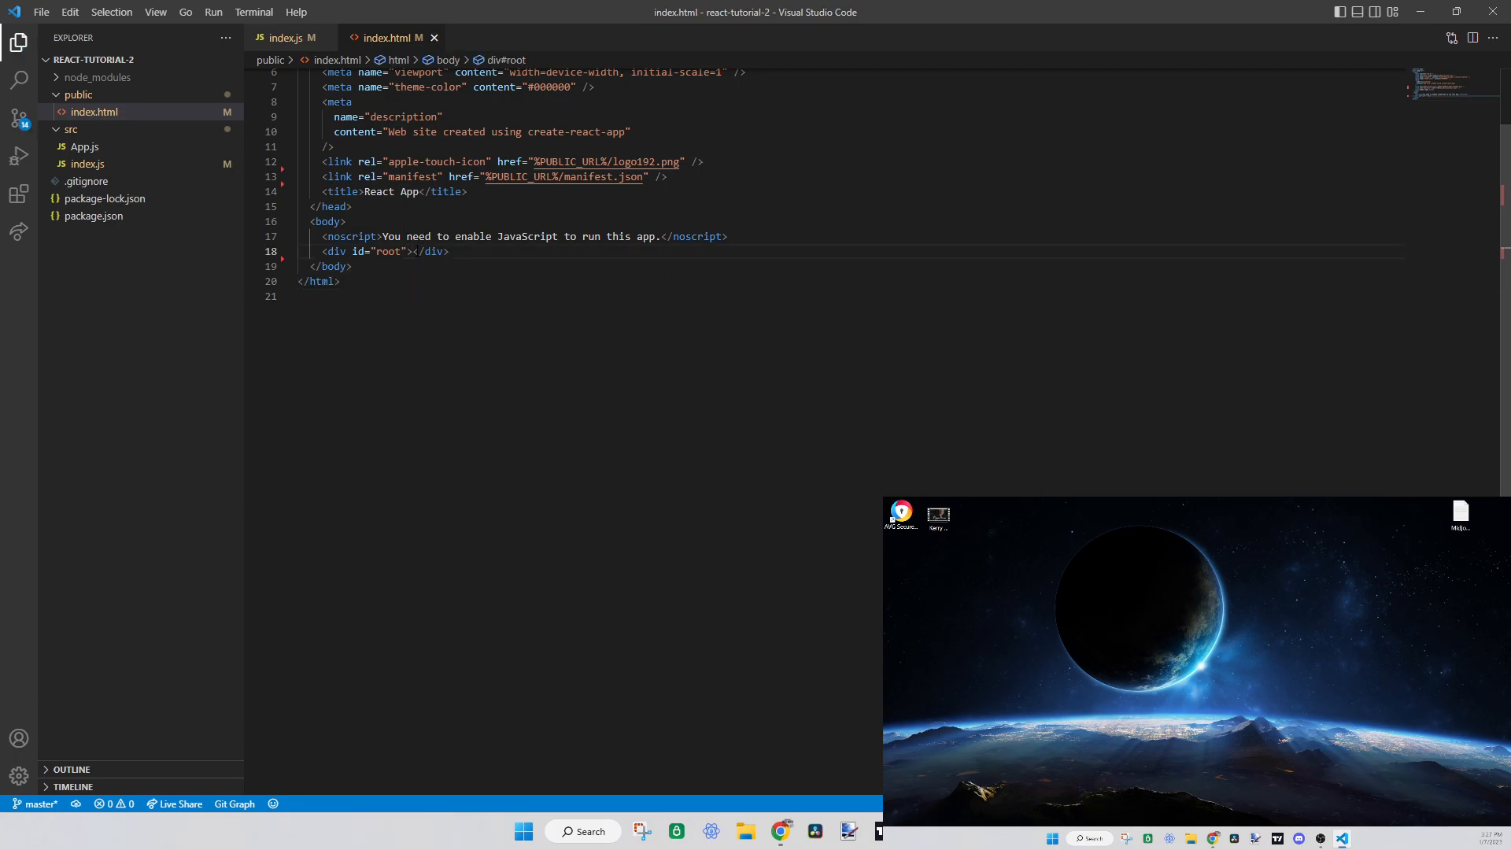
click(284, 38)
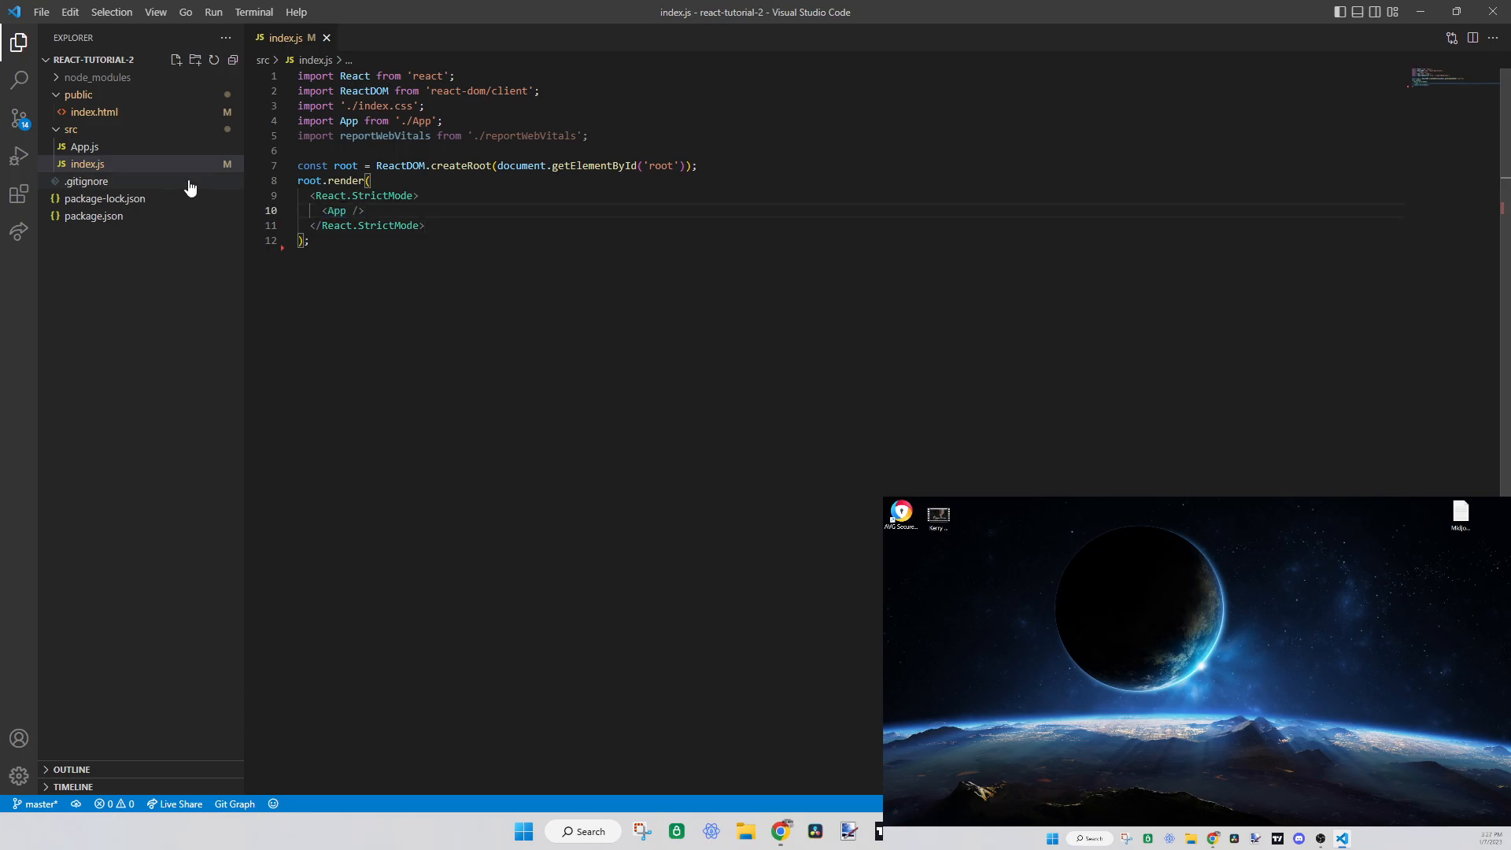
Open App.js alongside index.js, then remove the <App /> element on line 10 to rewrite it
click(82, 146)
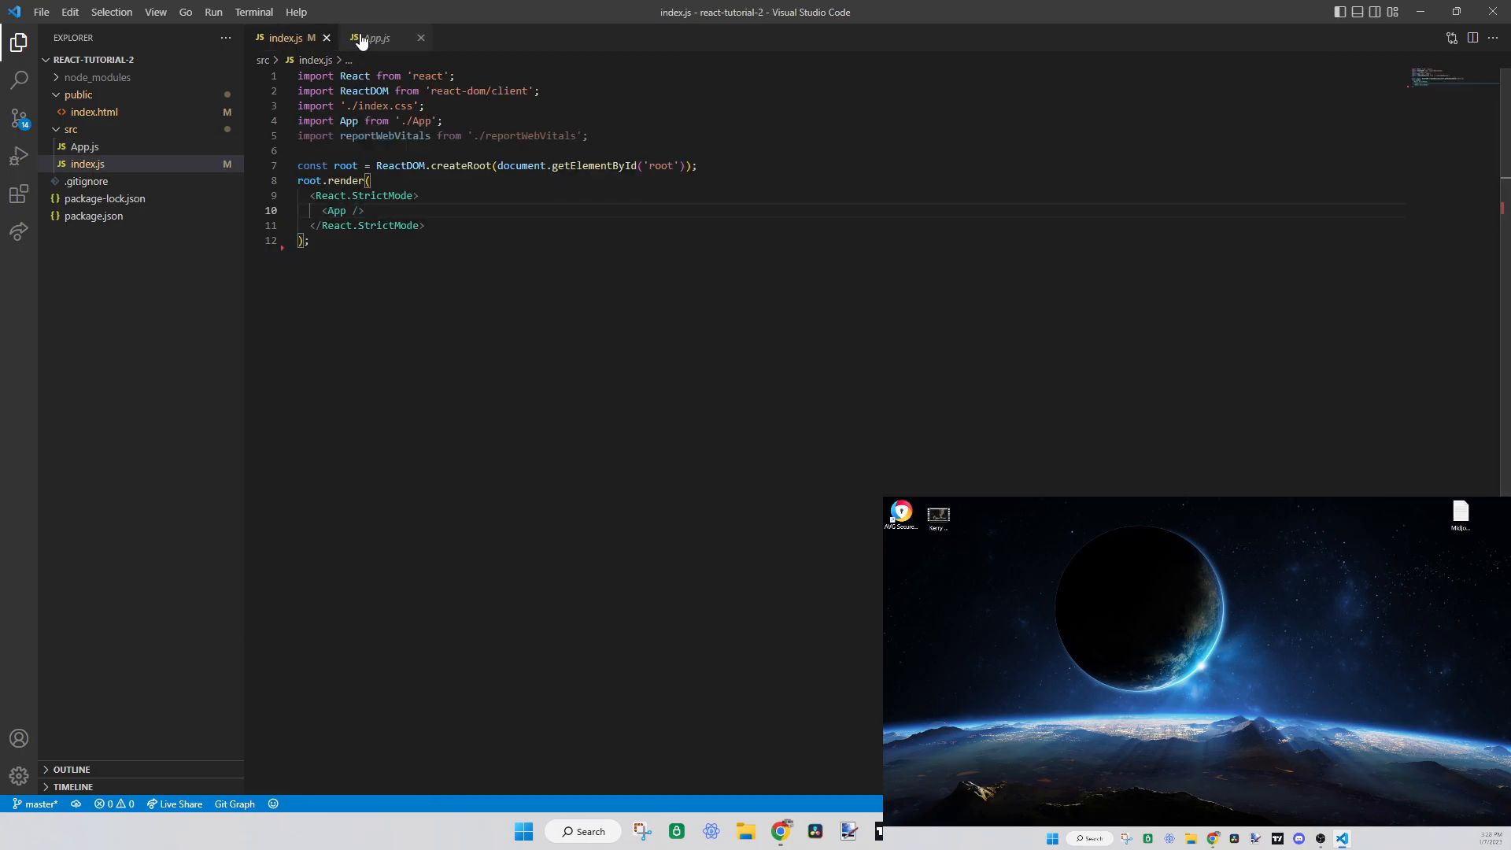
click(378, 38)
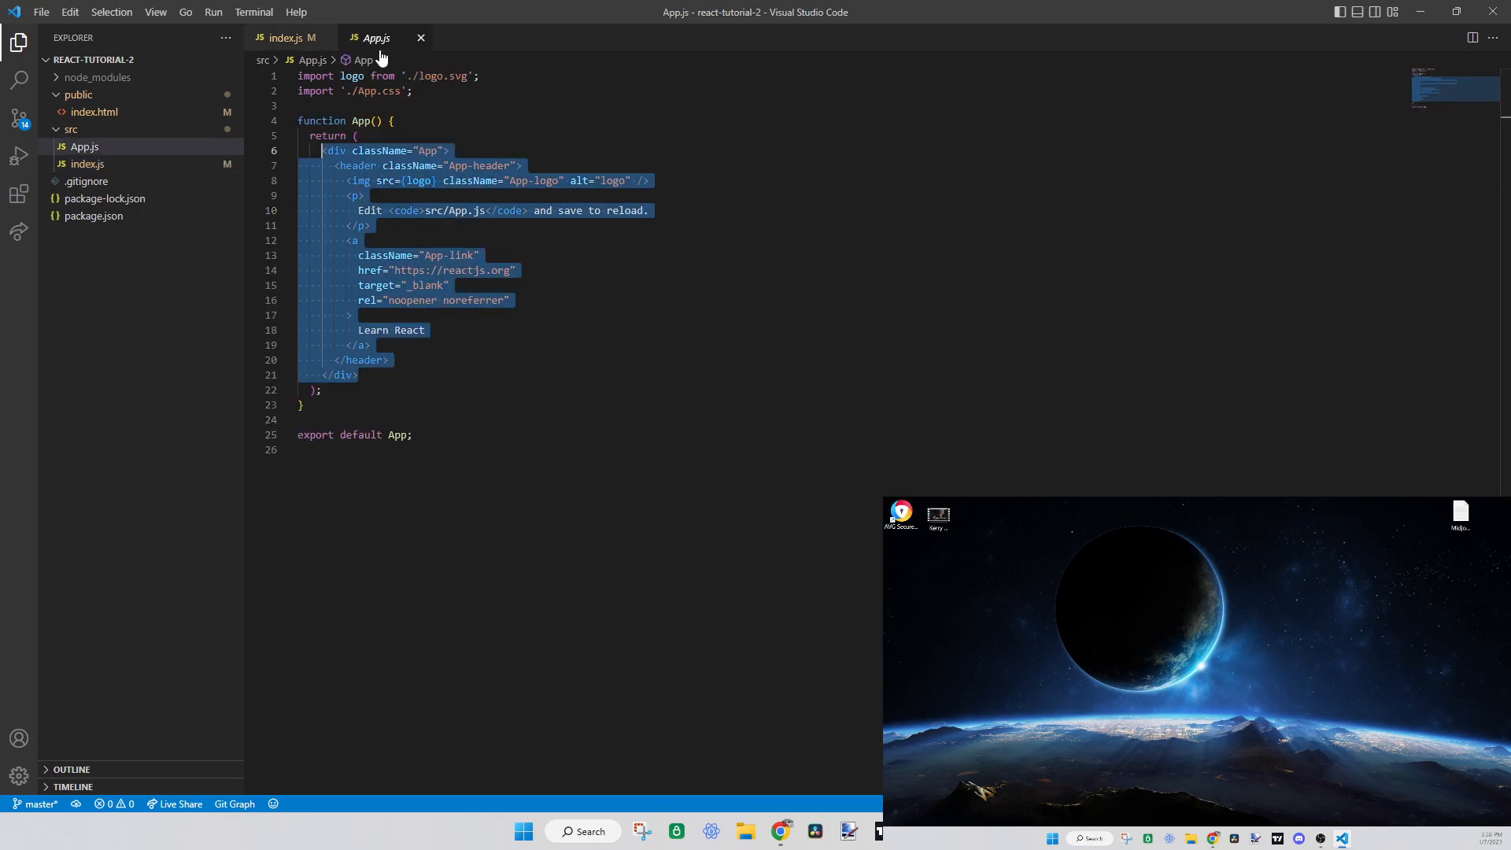
click(287, 38)
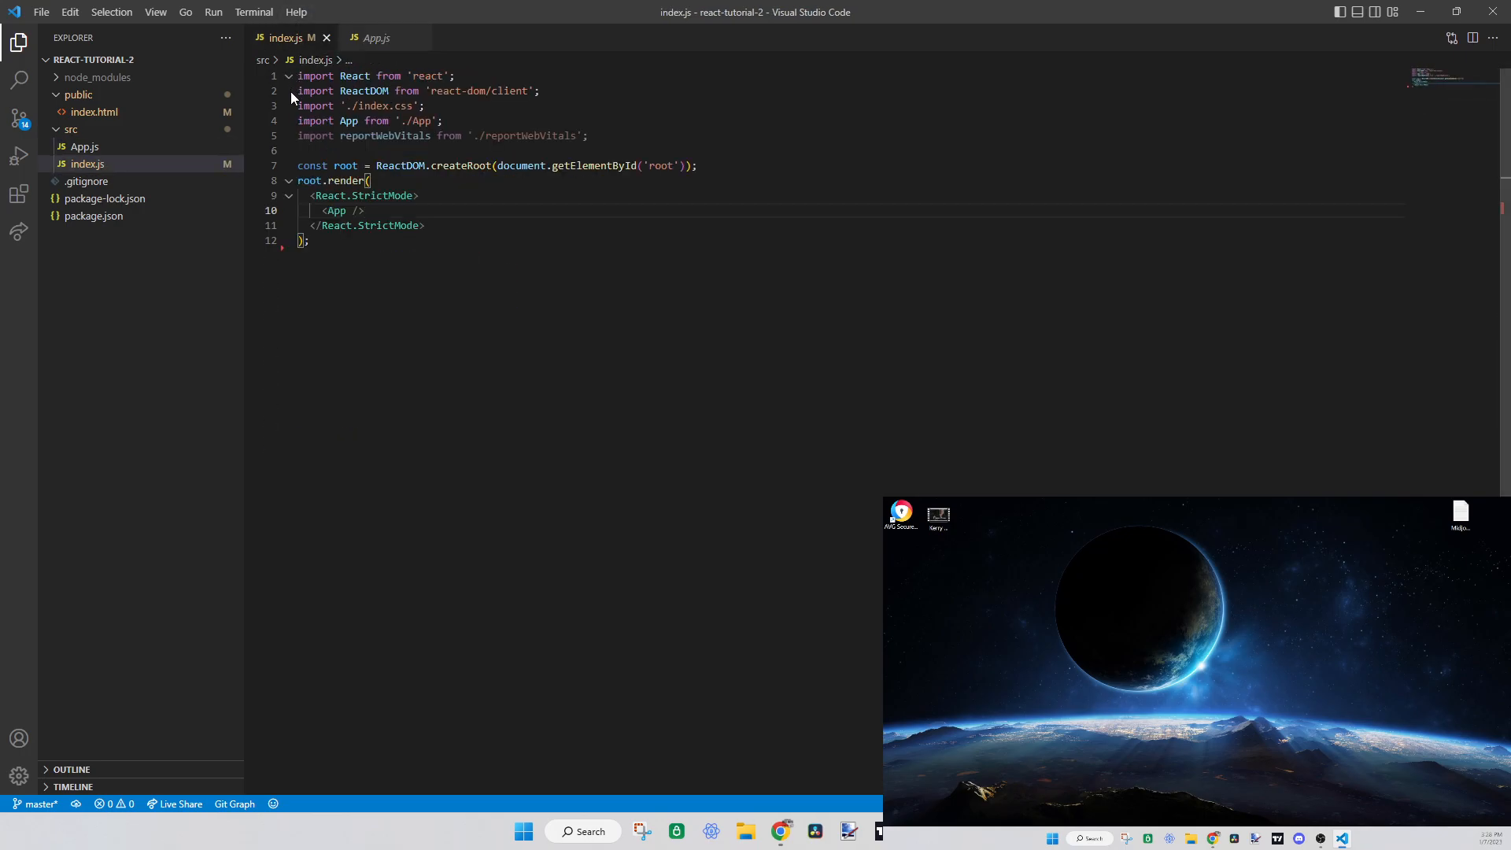
double_click(335, 211)
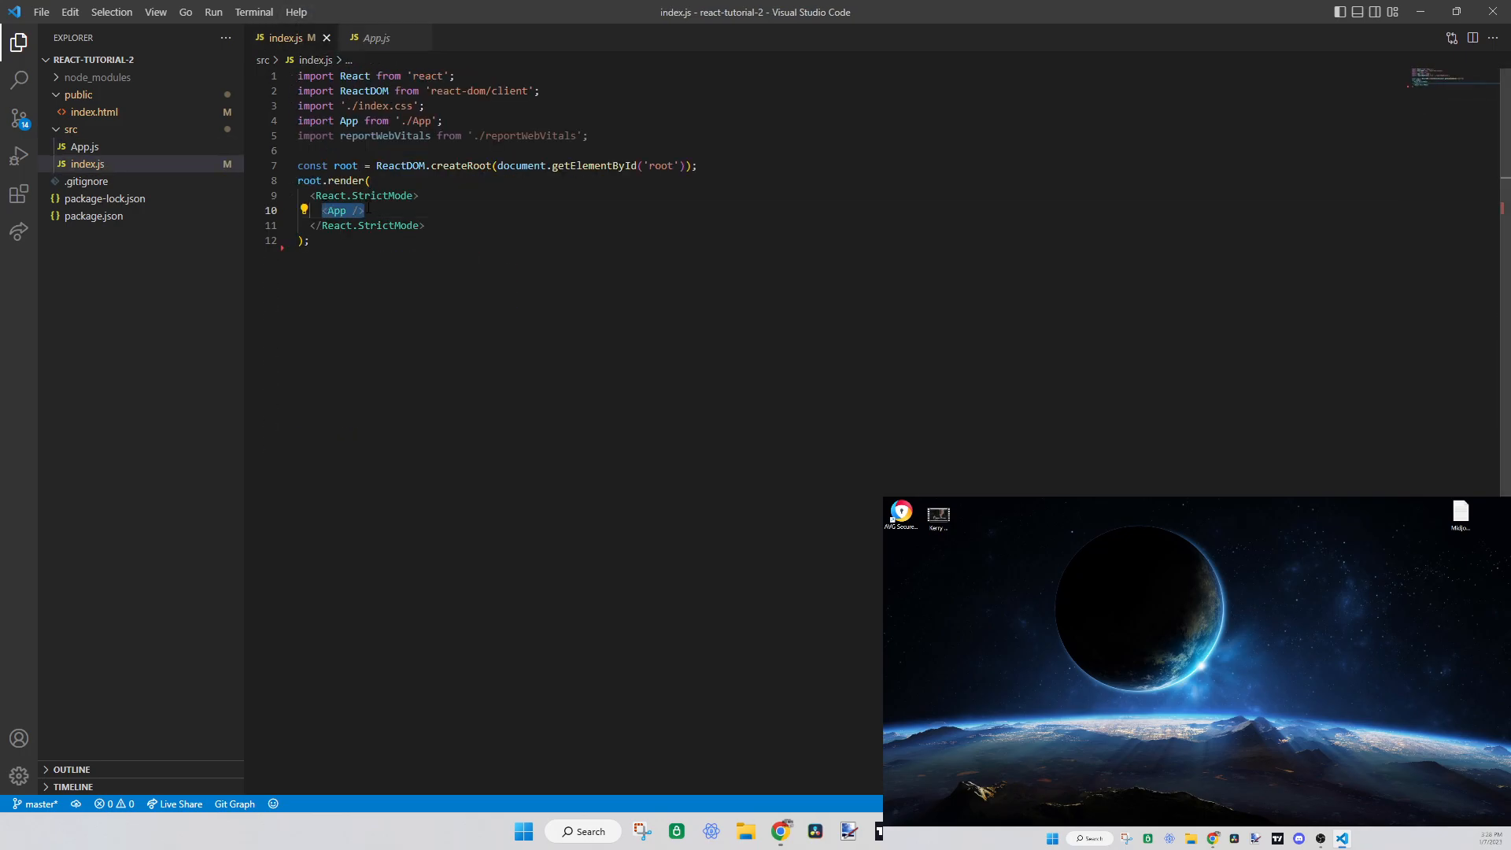
key(Delete)
text({true ?)
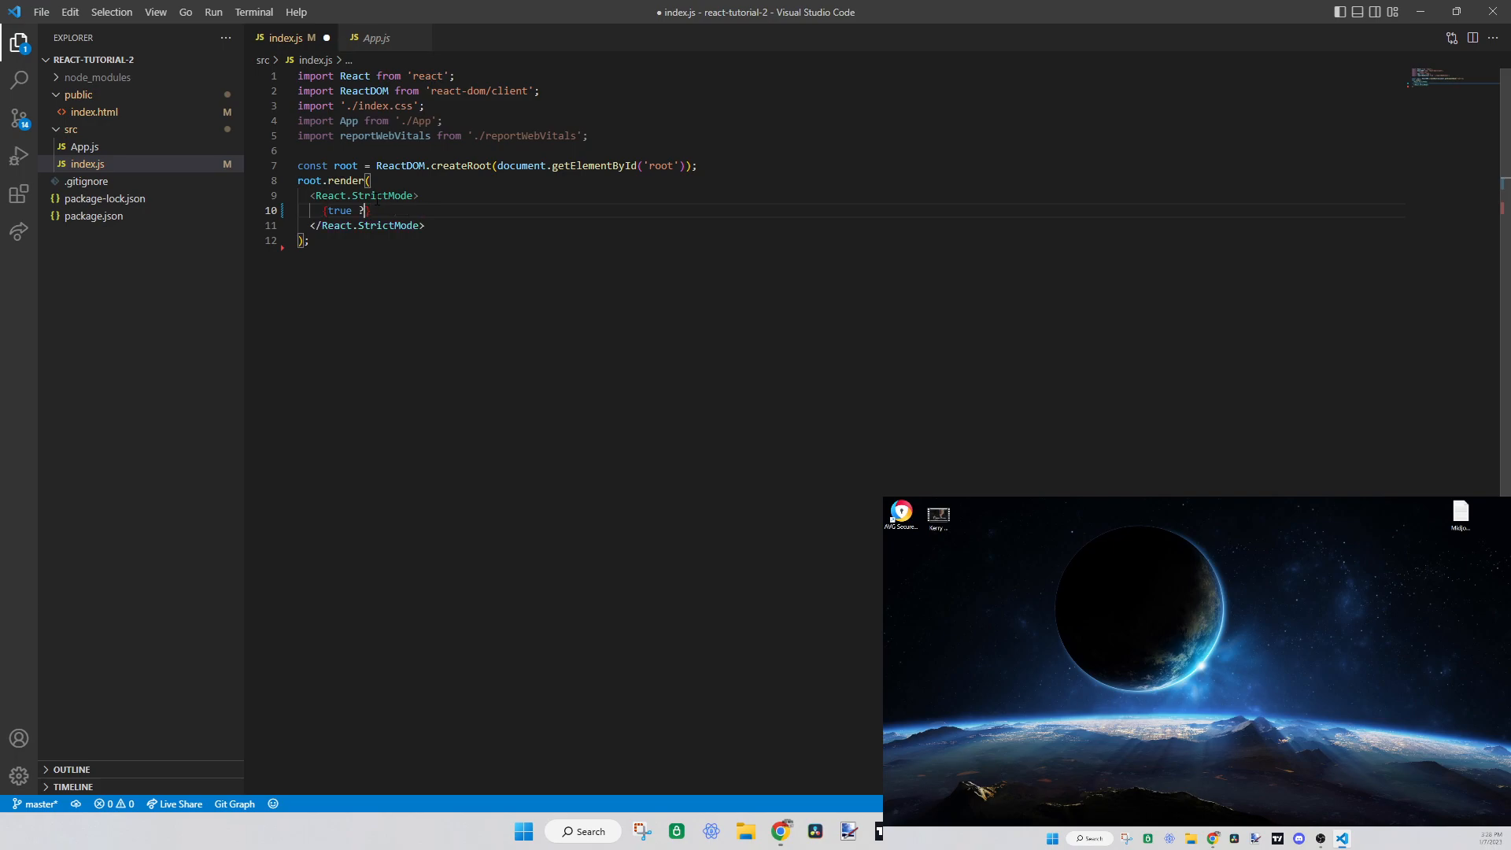
Render {true ? <App /> : null}, then swap the null fallback for "Hello World"
text(<App /> : null)
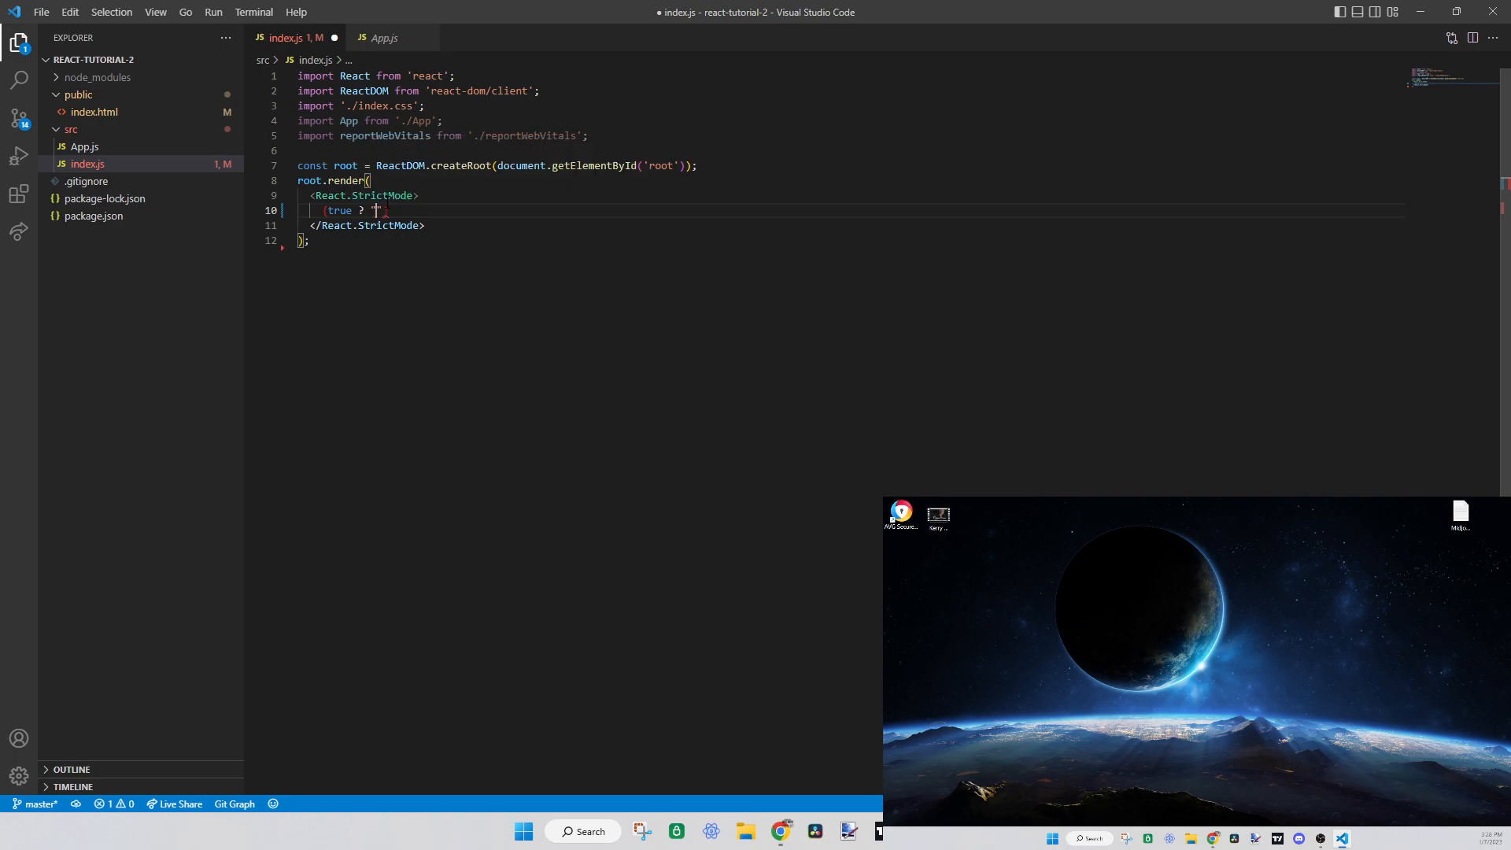
text(<App /> : null)
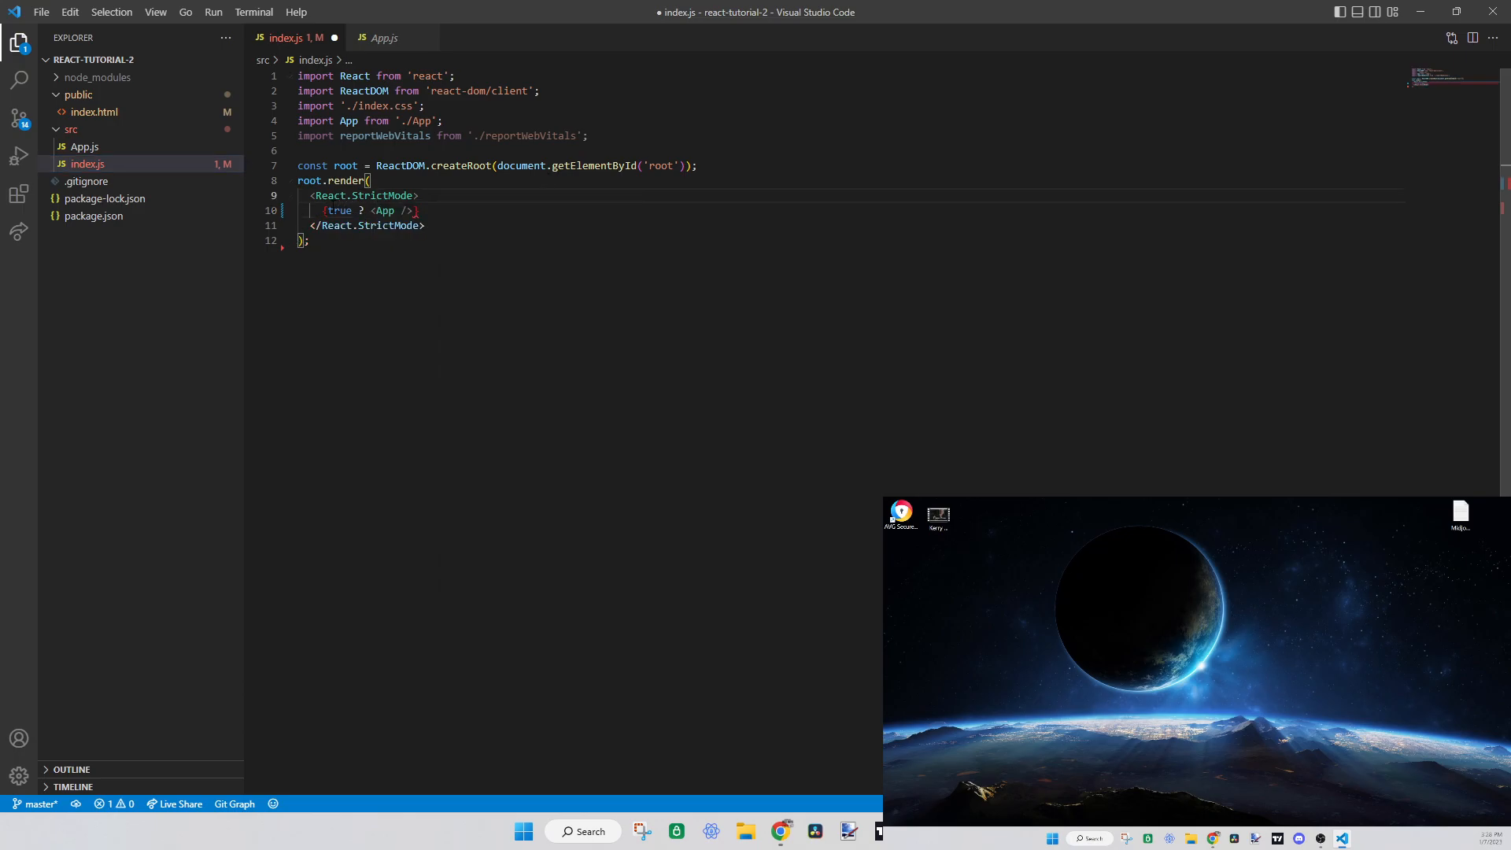
double_click(340, 211)
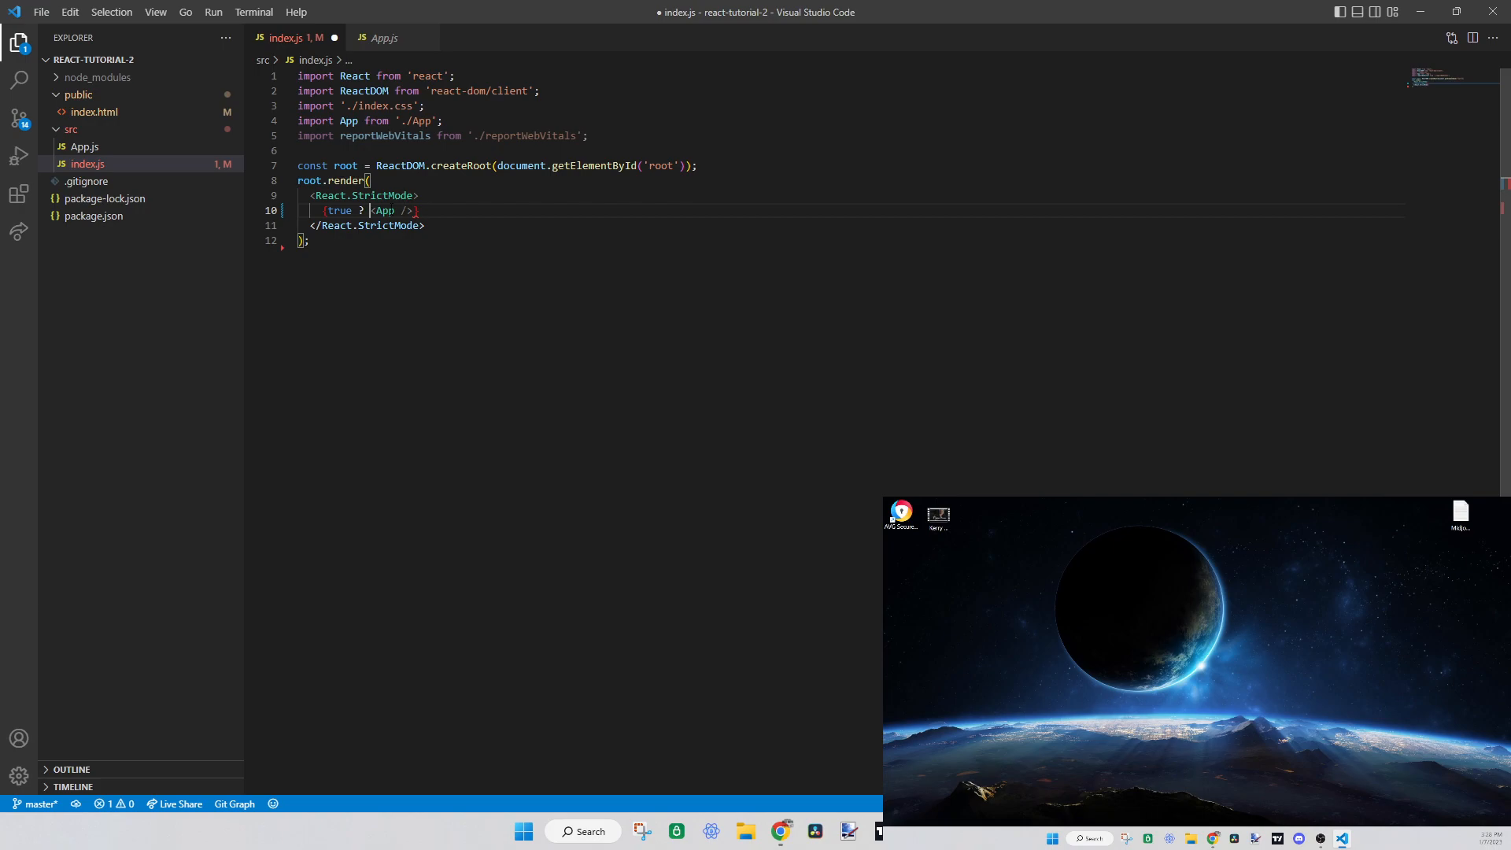
double_click(340, 211)
text( : null)
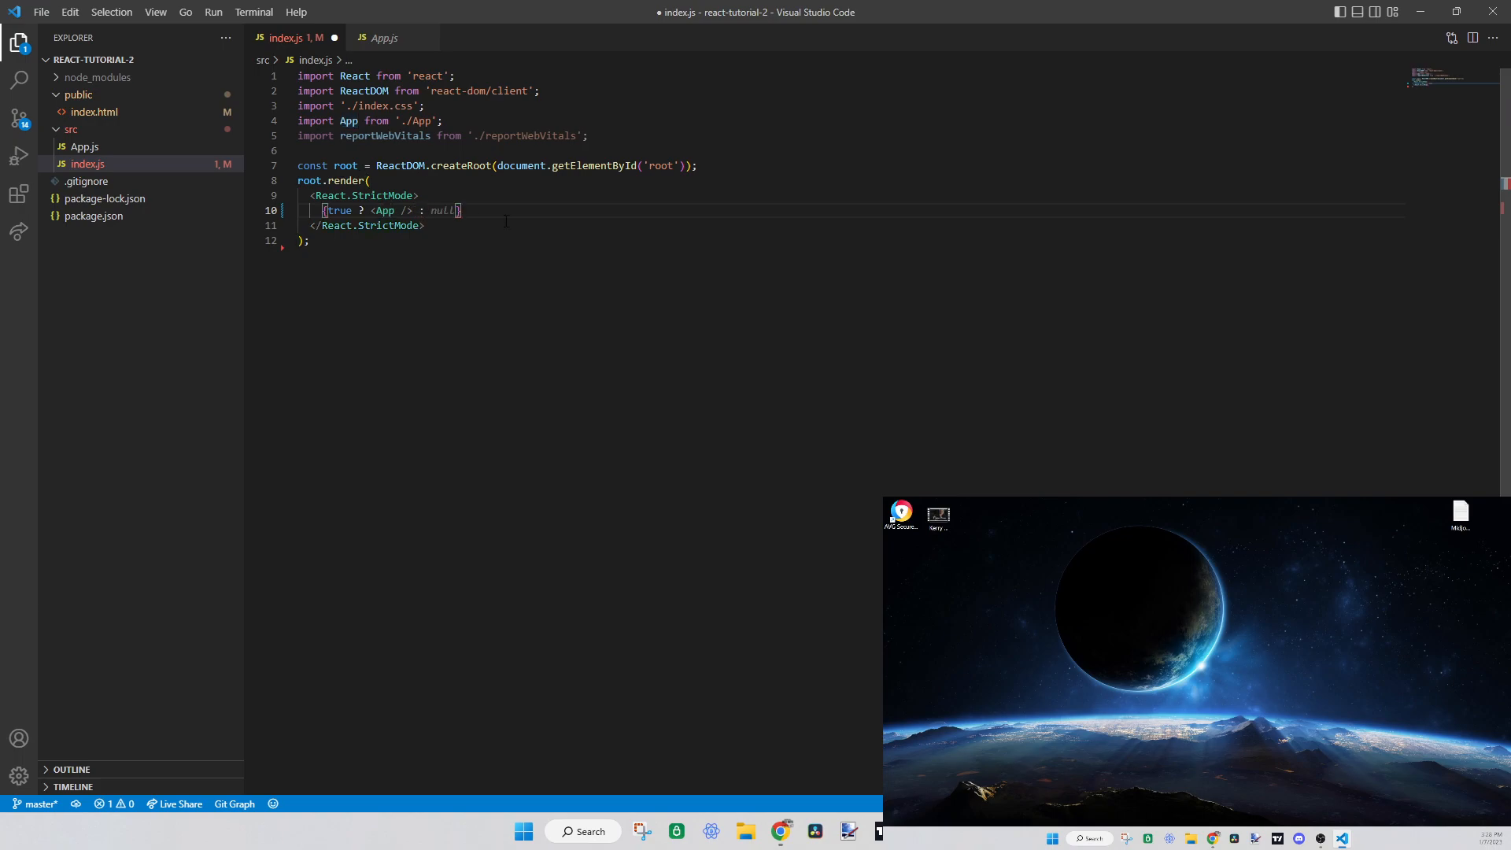
text("Hello World")
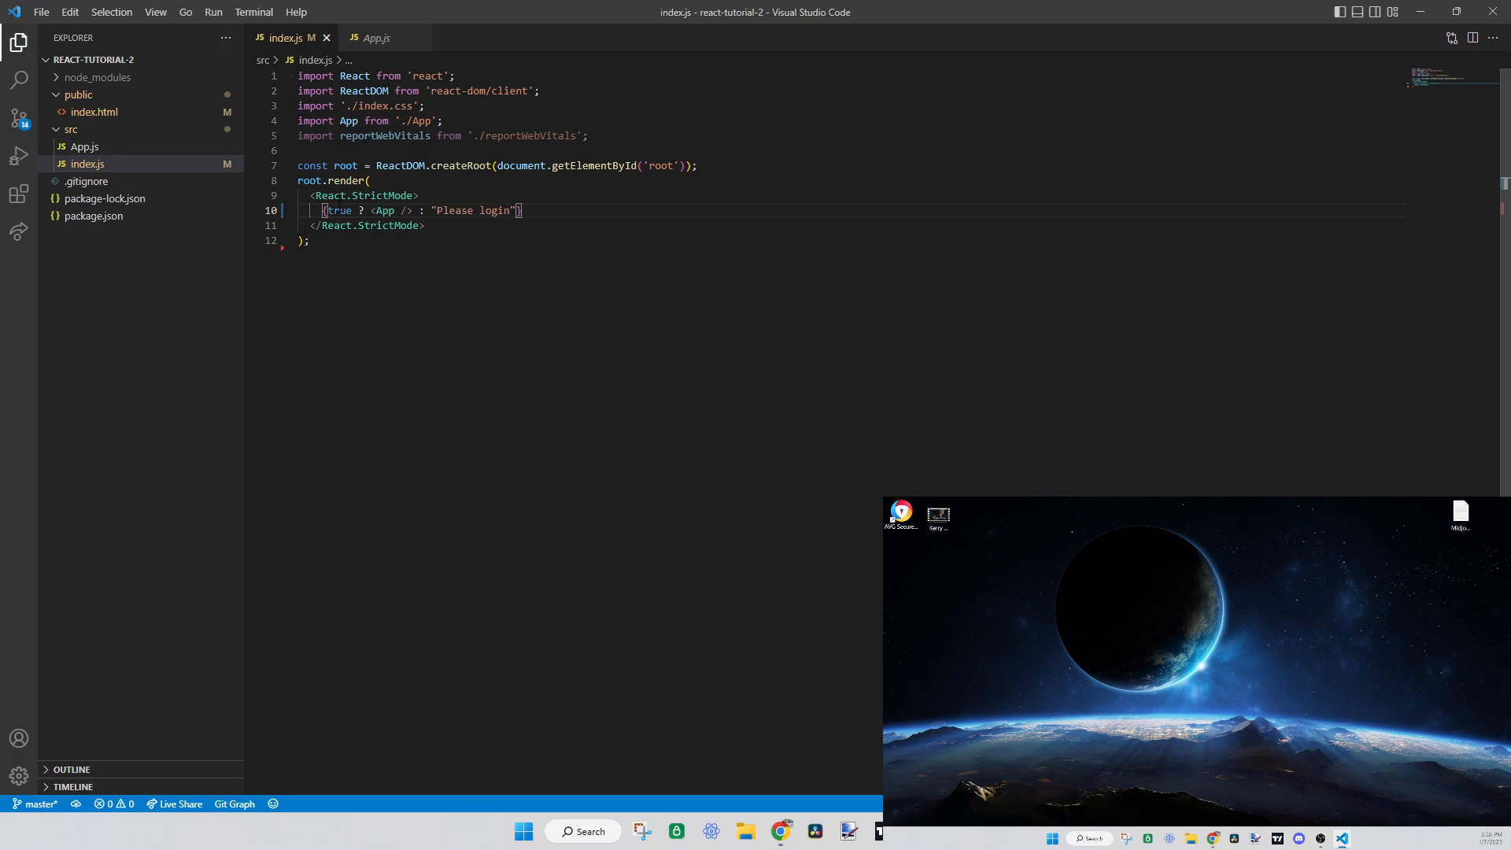
Change the fallback to "Please login" so line 10 reads {true ? <App /> : "Please login"}
double_click(340, 211)
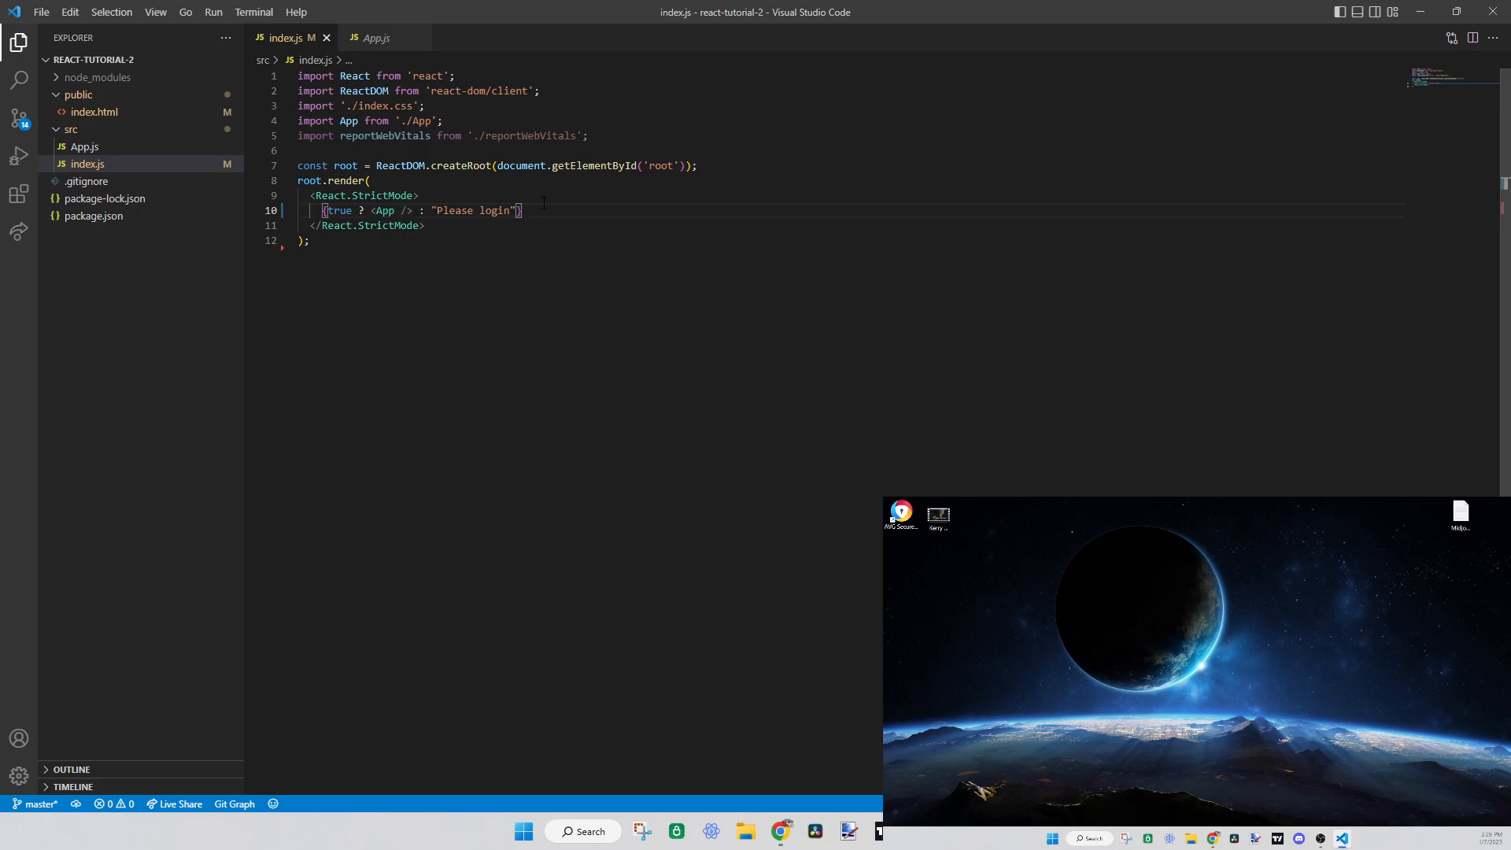
drag(323, 209, 523, 209)
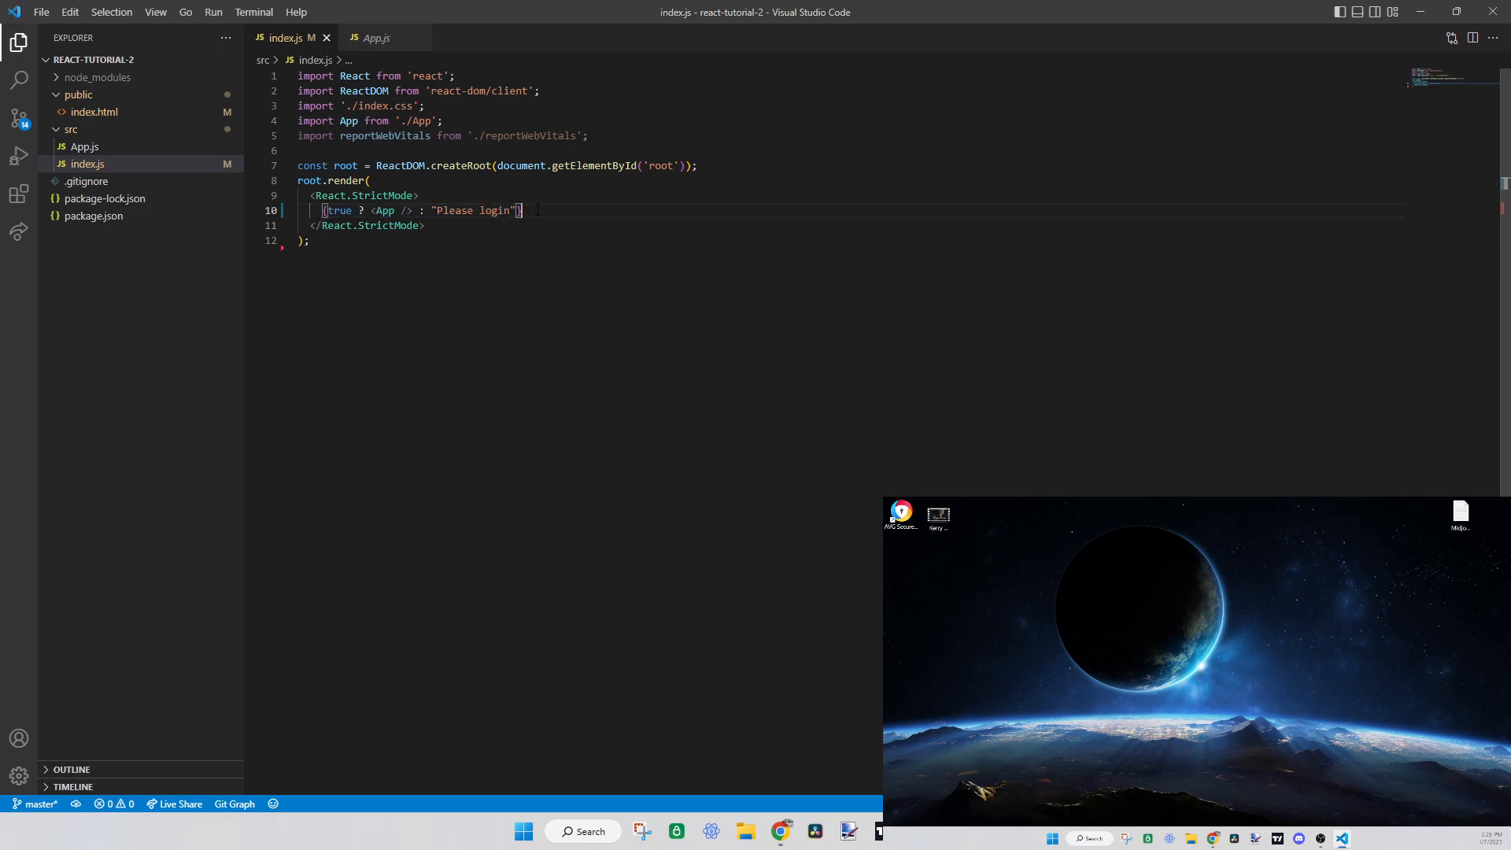
double_click(473, 211)
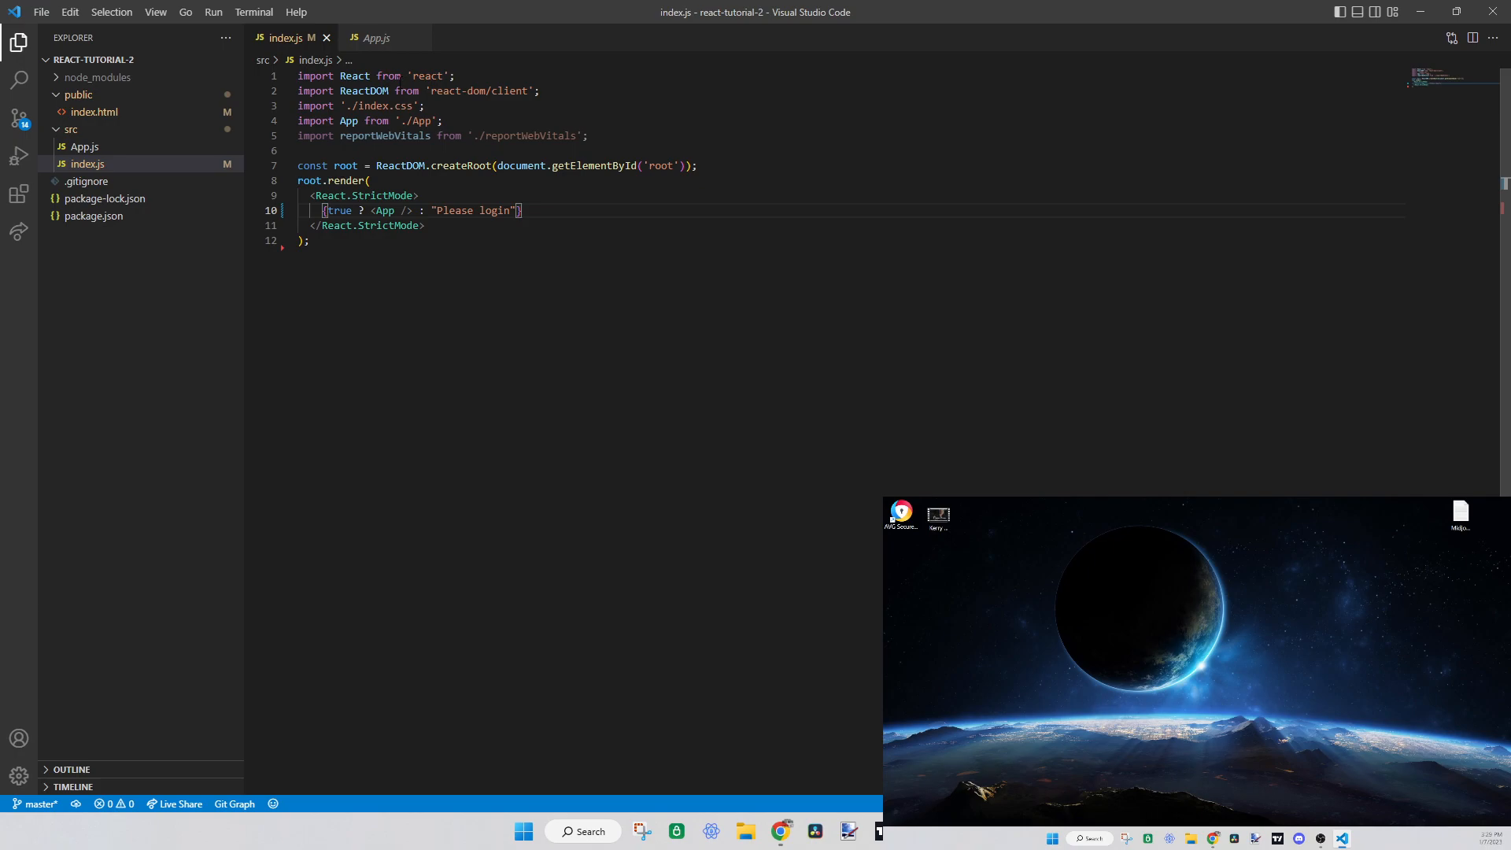
Replace the ternary on line 10 with a plain <App /> and save index.js
triple_click(422, 211)
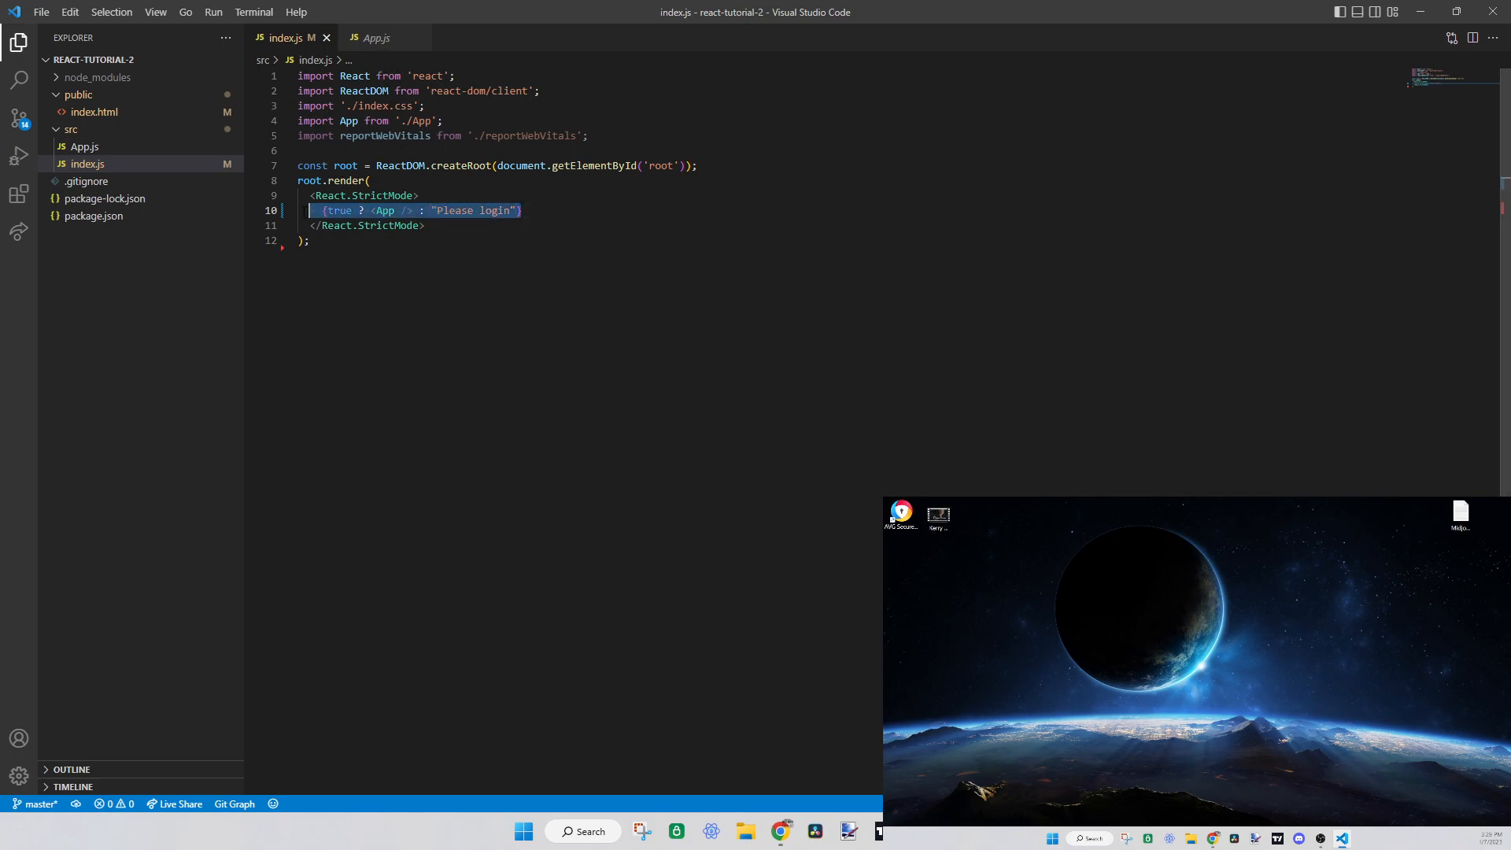
text(<App />)
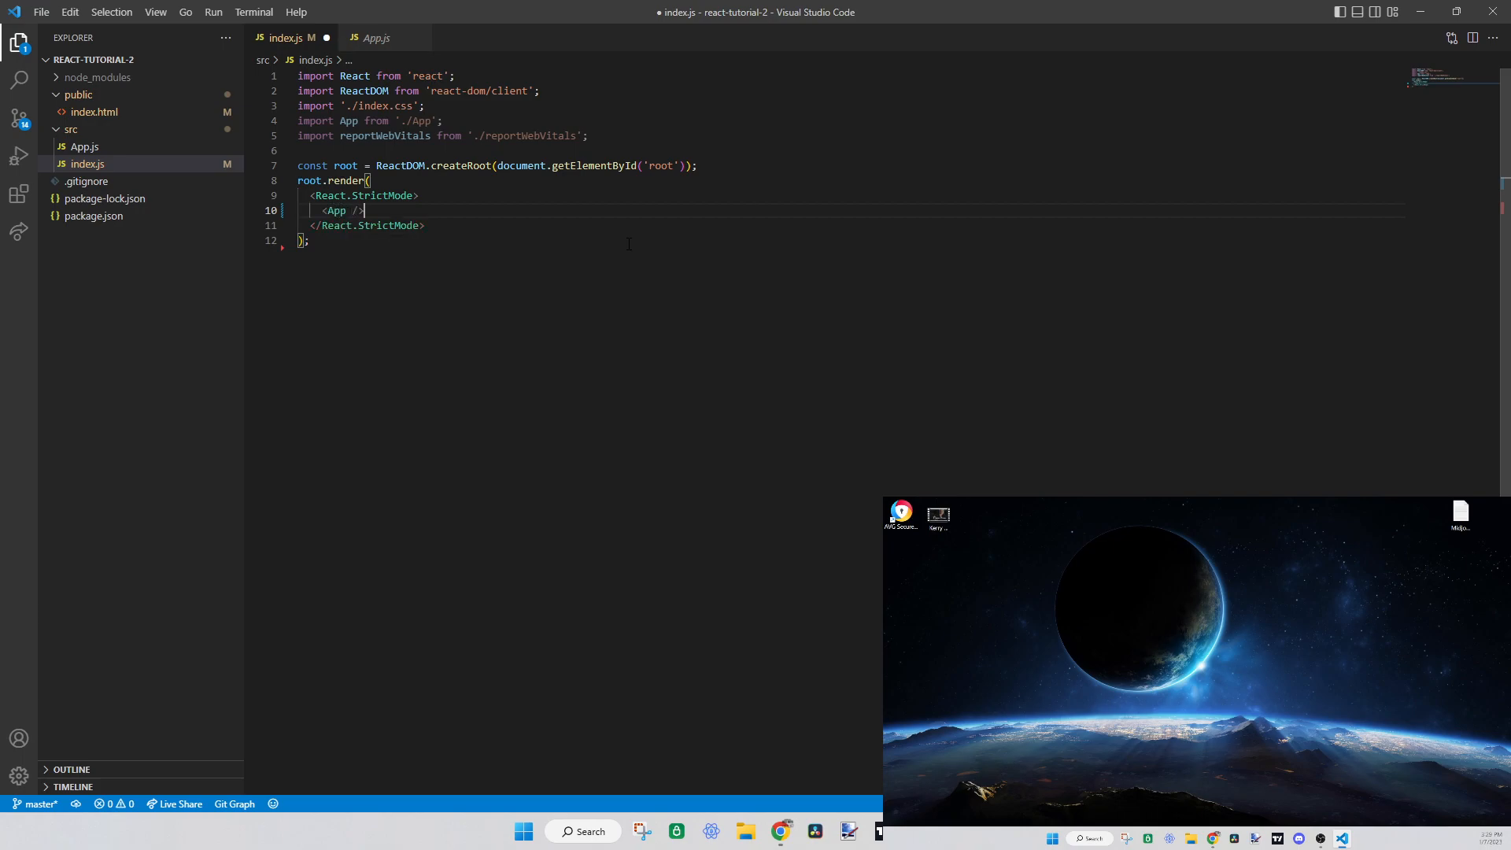
key(Ctrl+s)
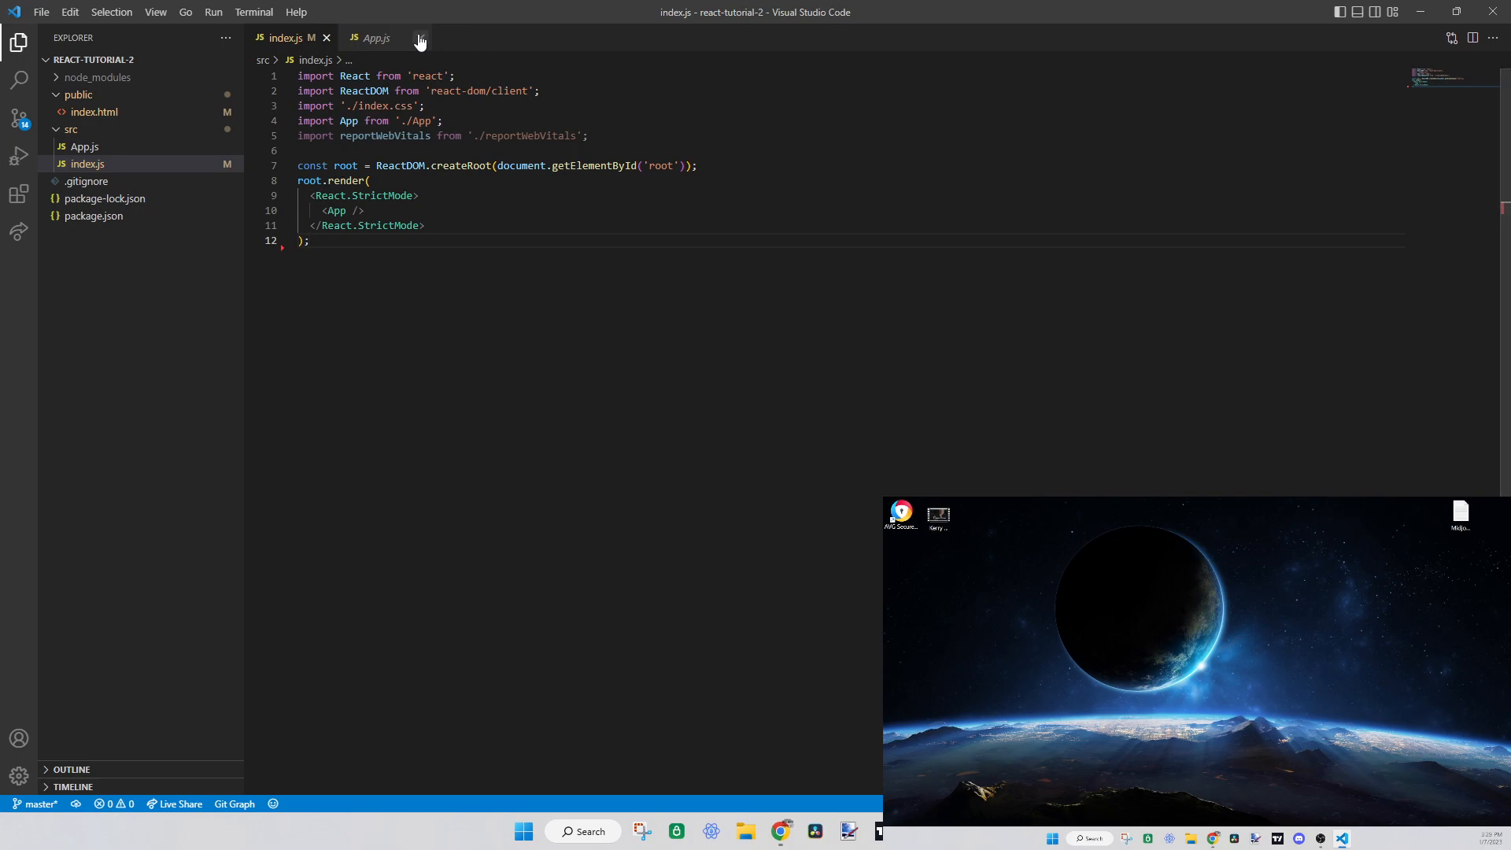
Close index.js and App.js so no file remains open
click(419, 37)
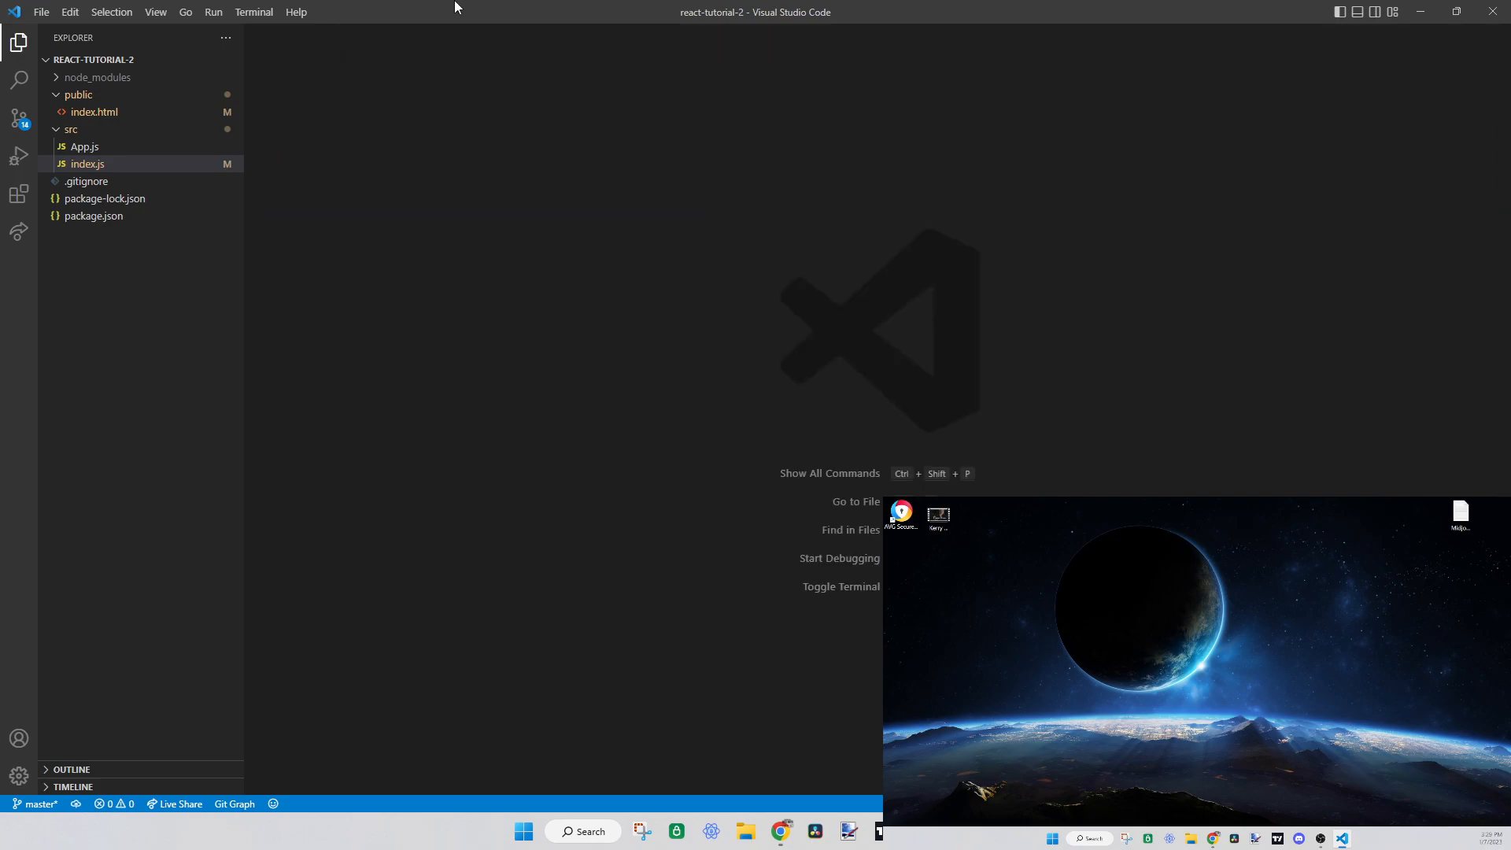
mouse_move(878, 249)
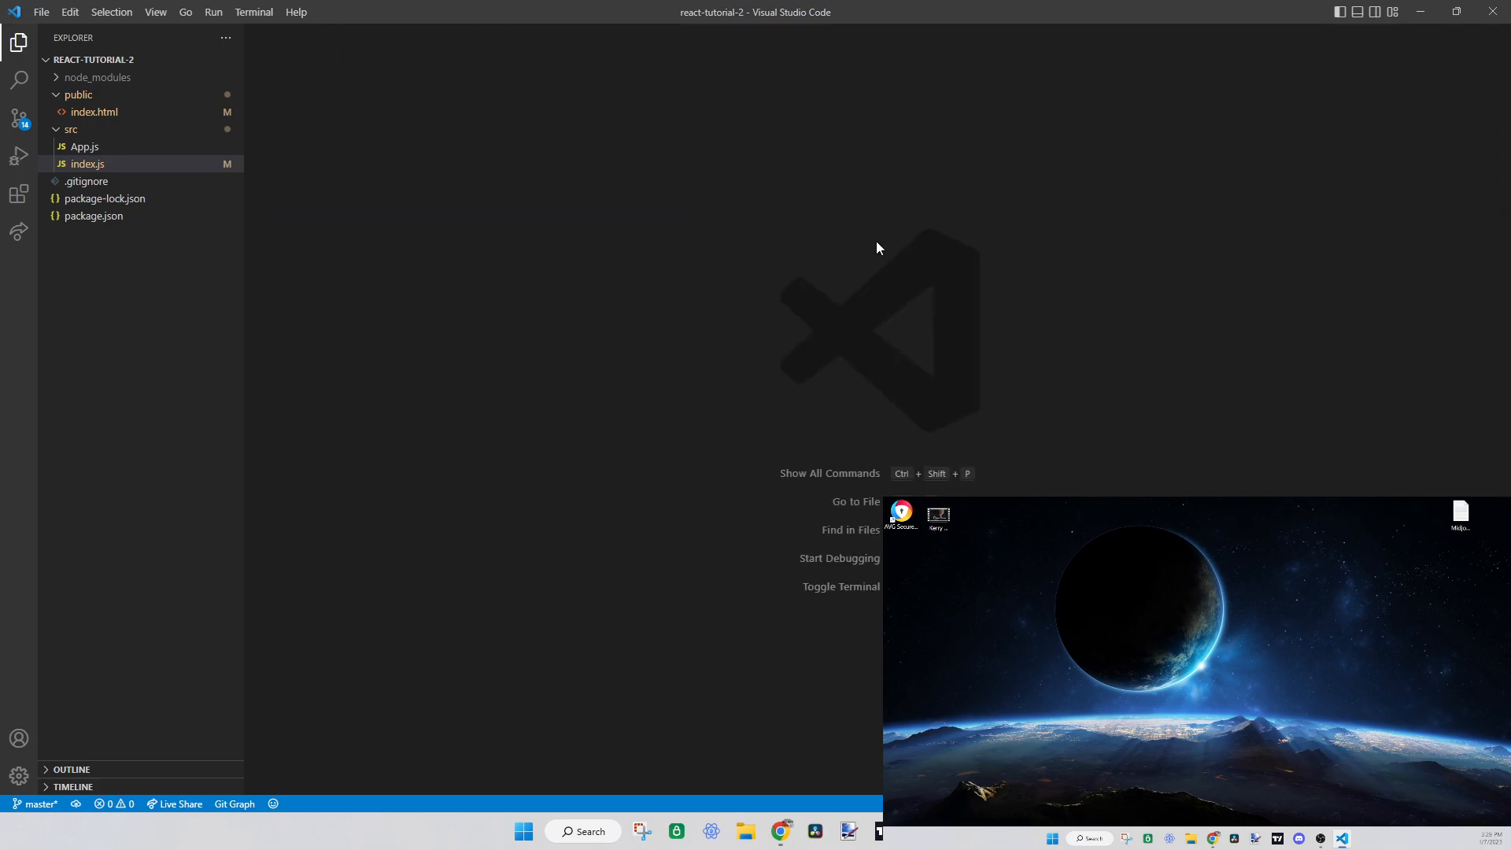
mouse_move(893, 6)
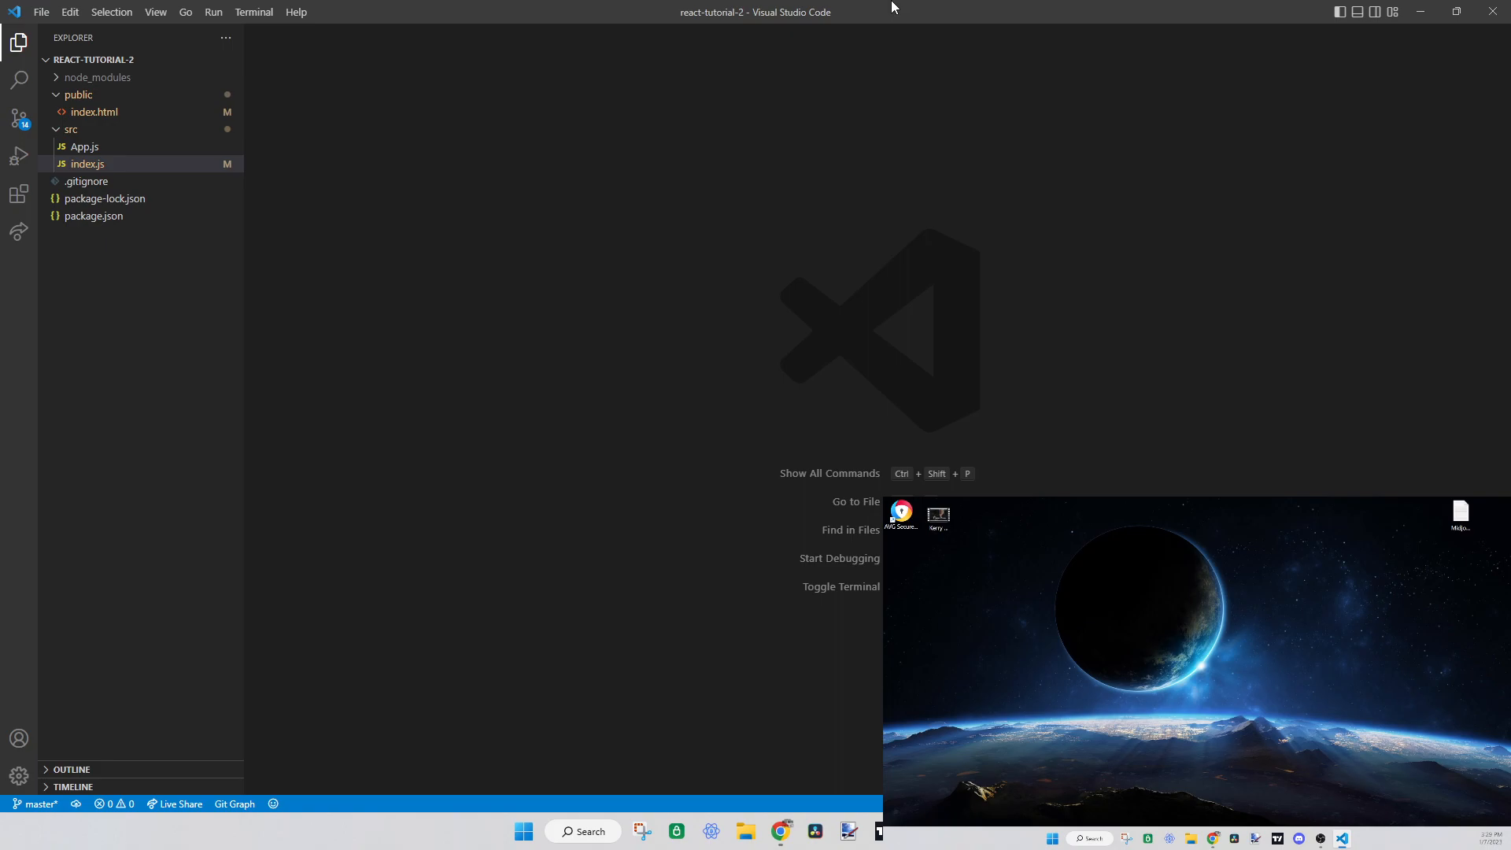
mouse_move(709, 16)
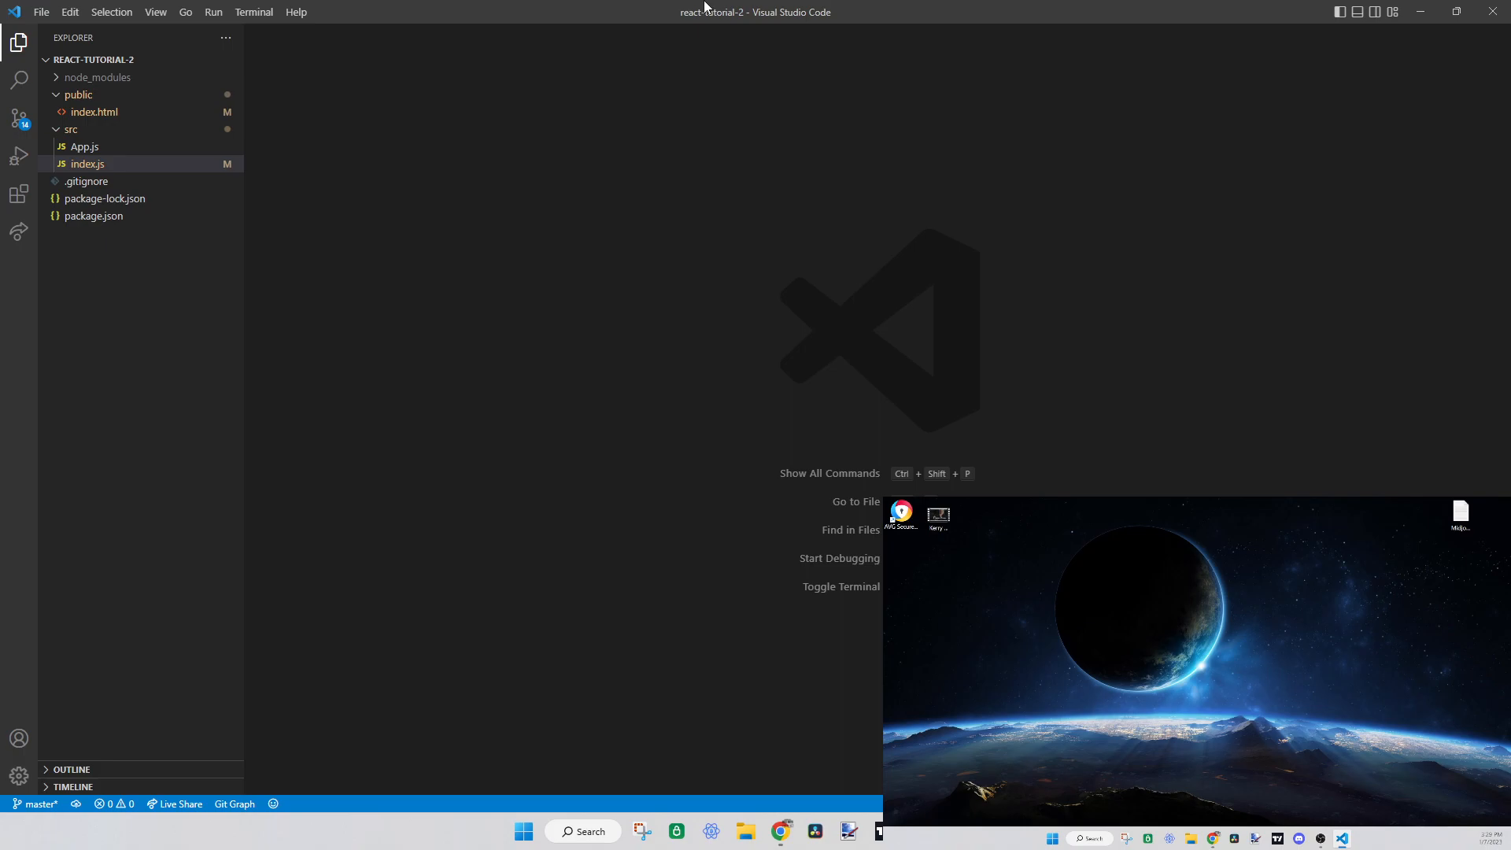
mouse_move(760, 255)
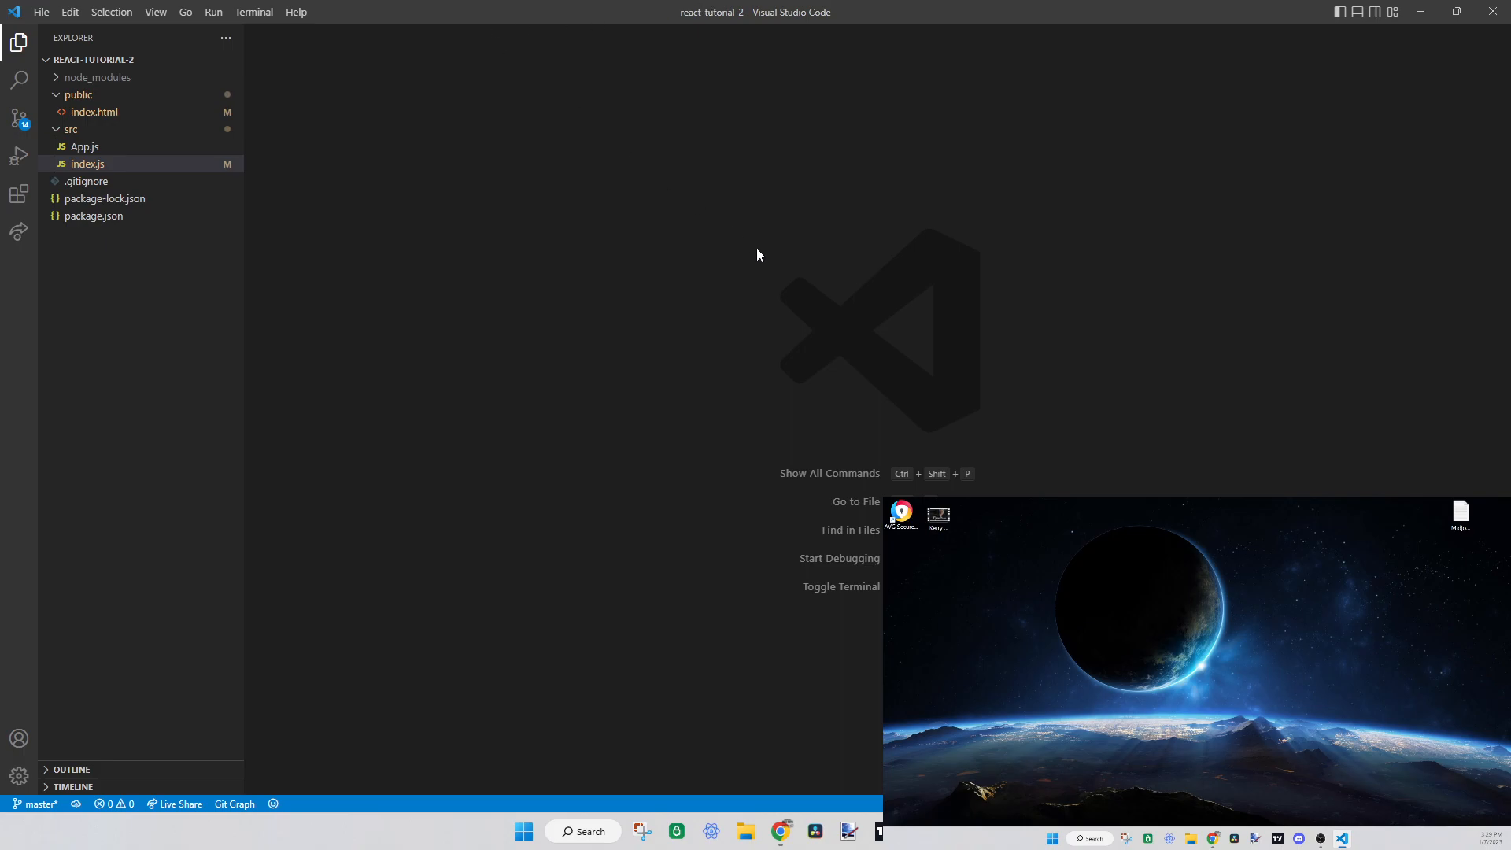